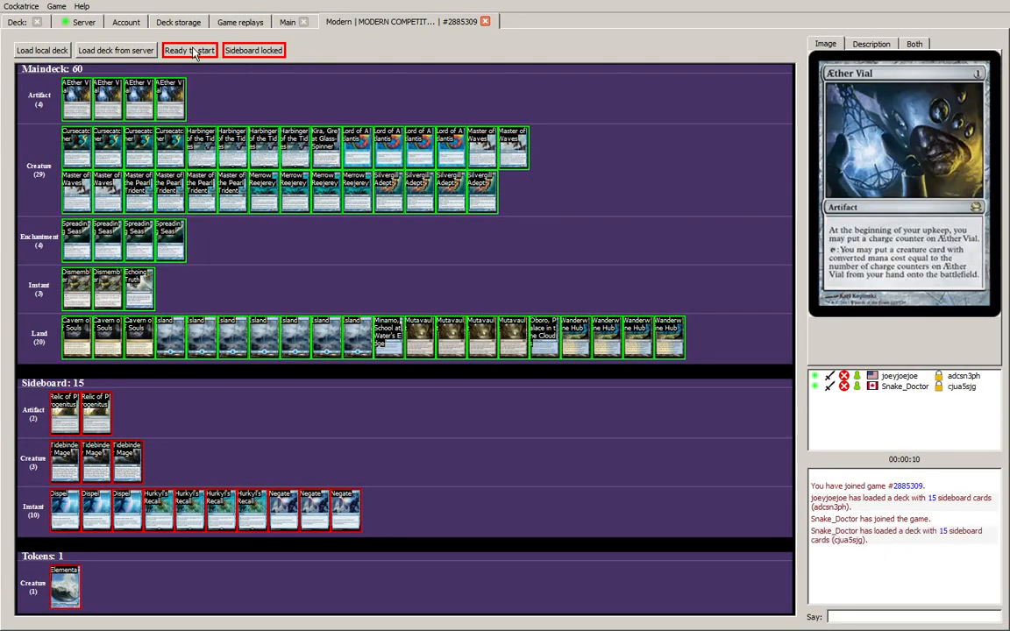
- Mark 'Ready to start' so the Modern match begins at 20 life each
{"action": "left_click", "coordinate": [189, 49]}
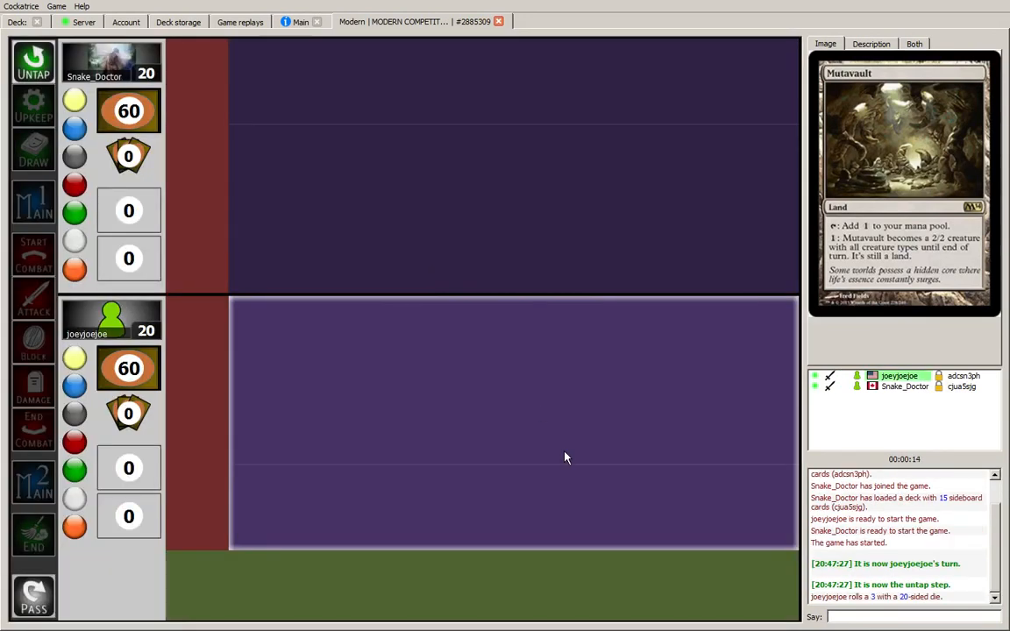
- Send 'hey' and 'i'll keep' in chat to greet and keep the seven-card hand
{"action": "type", "text": "hey"}
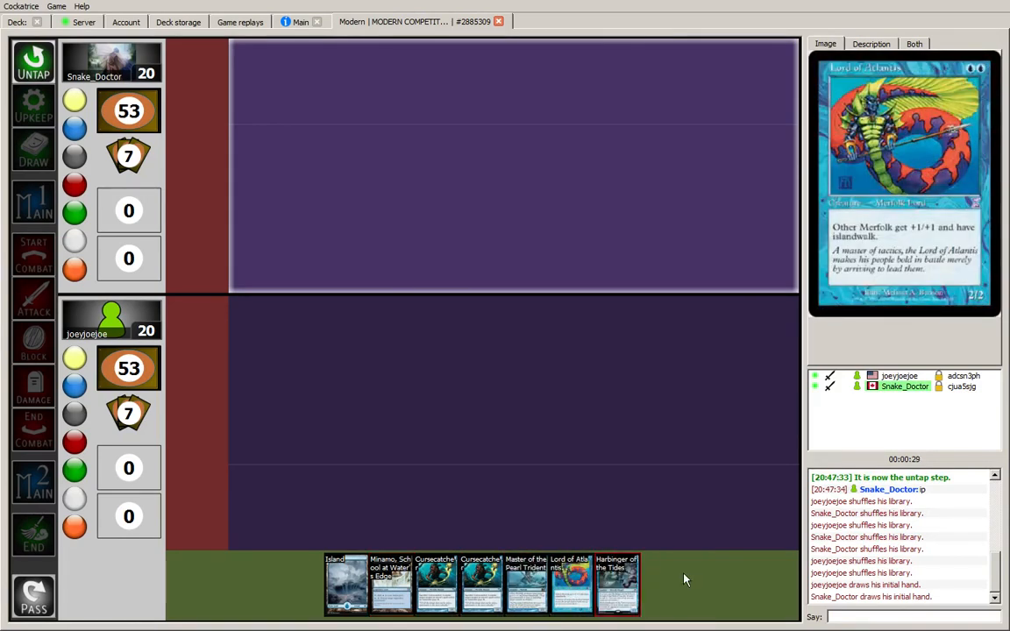
{"action": "mouse_move", "coordinate": [663, 492]}
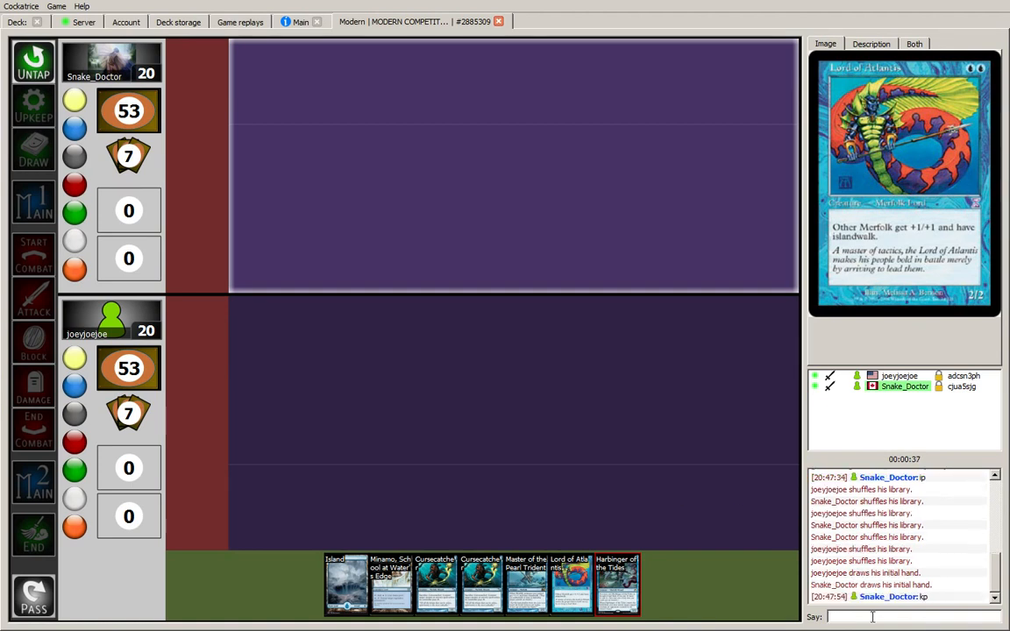
{"action": "type", "text": "i'll keep"}
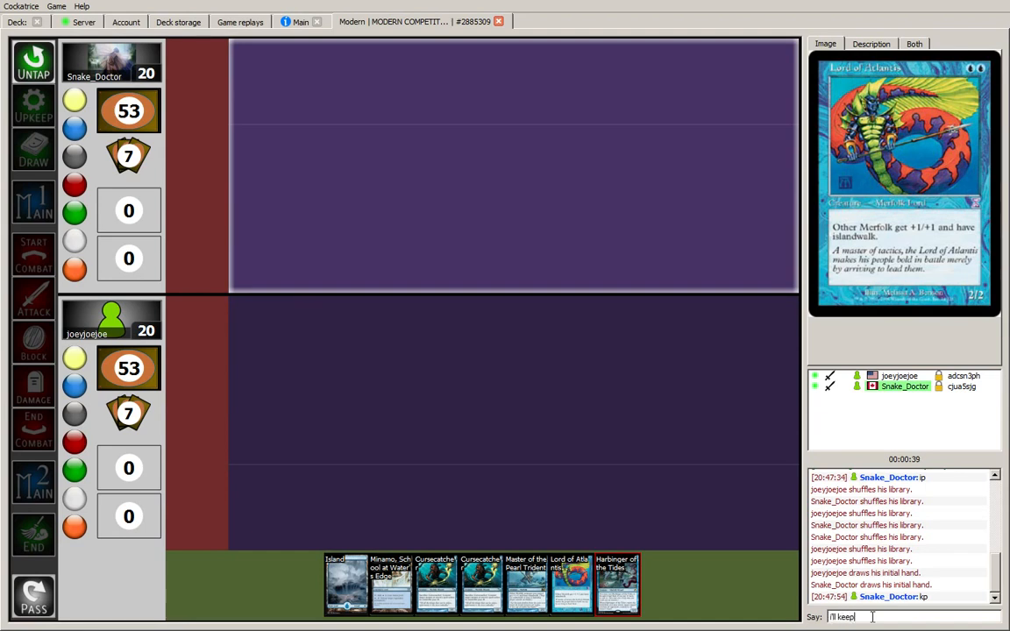
{"action": "key", "text": "enter"}
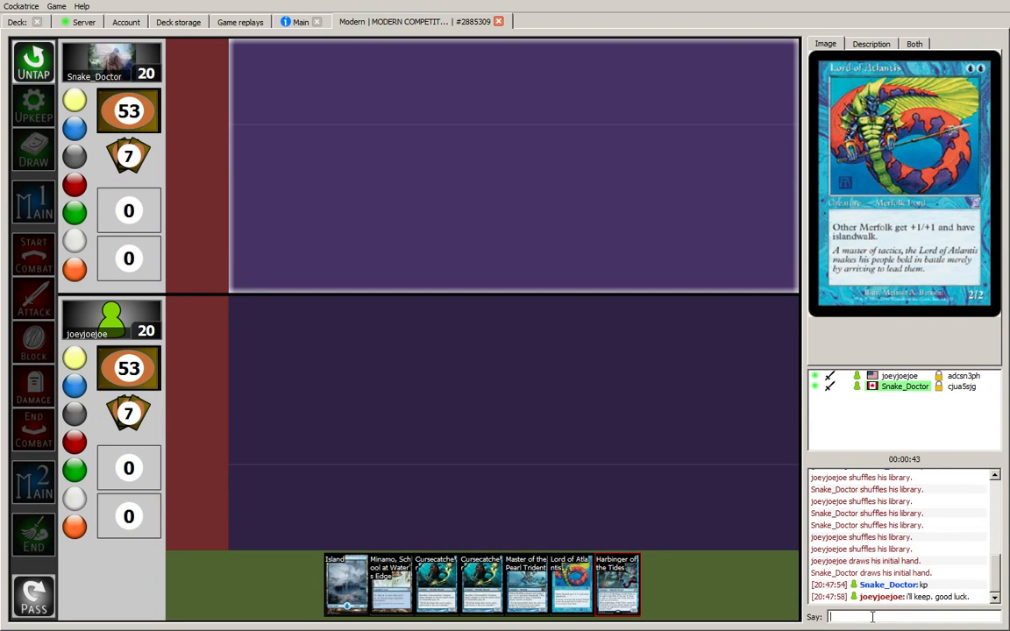
{"action": "mouse_move", "coordinate": [469, 389]}
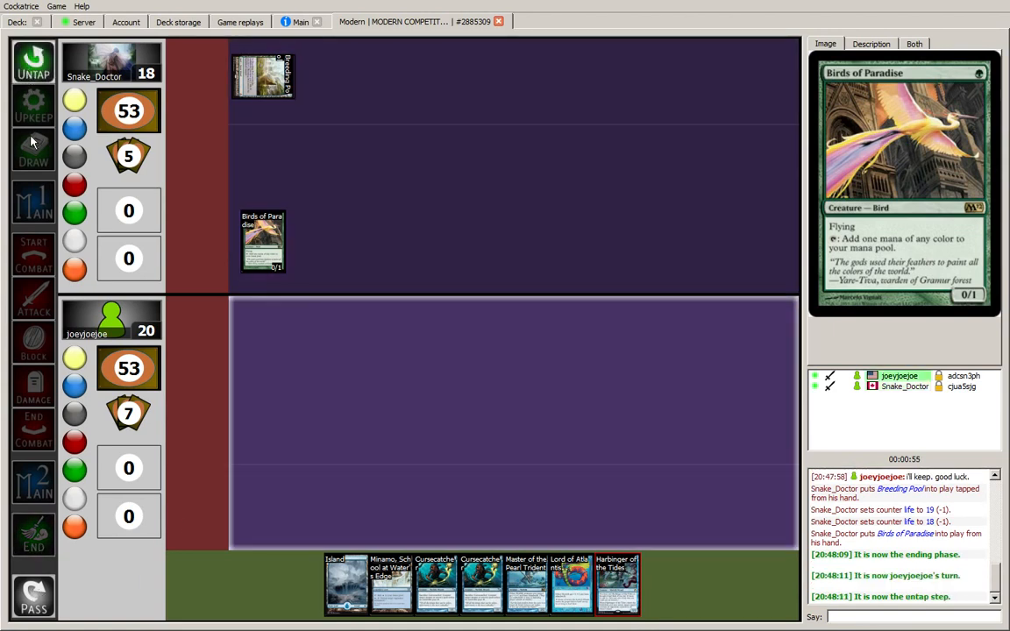
- Draw for the turn and pass through the ending phase to the next turn
{"action": "left_click", "coordinate": [33, 149]}
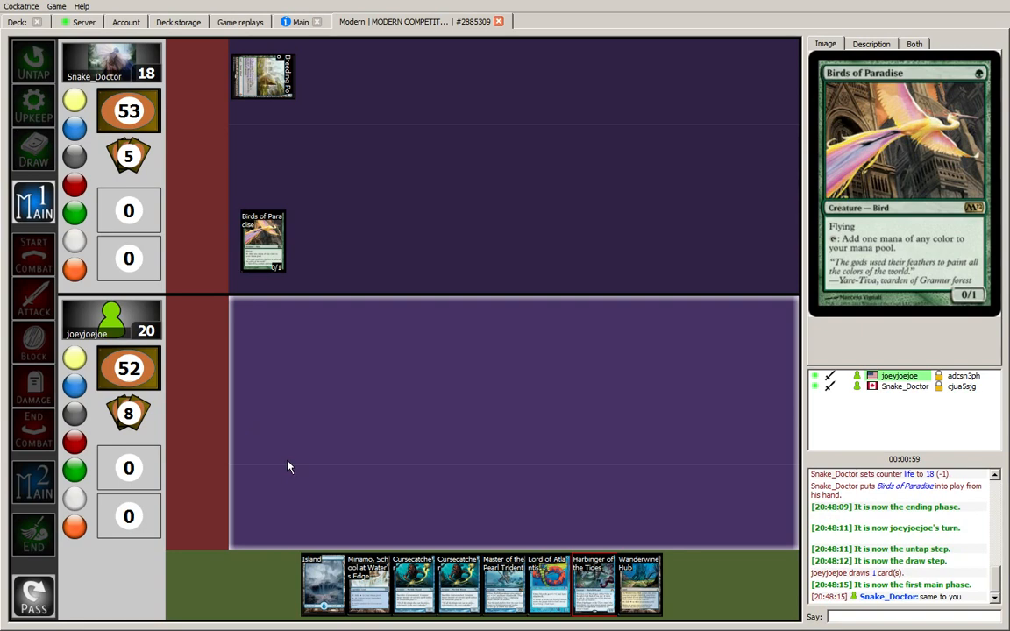
{"action": "mouse_move", "coordinate": [368, 583]}
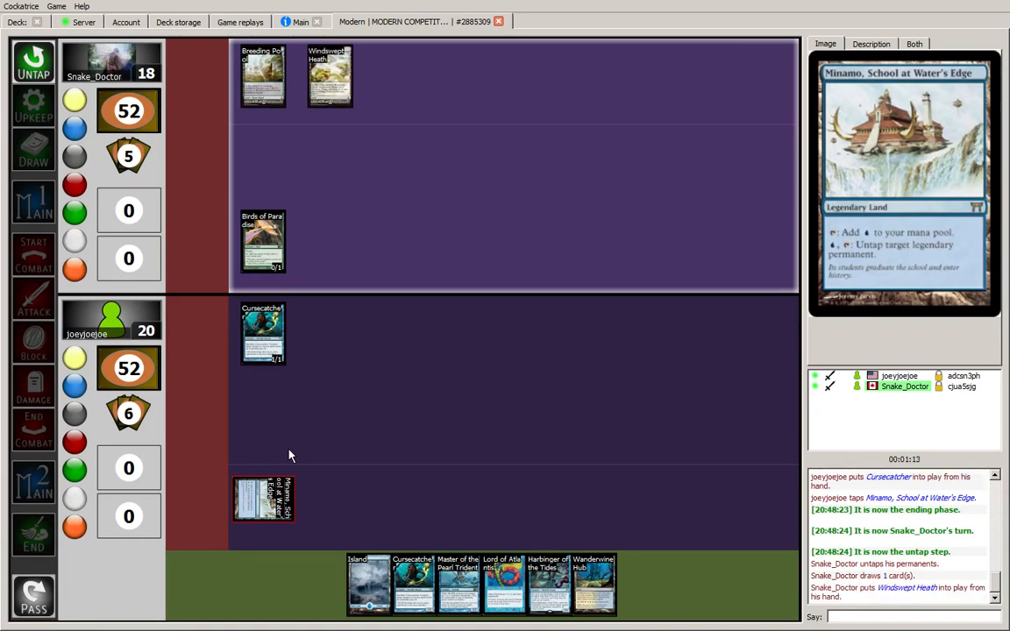
{"action": "mouse_move", "coordinate": [316, 449]}
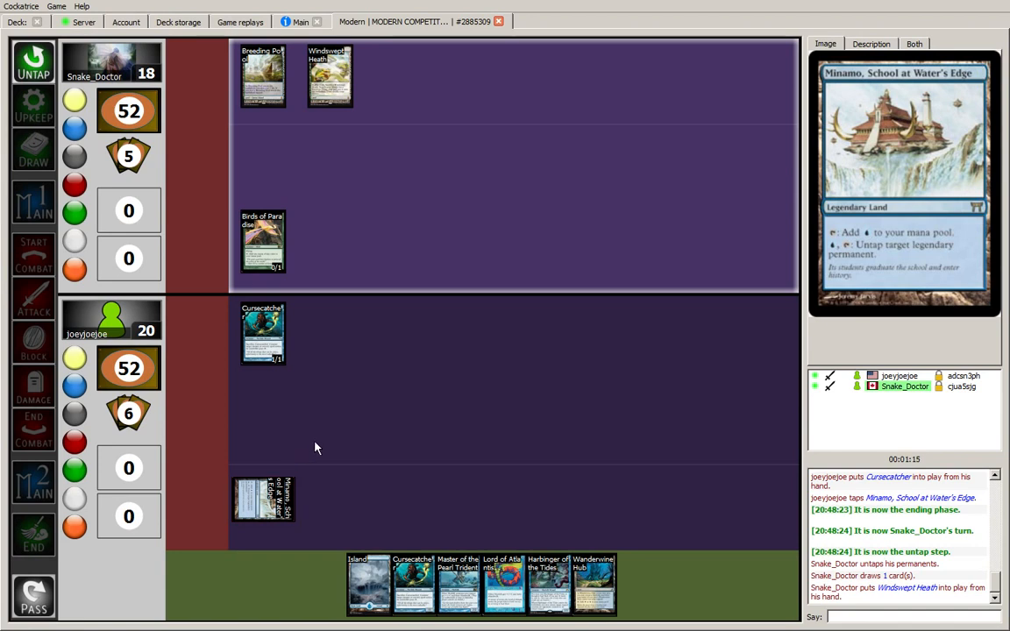
{"action": "left_click", "coordinate": [33, 596]}
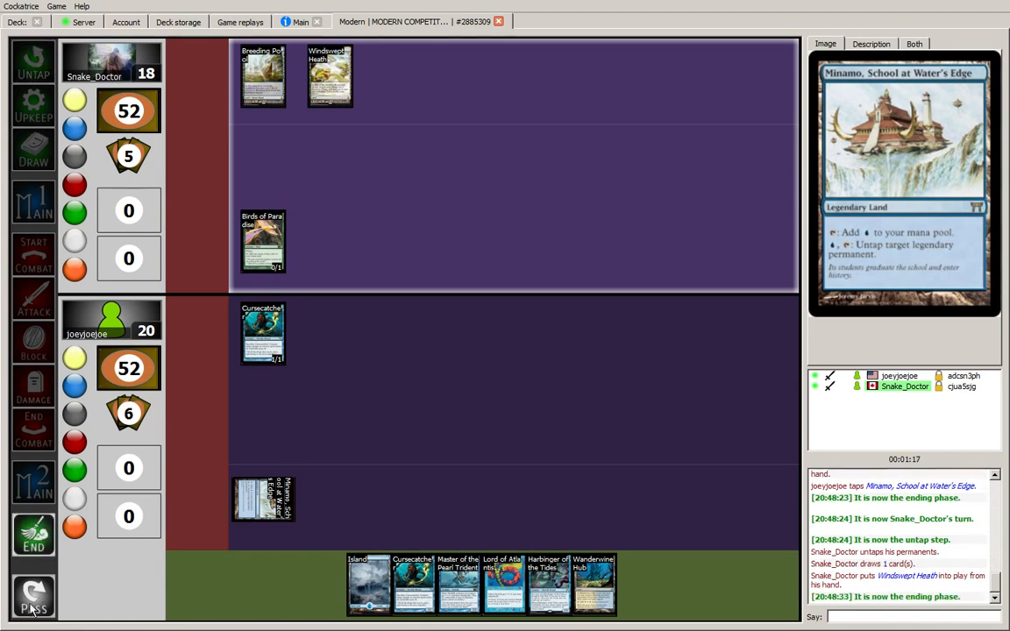
{"action": "left_click", "coordinate": [33, 600]}
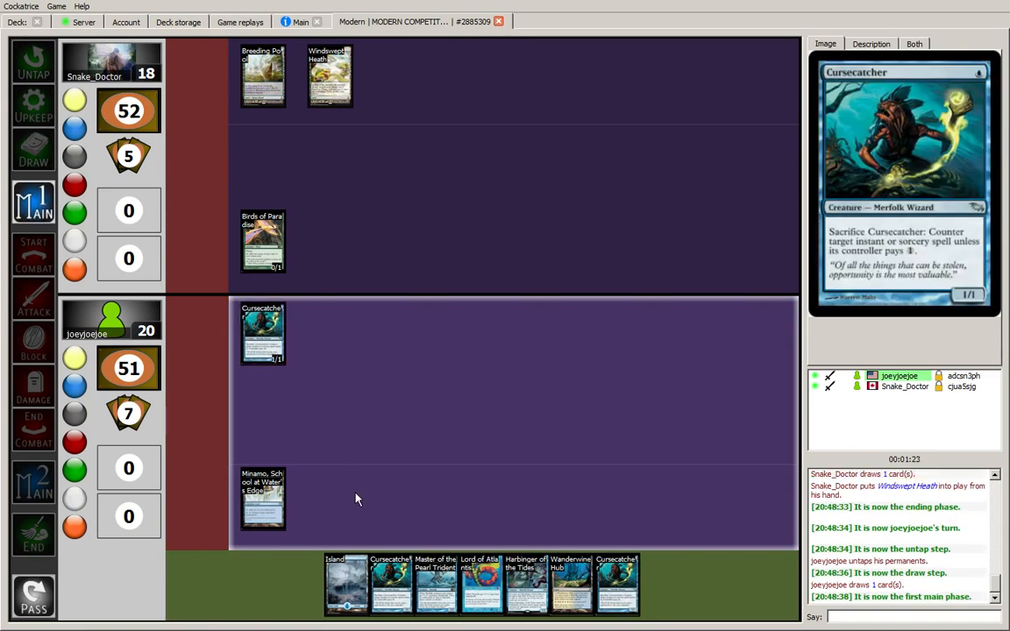
{"action": "mouse_move", "coordinate": [526, 582]}
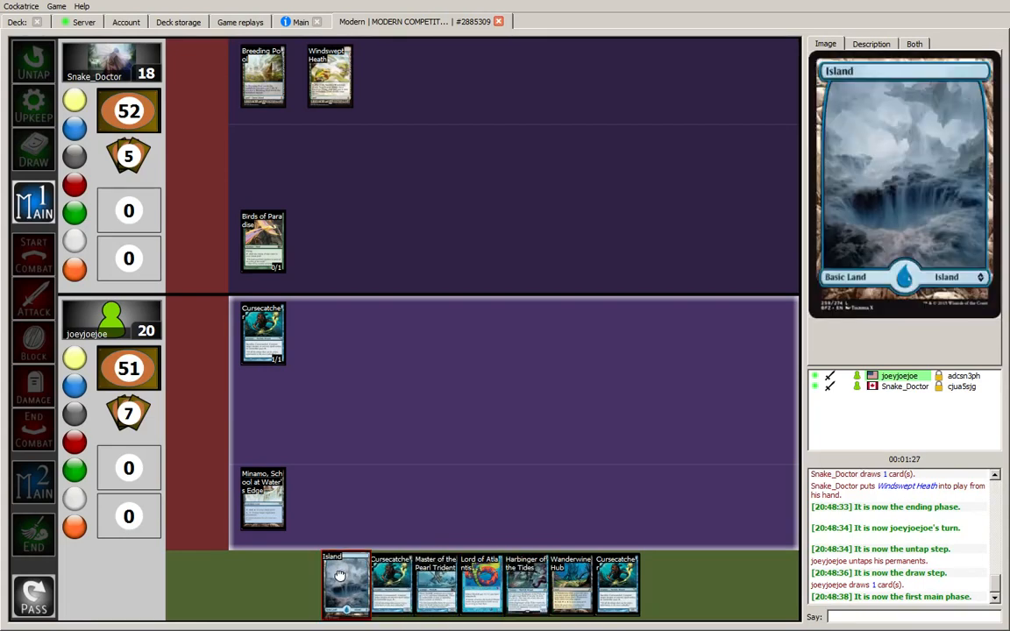
- Play the Island and creatures, attack the opponent to 15, and move to the end phase
{"action": "left_click_drag", "start_coordinate": [348, 582], "coordinate": [329, 499]}
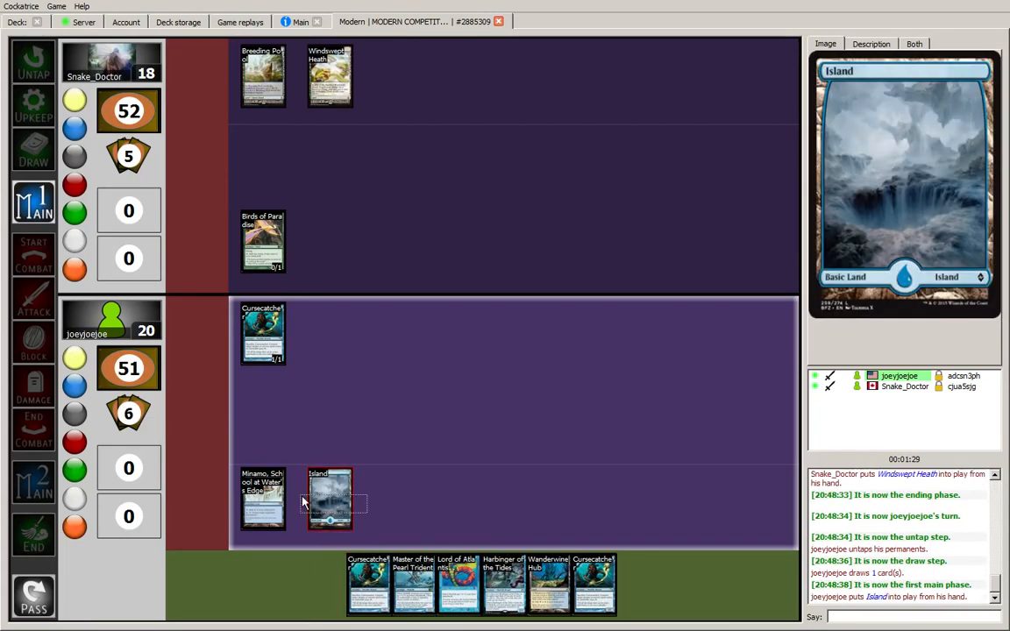
{"action": "left_click", "coordinate": [263, 500]}
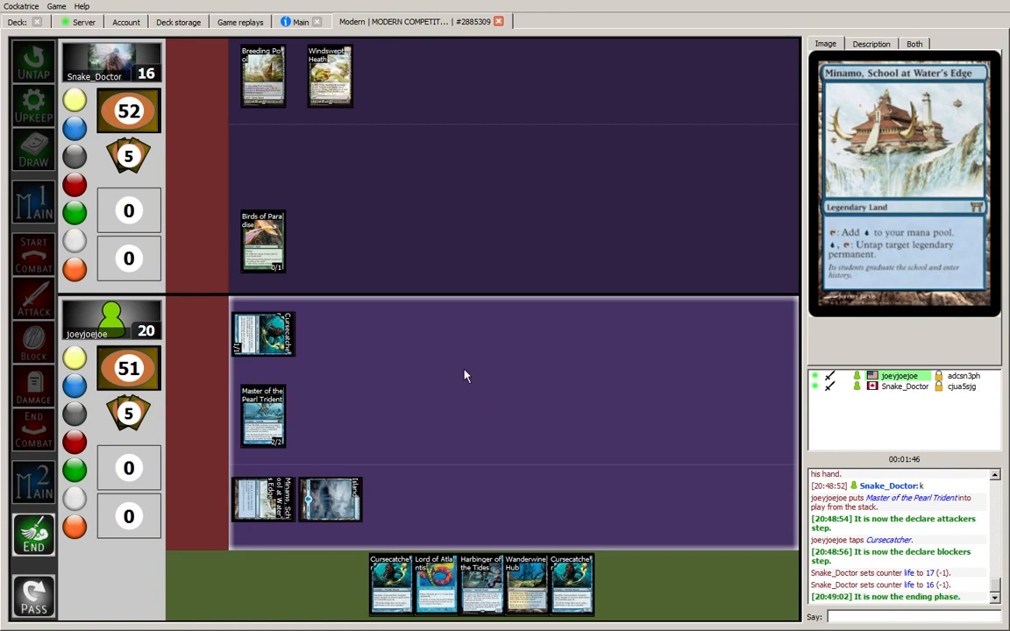
{"action": "left_click", "coordinate": [329, 77]}
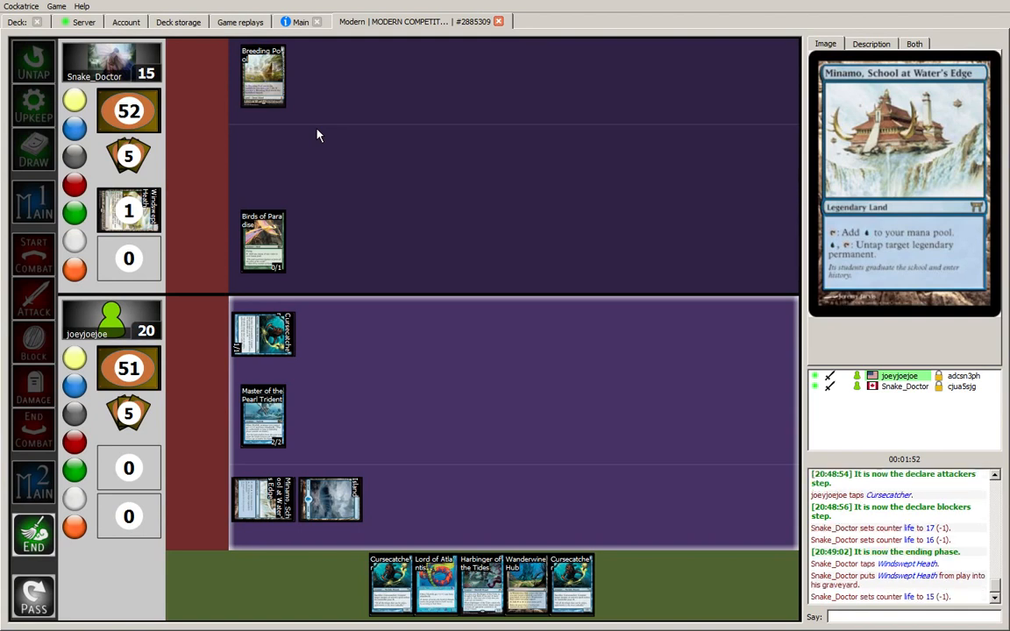
{"action": "mouse_move", "coordinate": [282, 389]}
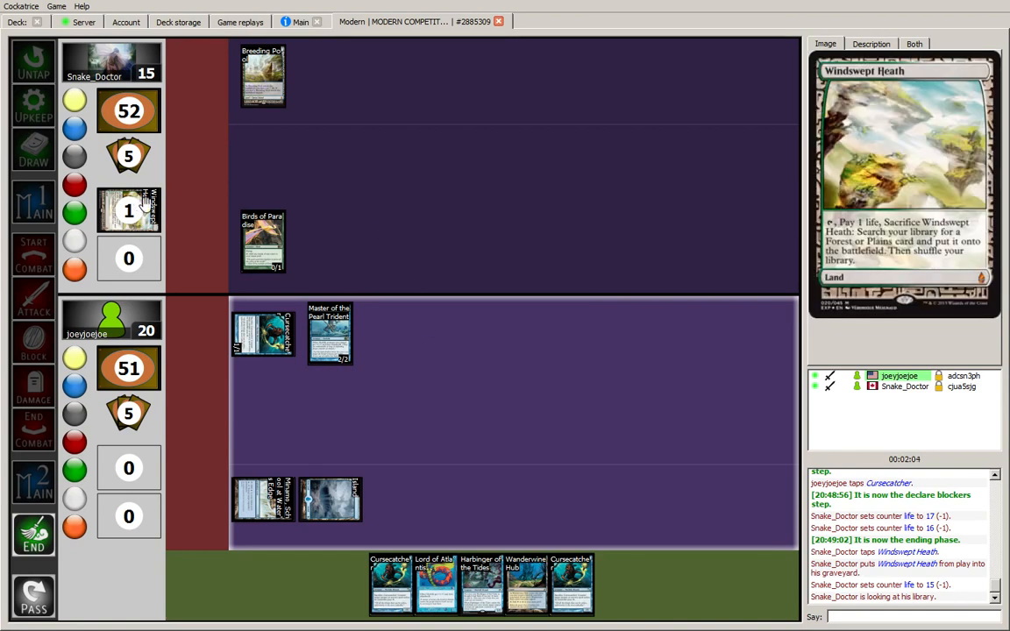
{"action": "mouse_move", "coordinate": [284, 145]}
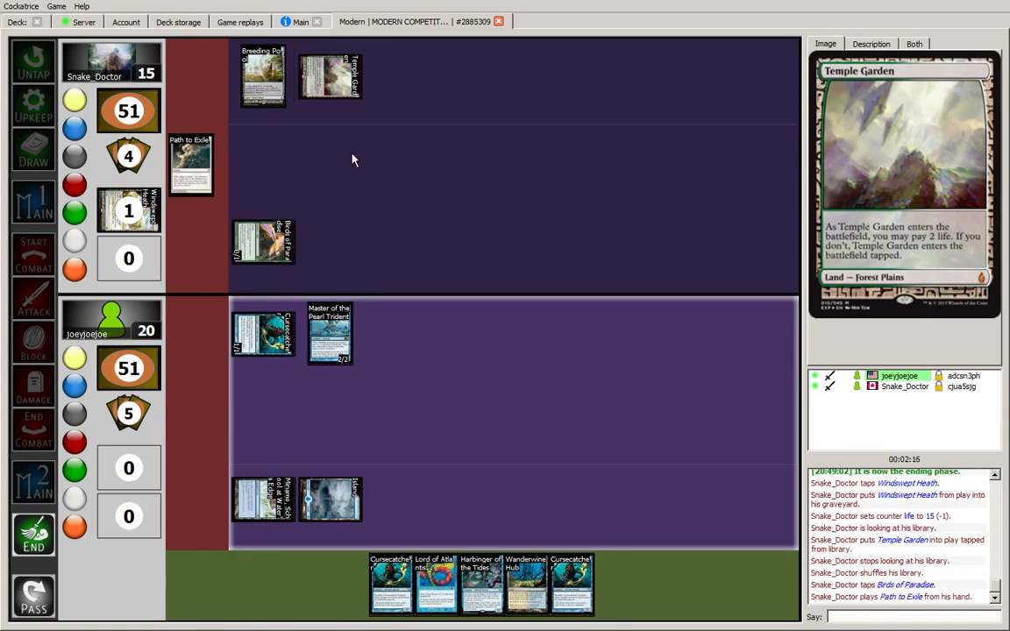
{"action": "mouse_move", "coordinate": [354, 214]}
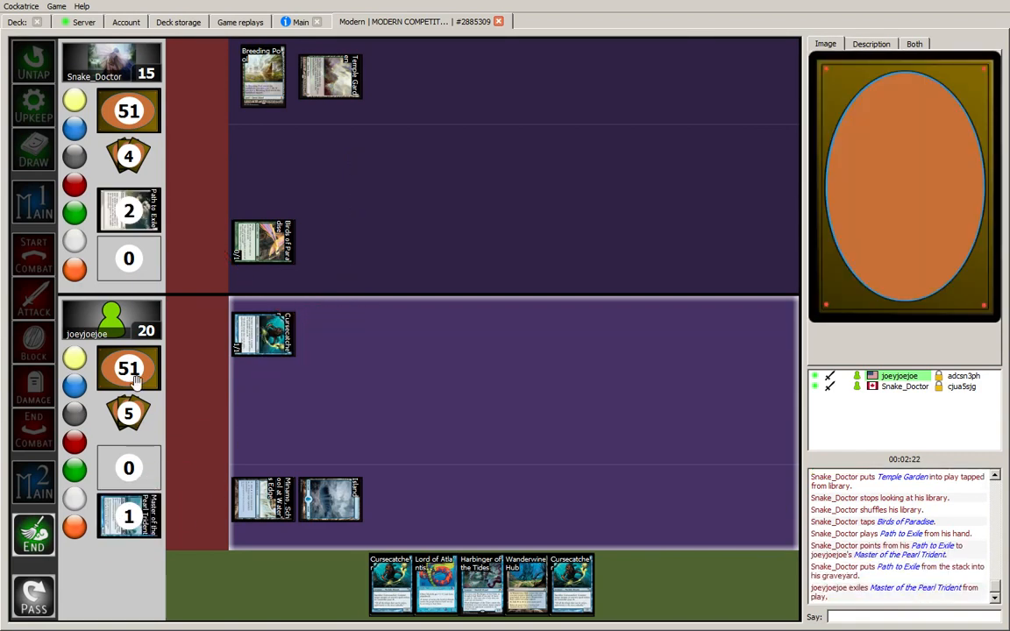
- Search the library for a basic Island after Master of the Pearl Trident is exiled
{"action": "right_click", "coordinate": [130, 368]}
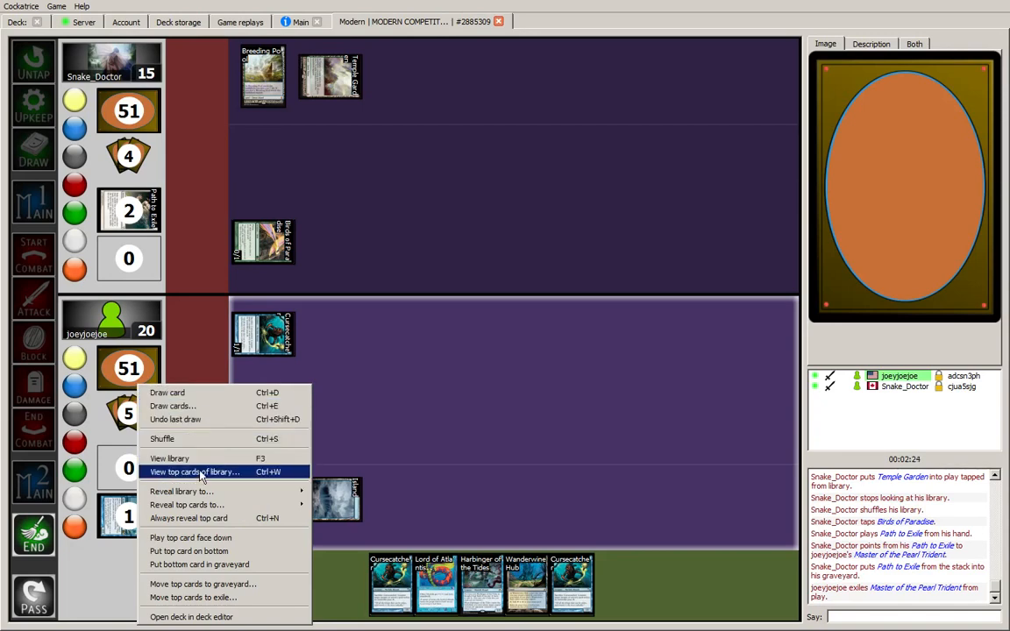
{"action": "left_click", "coordinate": [169, 457]}
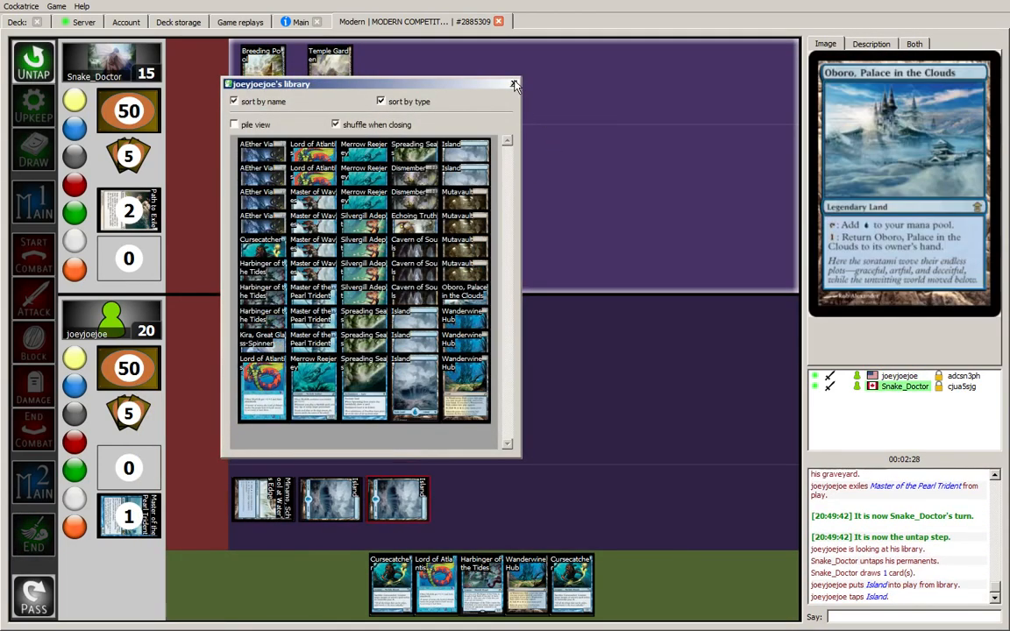
{"action": "left_click", "coordinate": [516, 84]}
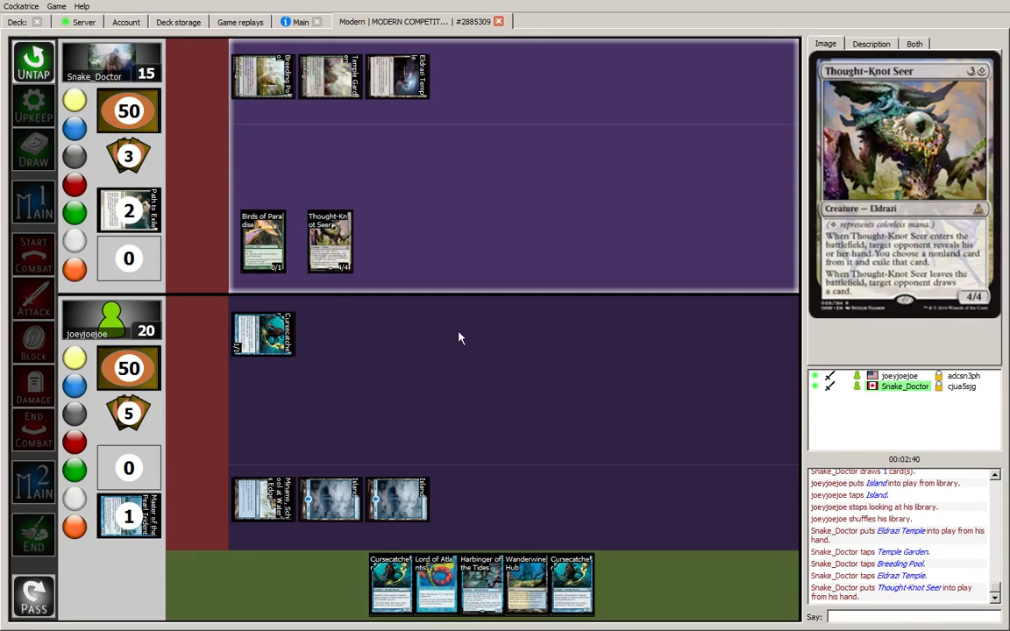
- Reveal the hand to the opponent
{"action": "right_click", "coordinate": [459, 338]}
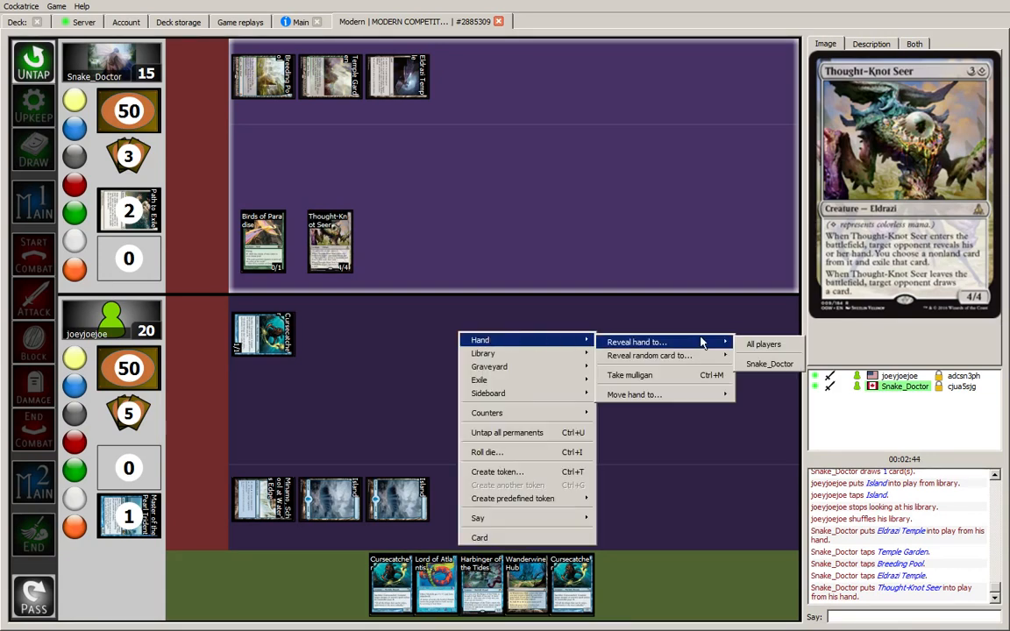
{"action": "mouse_move", "coordinate": [767, 363]}
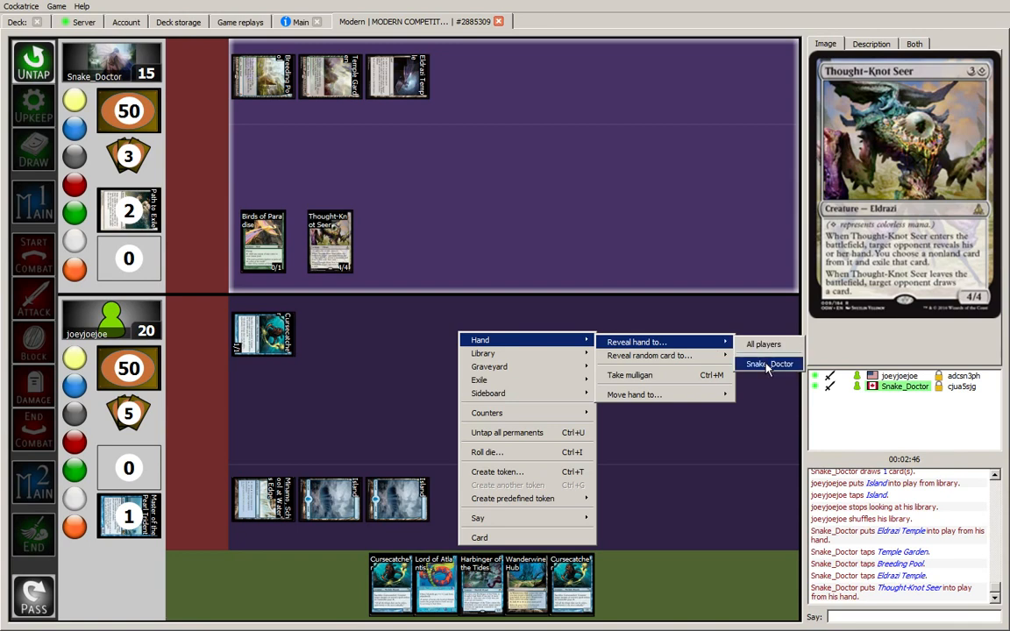
{"action": "left_click", "coordinate": [768, 362]}
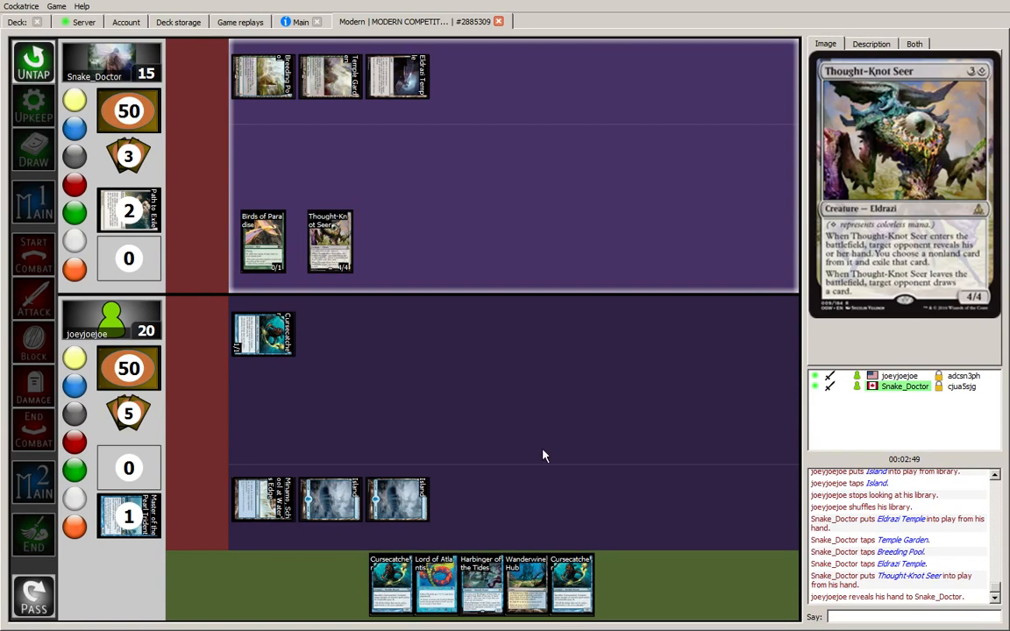
{"action": "mouse_move", "coordinate": [437, 581]}
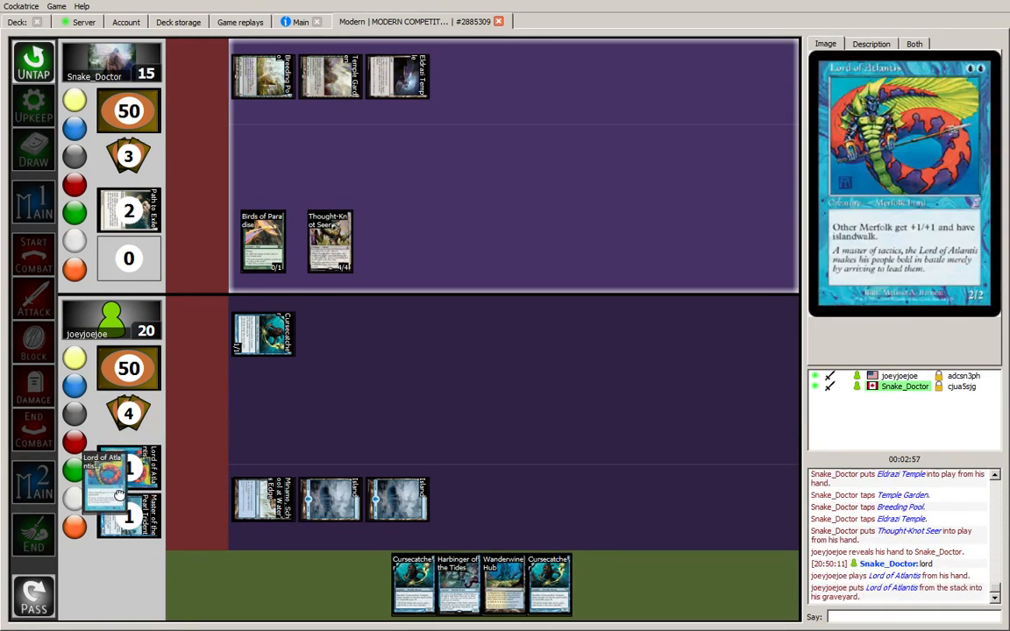
- Dismember Thought-Knot Seer, deploy Wanderwine Hub and Cursecatcher, attack to 14, and pass the turn
{"action": "left_click", "coordinate": [33, 535]}
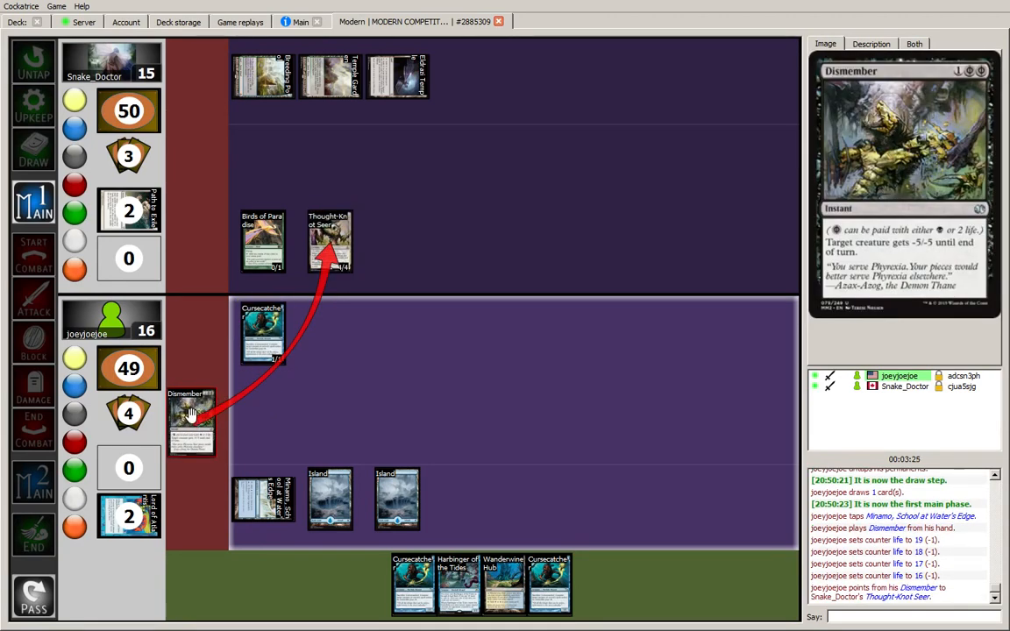
{"action": "left_click", "coordinate": [191, 421]}
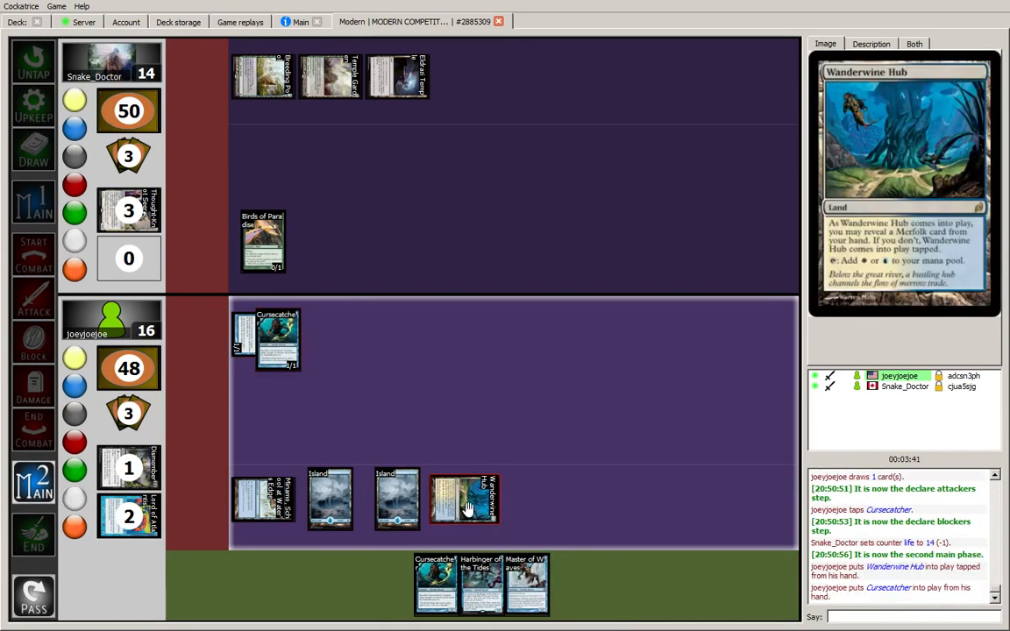
{"action": "left_click", "coordinate": [396, 500]}
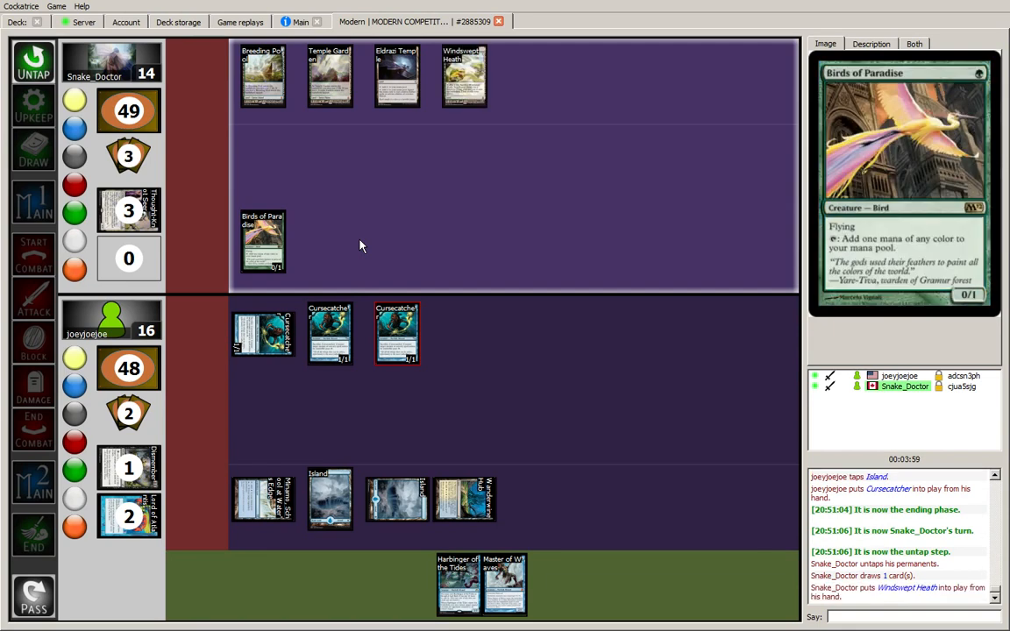
{"action": "mouse_move", "coordinate": [462, 77]}
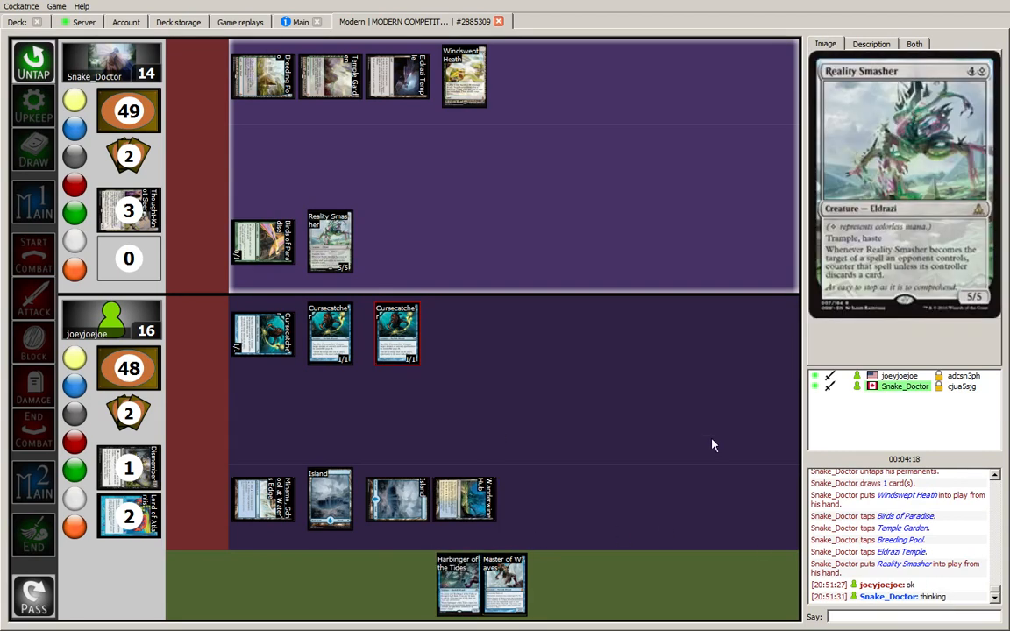
{"action": "mouse_move", "coordinate": [480, 253]}
{"action": "type", "text": "11"}
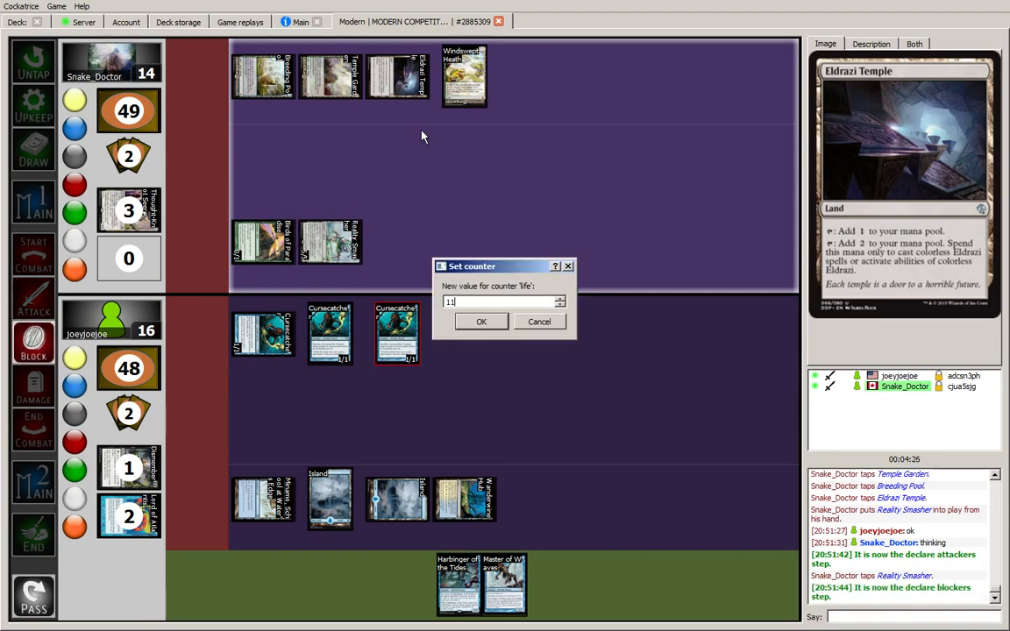
- Set own life total to 11 after the Reality Smasher attack
{"action": "left_click", "coordinate": [480, 321]}
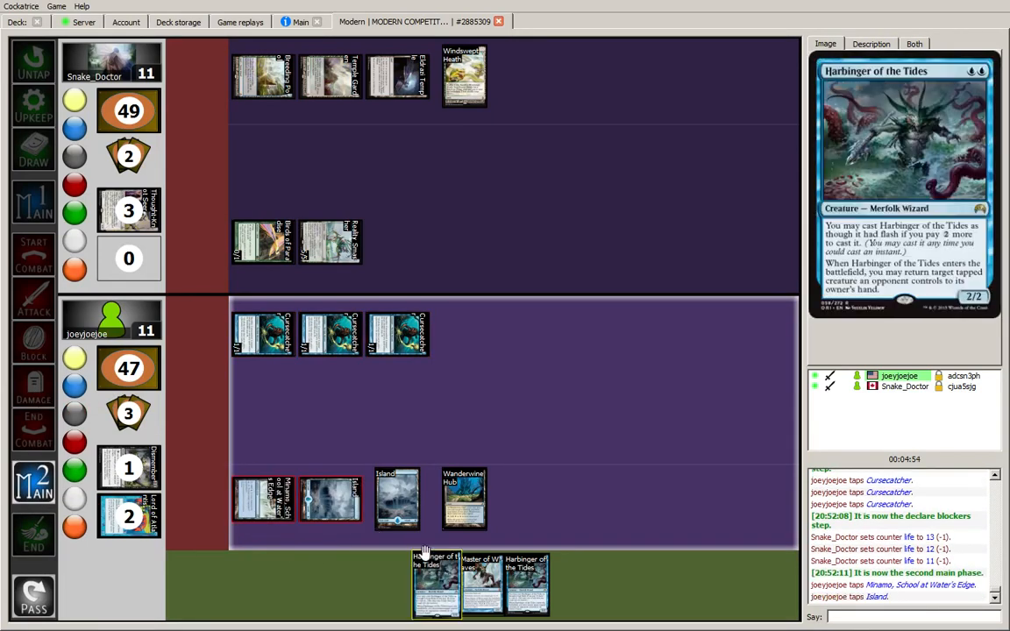
- Cast two Harbinger of the Tides targeting Reality Smasher and Birds of Paradise, naming 'reality smasher' in chat
{"action": "right_click", "coordinate": [263, 417]}
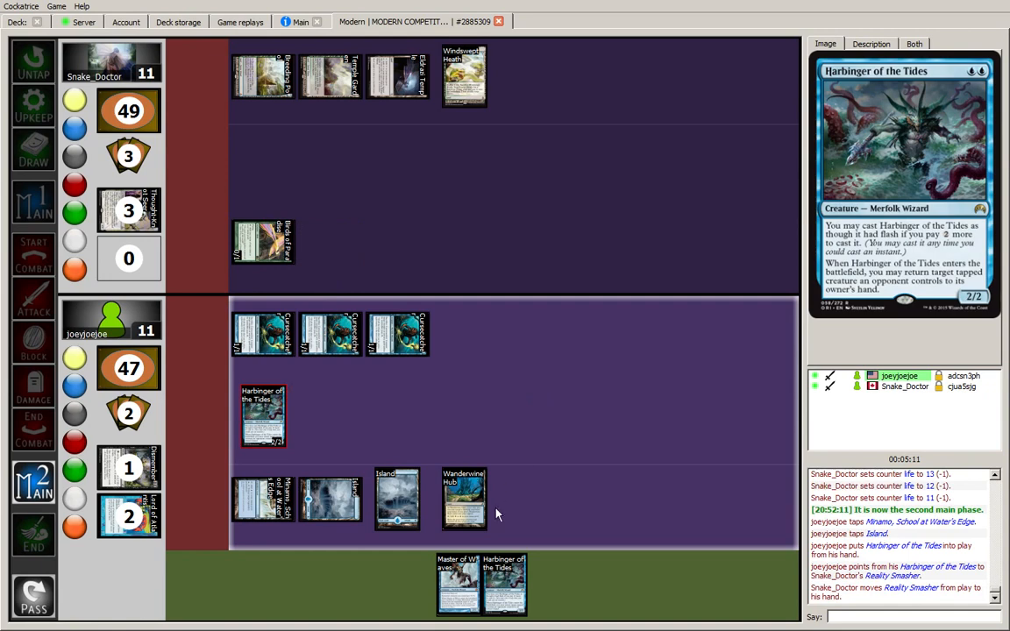
{"action": "left_click", "coordinate": [463, 499]}
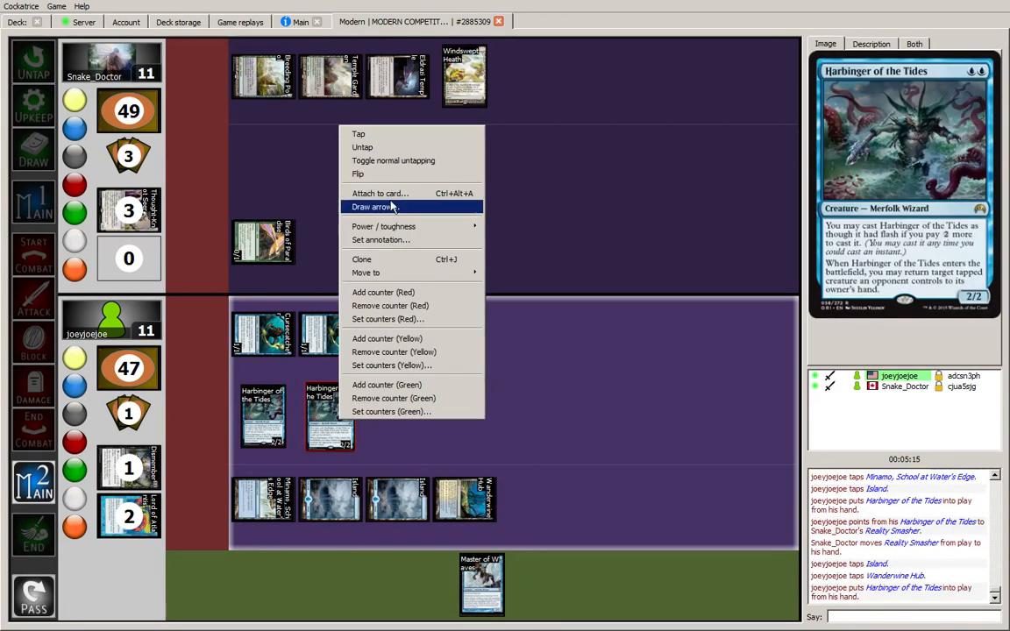
{"action": "left_click", "coordinate": [375, 207]}
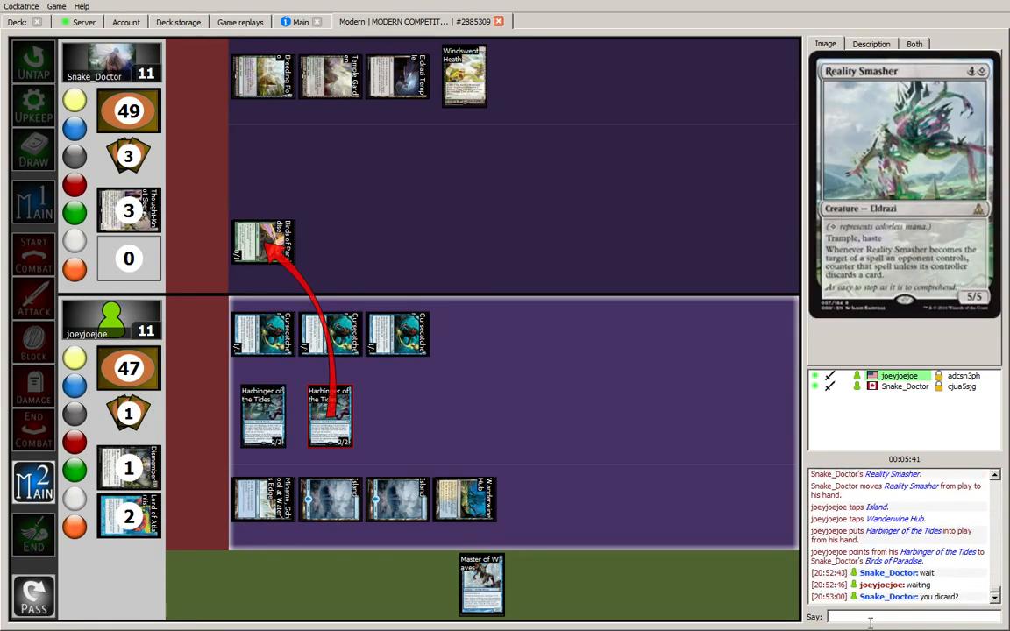
{"action": "type", "text": "reality smasher"}
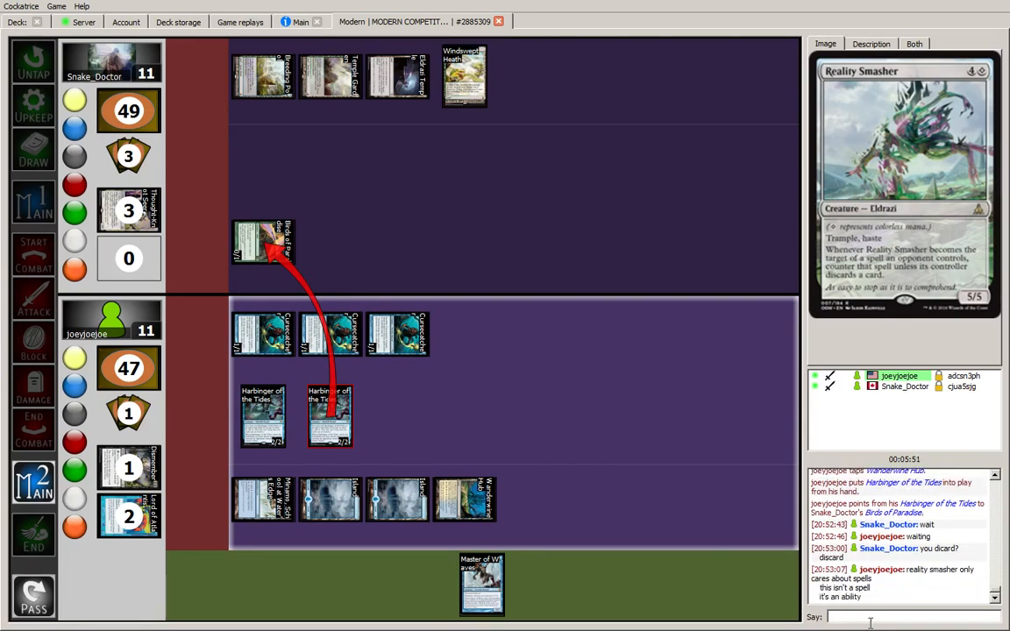
{"action": "mouse_move", "coordinate": [330, 415]}
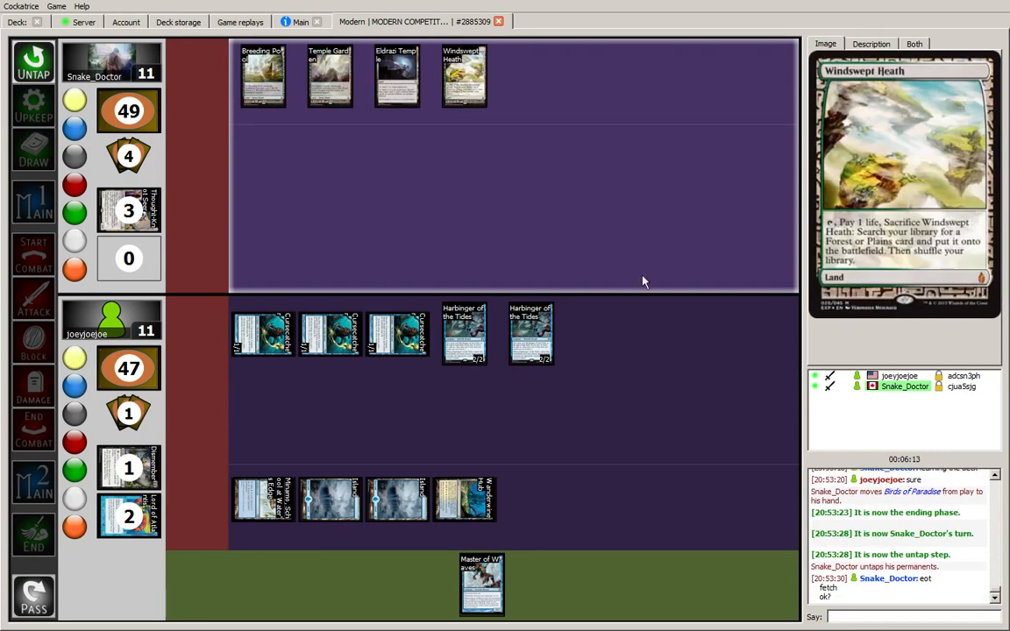
{"action": "type", "text": "o"}
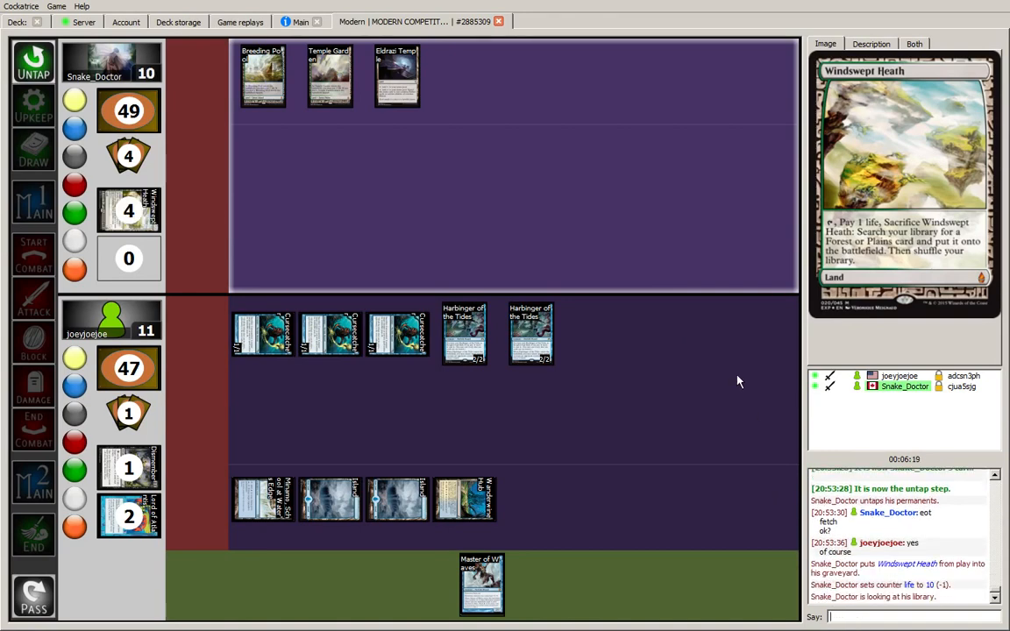
{"action": "mouse_move", "coordinate": [354, 187]}
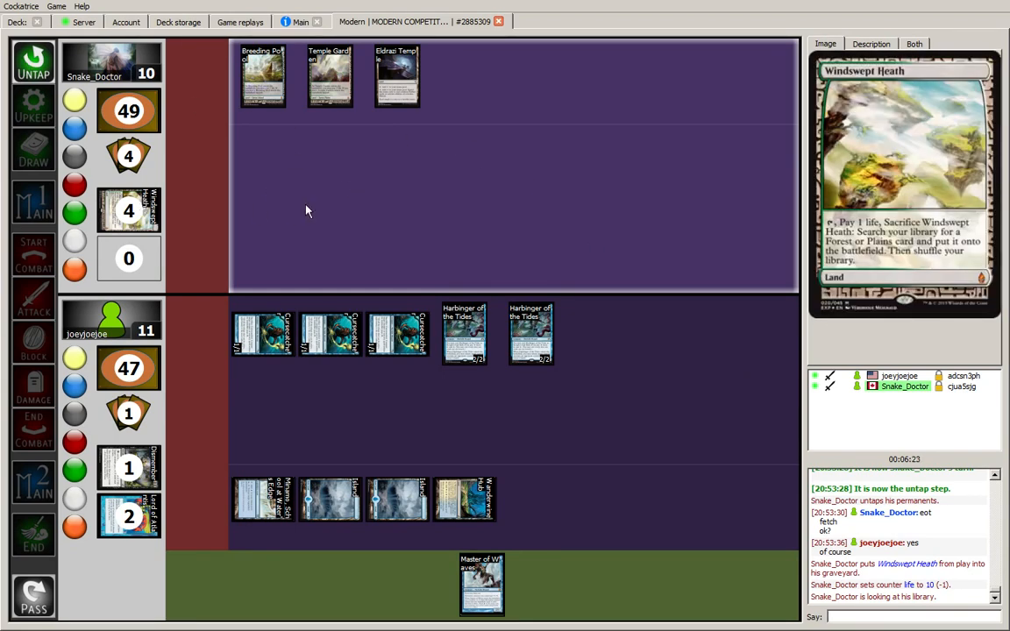
{"action": "mouse_move", "coordinate": [344, 174]}
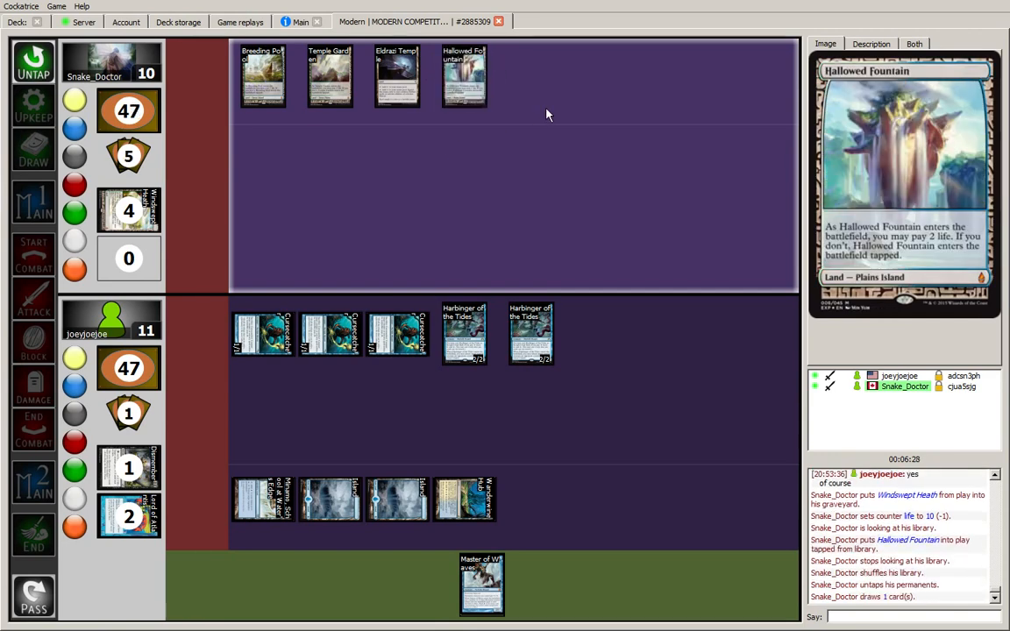
{"action": "mouse_move", "coordinate": [396, 77]}
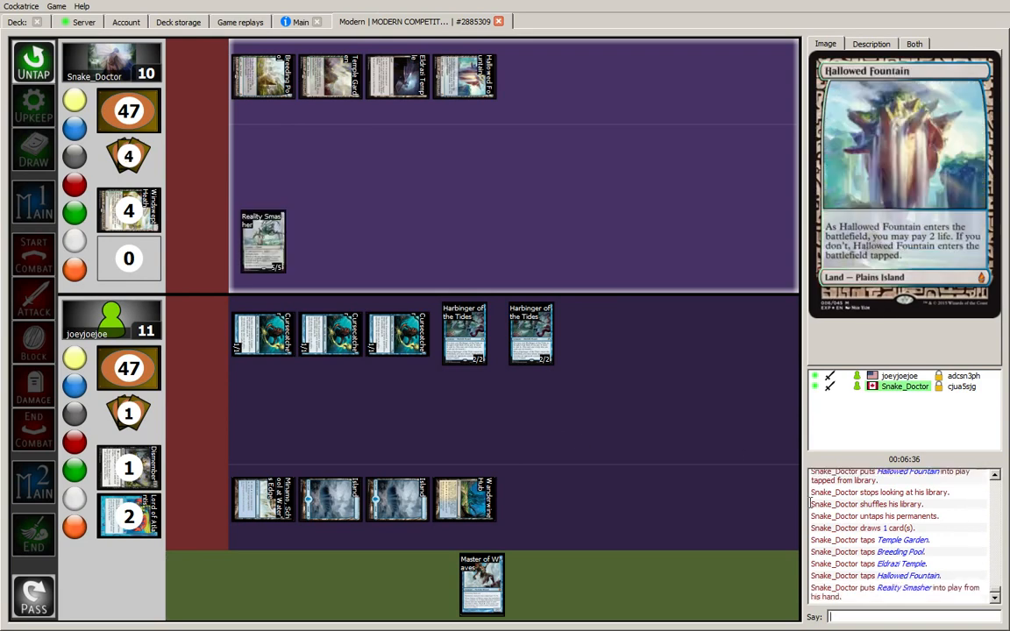
- Advance the game to the ending phase
{"action": "left_click", "coordinate": [33, 535]}
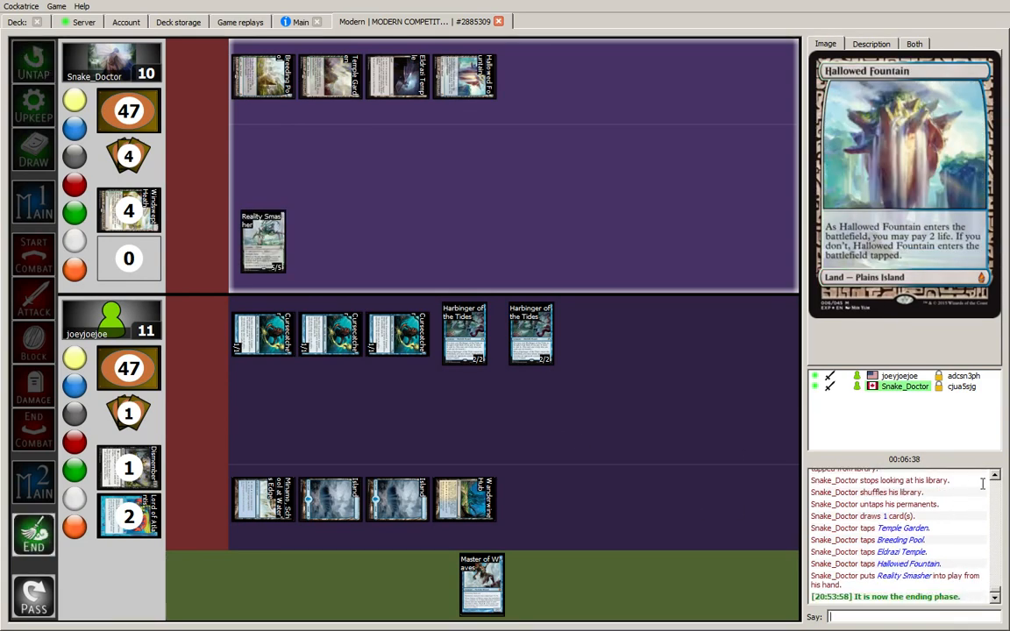
{"action": "scroll", "scroll_direction": "down", "scroll_amount": 3}
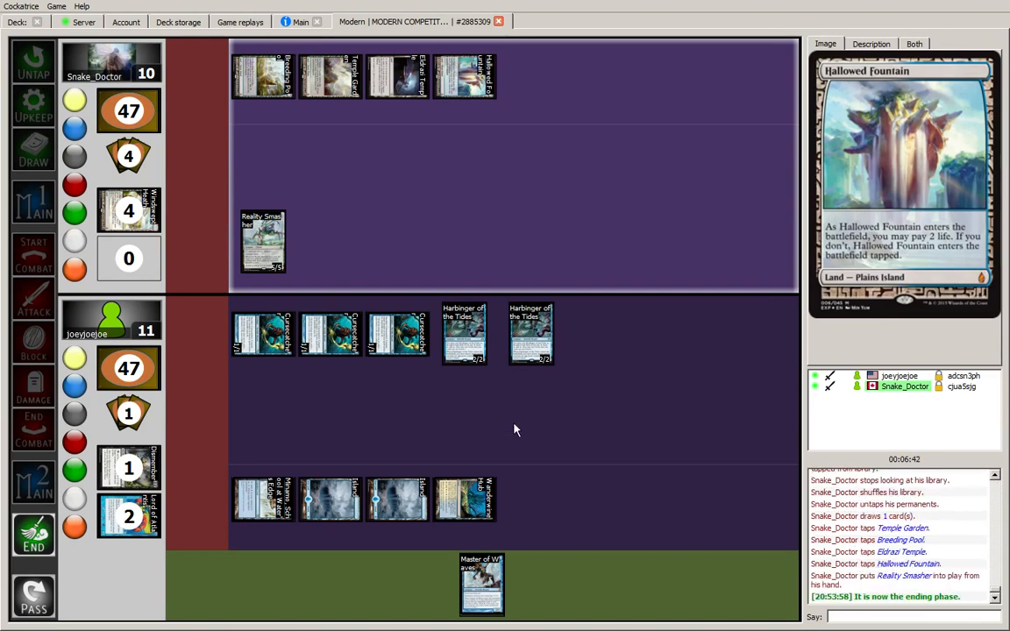
{"action": "mouse_move", "coordinate": [578, 517]}
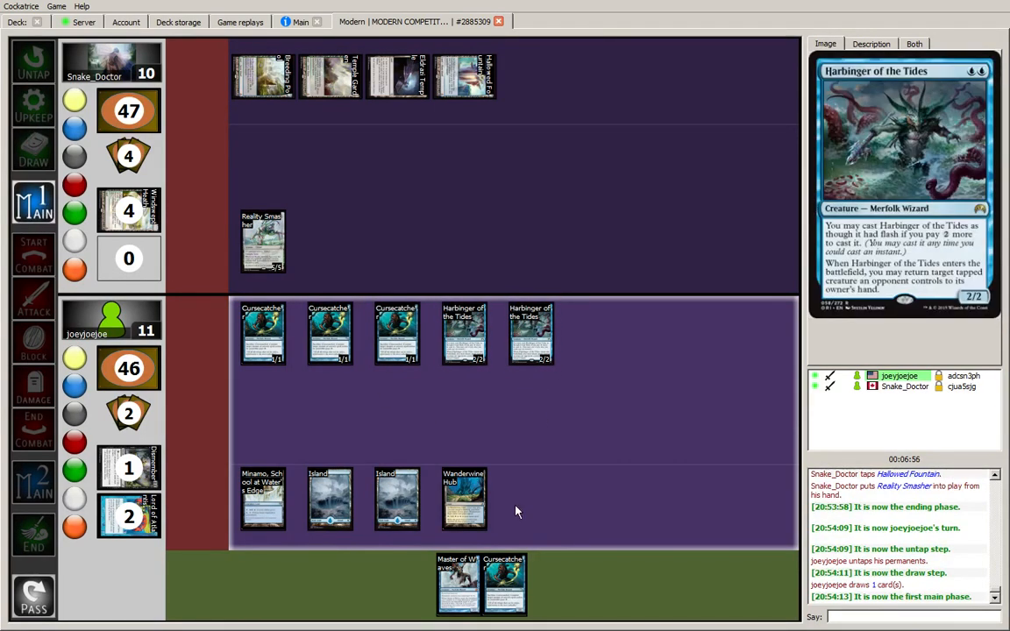
{"action": "mouse_move", "coordinate": [523, 501]}
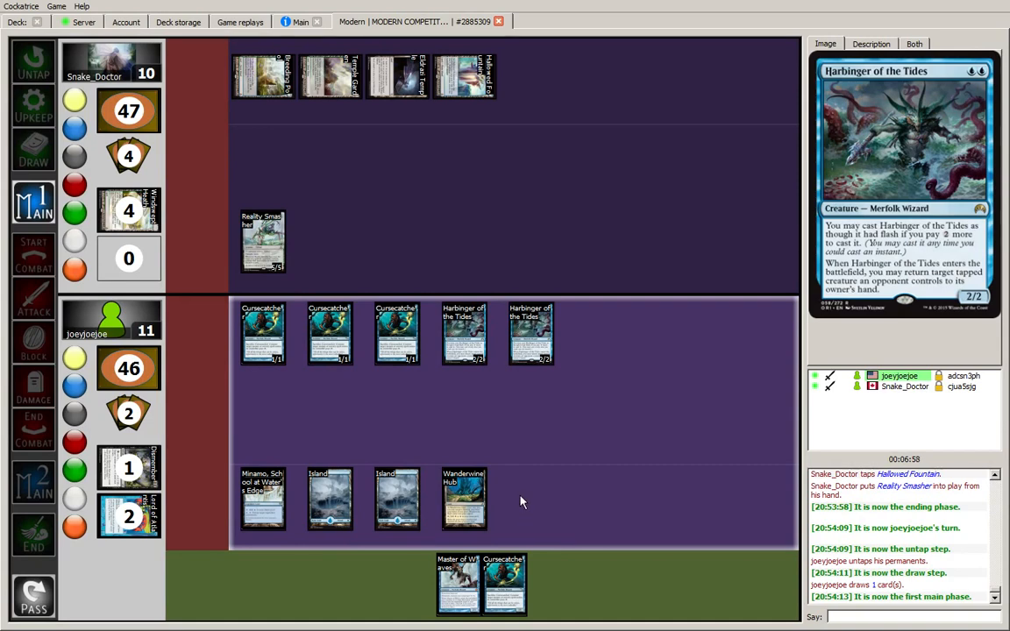
{"action": "mouse_move", "coordinate": [515, 519]}
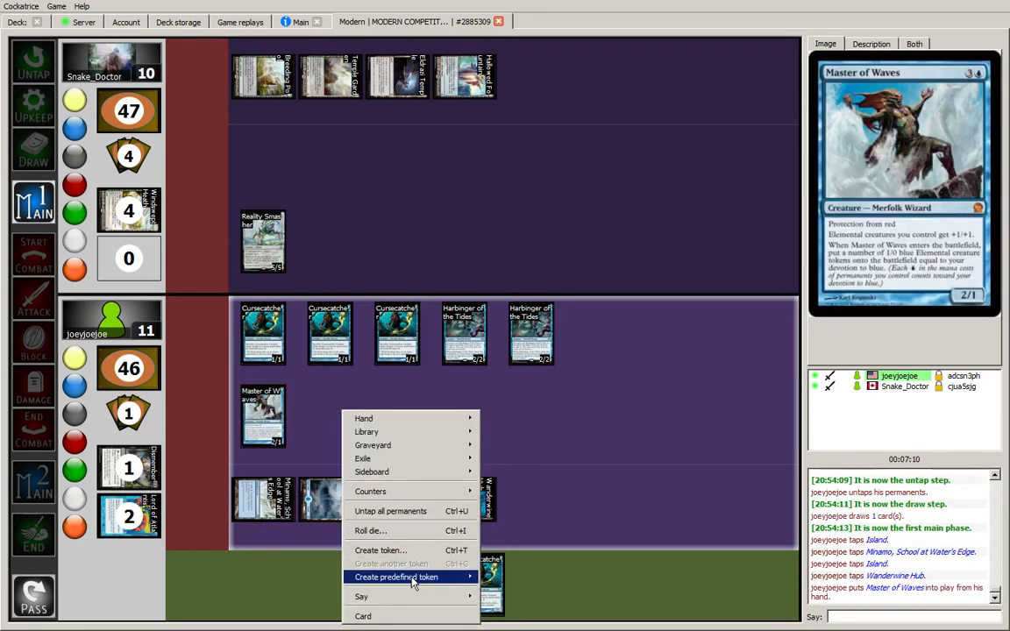
- Create the Elemental tokens for Master of Waves and set their power/toughness
{"action": "left_click", "coordinate": [396, 576]}
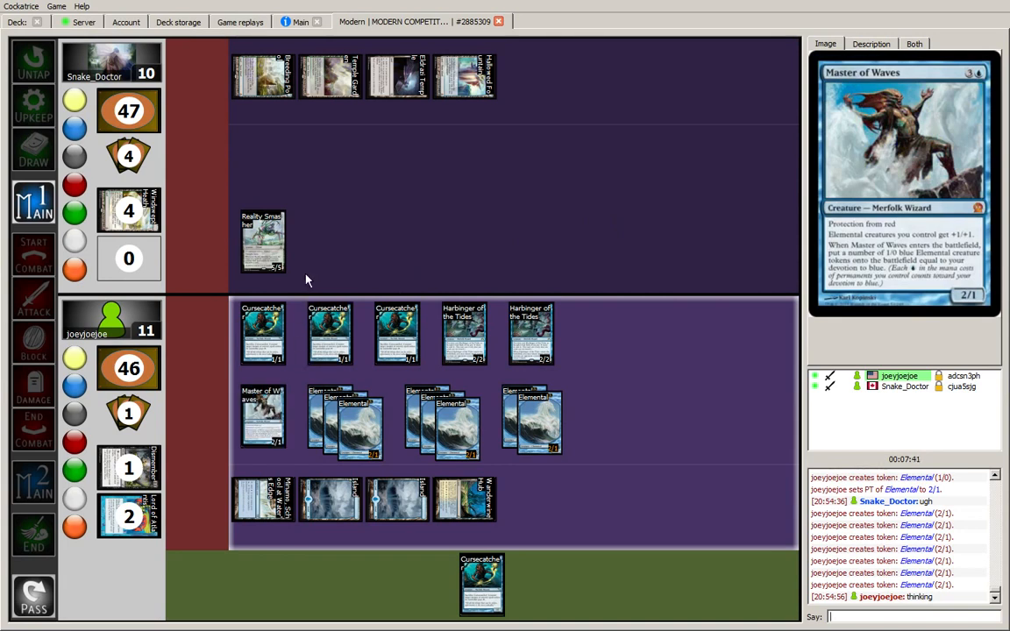
{"action": "mouse_move", "coordinate": [452, 258]}
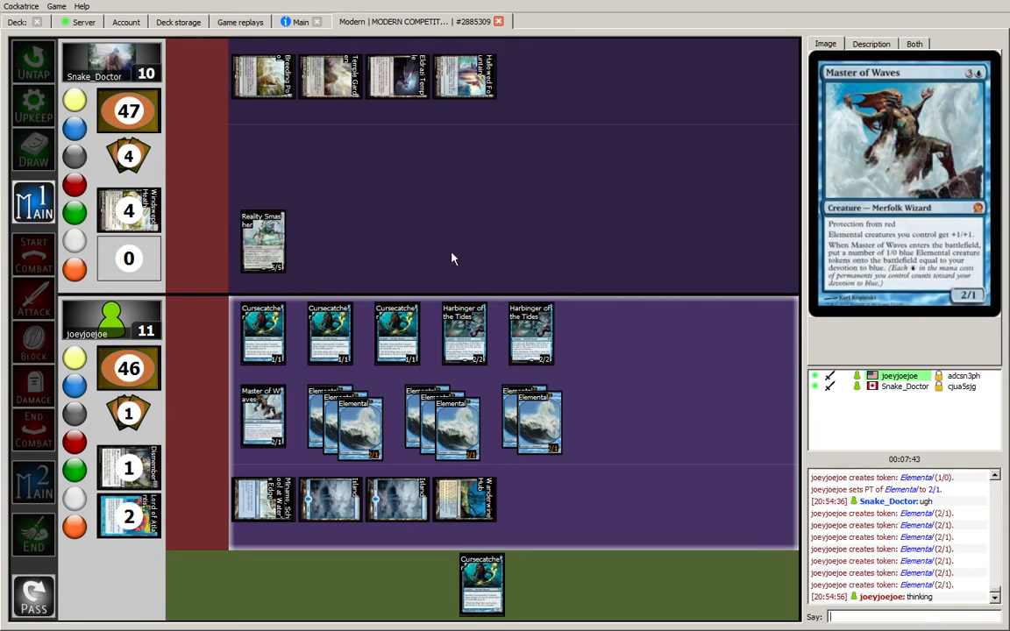
{"action": "mouse_move", "coordinate": [662, 344]}
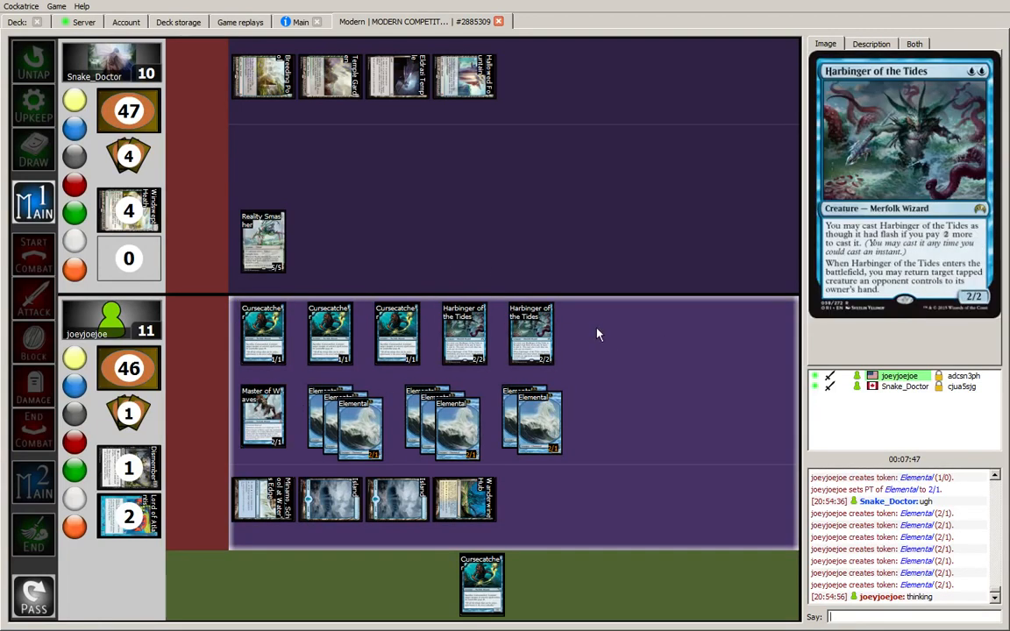
{"action": "left_click", "coordinate": [530, 333]}
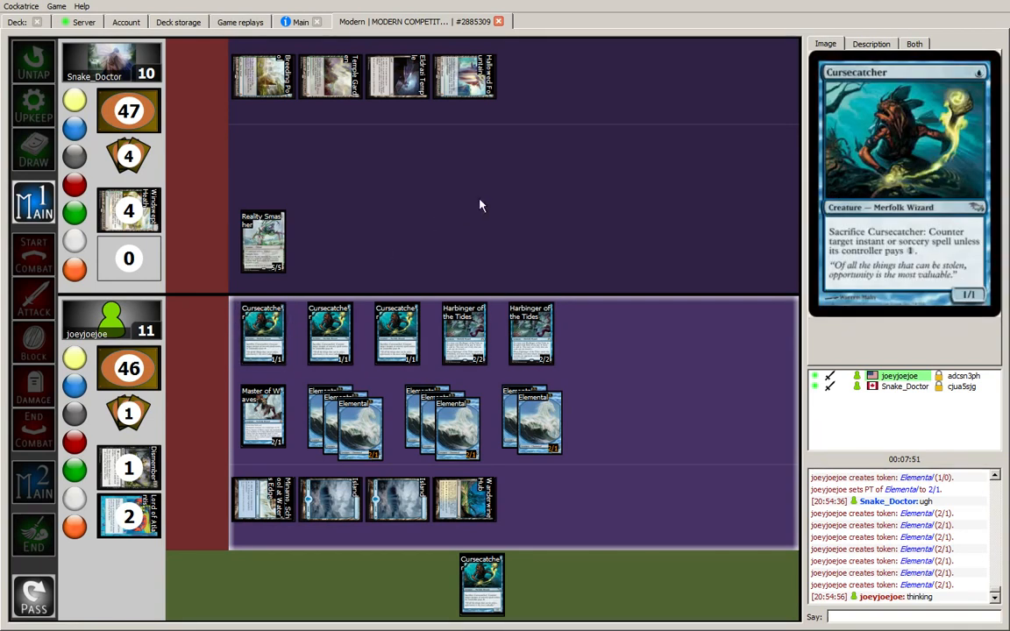
{"action": "mouse_move", "coordinate": [263, 417]}
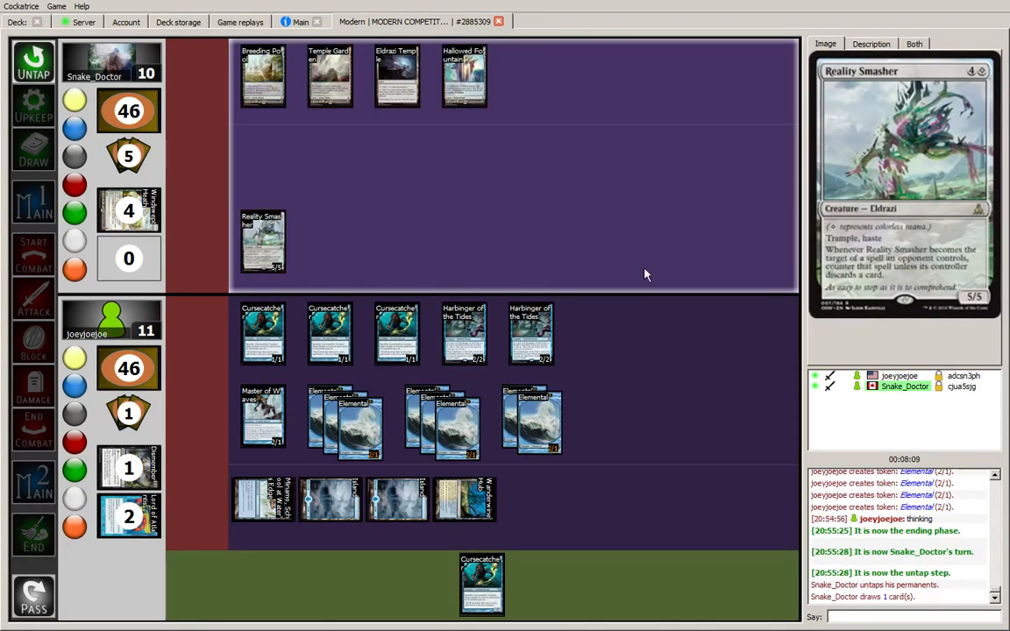
{"action": "mouse_move", "coordinate": [652, 297]}
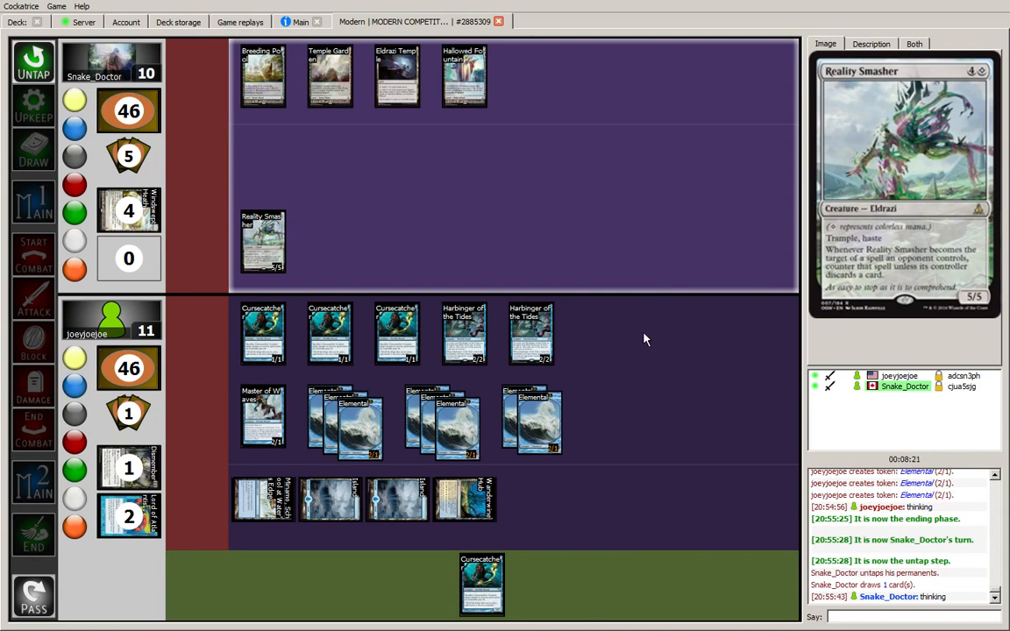
{"action": "mouse_move", "coordinate": [621, 238]}
{"action": "type", "text": "gg"}
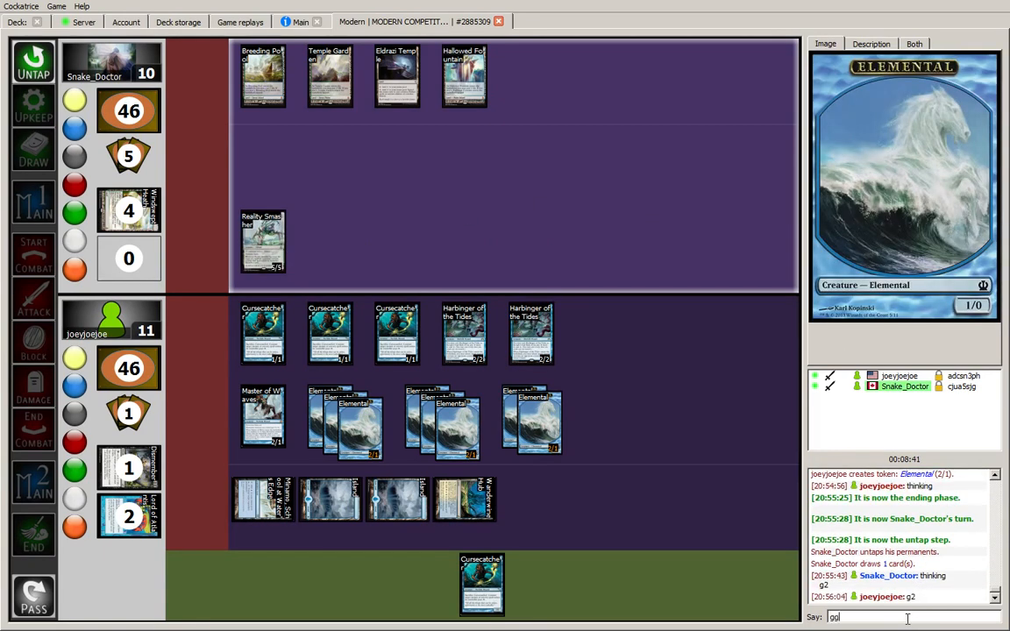
- Post 'g2' in the game chat as the opponent concedes
{"action": "left_click", "coordinate": [56, 7]}
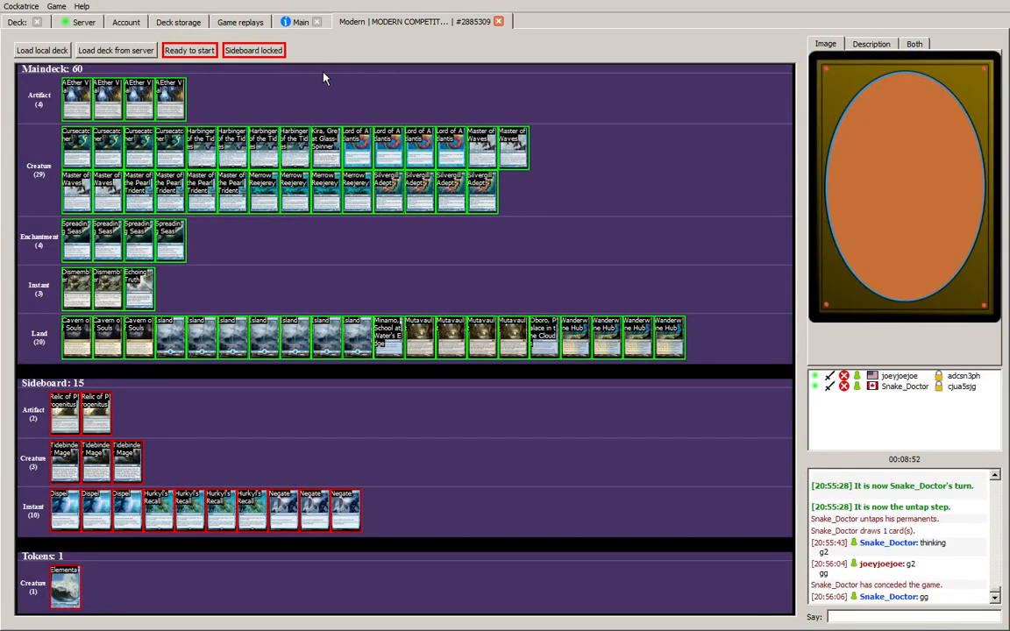
- Keep the 60-card deck and 15-card sideboard unchanged and mark ready for game three
{"action": "left_click", "coordinate": [254, 50]}
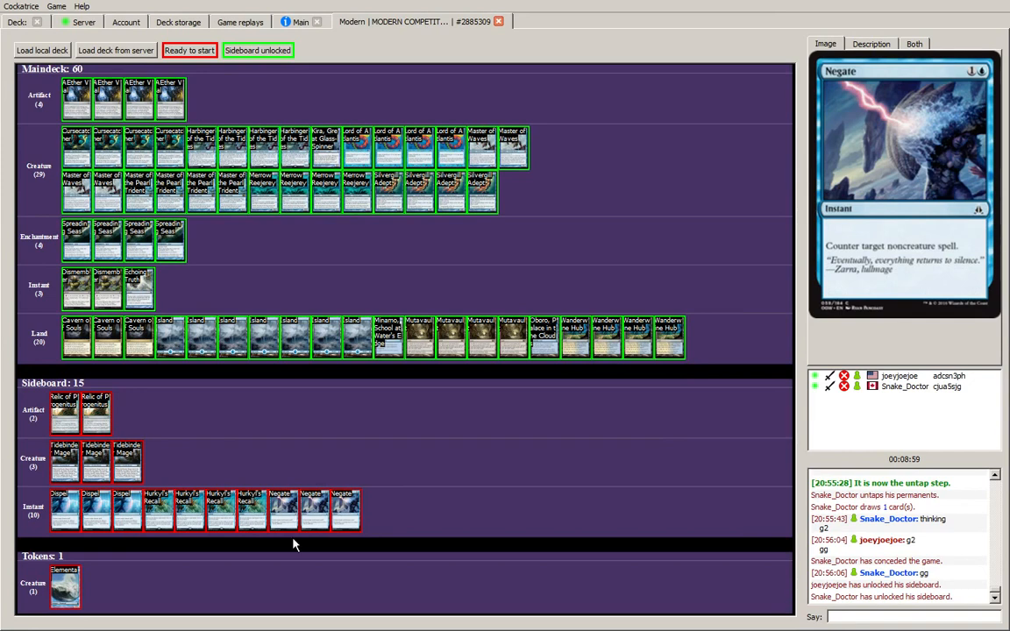
{"action": "mouse_move", "coordinate": [252, 508]}
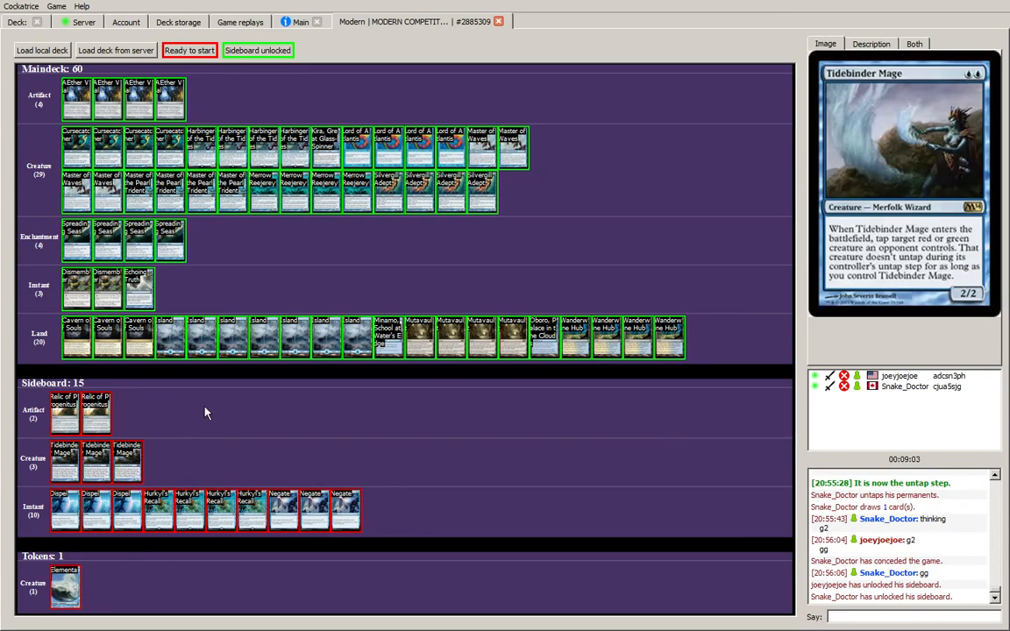
{"action": "mouse_move", "coordinate": [67, 411]}
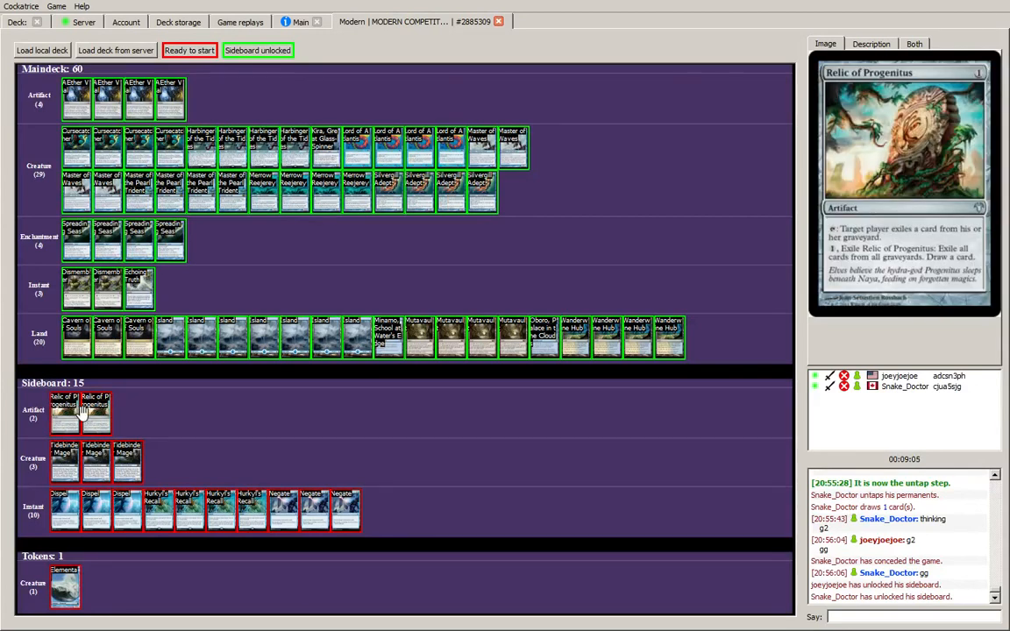
{"action": "mouse_move", "coordinate": [657, 164]}
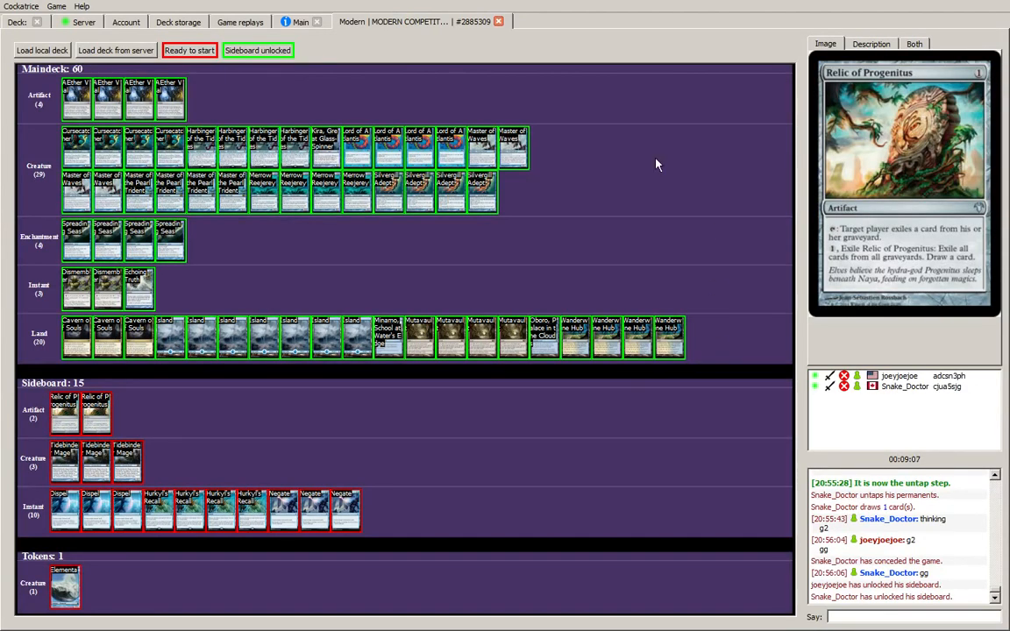
{"action": "mouse_move", "coordinate": [335, 288]}
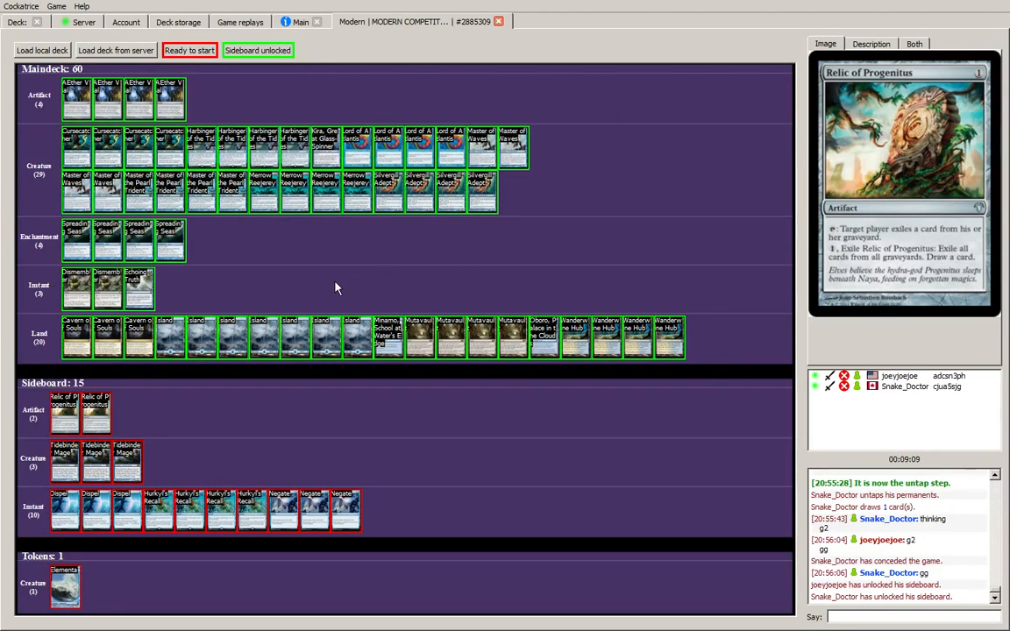
{"action": "mouse_move", "coordinate": [107, 288]}
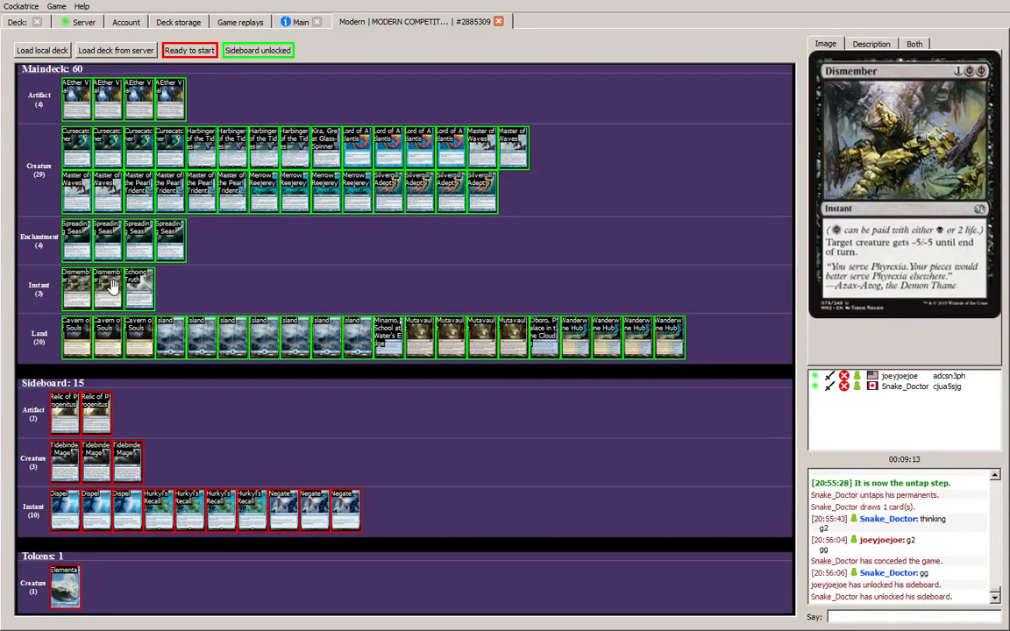
{"action": "mouse_move", "coordinate": [138, 280]}
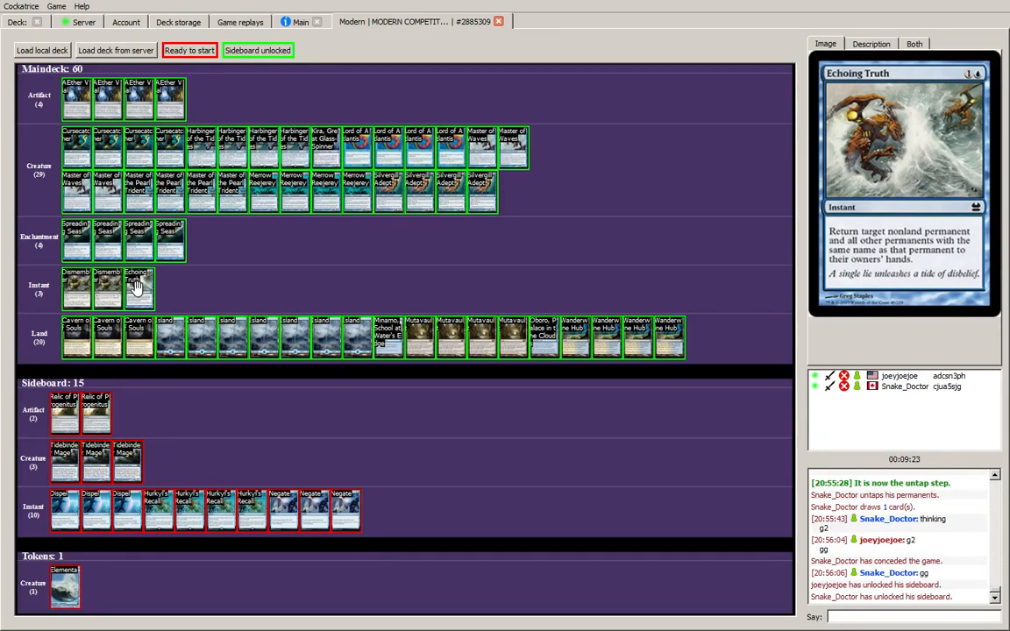
{"action": "mouse_move", "coordinate": [659, 249]}
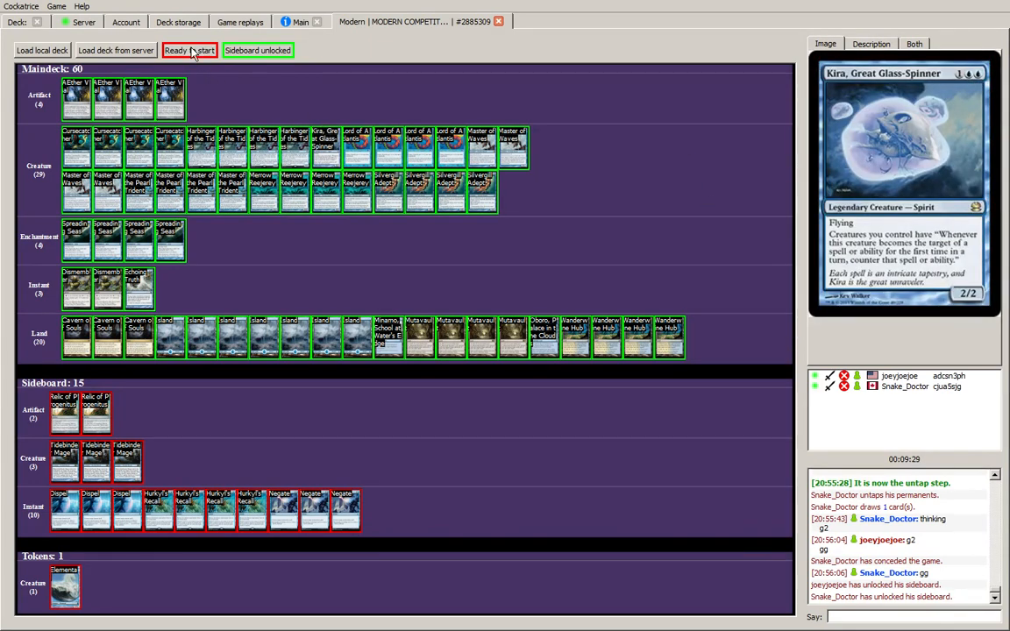
{"action": "left_click", "coordinate": [189, 49]}
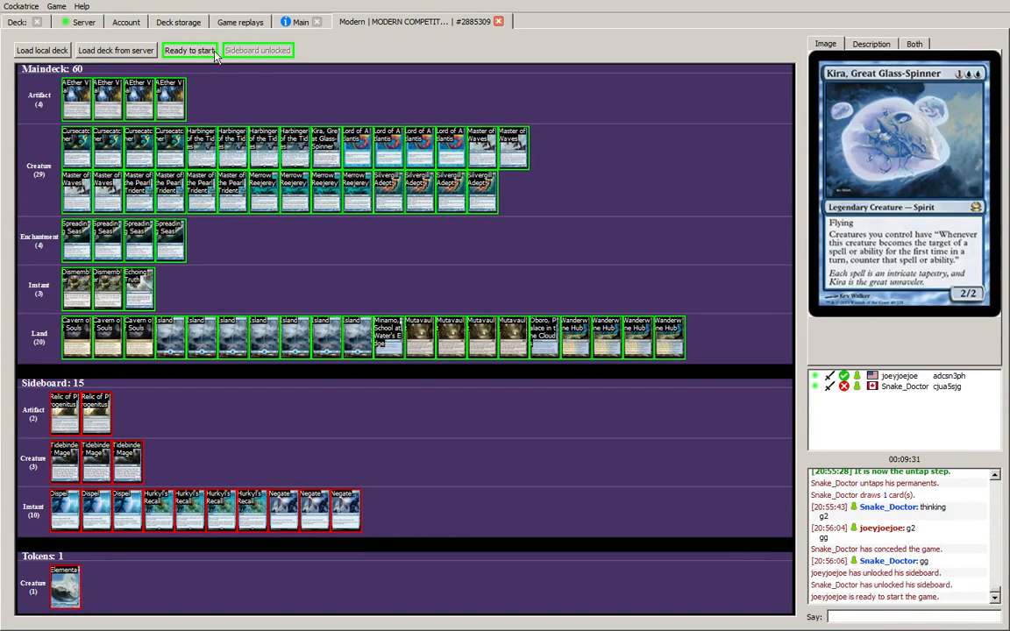
{"action": "mouse_move", "coordinate": [217, 95]}
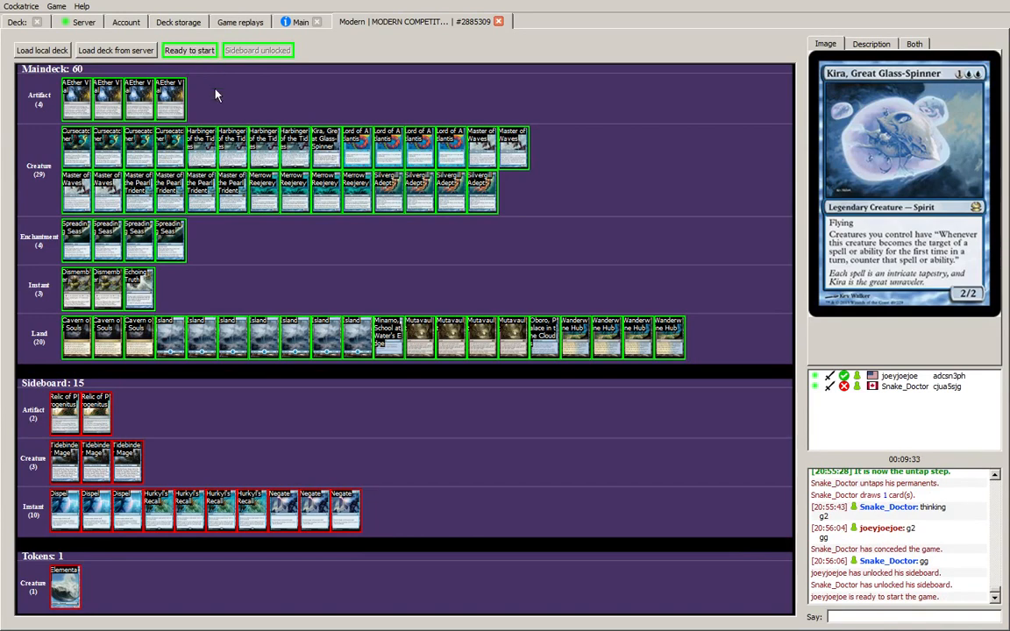
{"action": "mouse_move", "coordinate": [708, 242]}
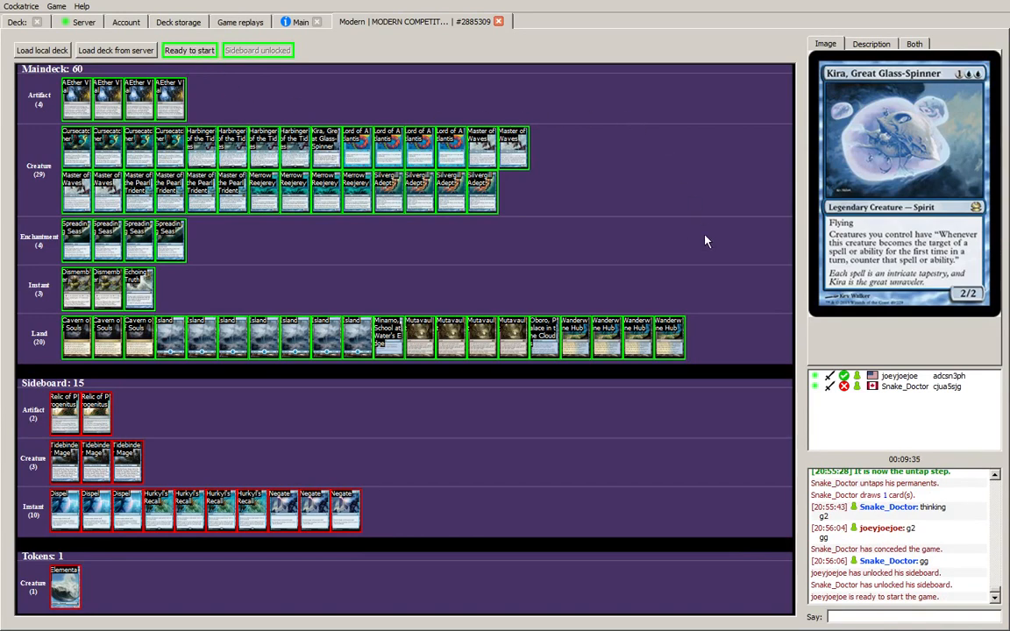
{"action": "mouse_move", "coordinate": [729, 324]}
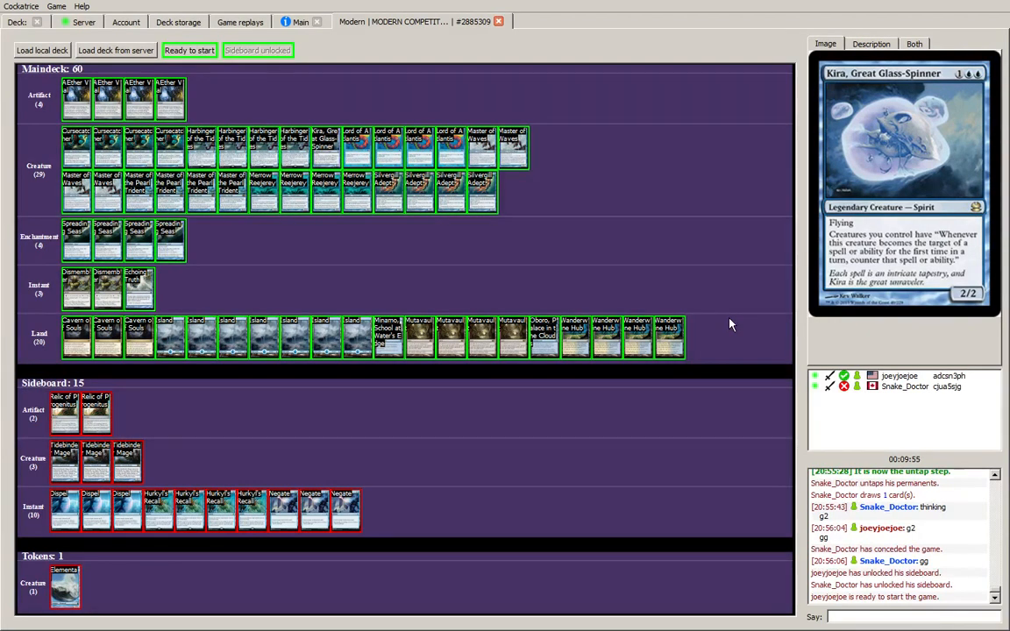
{"action": "left_click", "coordinate": [189, 49]}
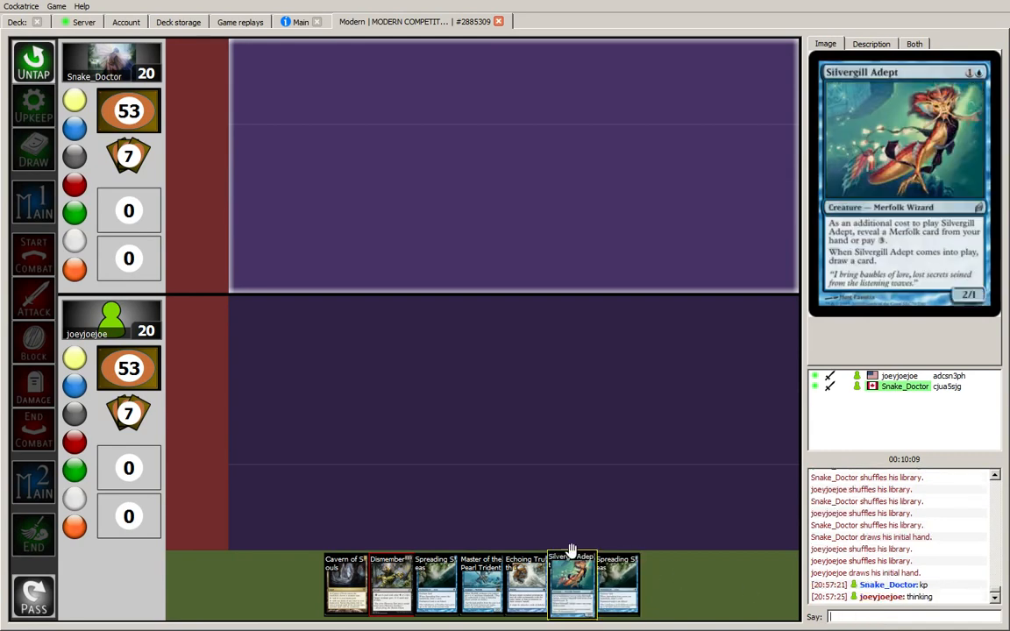
{"action": "mouse_move", "coordinate": [402, 582]}
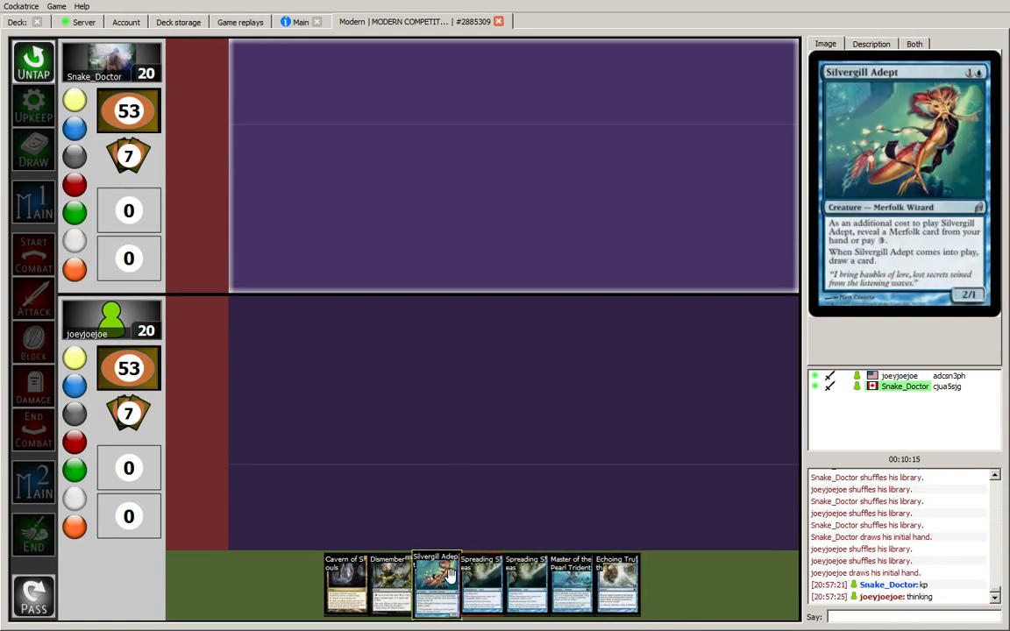
{"action": "mouse_move", "coordinate": [448, 501]}
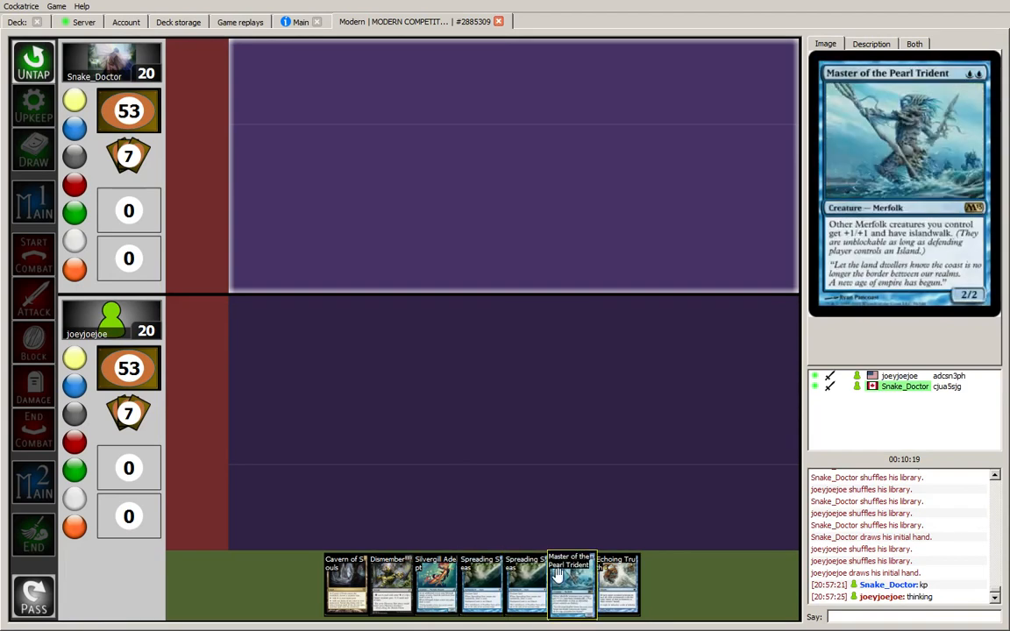
{"action": "mouse_move", "coordinate": [390, 582]}
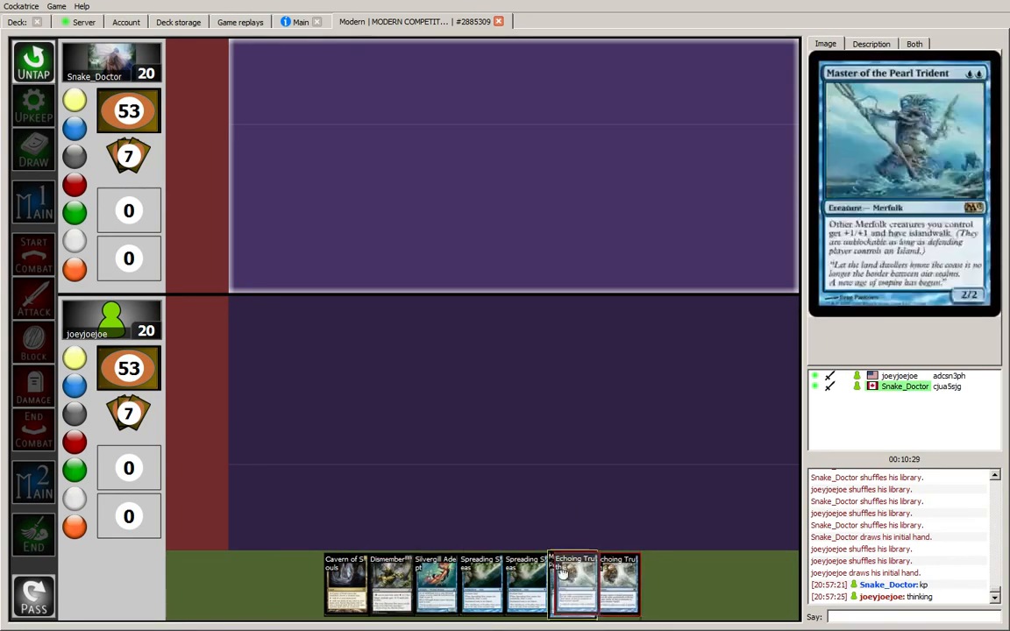
{"action": "mouse_move", "coordinate": [481, 581]}
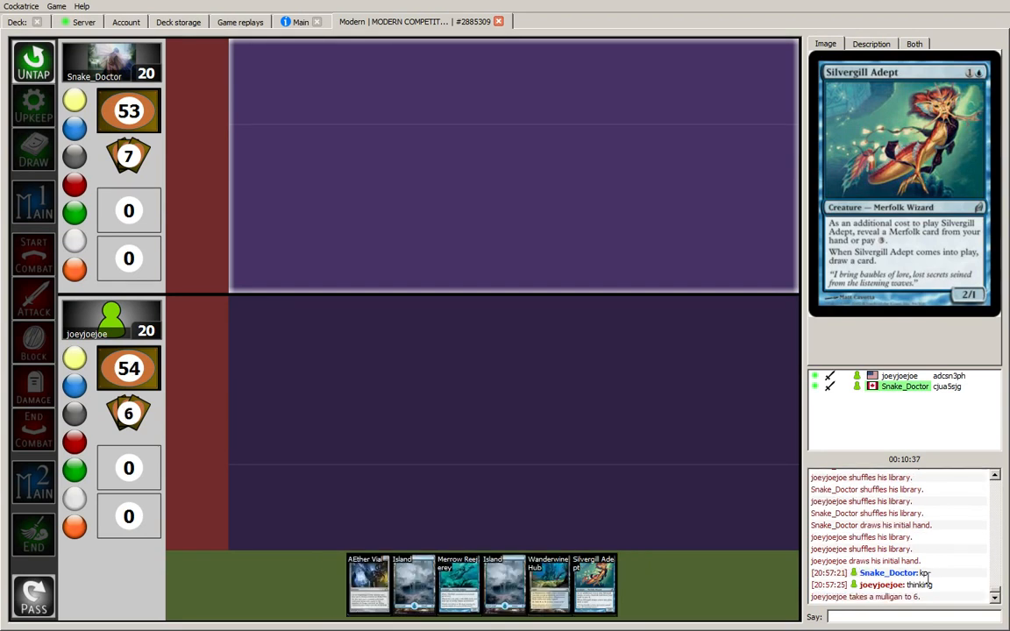
- Keep the six-card hand, announce 'keep, sc' in chat and finish the scry
{"action": "type", "text": "keep, sc"}
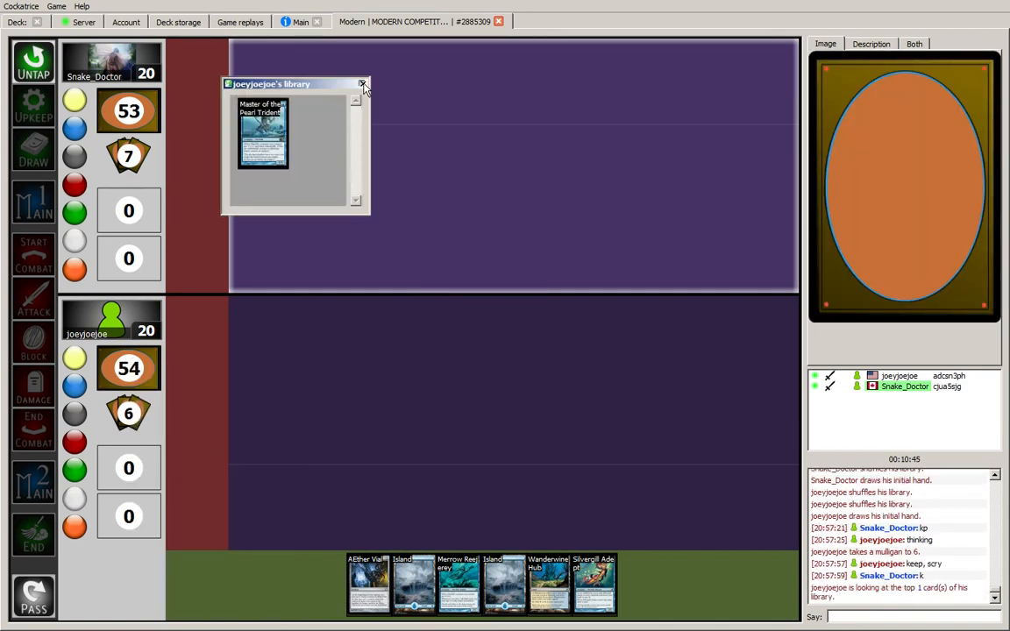
{"action": "left_click", "coordinate": [363, 84]}
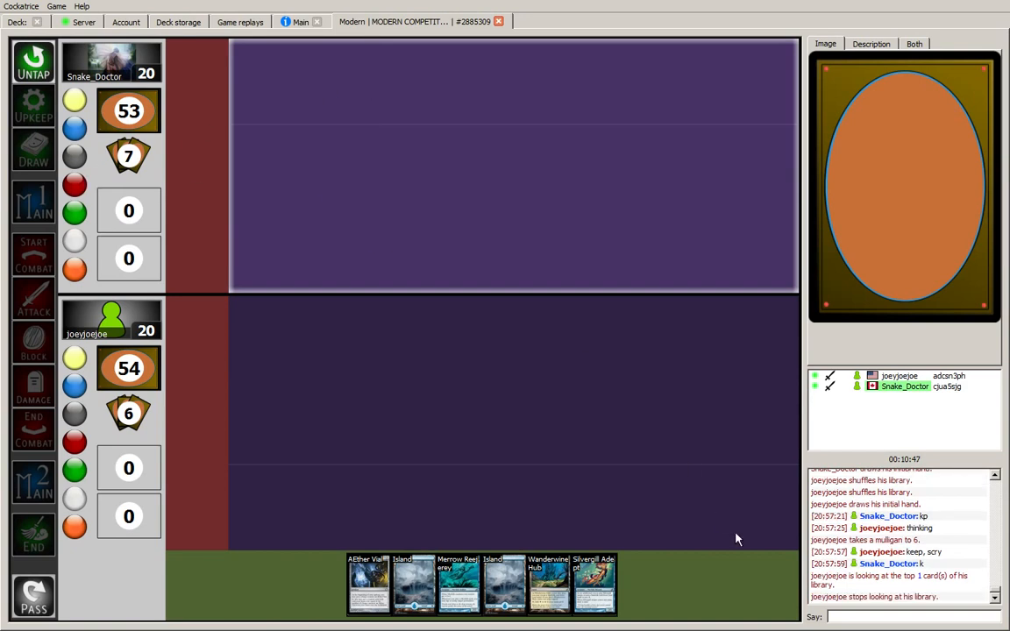
{"action": "left_click", "coordinate": [903, 617]}
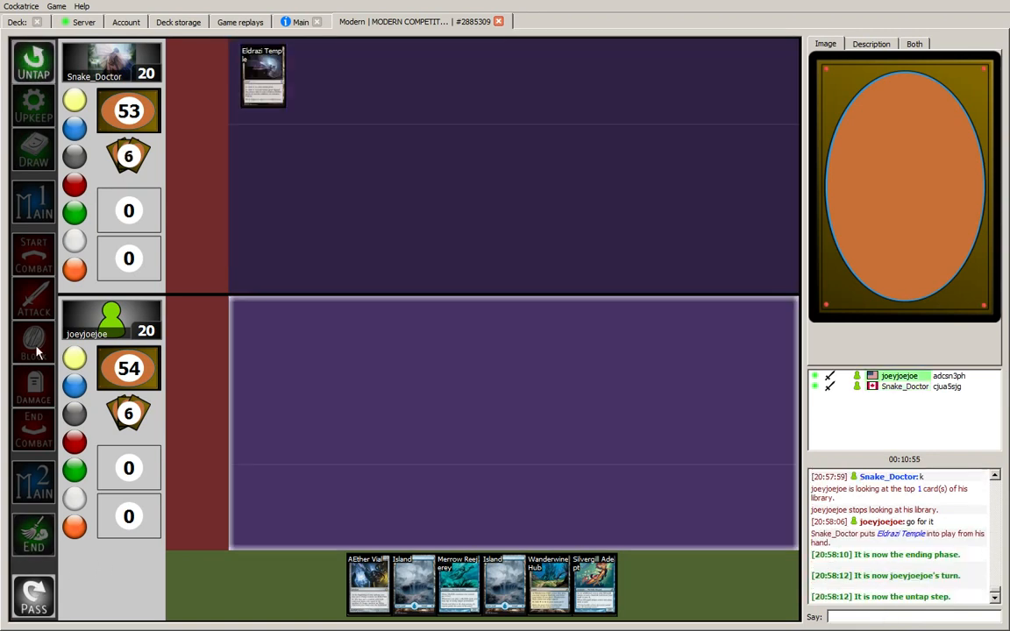
- Advance through the draw step and play out Island, Aether Vial and Silvergill Adept
{"action": "left_click", "coordinate": [33, 149]}
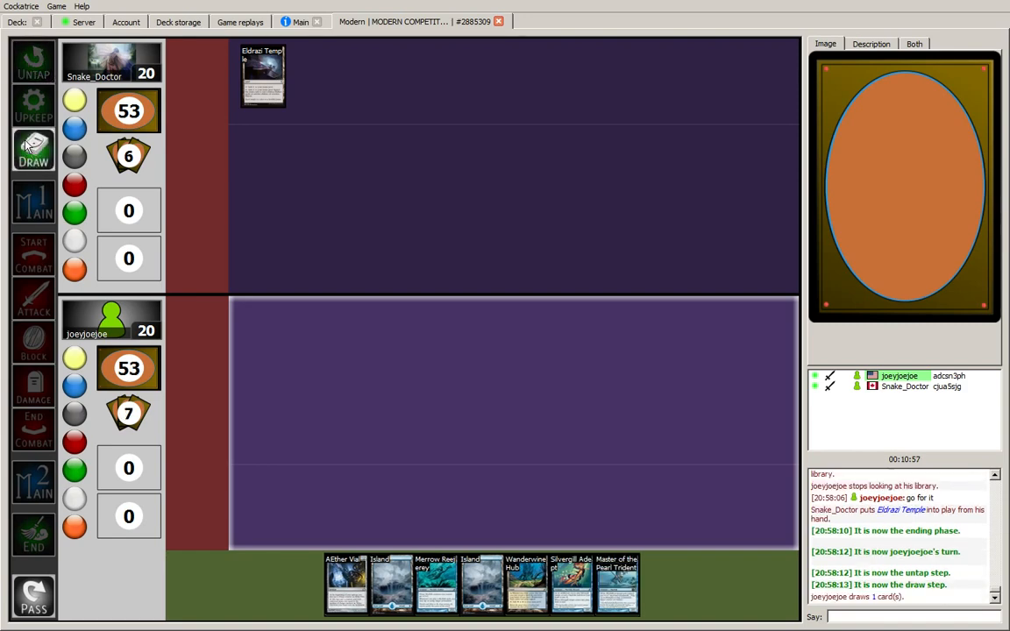
{"action": "mouse_move", "coordinate": [391, 586]}
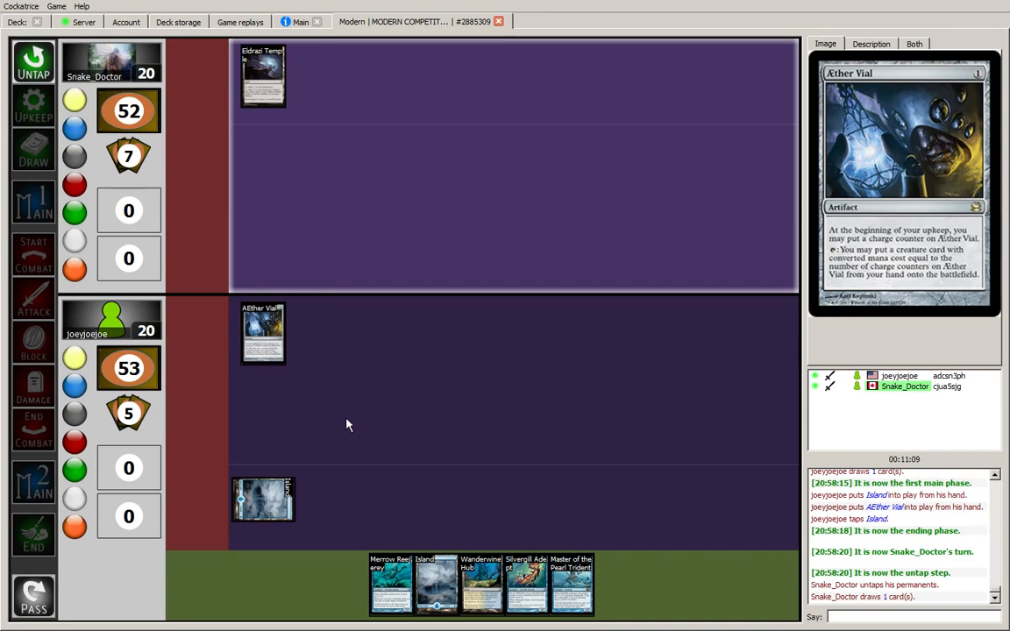
{"action": "mouse_move", "coordinate": [434, 581]}
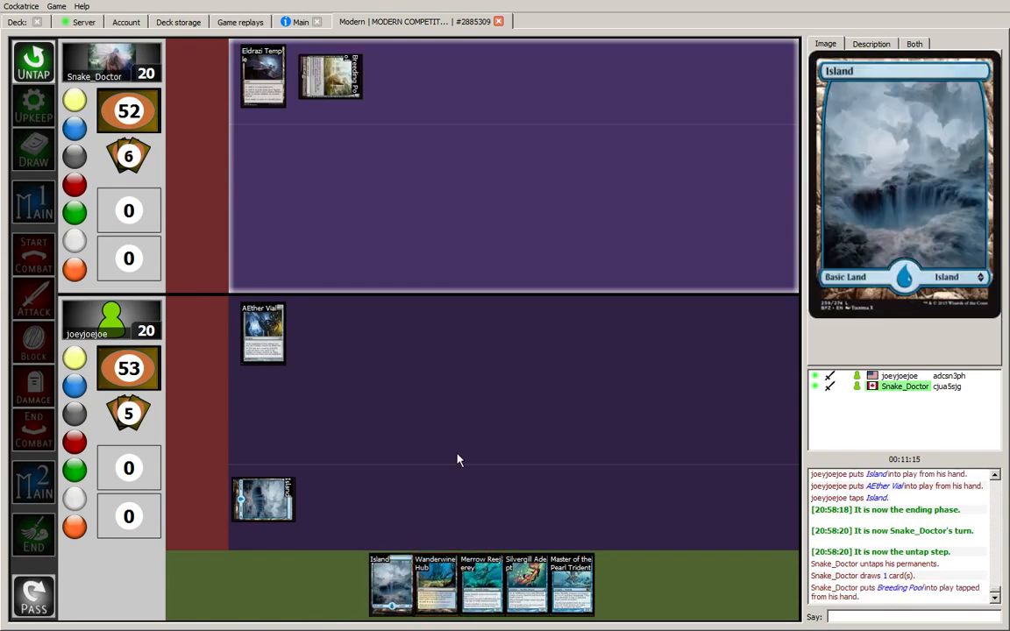
{"action": "left_click", "coordinate": [33, 596]}
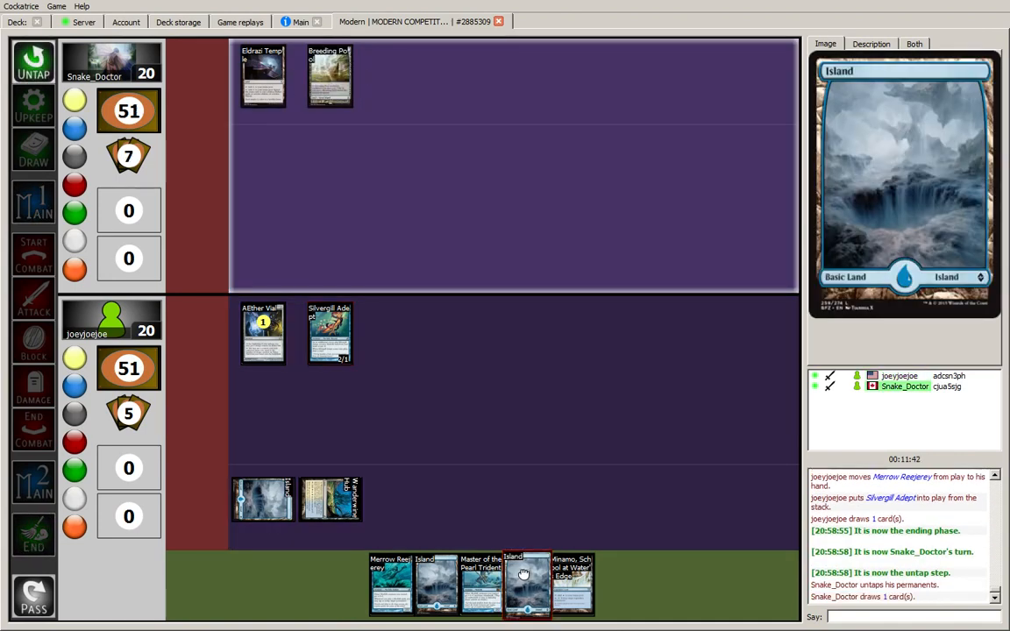
{"action": "mouse_move", "coordinate": [571, 585]}
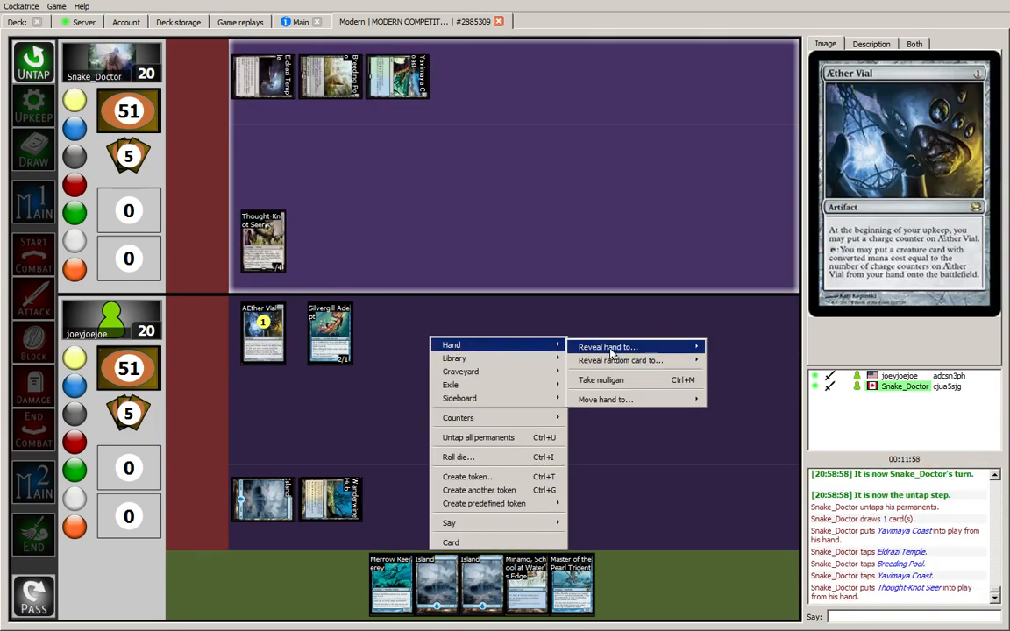
- Reveal the hand to Thought-Knot Seer and raise Aether Vial to two counters
{"action": "left_click", "coordinate": [606, 347]}
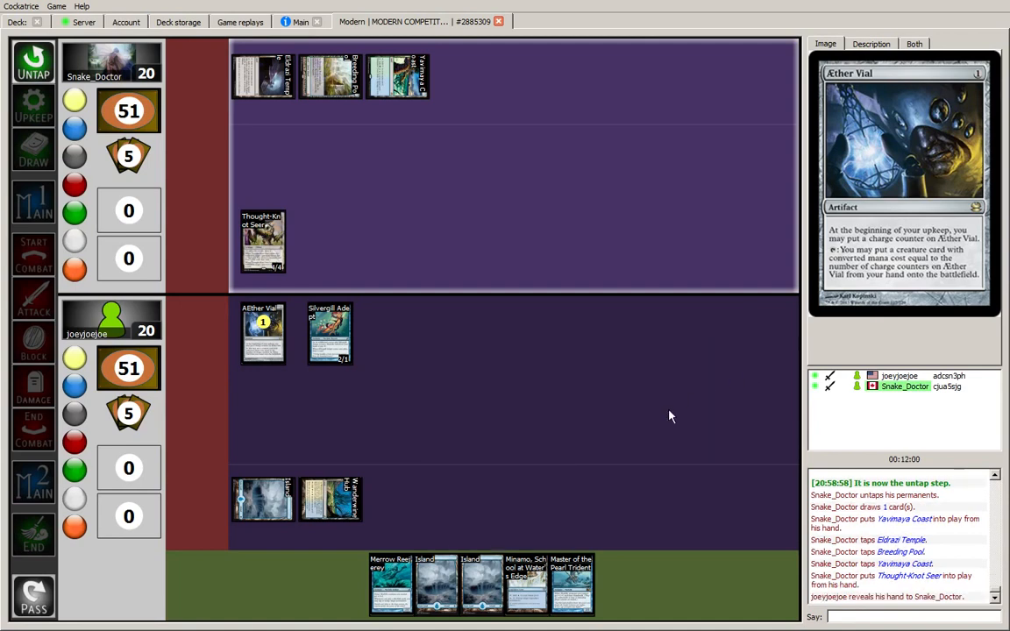
{"action": "mouse_move", "coordinate": [638, 445]}
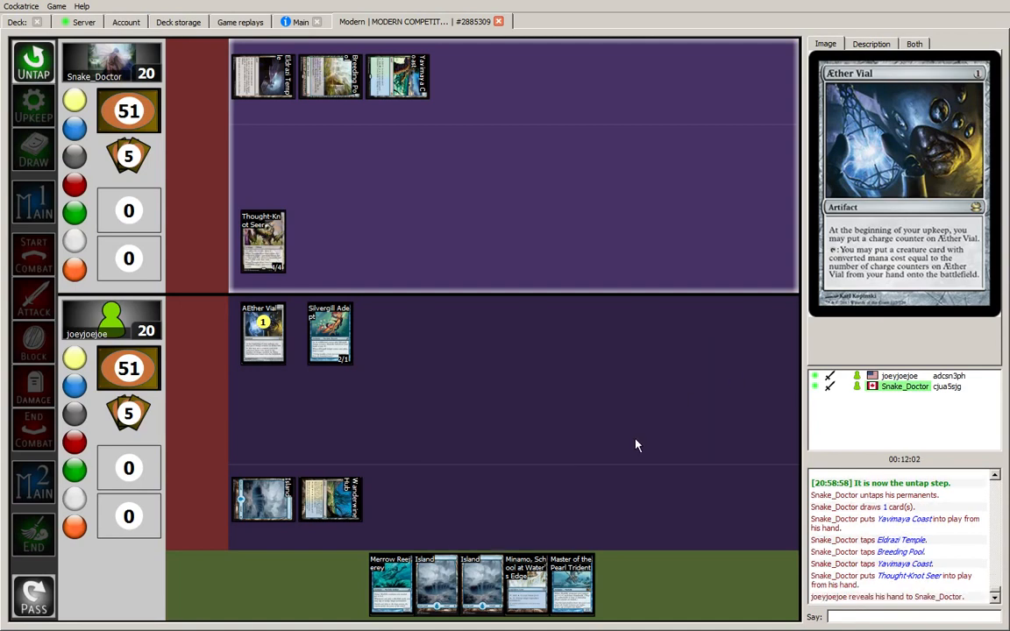
{"action": "mouse_move", "coordinate": [572, 582]}
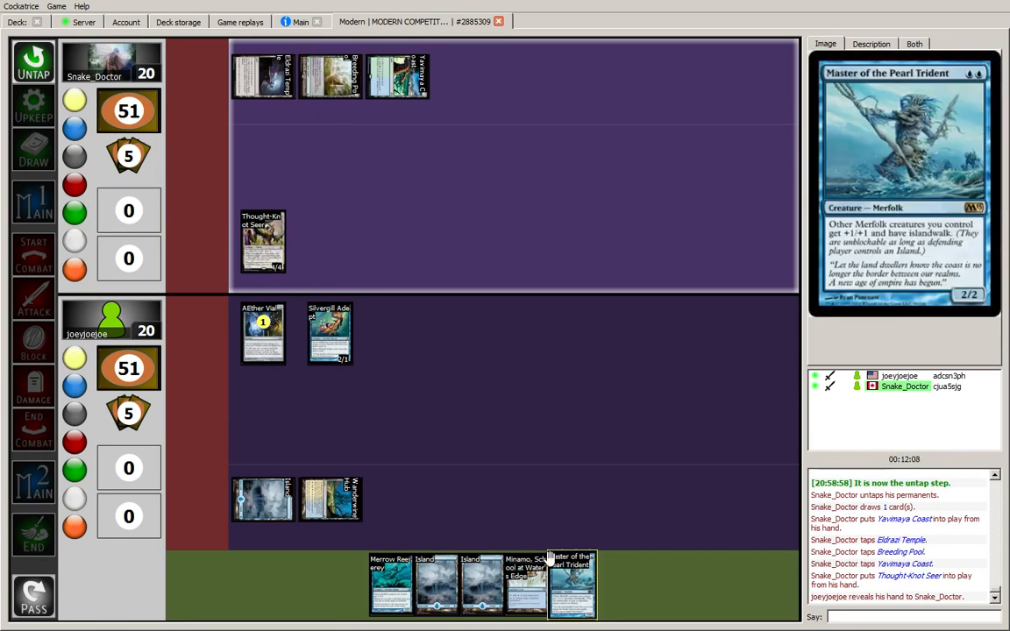
{"action": "mouse_move", "coordinate": [389, 582]}
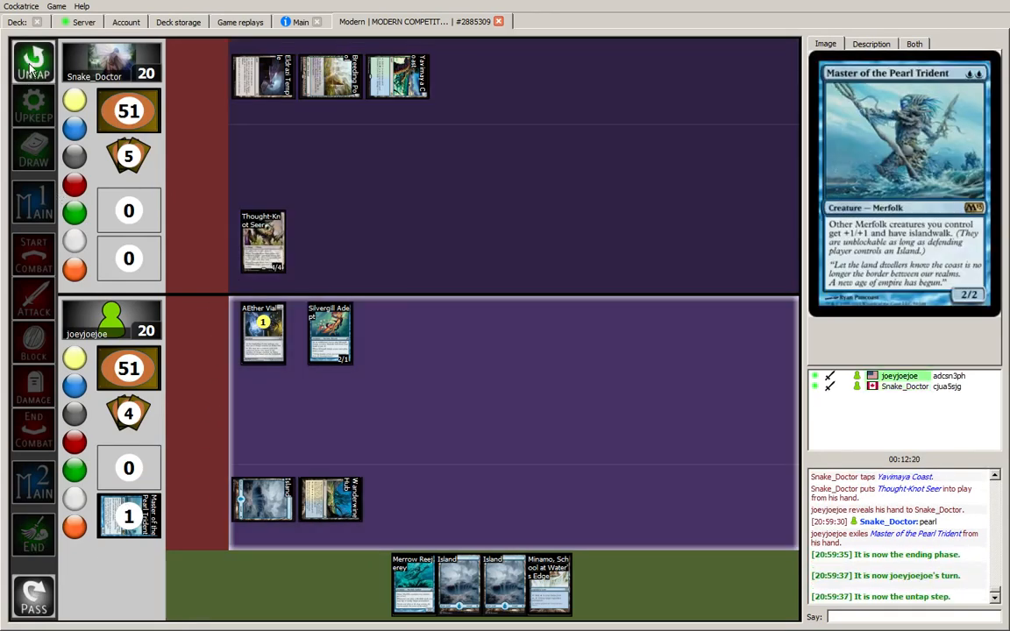
{"action": "right_click", "coordinate": [263, 333]}
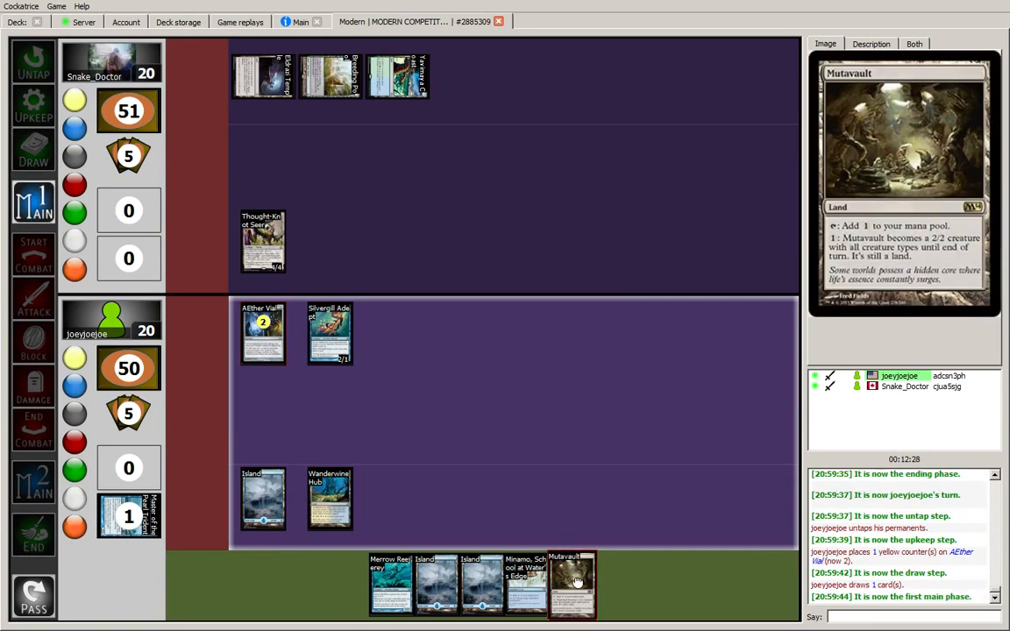
- Put Mutavault onto the battlefield and reply 'ok' in chat
{"action": "left_click_drag", "start_coordinate": [572, 581], "coordinate": [396, 498]}
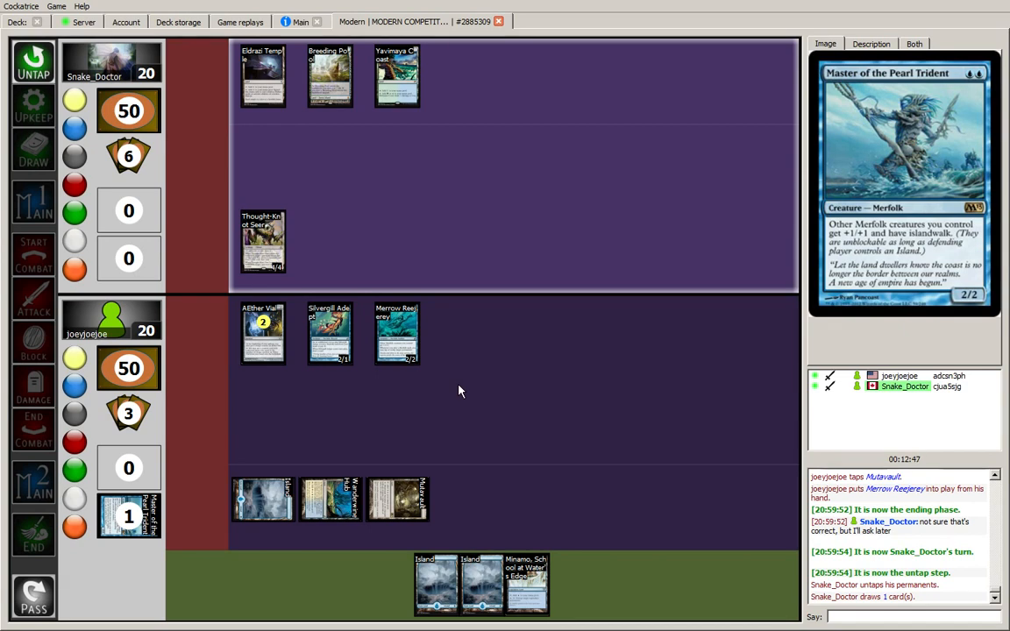
{"action": "left_click", "coordinate": [875, 617]}
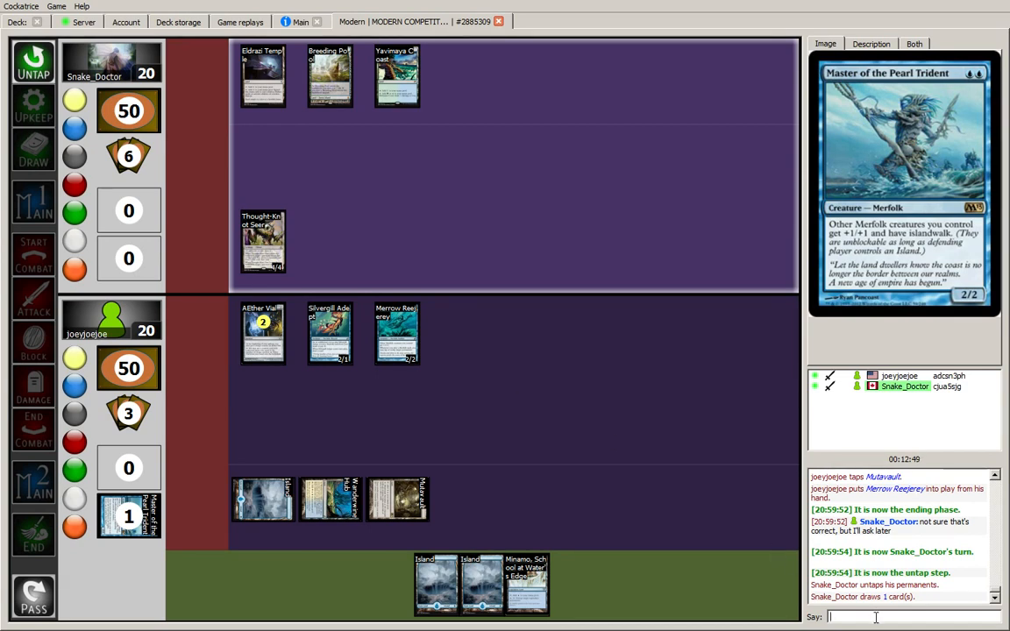
{"action": "type", "text": "ok"}
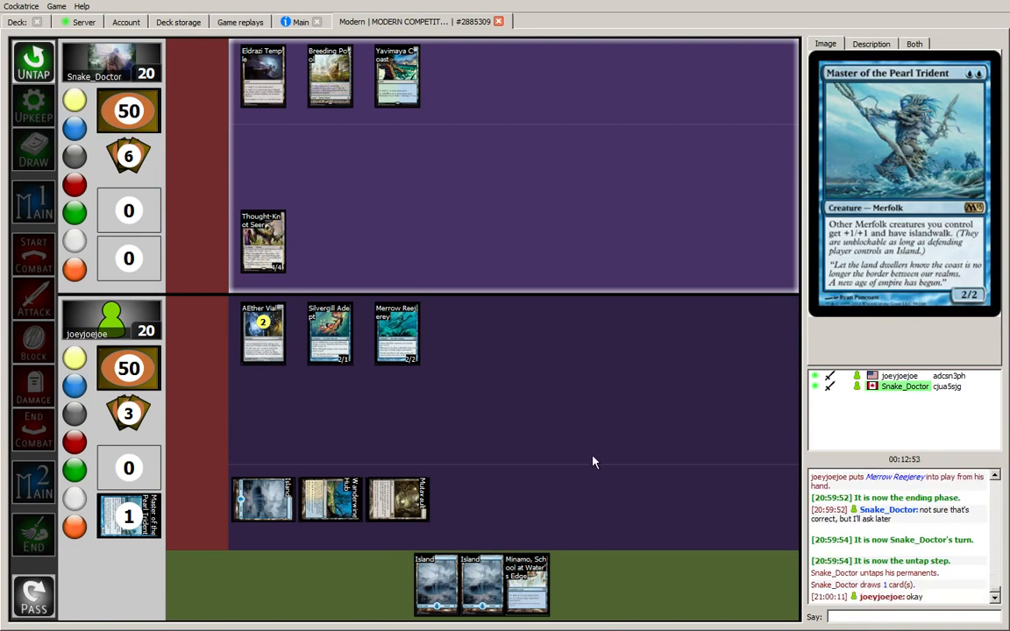
{"action": "left_click", "coordinate": [996, 477]}
{"action": "type", "text": "16"}
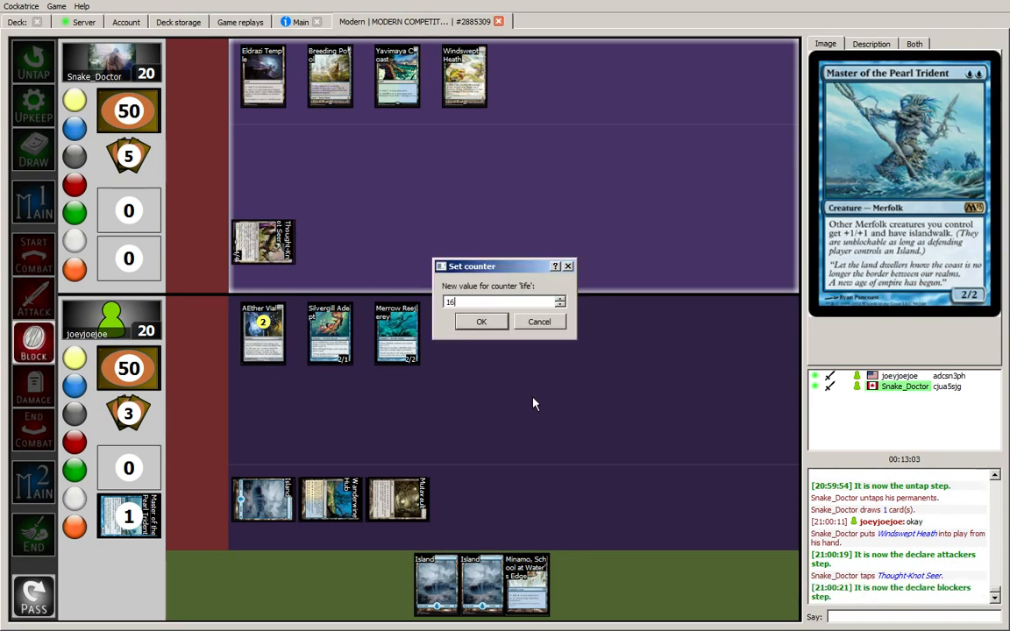
- Confirm the life total of 16 after the opponent's attack
{"action": "left_click", "coordinate": [480, 320]}
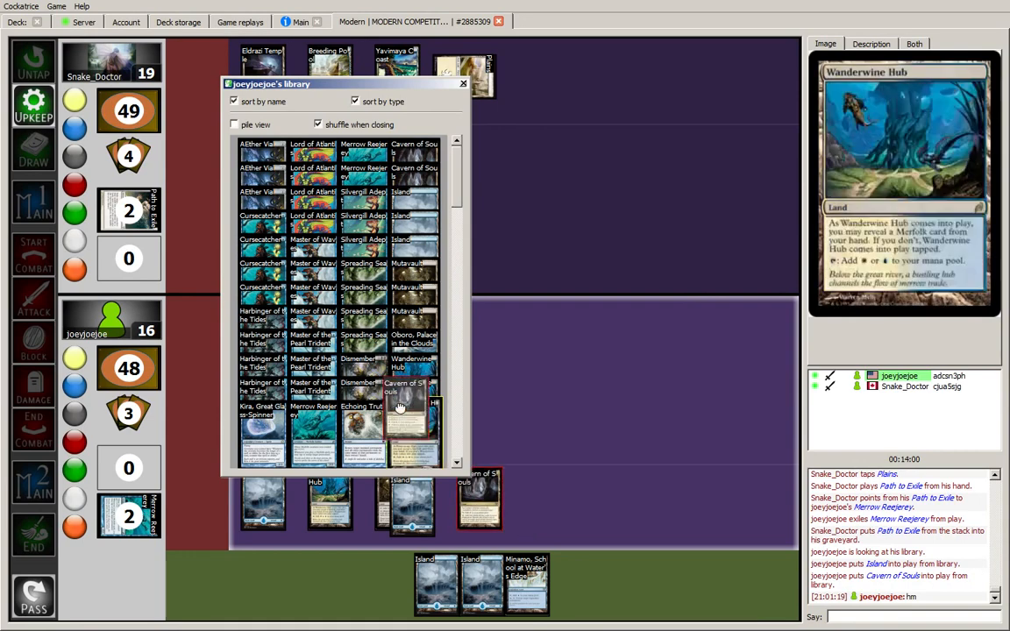
{"action": "left_click", "coordinate": [462, 84]}
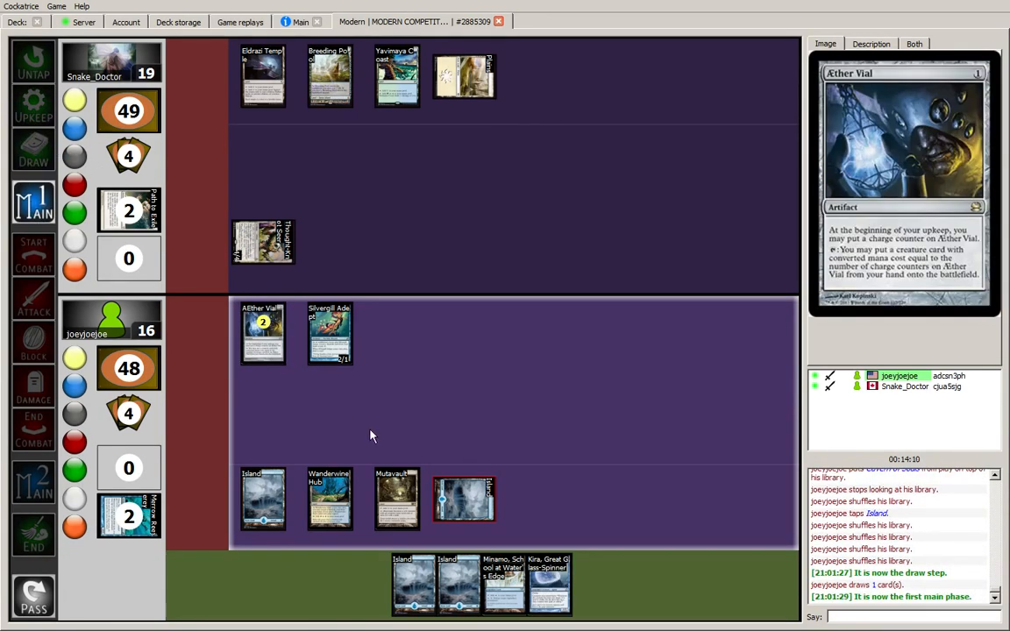
{"action": "mouse_move", "coordinate": [262, 500]}
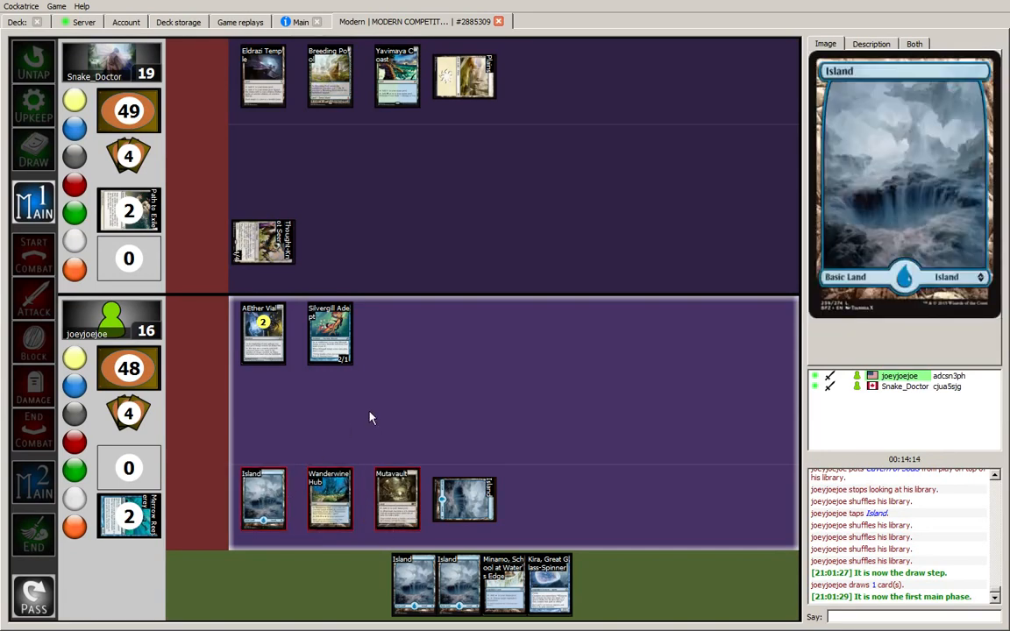
{"action": "mouse_move", "coordinate": [503, 586]}
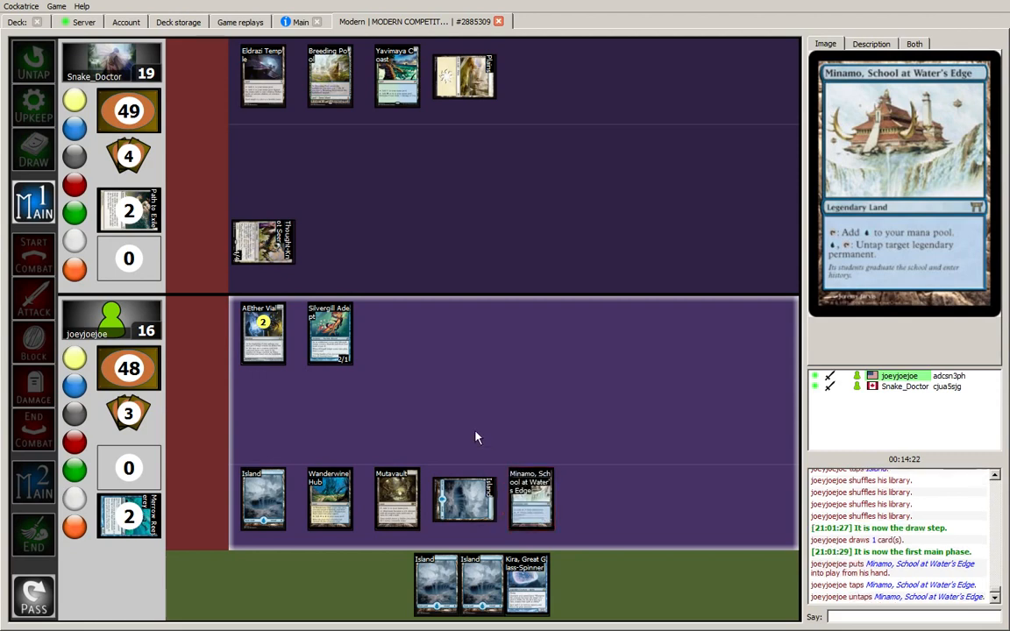
{"action": "left_click", "coordinate": [329, 333]}
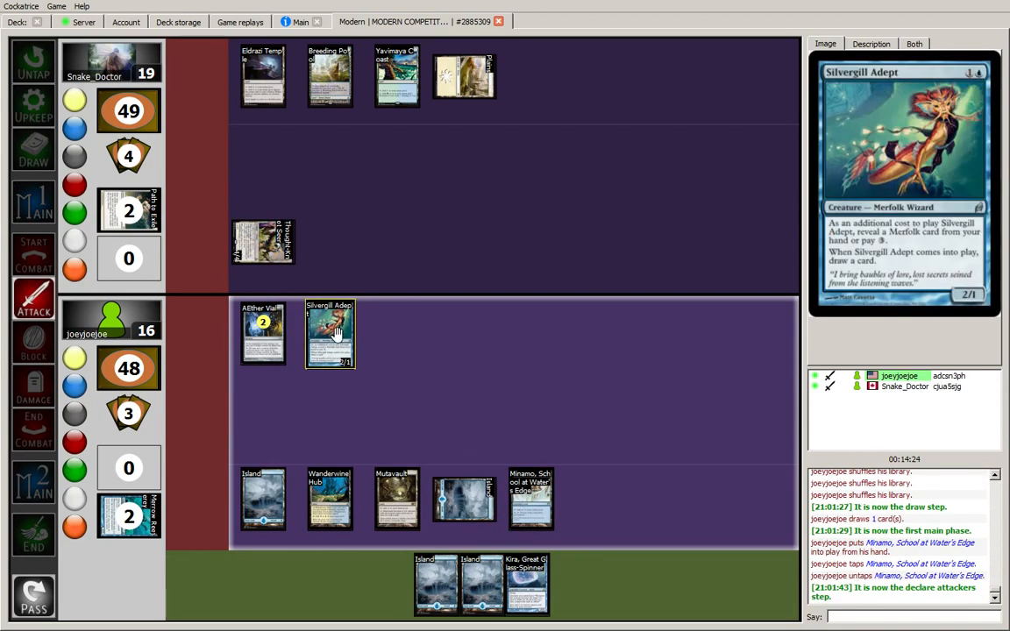
{"action": "left_click", "coordinate": [33, 342]}
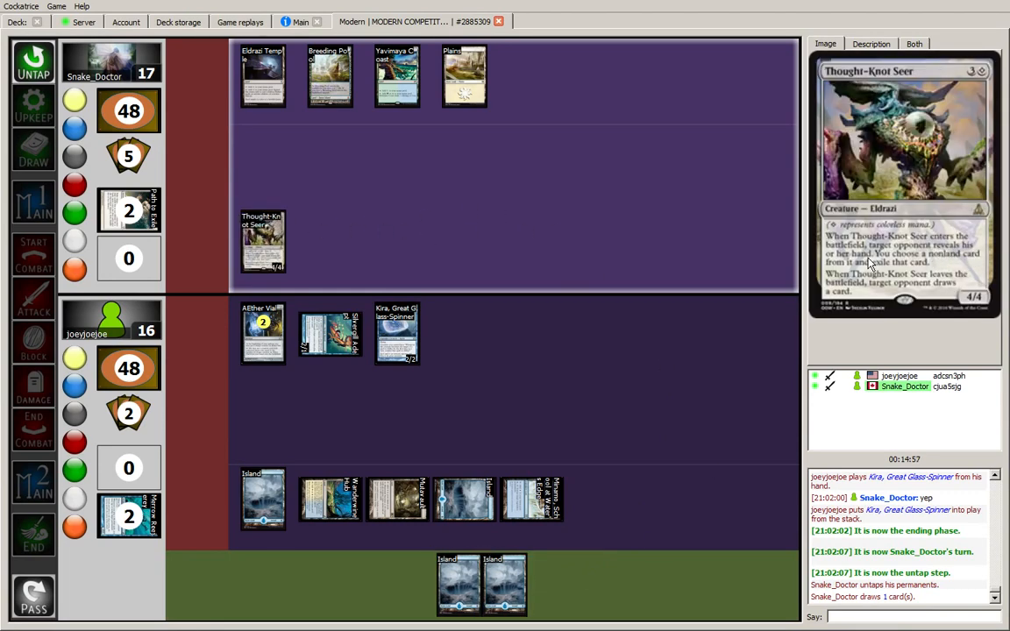
{"action": "mouse_move", "coordinate": [715, 366]}
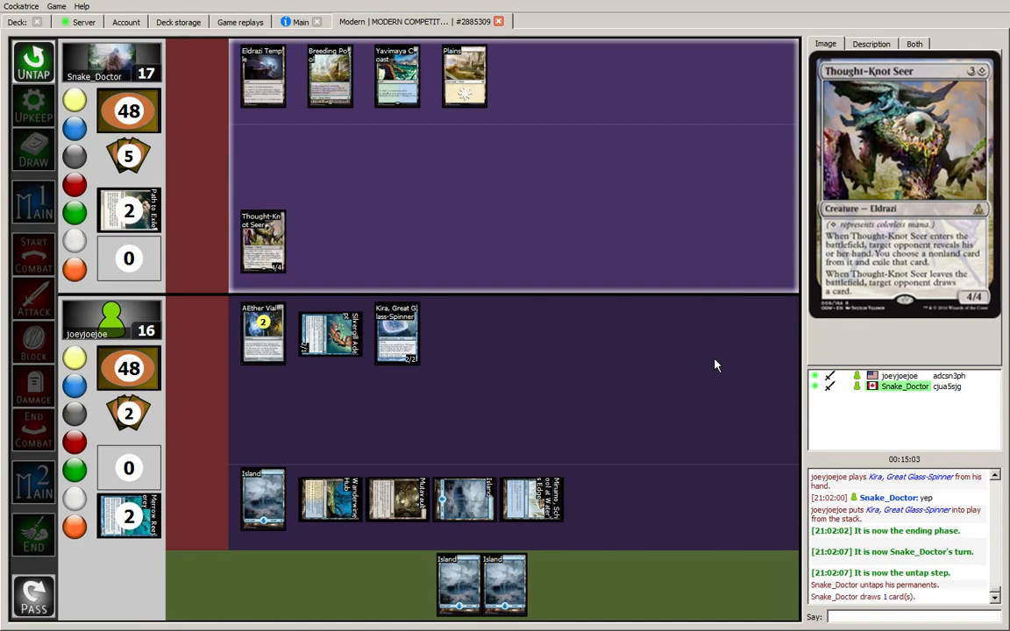
{"action": "mouse_move", "coordinate": [570, 246]}
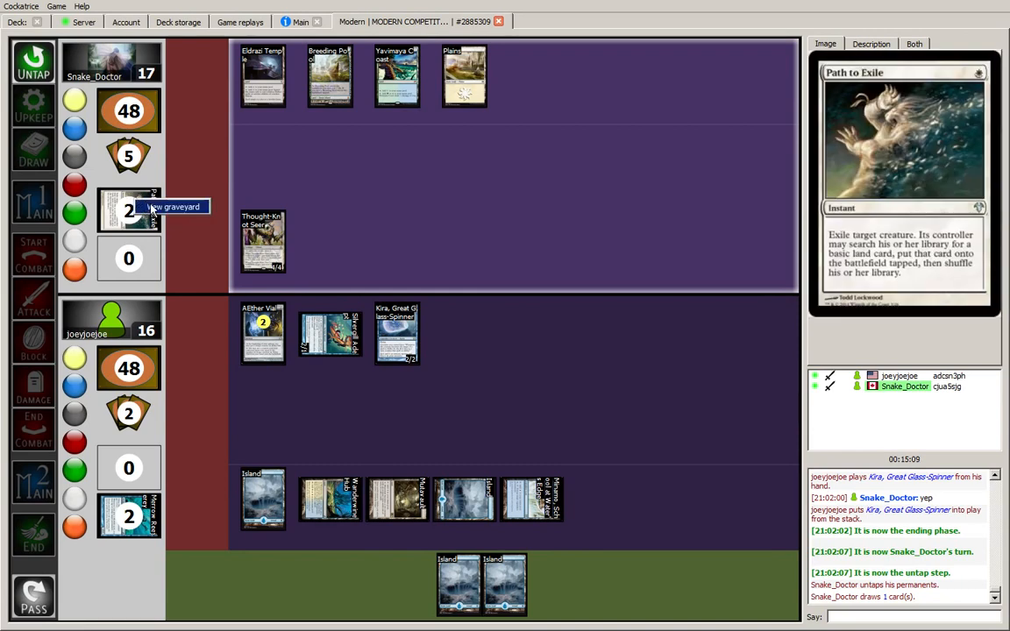
- Look through the opponent's graveyard and close the viewer
{"action": "left_click", "coordinate": [173, 207]}
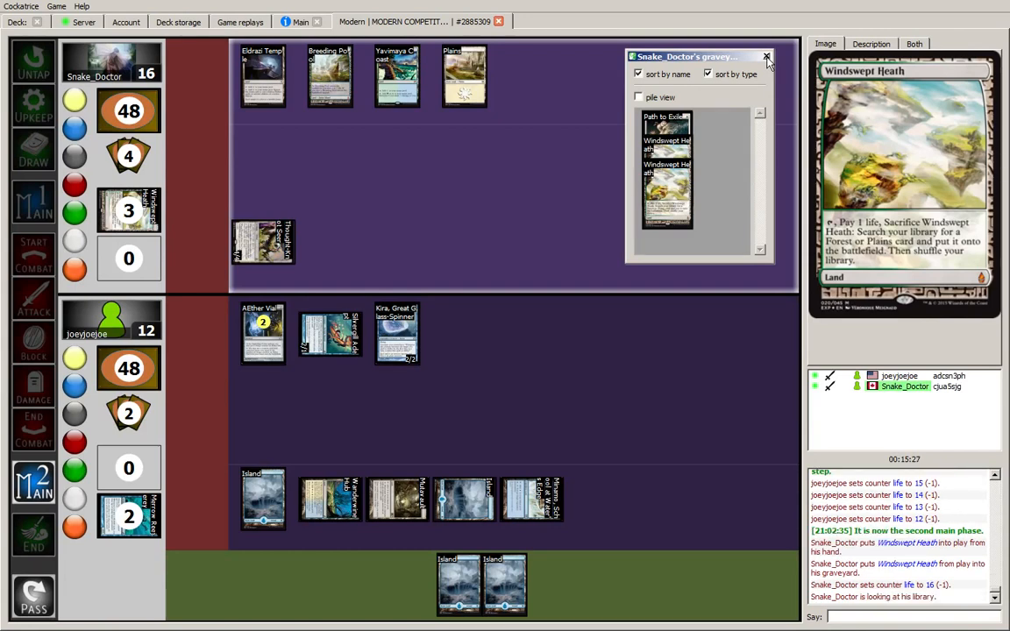
{"action": "left_click", "coordinate": [766, 57]}
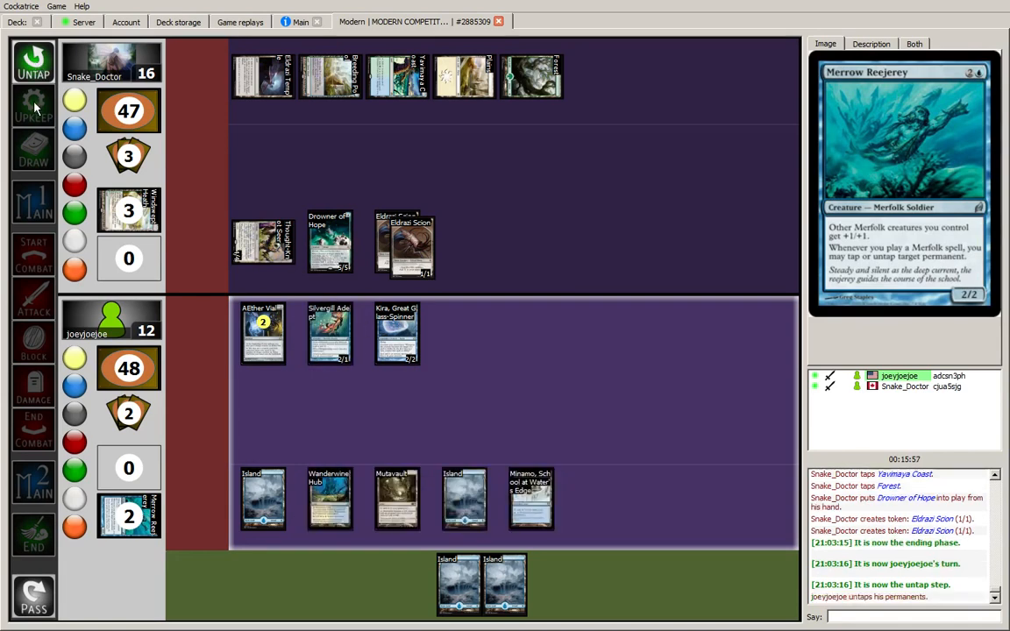
- Cast Spreading Seas on the opponent's Plains, add an Island and activate Aether Vial
{"action": "left_click", "coordinate": [34, 149]}
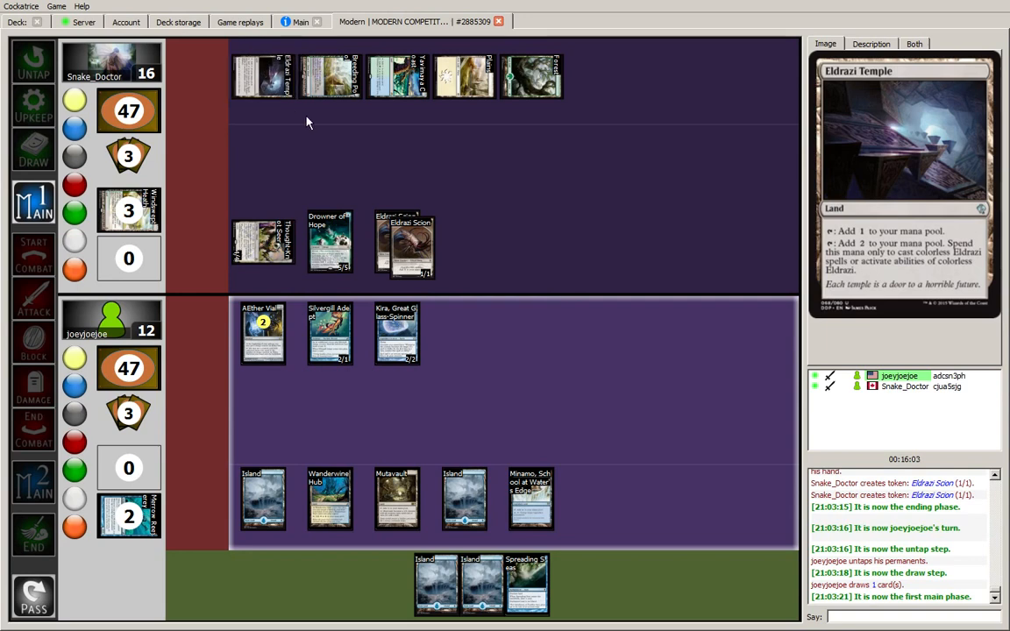
{"action": "mouse_move", "coordinate": [305, 126]}
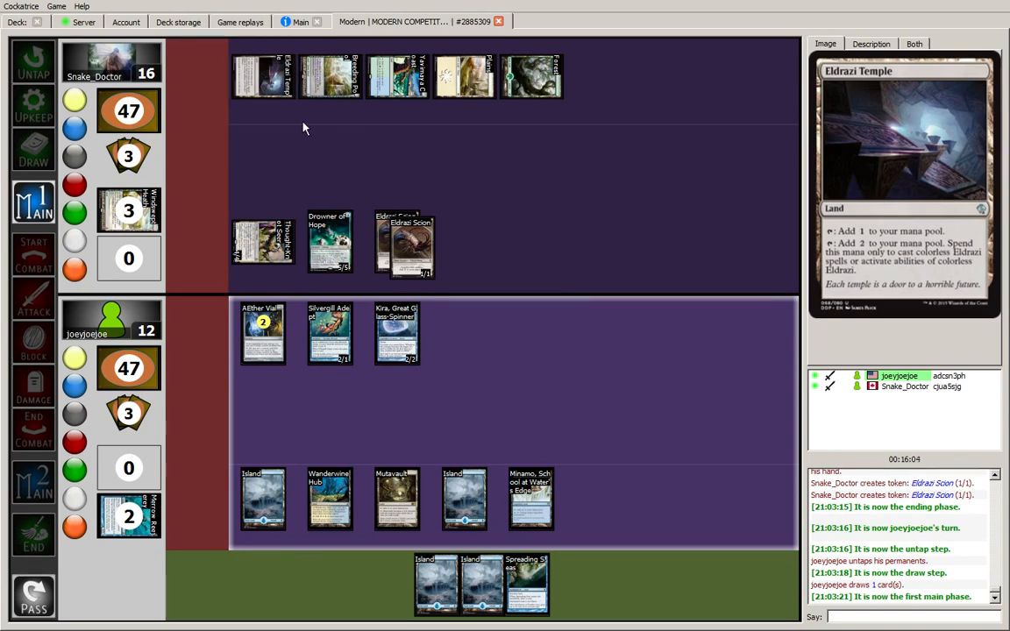
{"action": "mouse_move", "coordinate": [463, 75]}
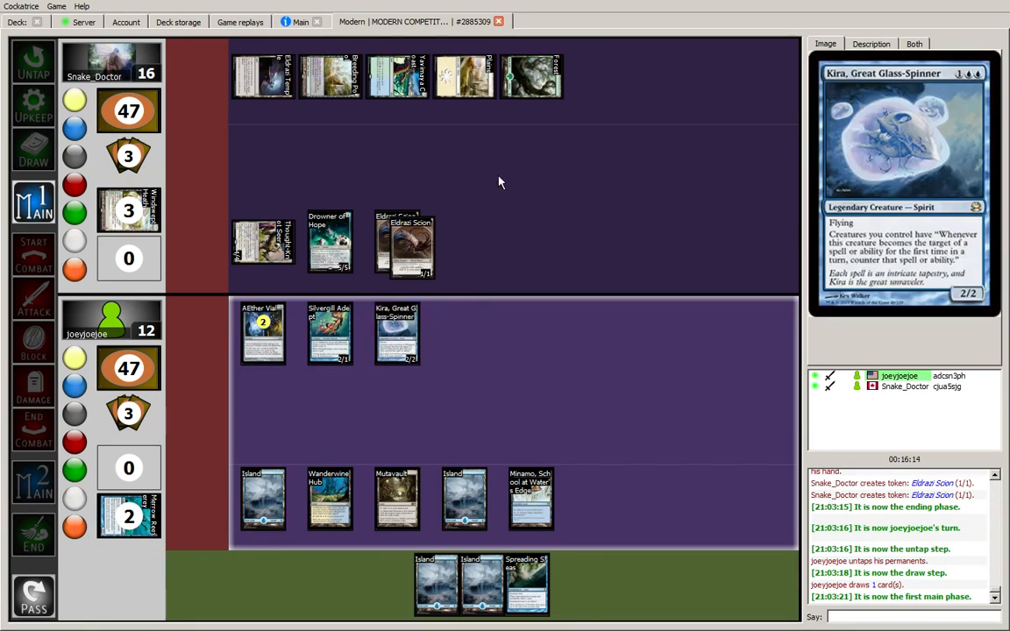
{"action": "mouse_move", "coordinate": [883, 609]}
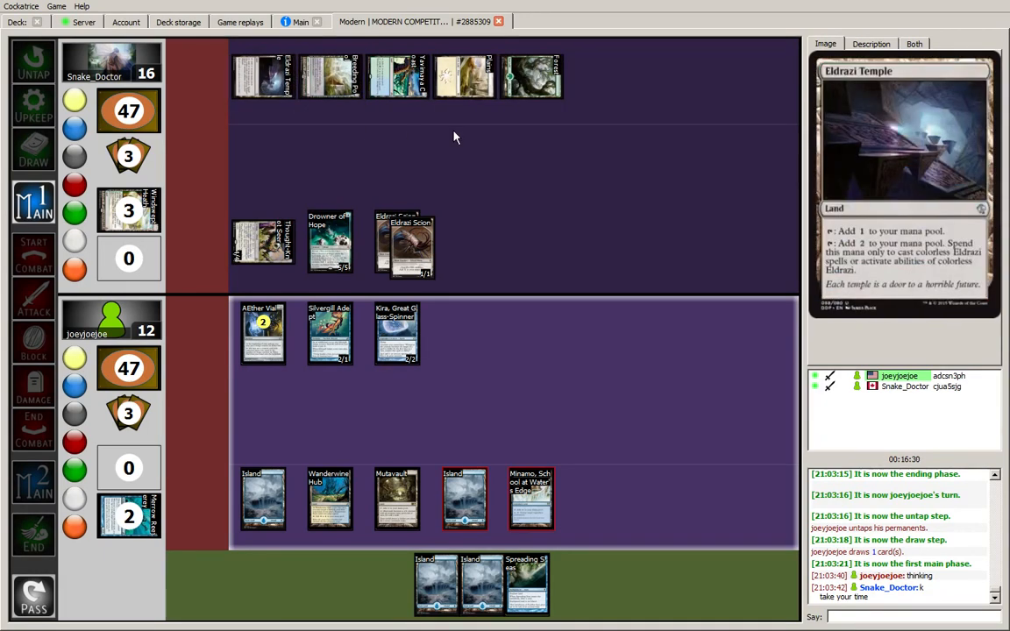
{"action": "mouse_move", "coordinate": [462, 498]}
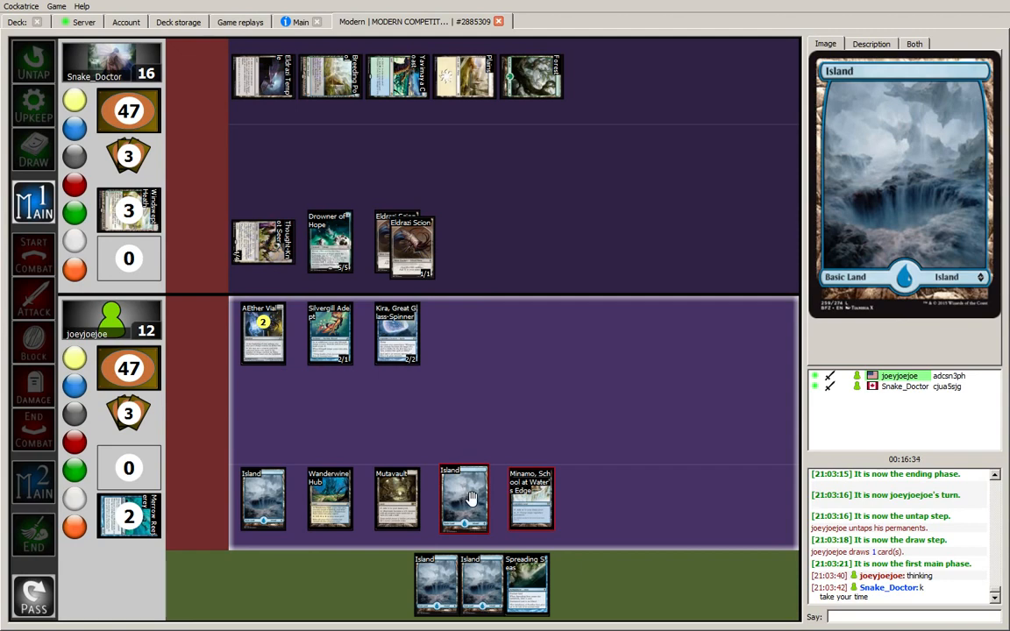
{"action": "mouse_move", "coordinate": [465, 77]}
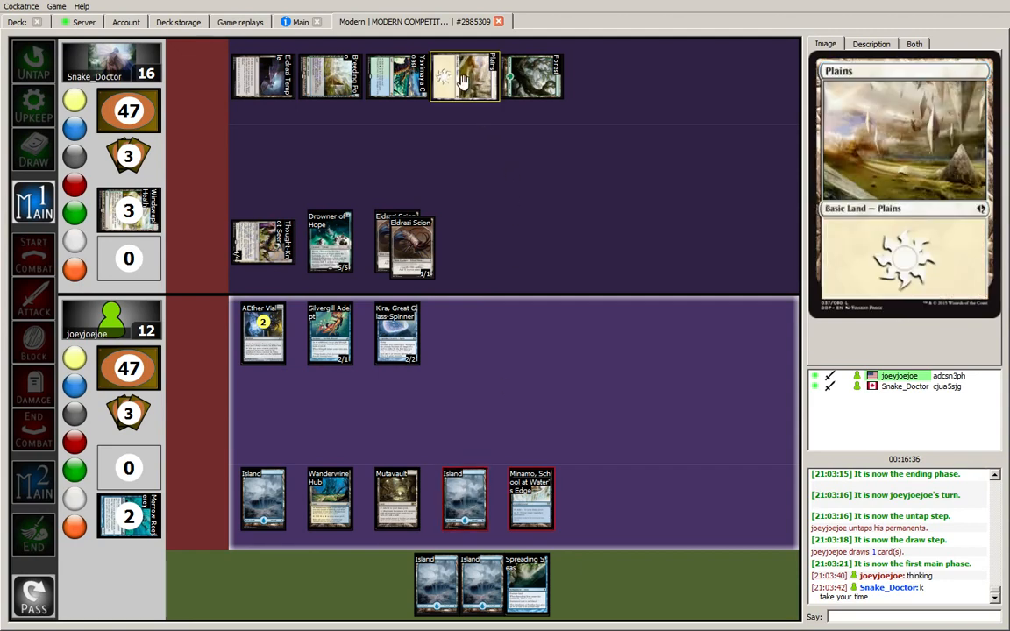
{"action": "mouse_move", "coordinate": [407, 246]}
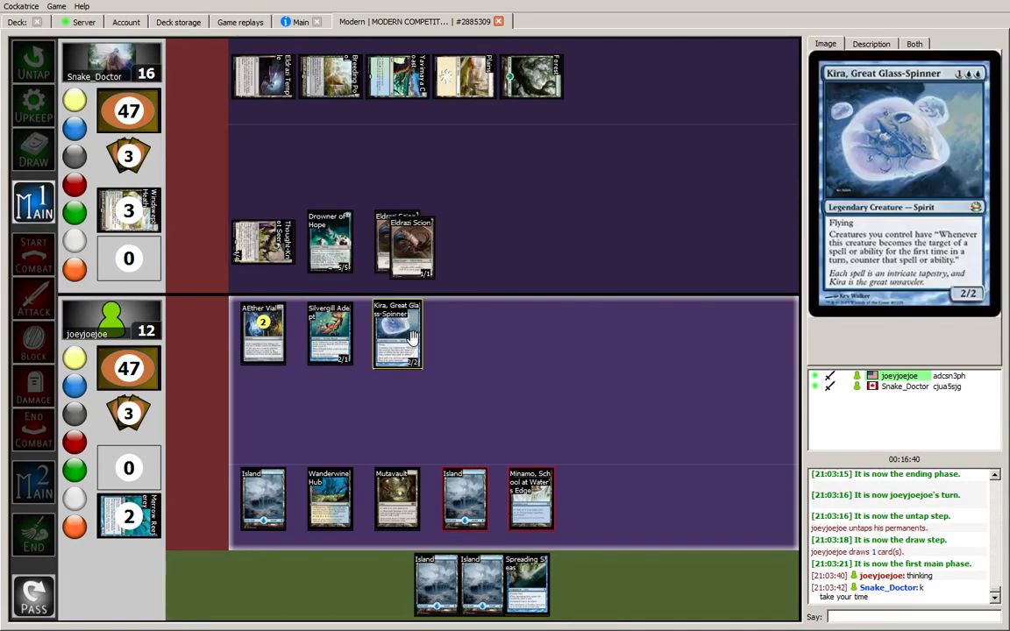
{"action": "left_click", "coordinate": [530, 499]}
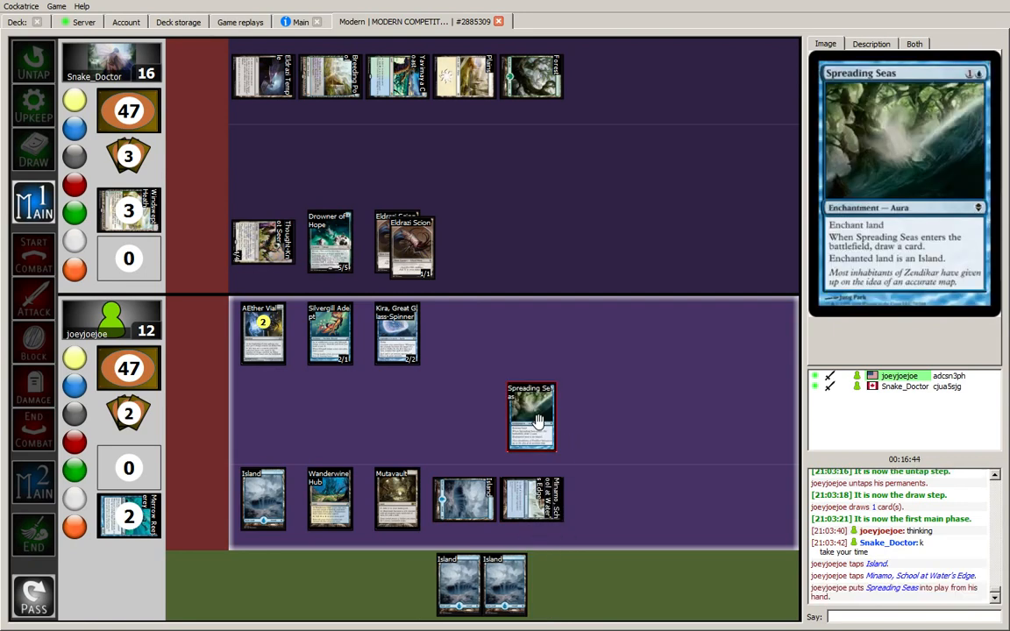
{"action": "mouse_move", "coordinate": [464, 76]}
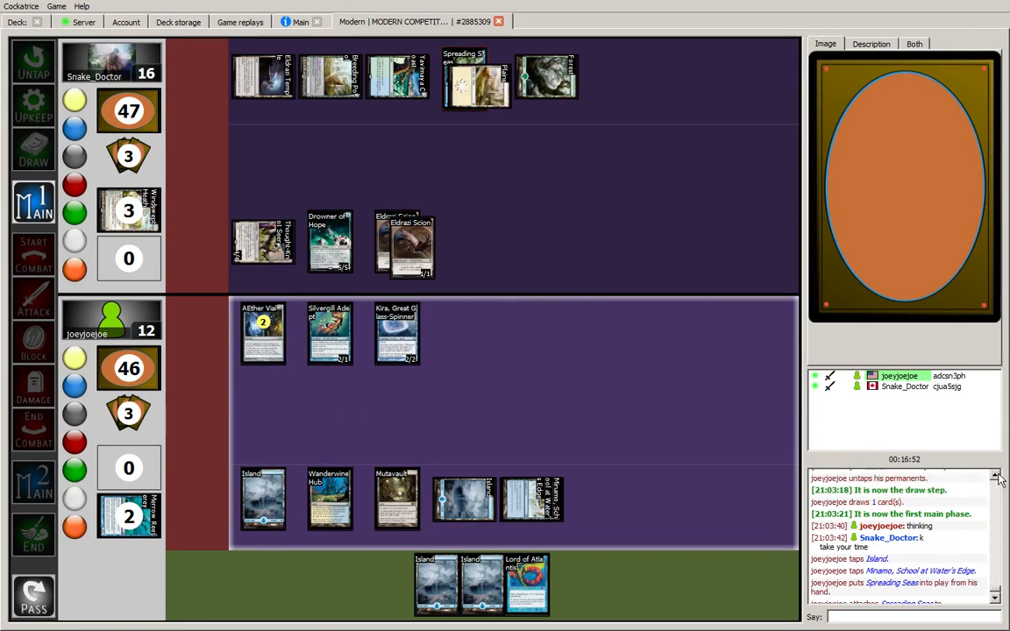
{"action": "mouse_move", "coordinate": [435, 586]}
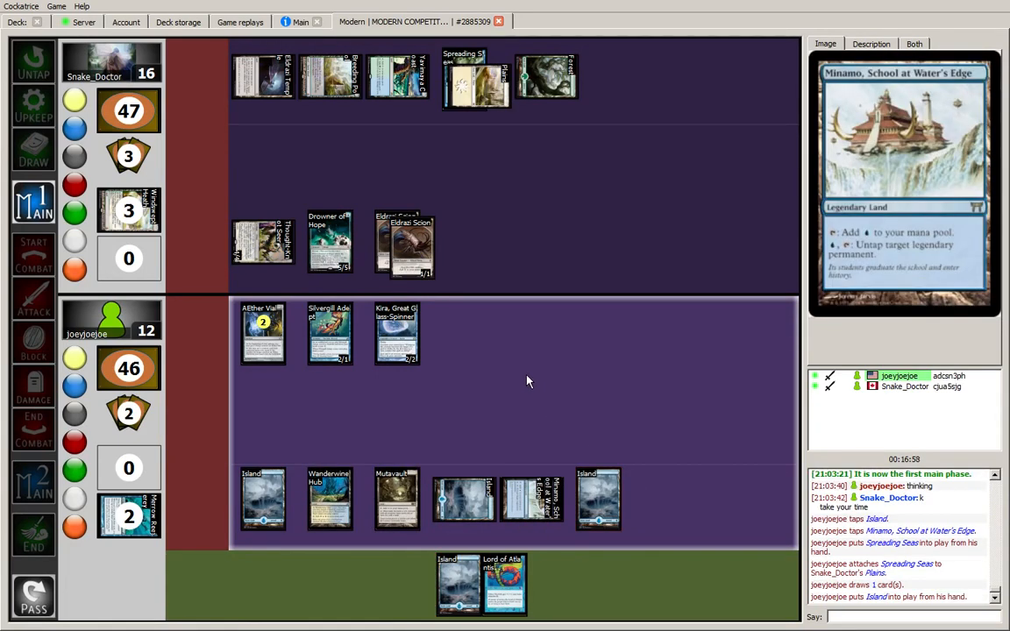
{"action": "mouse_move", "coordinate": [465, 295]}
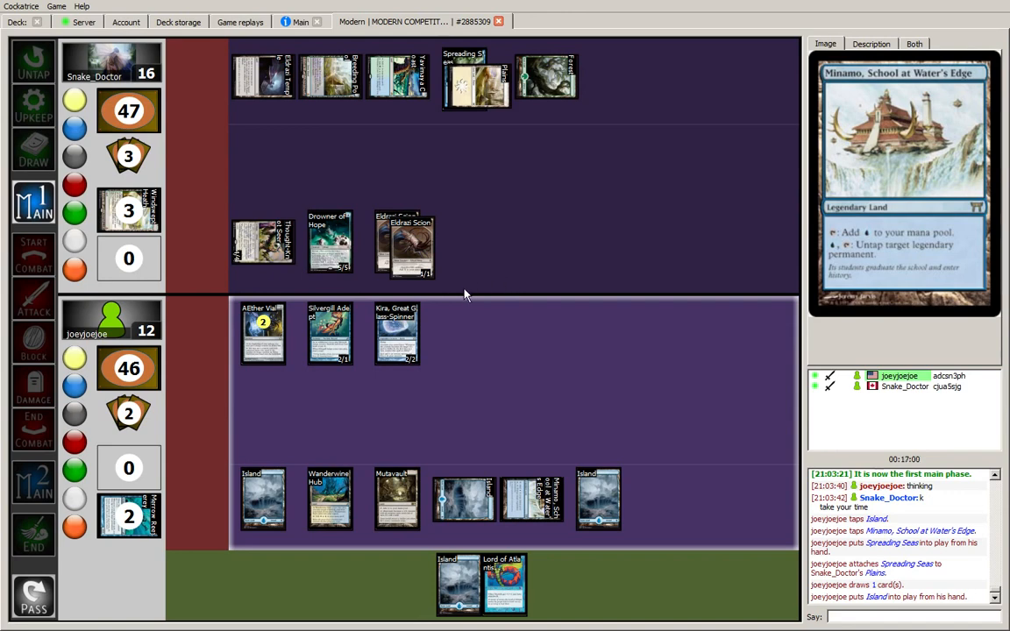
{"action": "mouse_move", "coordinate": [417, 154]}
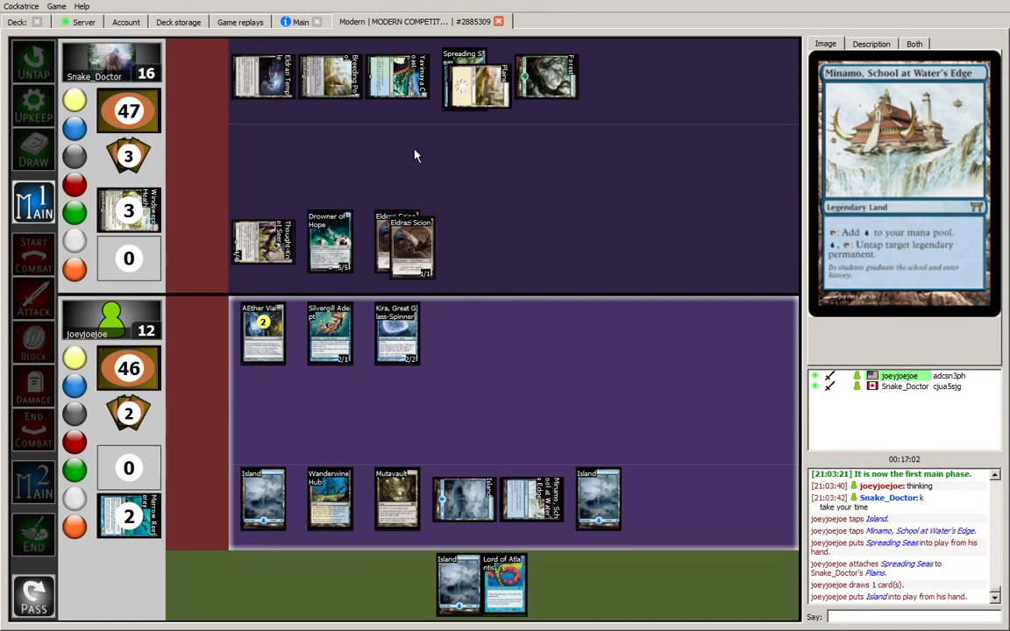
{"action": "mouse_move", "coordinate": [298, 170]}
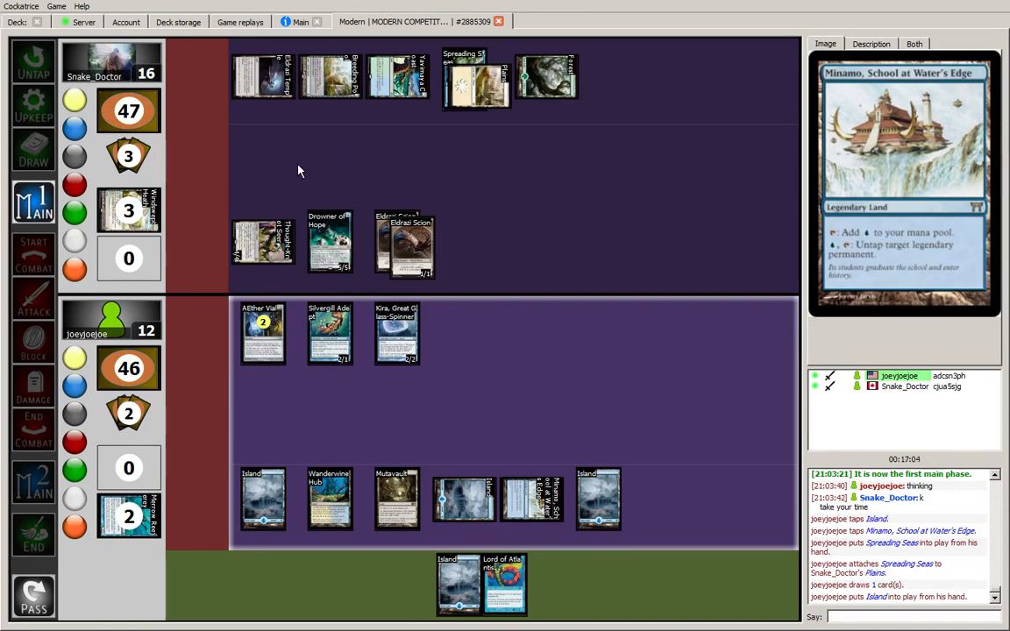
{"action": "mouse_move", "coordinate": [305, 249]}
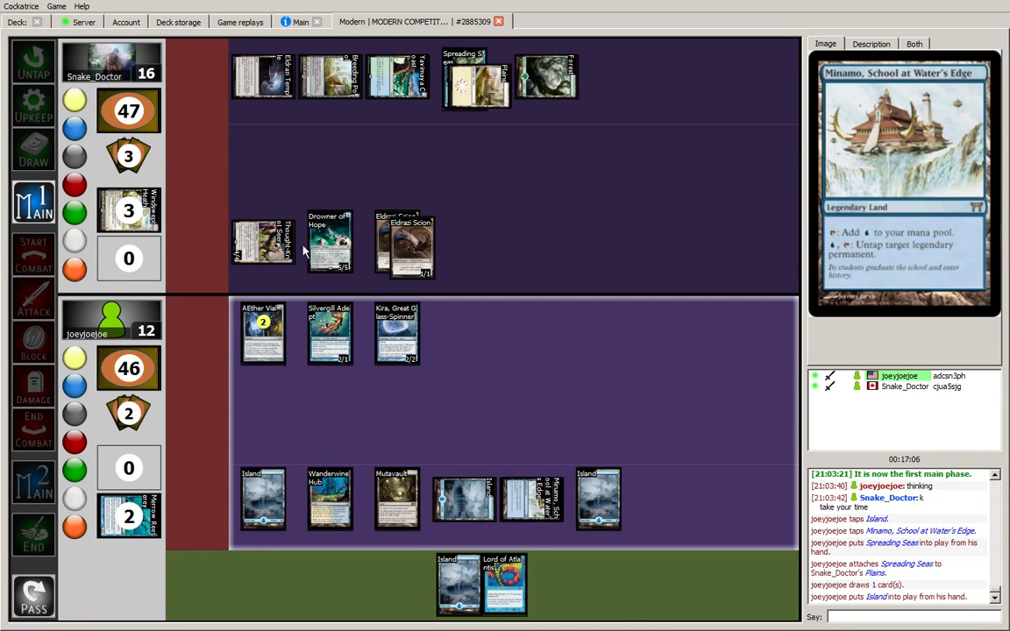
{"action": "mouse_move", "coordinate": [329, 242]}
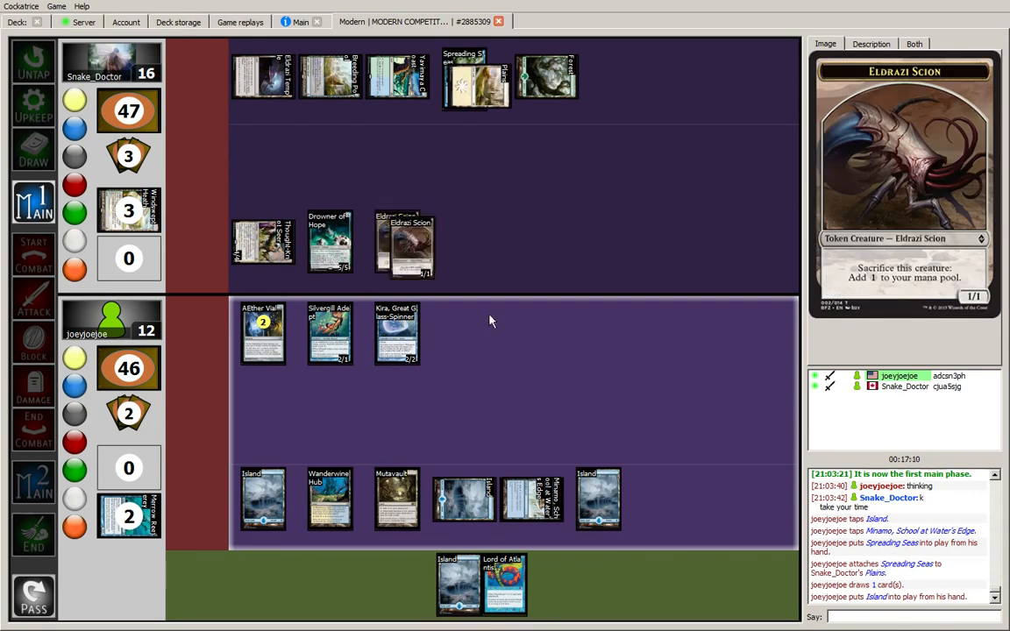
{"action": "mouse_move", "coordinate": [330, 499]}
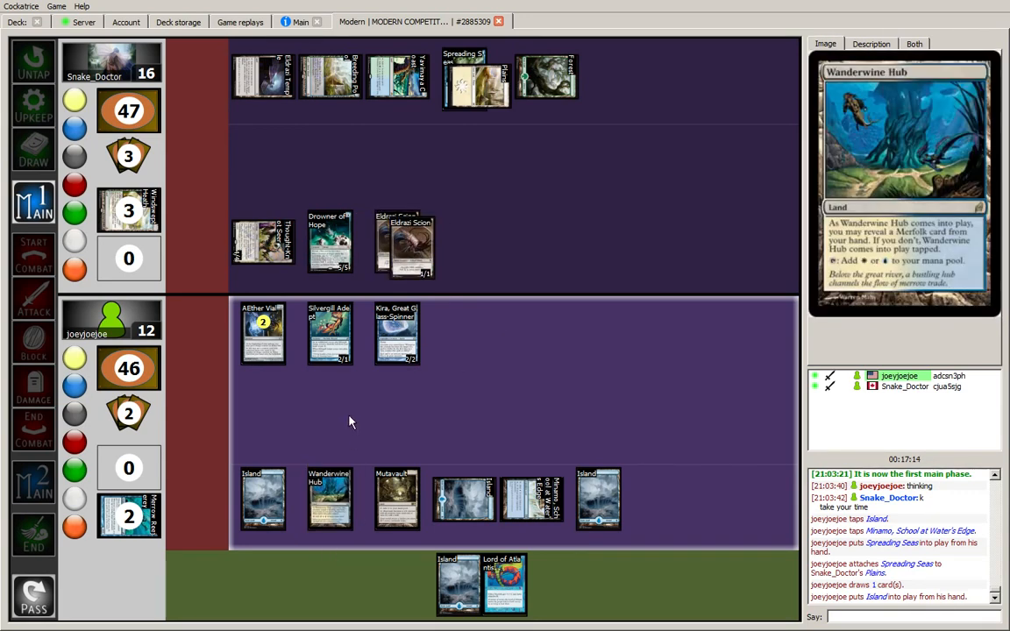
{"action": "mouse_move", "coordinate": [442, 280]}
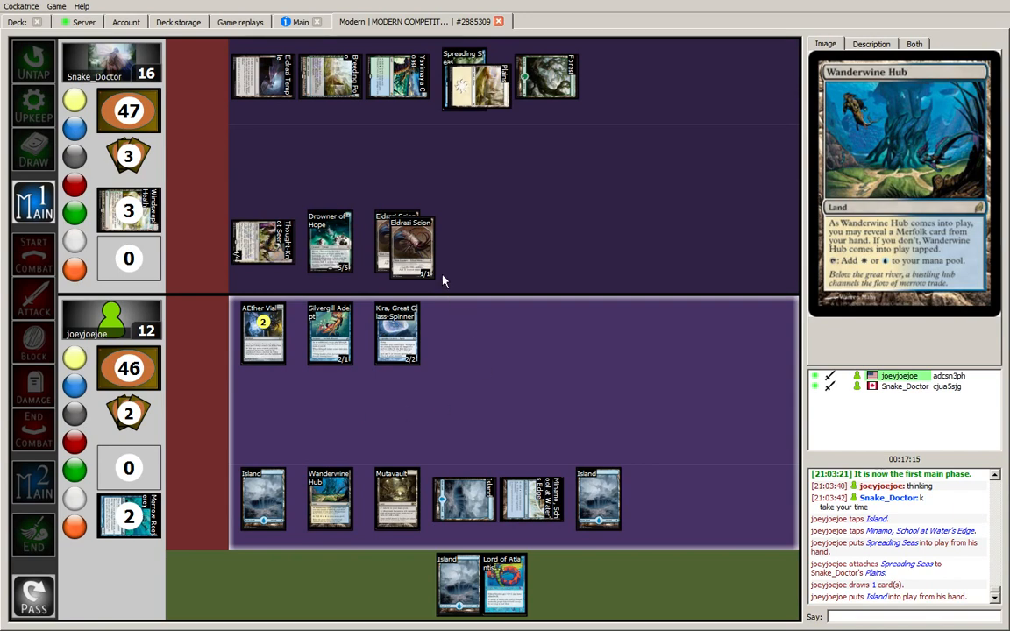
{"action": "mouse_move", "coordinate": [396, 333]}
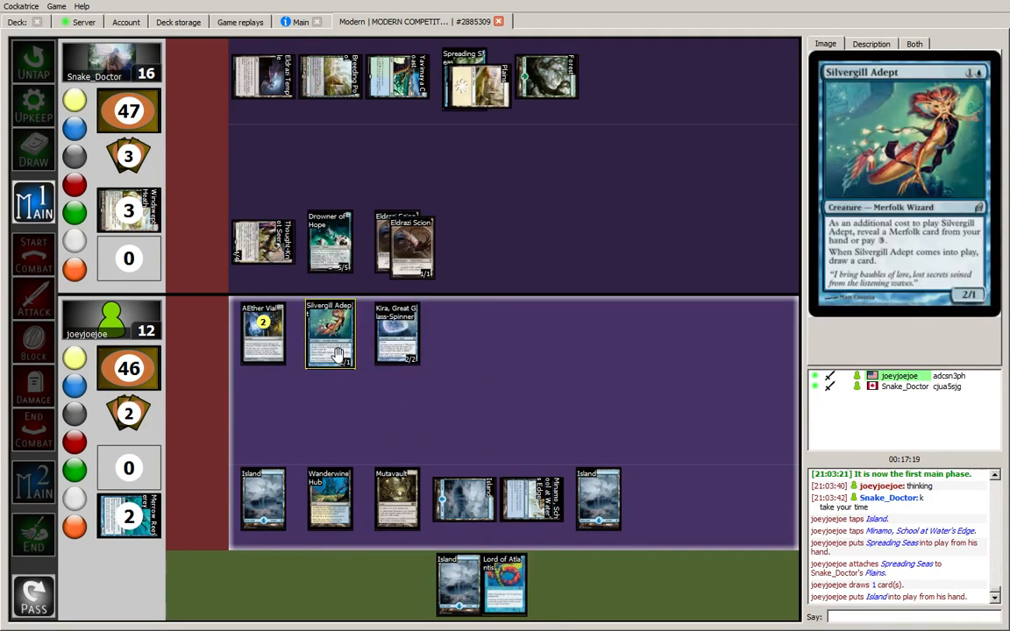
{"action": "mouse_move", "coordinate": [340, 387]}
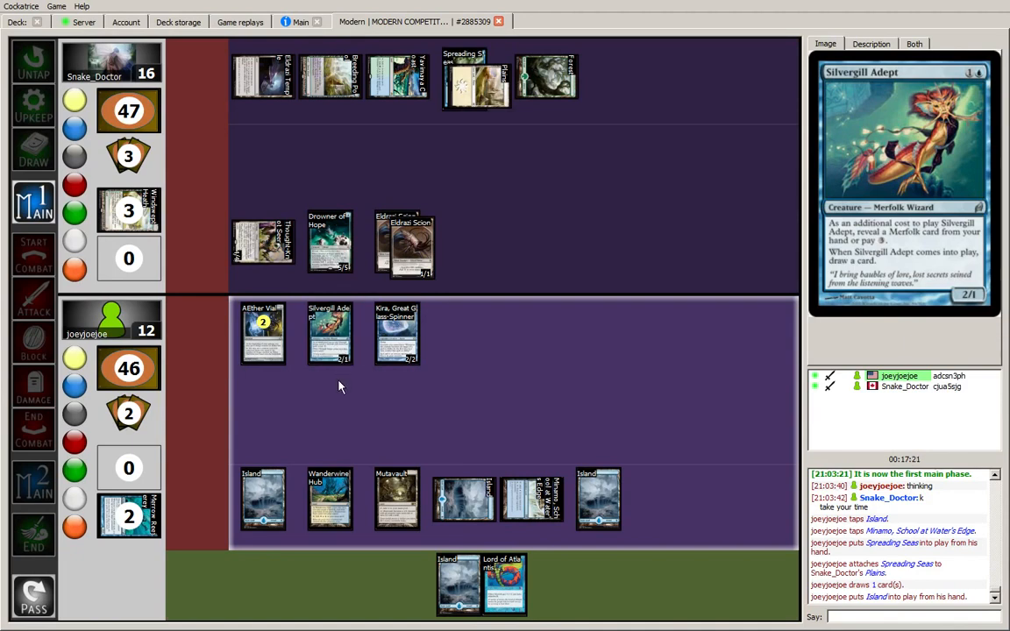
{"action": "mouse_move", "coordinate": [330, 498]}
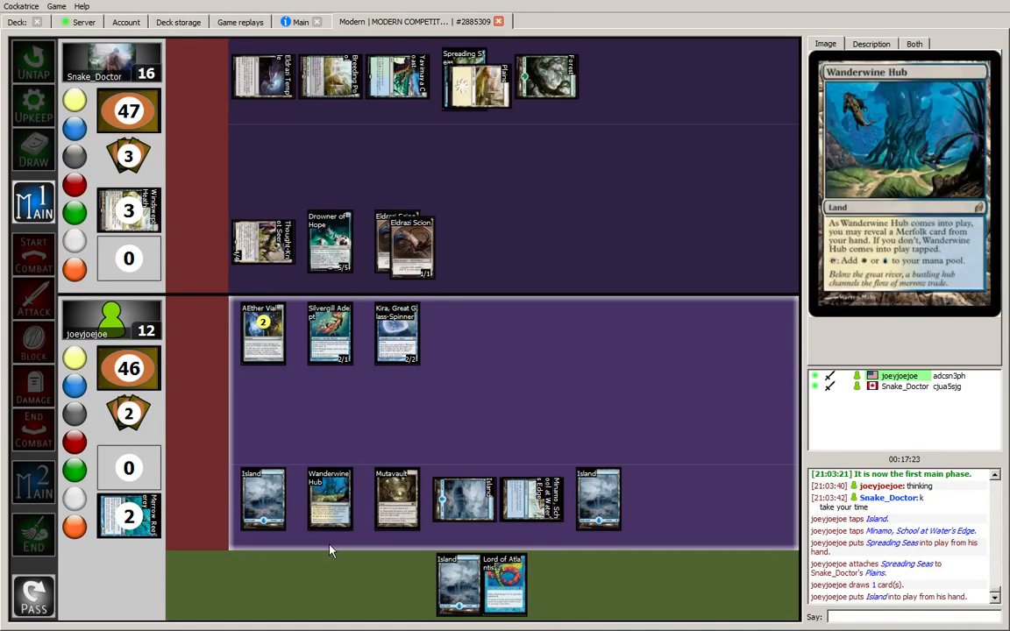
{"action": "left_click", "coordinate": [262, 499]}
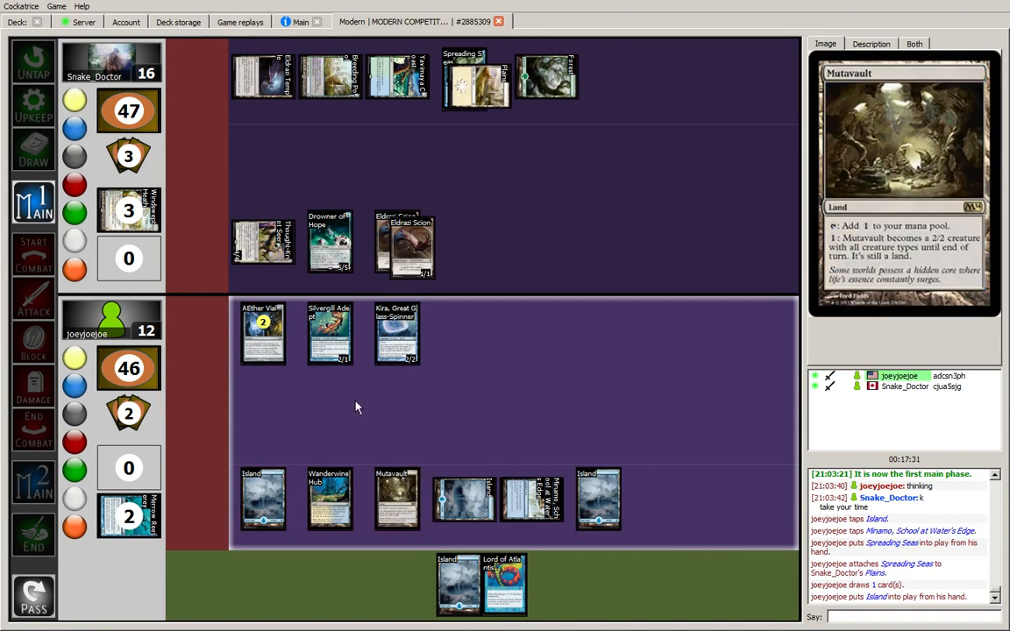
{"action": "mouse_move", "coordinate": [396, 383]}
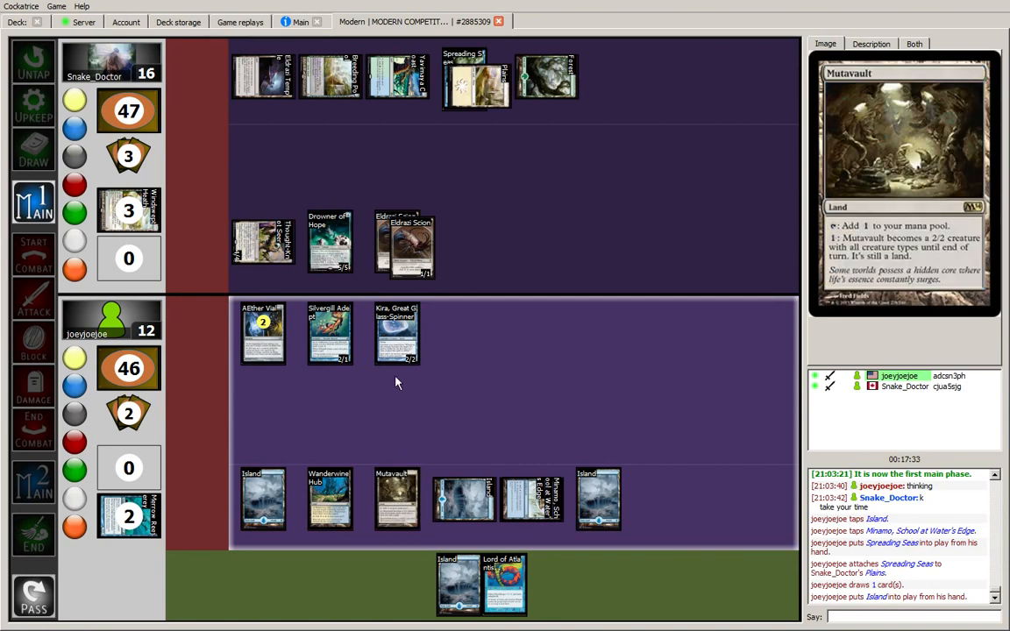
{"action": "mouse_move", "coordinate": [330, 499]}
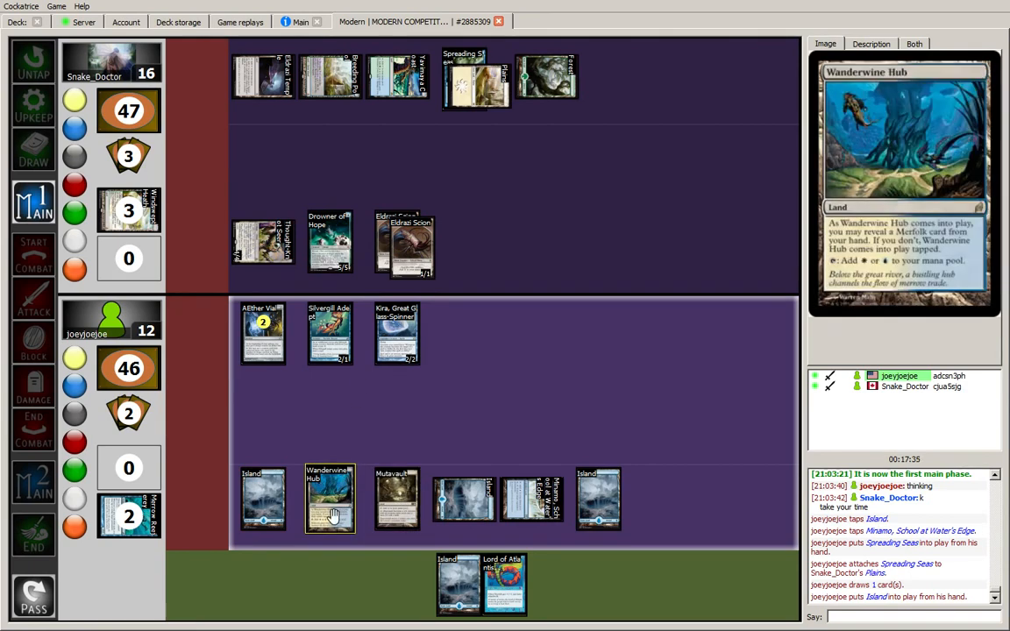
{"action": "mouse_move", "coordinate": [329, 237]}
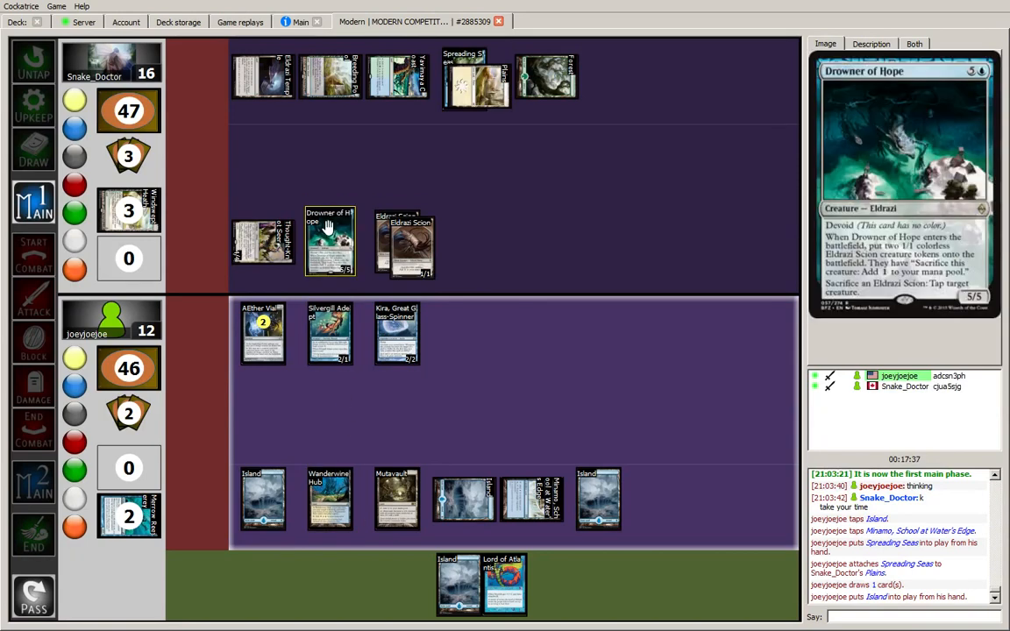
{"action": "mouse_move", "coordinate": [263, 242]}
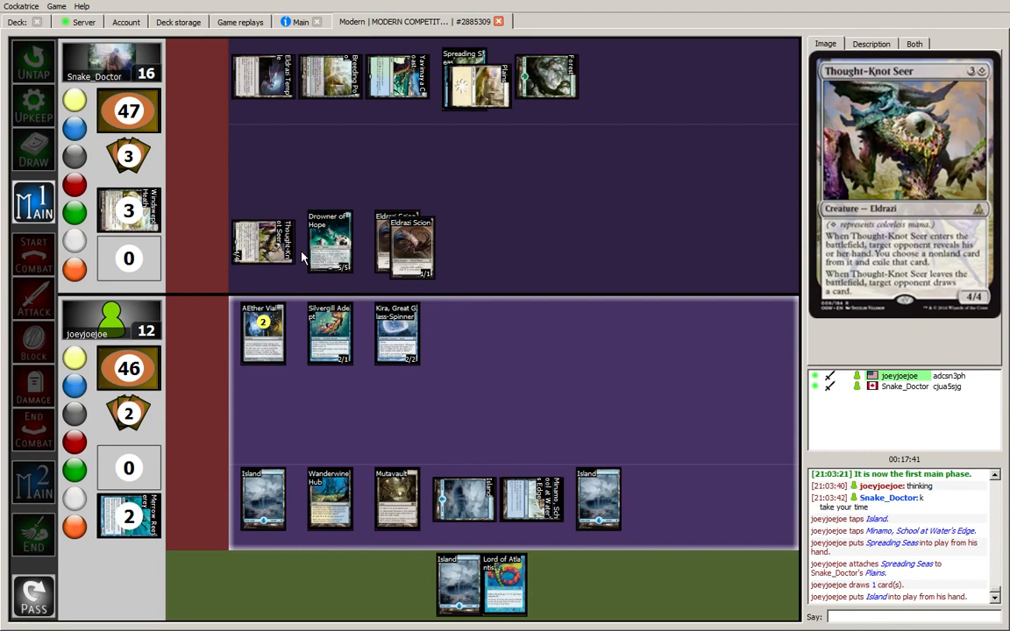
{"action": "left_click", "coordinate": [263, 333]}
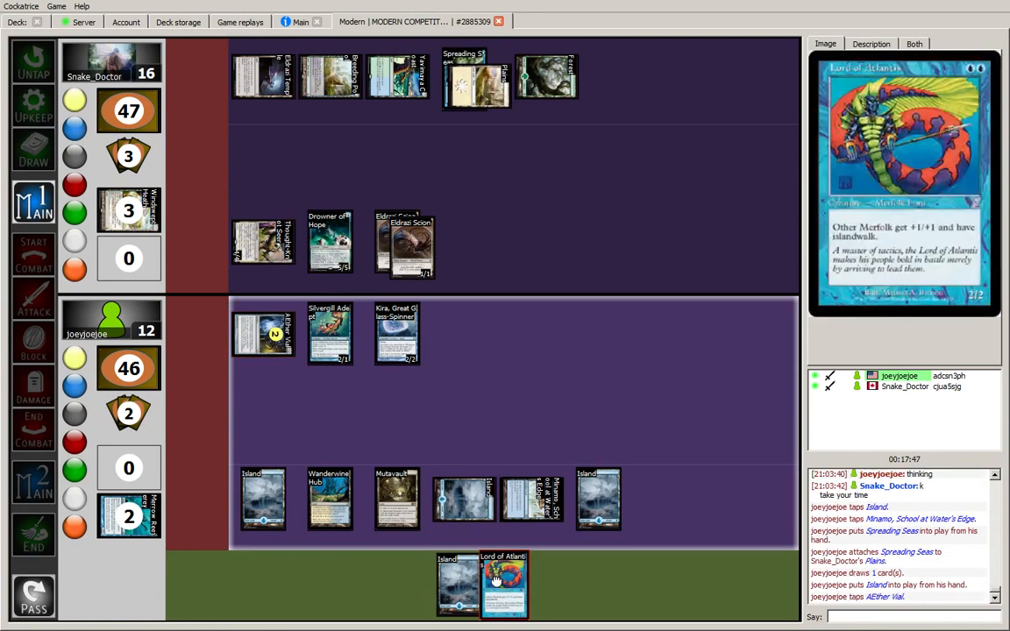
- Vial in Lord of Atlantis and animate Mutavault into a creature
{"action": "left_click_drag", "start_coordinate": [503, 582], "coordinate": [464, 417]}
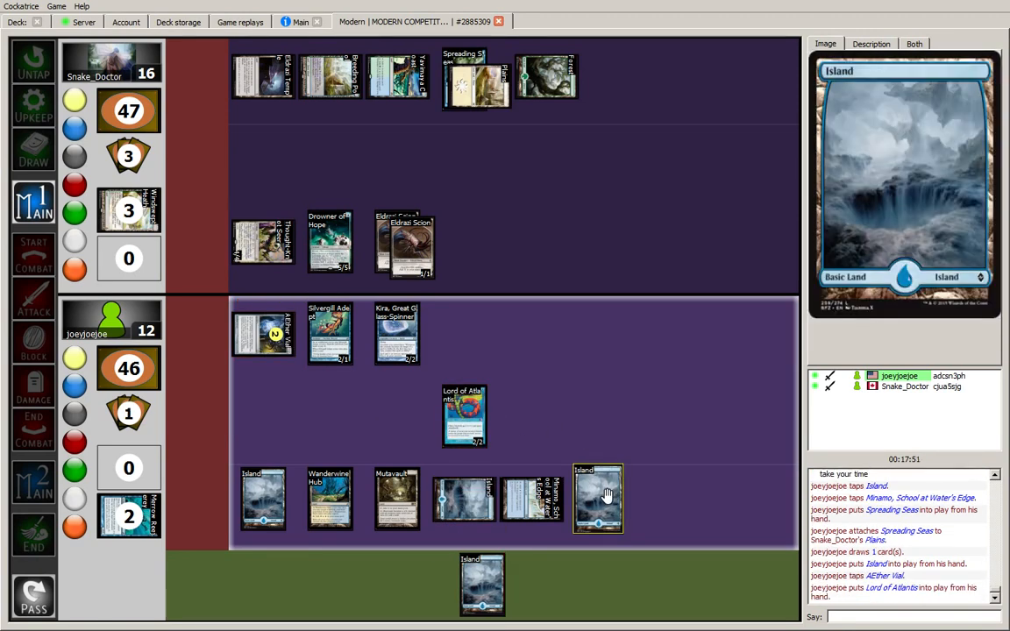
{"action": "left_click", "coordinate": [599, 499]}
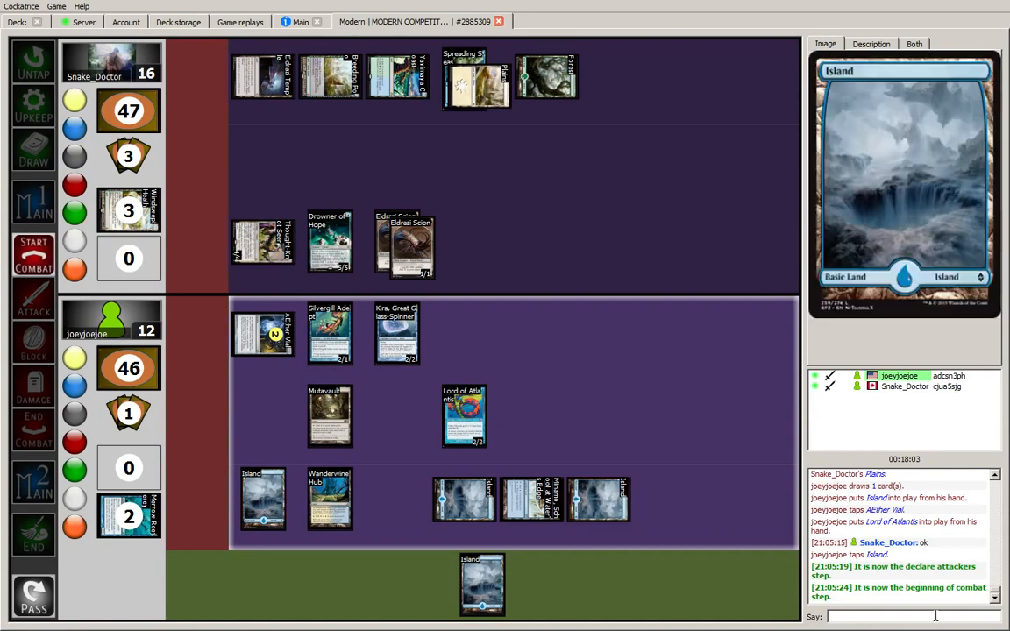
- Ask the opponent 'go to att' in chat before declaring attackers
{"action": "type", "text": "go to att"}
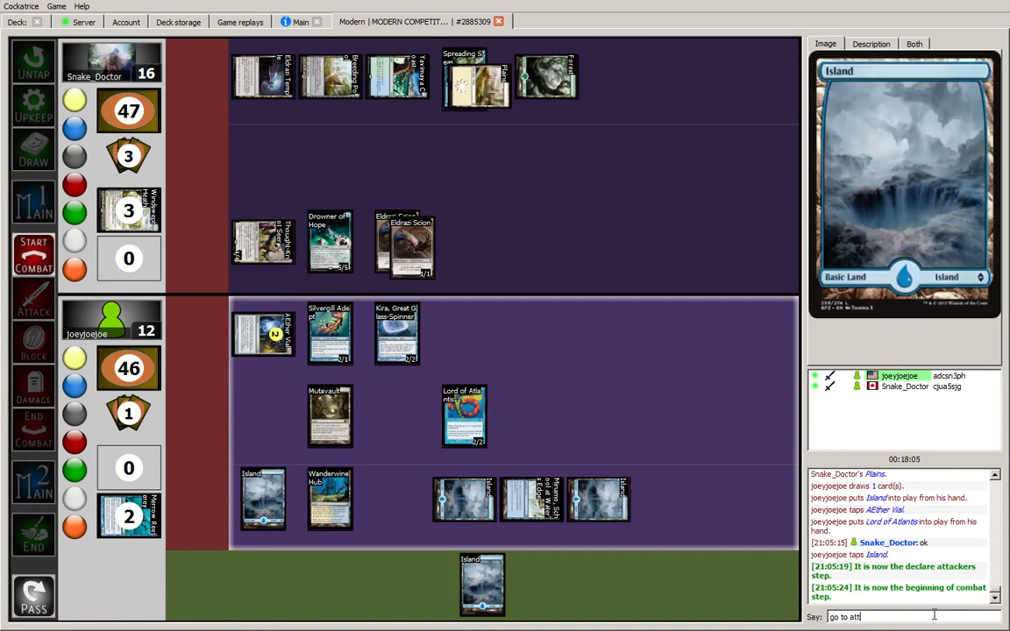
{"action": "key", "text": "enter"}
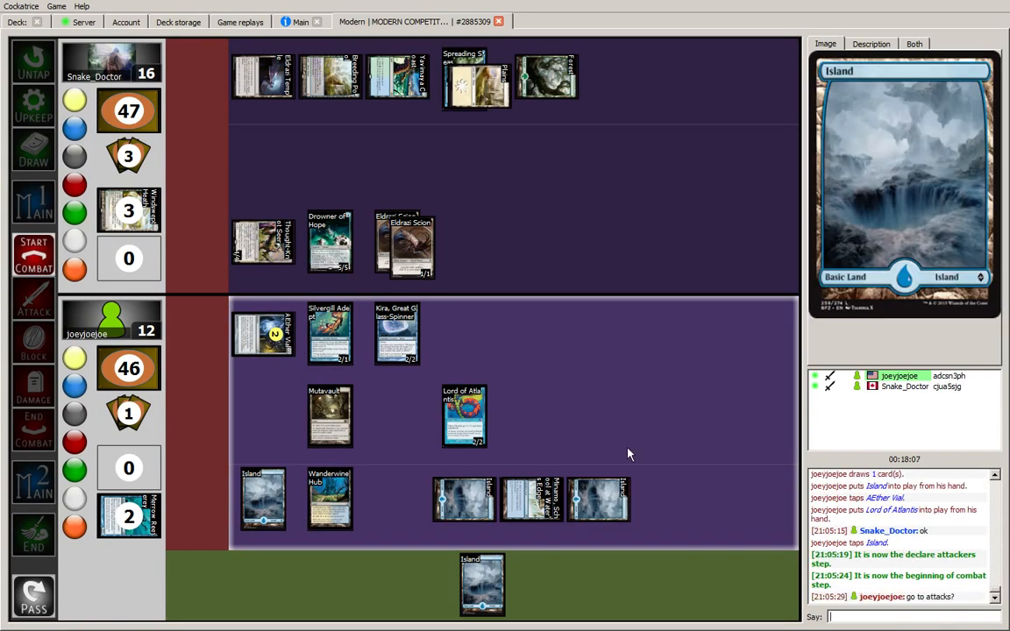
{"action": "mouse_move", "coordinate": [467, 321]}
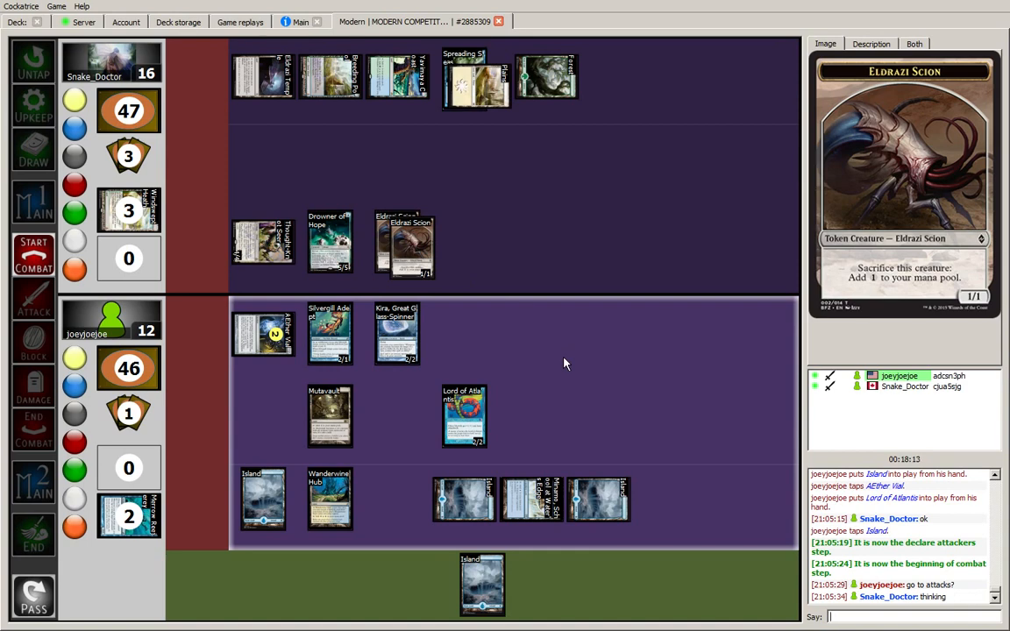
{"action": "mouse_move", "coordinate": [552, 358]}
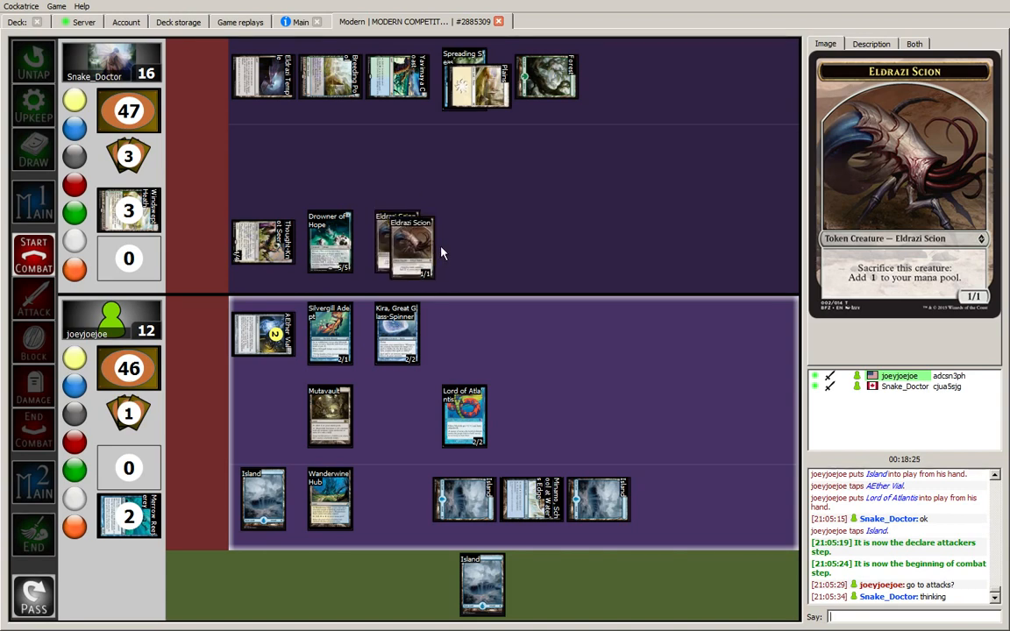
{"action": "mouse_move", "coordinate": [511, 301]}
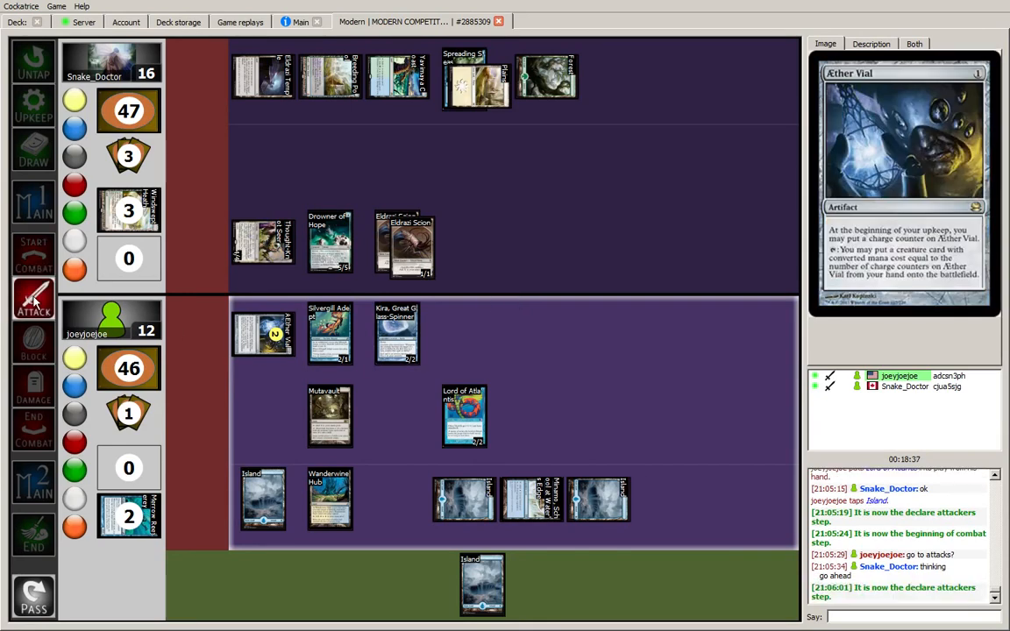
- Attack with the Merfolk and explain 'it's 8', '3+3+2' damage in chat
{"action": "left_click", "coordinate": [330, 418]}
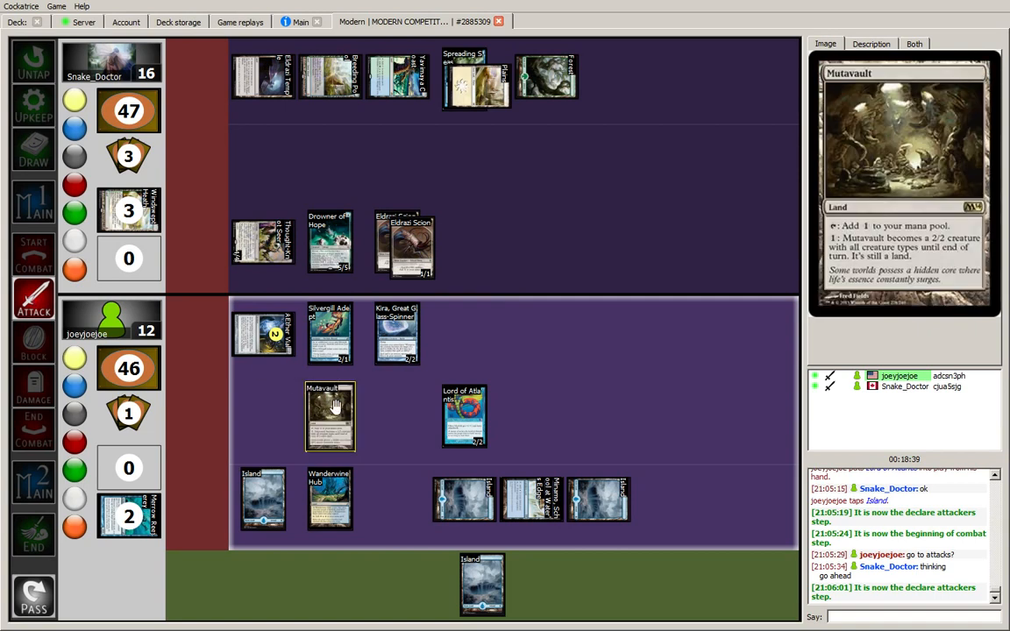
{"action": "mouse_move", "coordinate": [396, 333]}
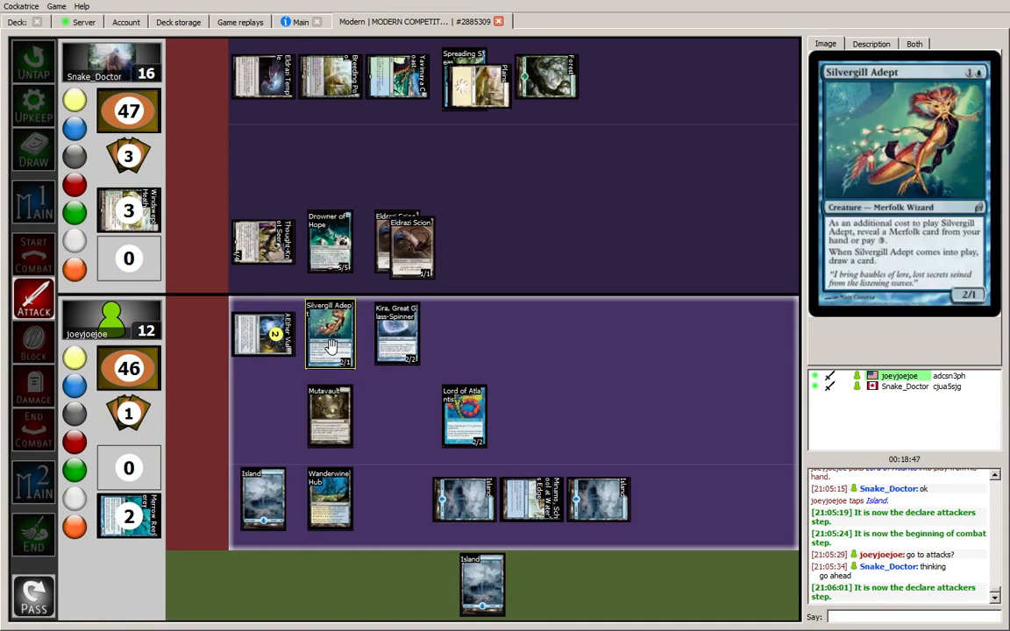
{"action": "mouse_move", "coordinate": [396, 333]}
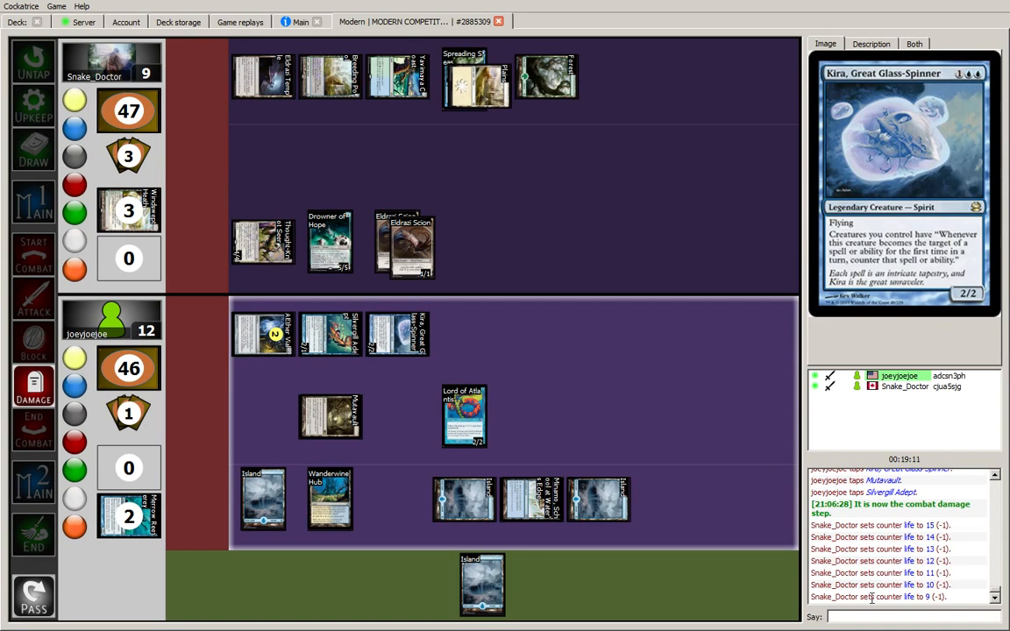
{"action": "type", "text": "it's 8"}
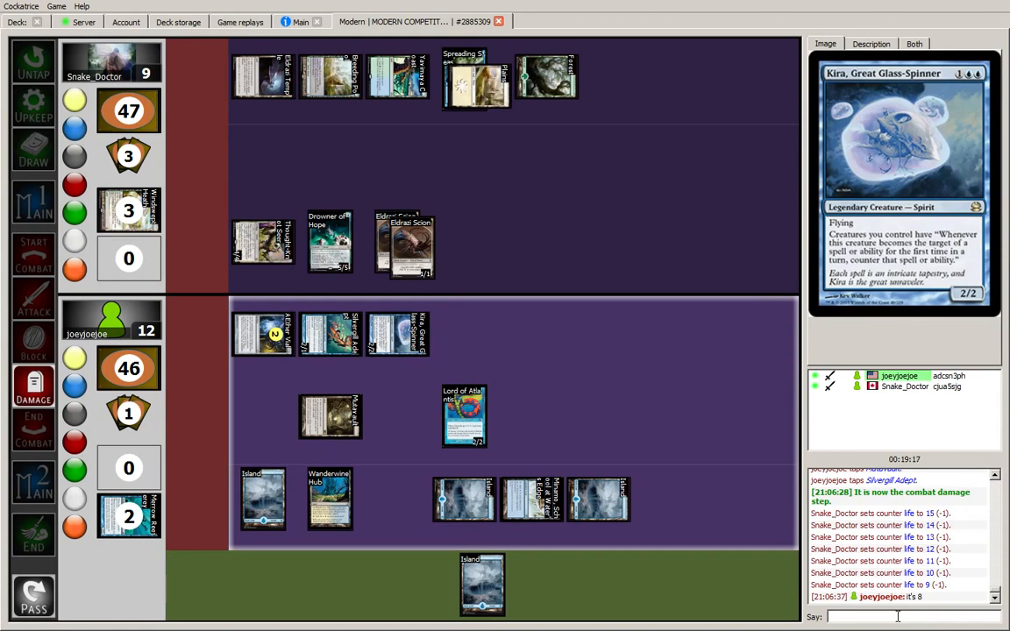
{"action": "type", "text": "3+3+2"}
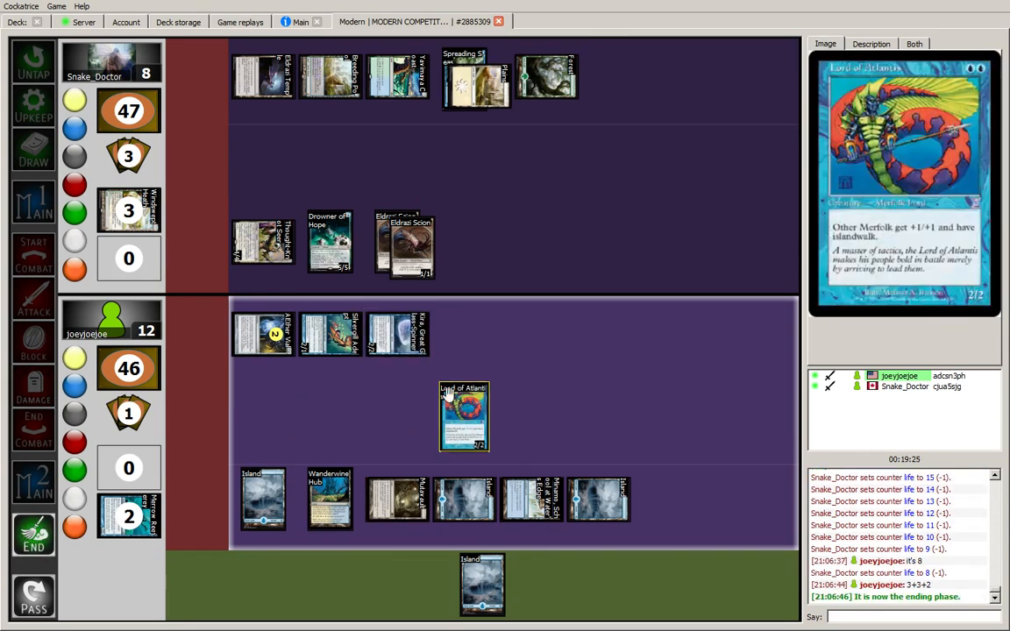
- Move Lord of Atlantis up into the front creature row
{"action": "left_click_drag", "start_coordinate": [463, 417], "coordinate": [465, 333]}
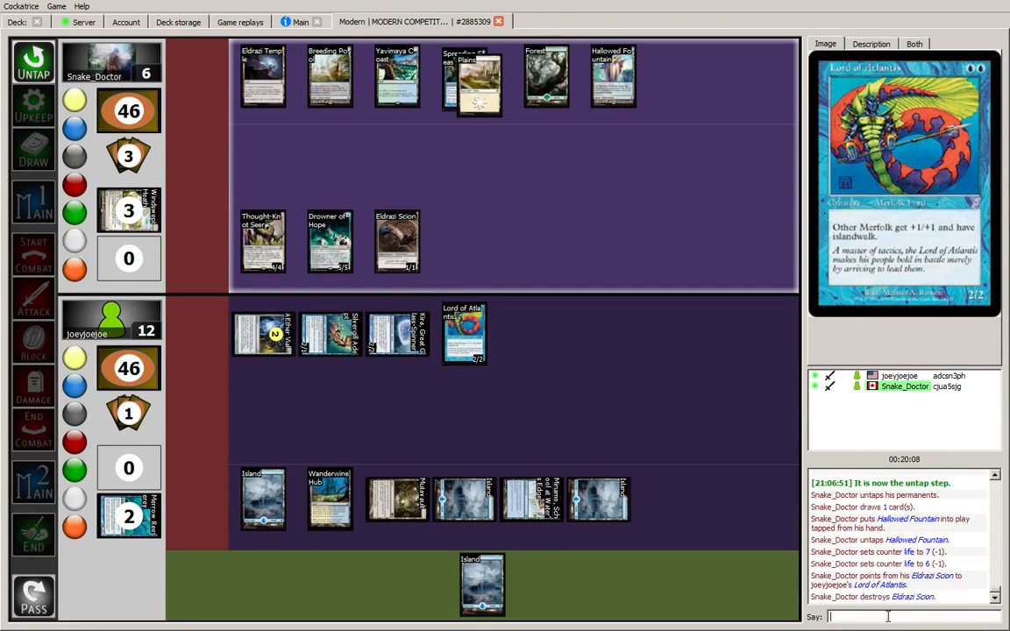
- Reply 'ok' in chat to accept Path to Exile on Lord of Atlantis
{"action": "type", "text": "ok"}
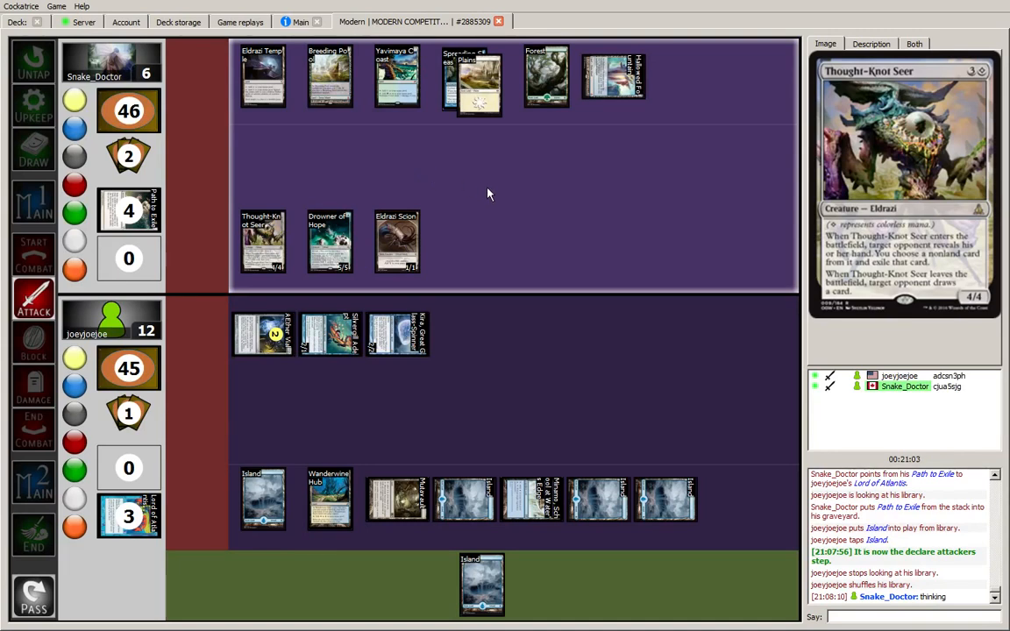
{"action": "mouse_move", "coordinate": [269, 191]}
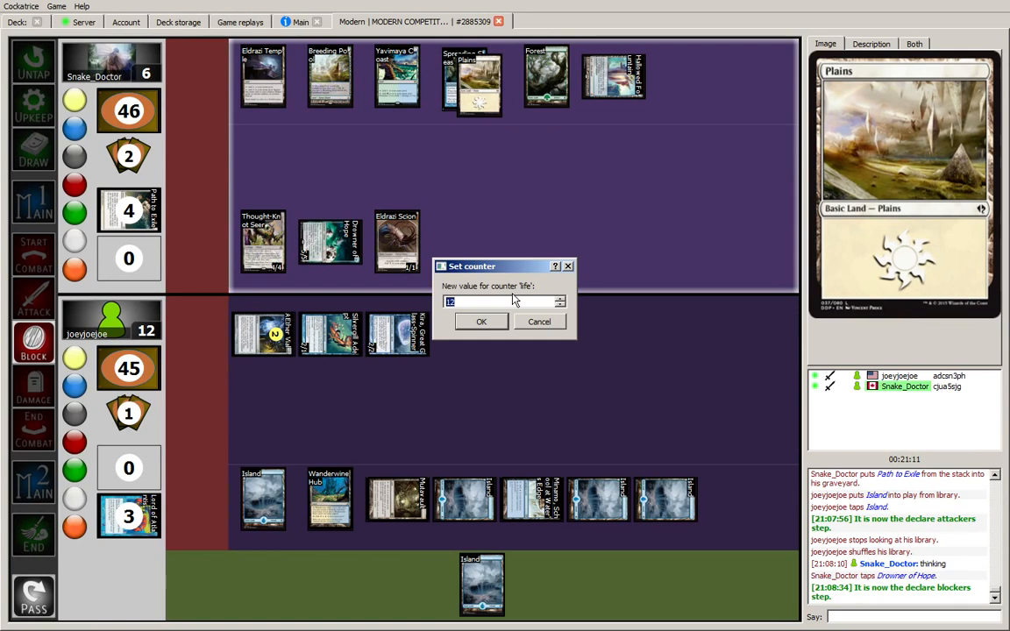
- Confirm the Set counter dialog so your life total drops to 7
{"action": "left_click", "coordinate": [481, 322]}
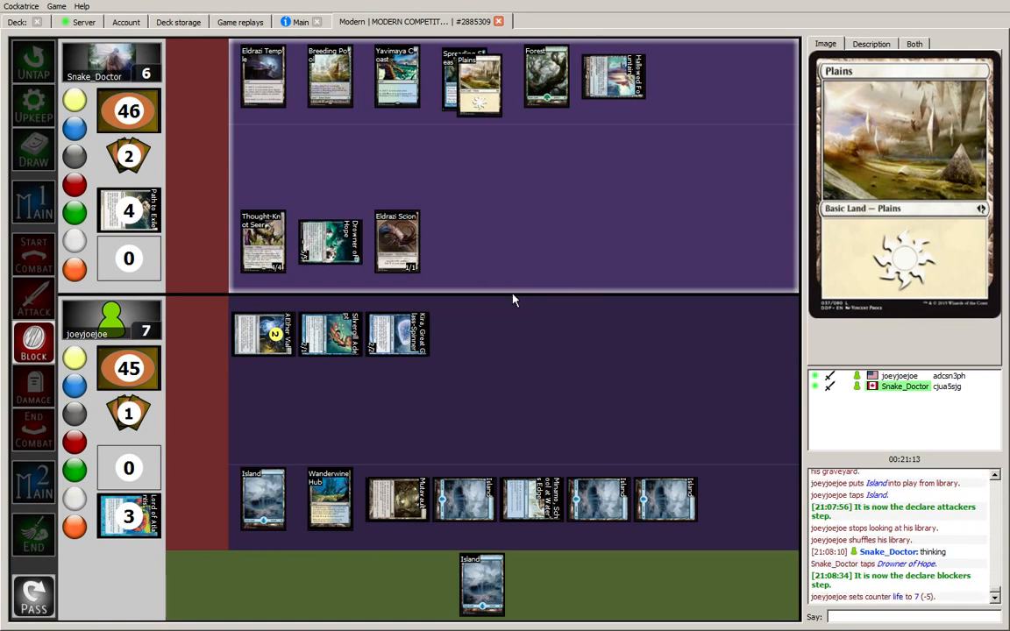
{"action": "mouse_move", "coordinate": [538, 396]}
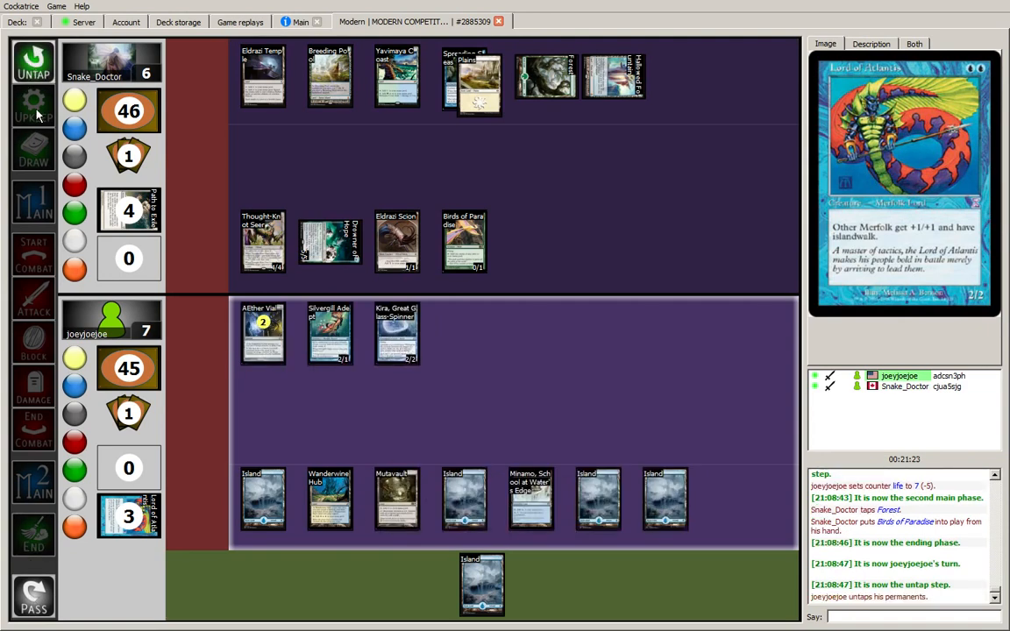
- Move to main phase, play the Island, send a chat reply and close Snake_Doctor's graveyard
{"action": "left_click", "coordinate": [33, 149]}
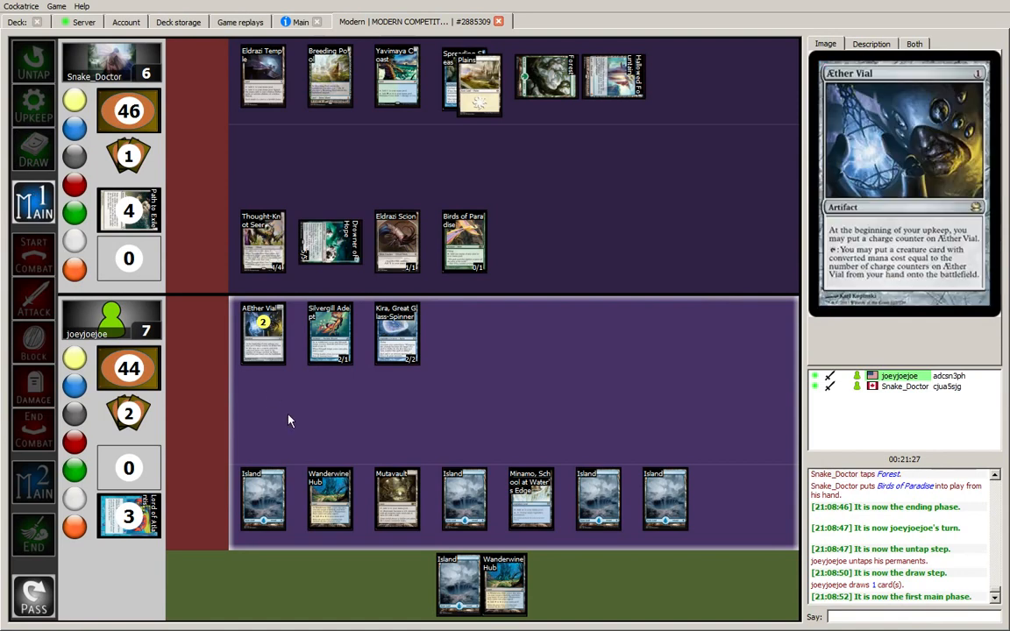
{"action": "mouse_move", "coordinate": [463, 242]}
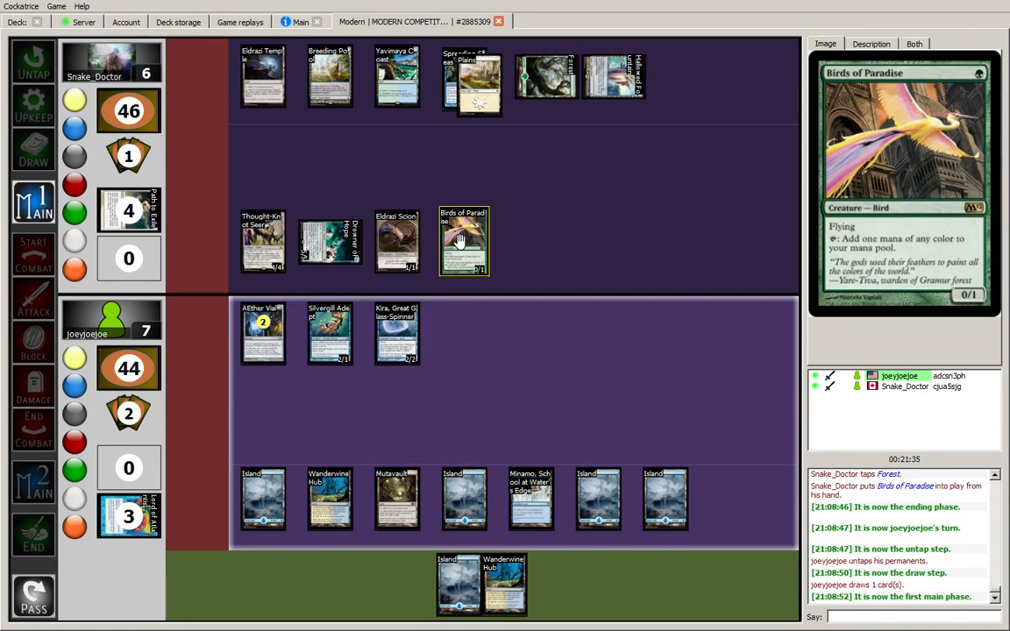
{"action": "left_click", "coordinate": [263, 500]}
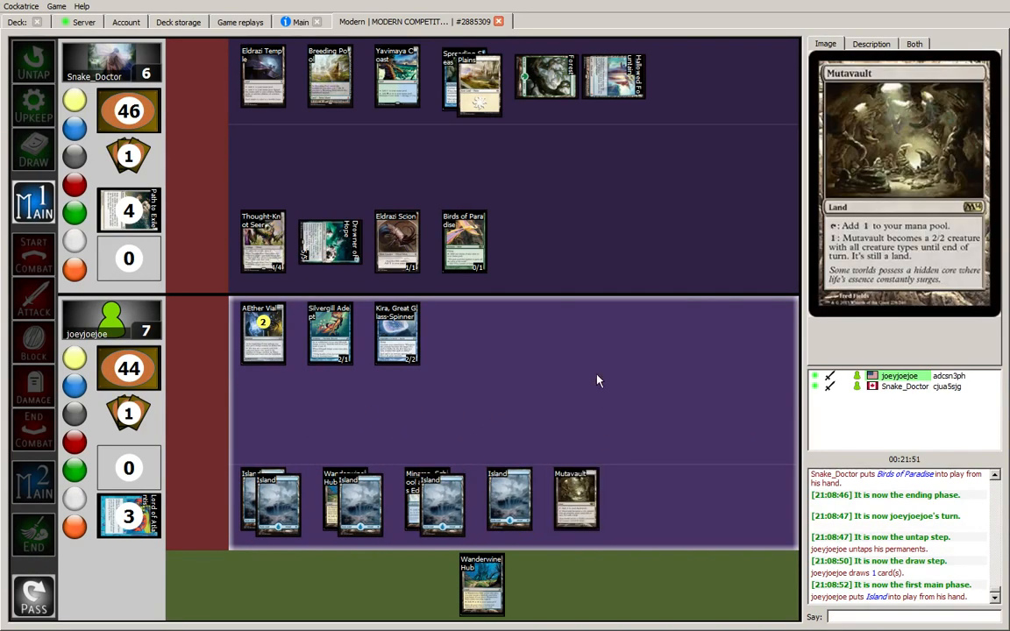
{"action": "mouse_move", "coordinate": [397, 335]}
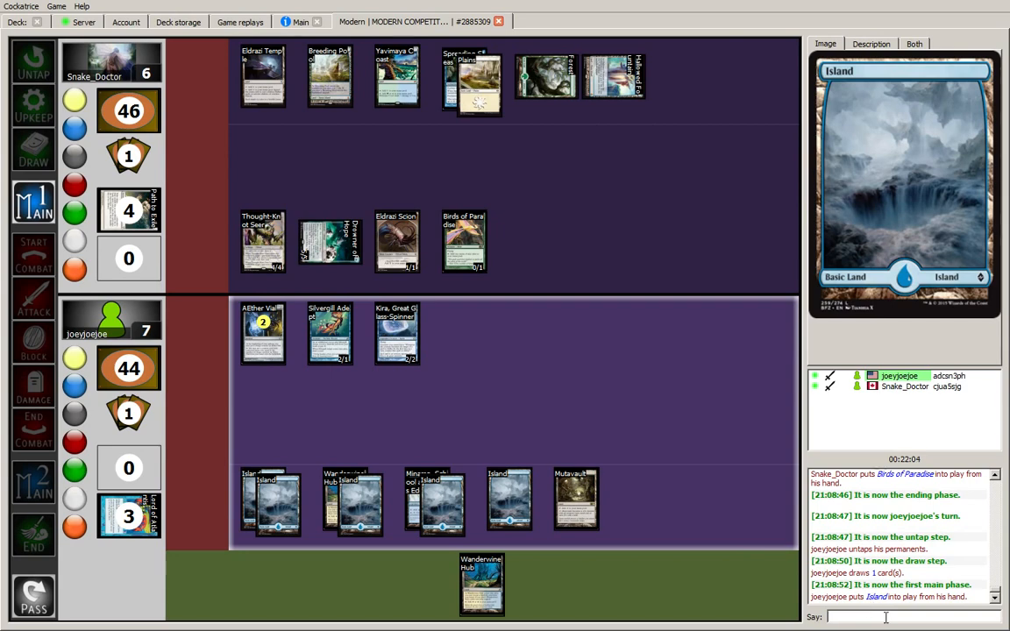
{"action": "mouse_move", "coordinate": [612, 526]}
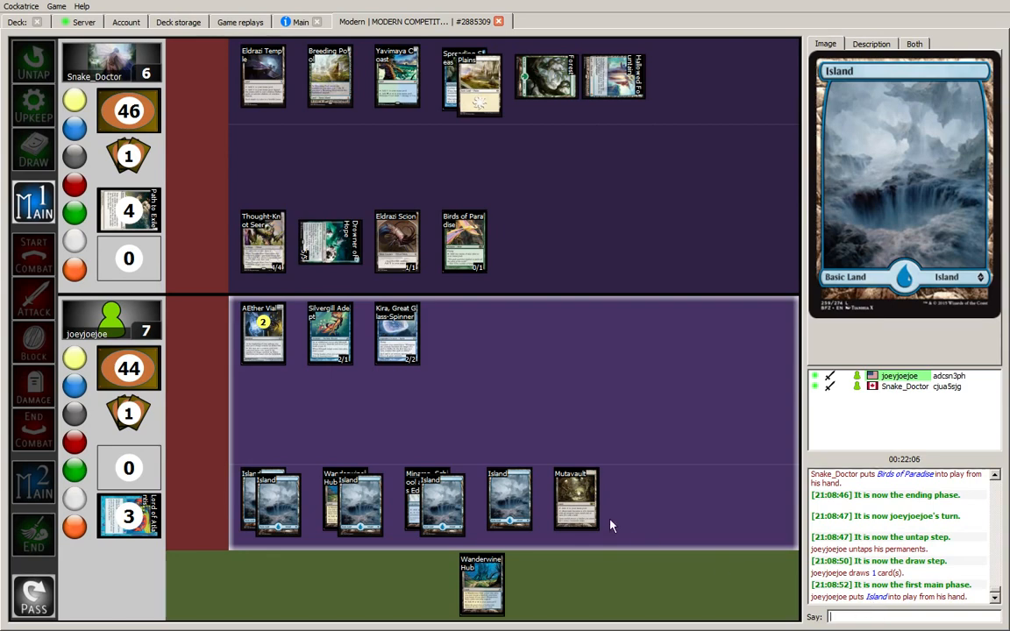
{"action": "mouse_move", "coordinate": [330, 333]}
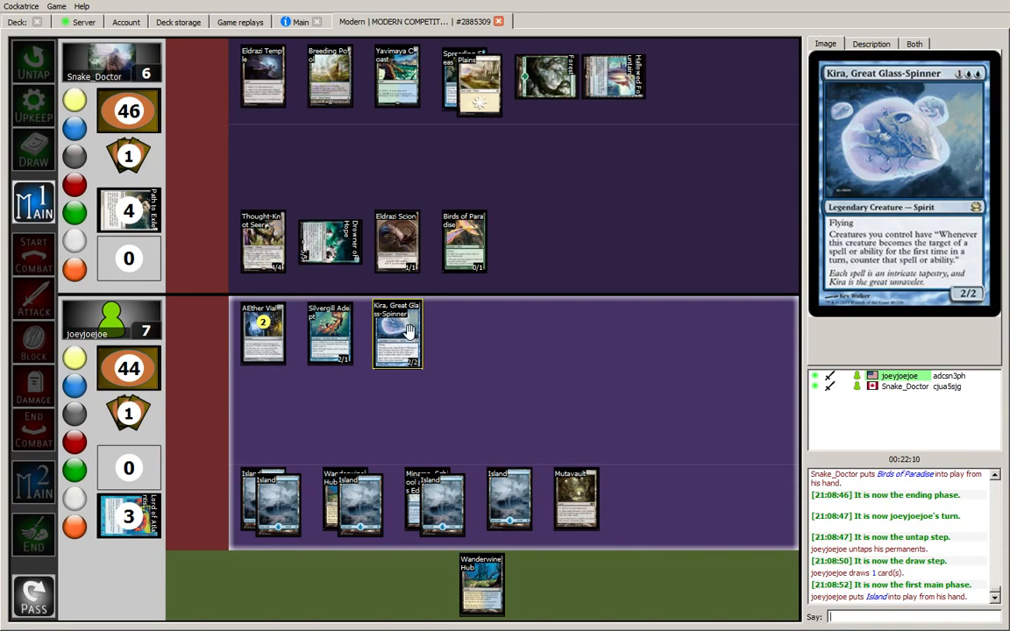
{"action": "mouse_move", "coordinate": [575, 498]}
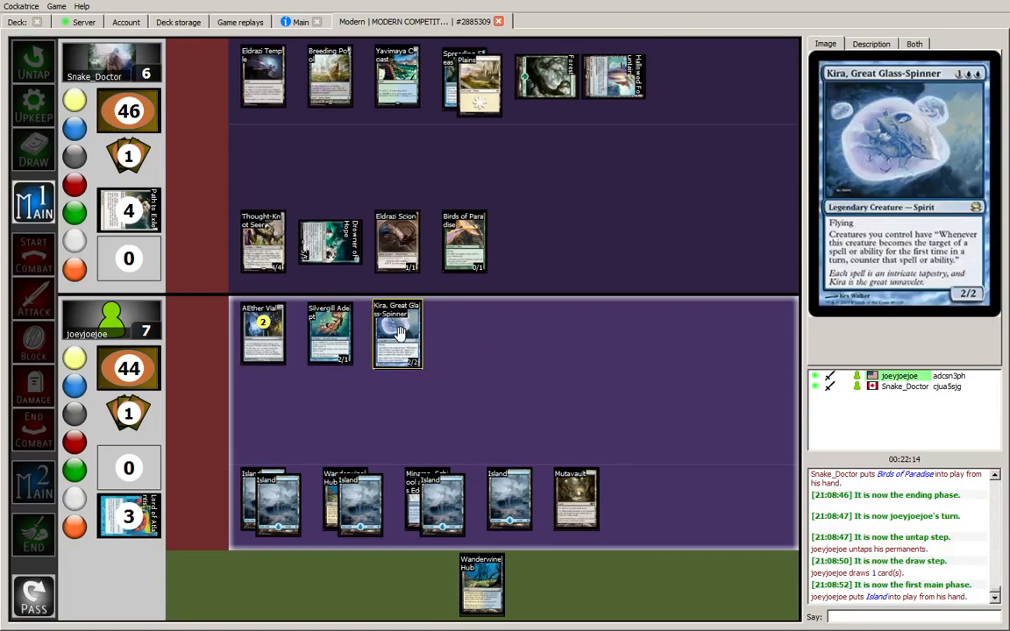
{"action": "mouse_move", "coordinate": [463, 242]}
{"action": "type", "text": "hm"}
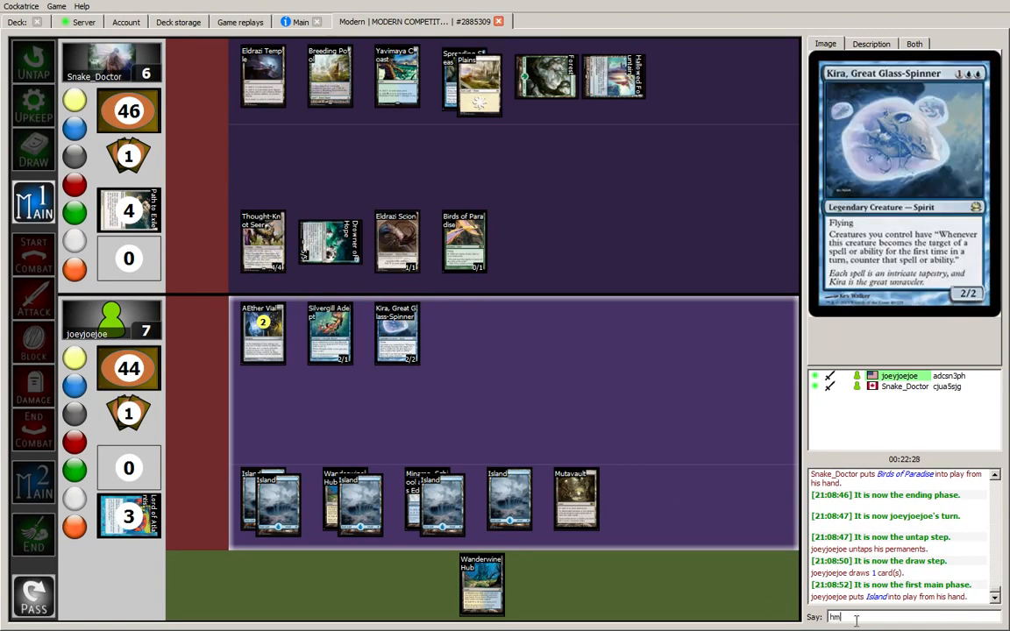
{"action": "key", "text": "enter"}
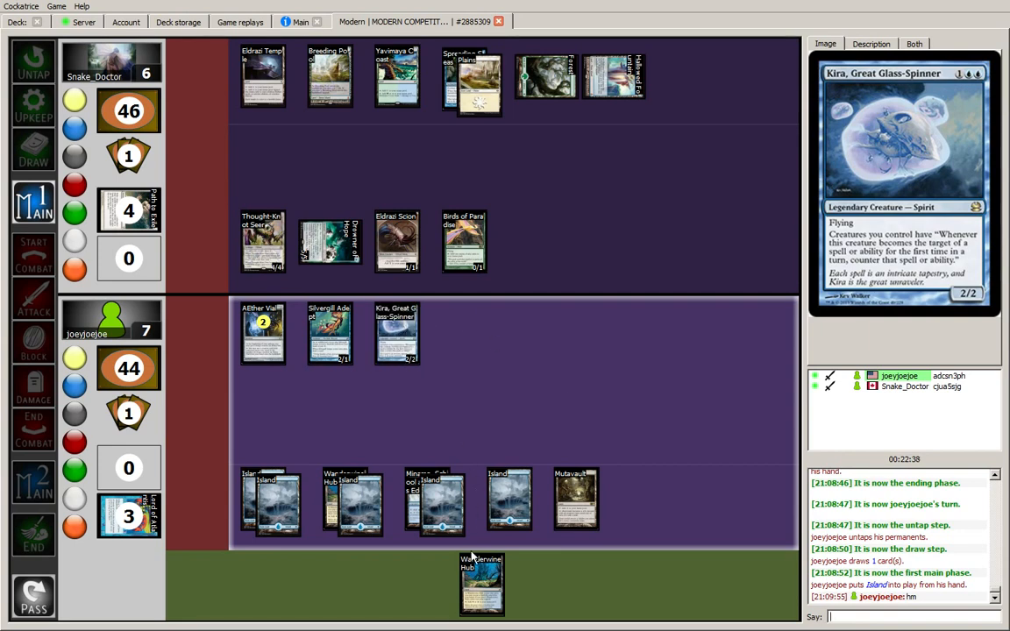
{"action": "mouse_move", "coordinate": [481, 582]}
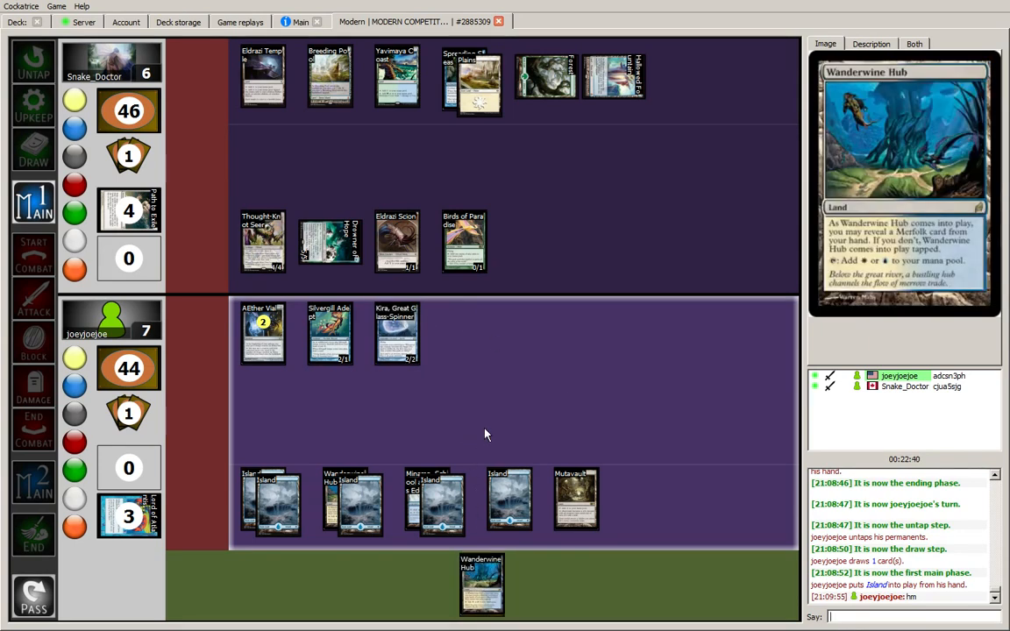
{"action": "mouse_move", "coordinate": [396, 333]}
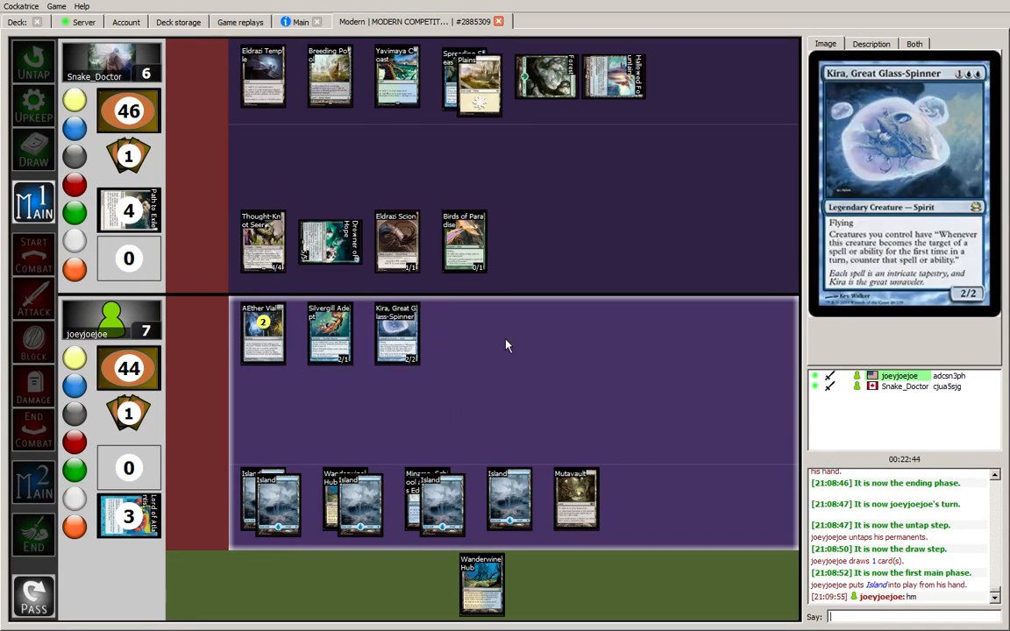
{"action": "mouse_move", "coordinate": [561, 193]}
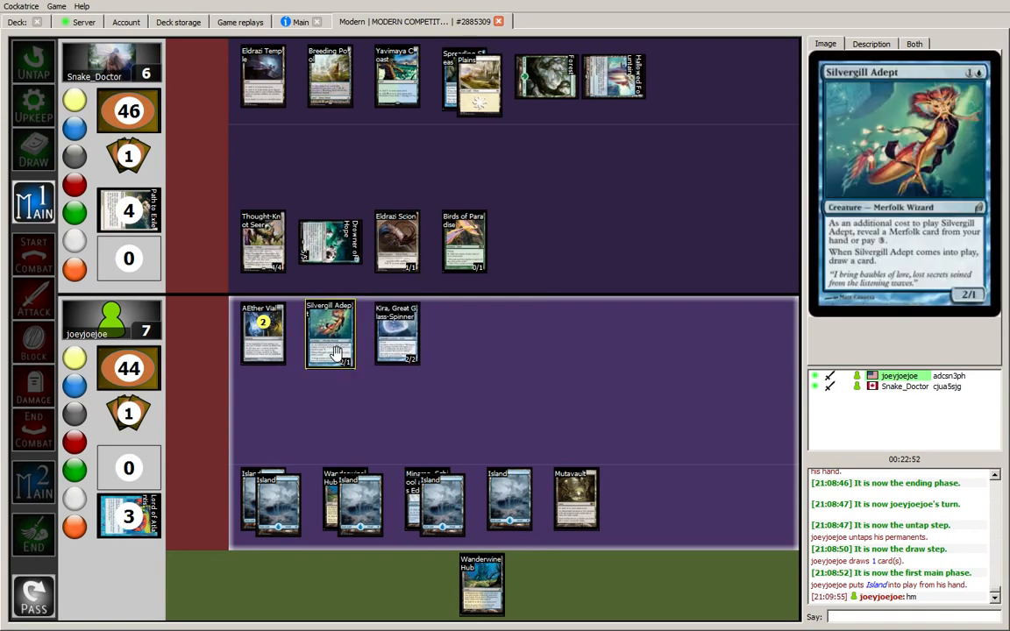
{"action": "mouse_move", "coordinate": [463, 242]}
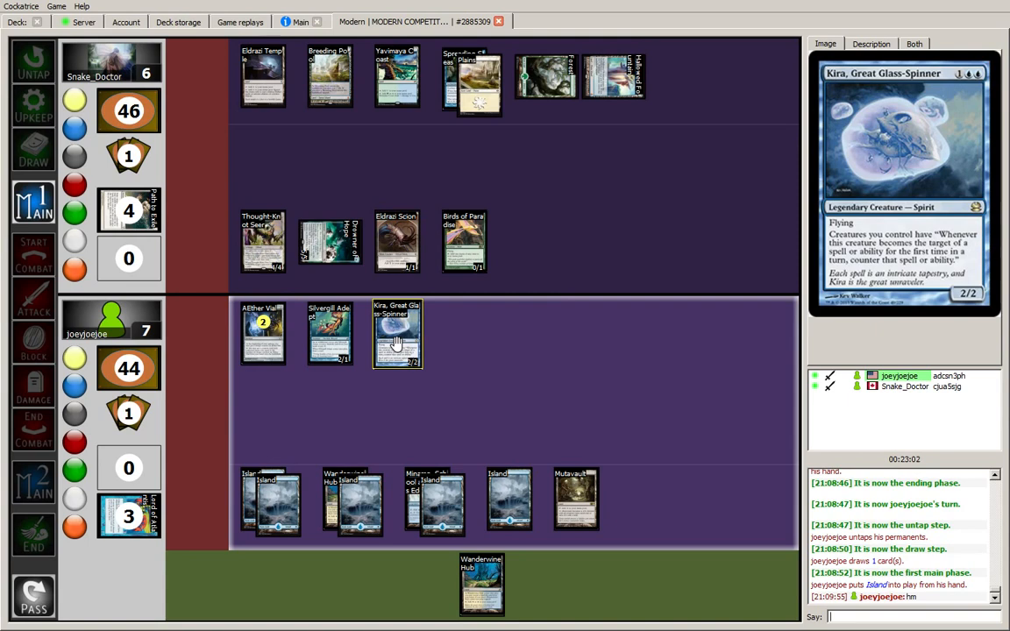
{"action": "mouse_move", "coordinate": [509, 376]}
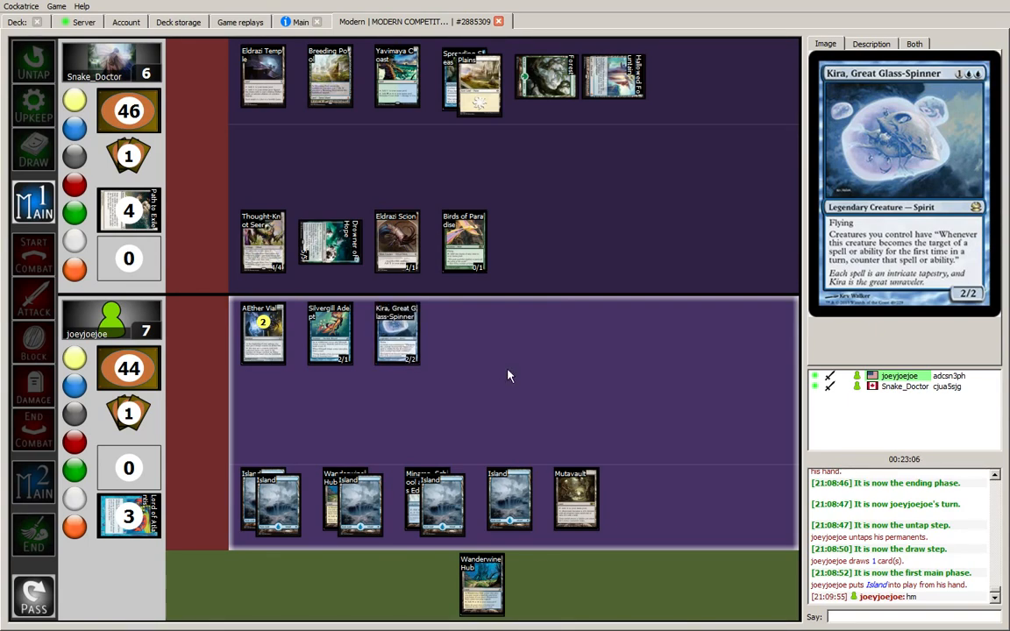
{"action": "mouse_move", "coordinate": [329, 242]}
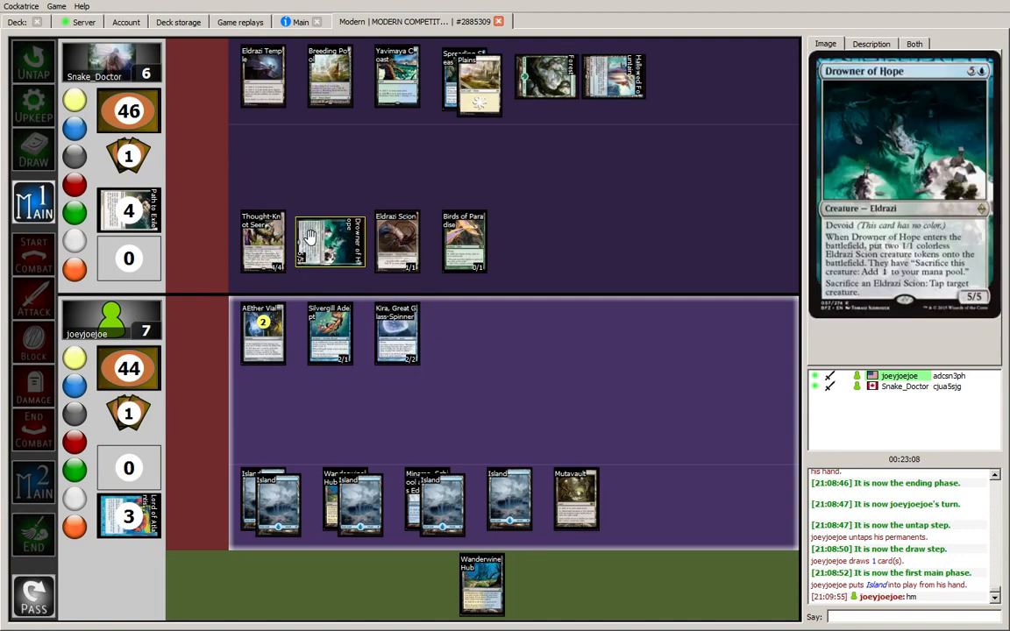
{"action": "mouse_move", "coordinate": [396, 242]}
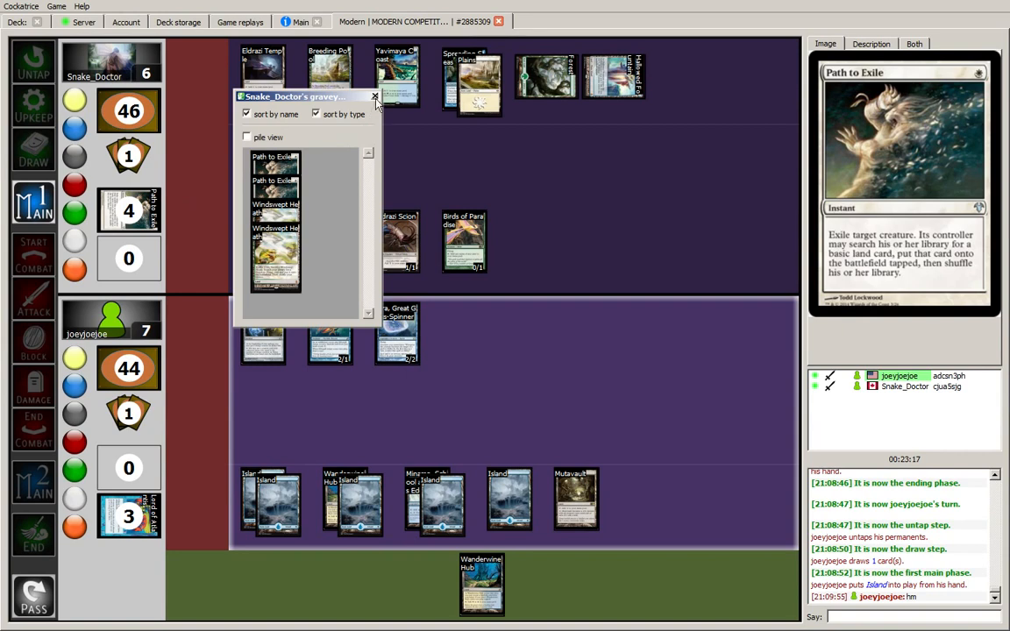
{"action": "left_click", "coordinate": [375, 96]}
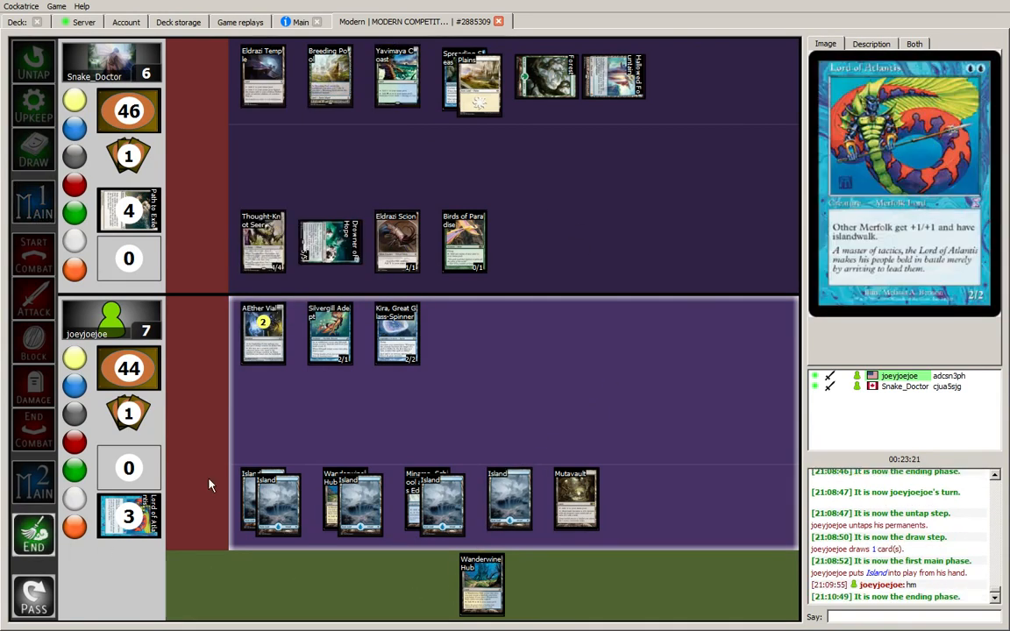
{"action": "mouse_move", "coordinate": [536, 396]}
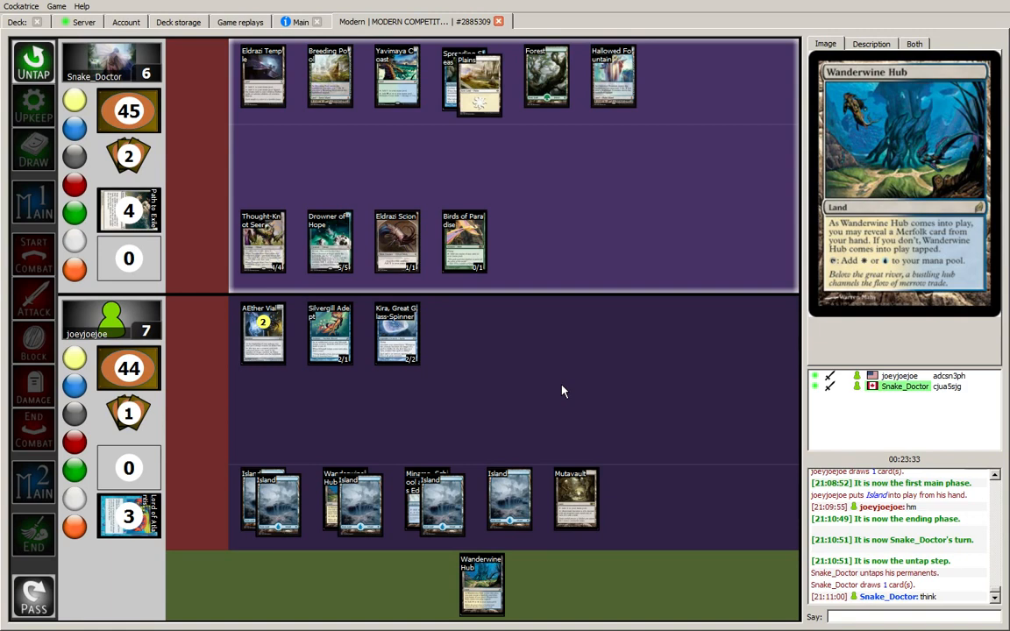
{"action": "mouse_move", "coordinate": [586, 282]}
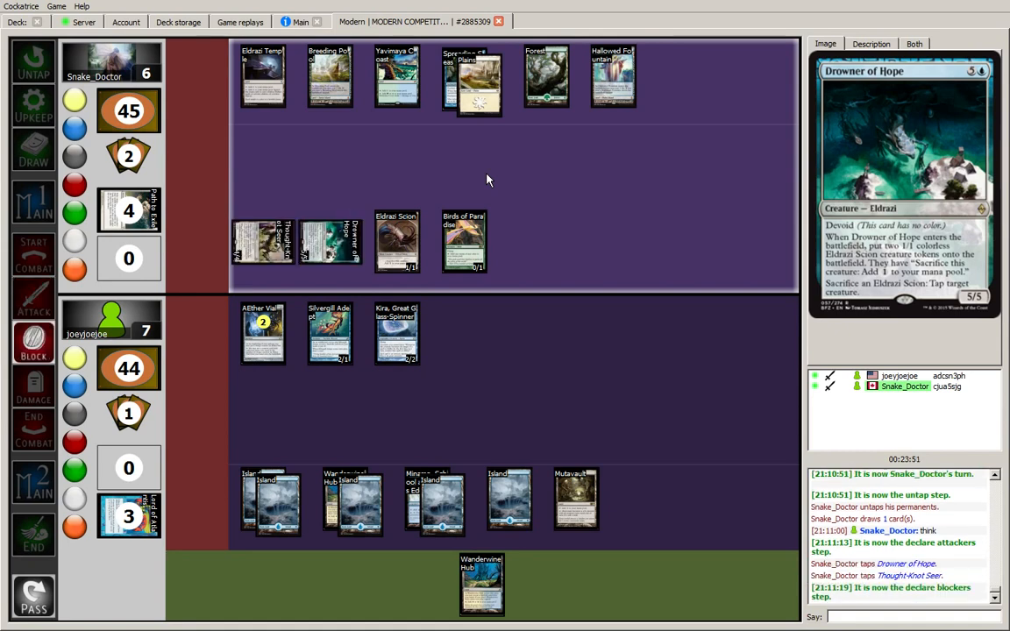
{"action": "mouse_move", "coordinate": [522, 333]}
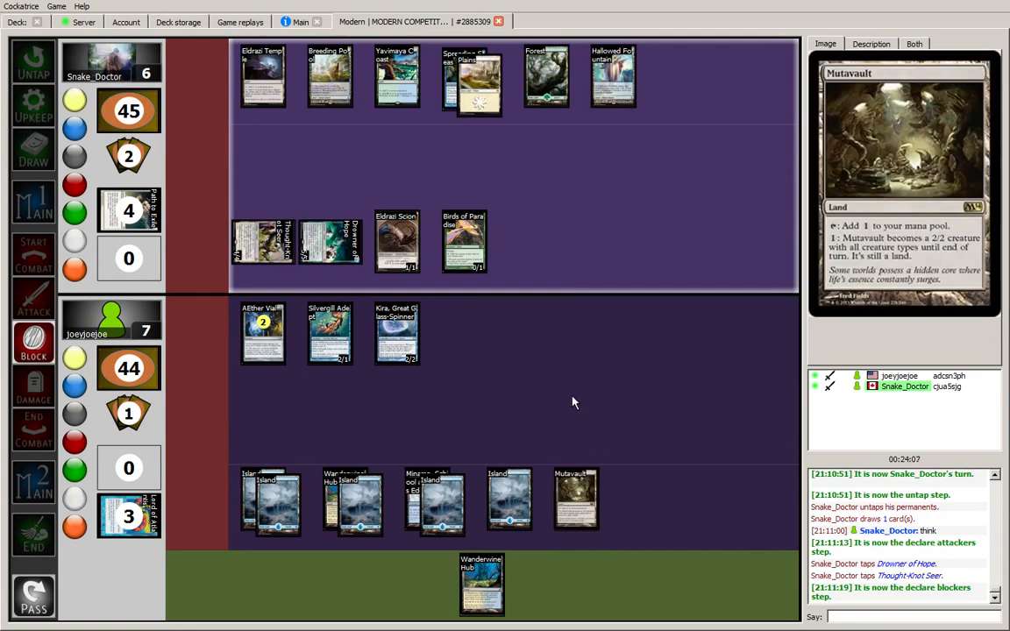
{"action": "mouse_move", "coordinate": [480, 393]}
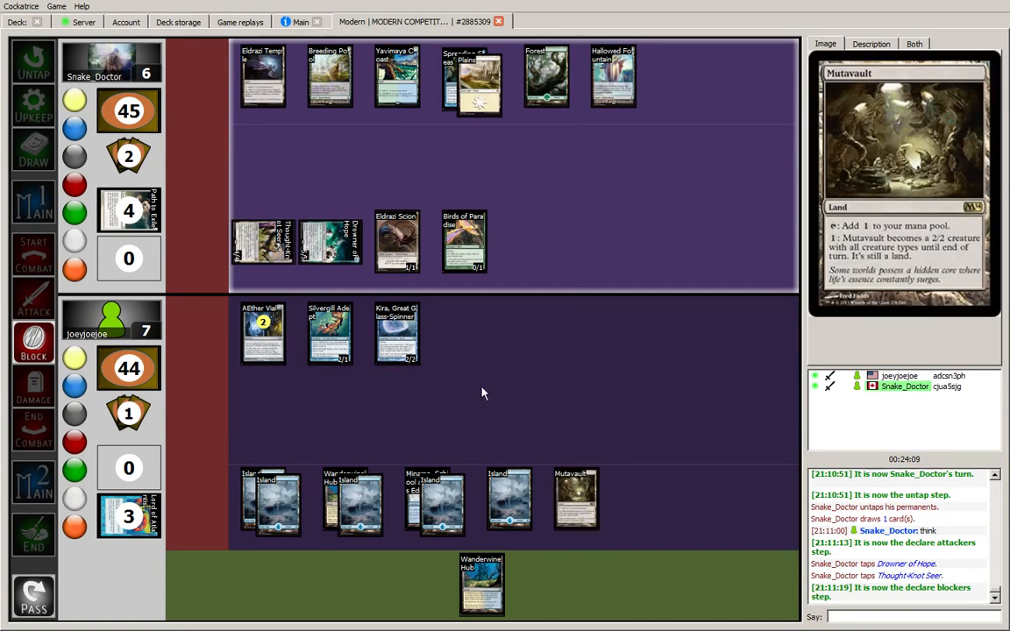
- Draw a blocking arrow from Kira, Great Glass-Spinner to the attacking Drowner of Hope
{"action": "right_click", "coordinate": [396, 333]}
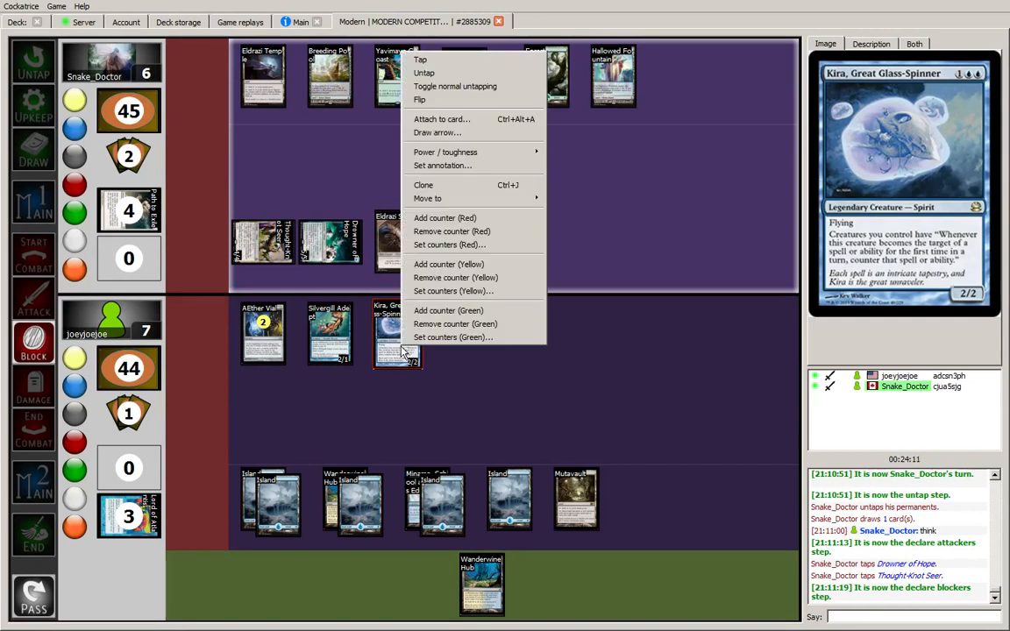
{"action": "mouse_move", "coordinate": [436, 133]}
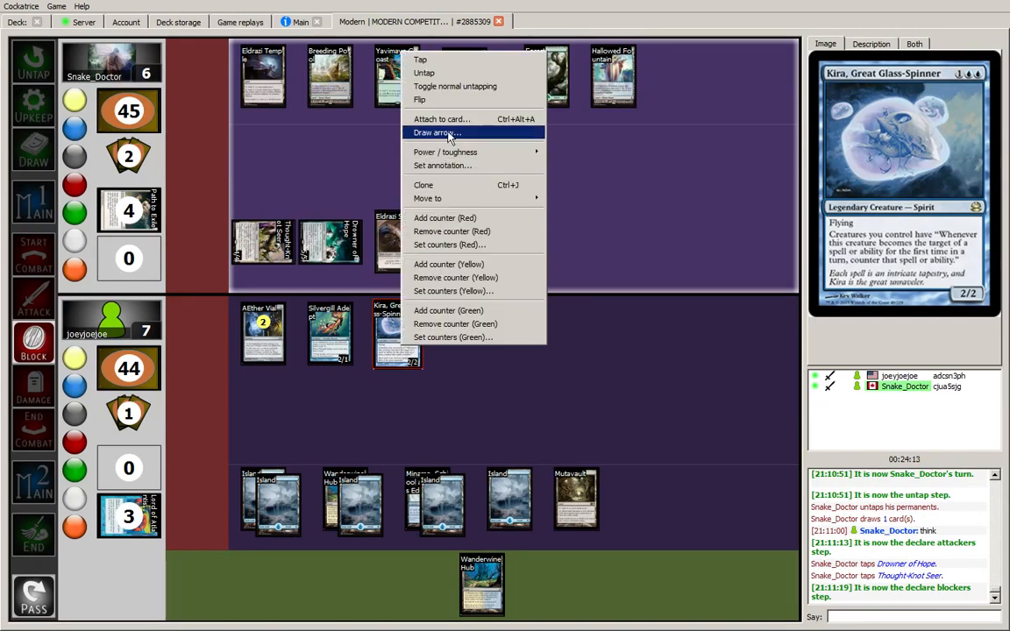
{"action": "left_click", "coordinate": [436, 133]}
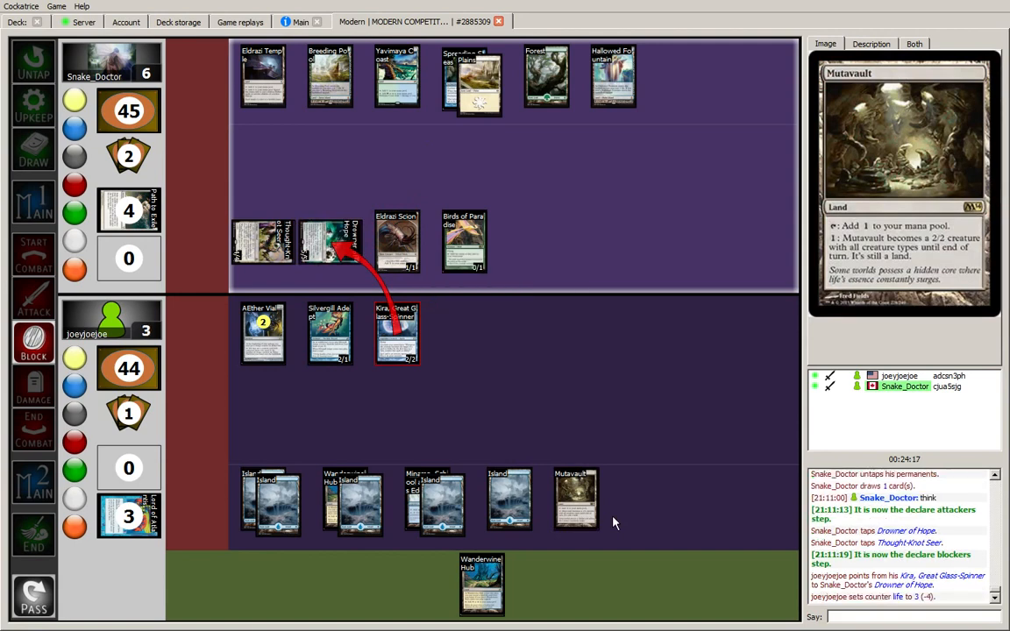
{"action": "mouse_move", "coordinate": [396, 329]}
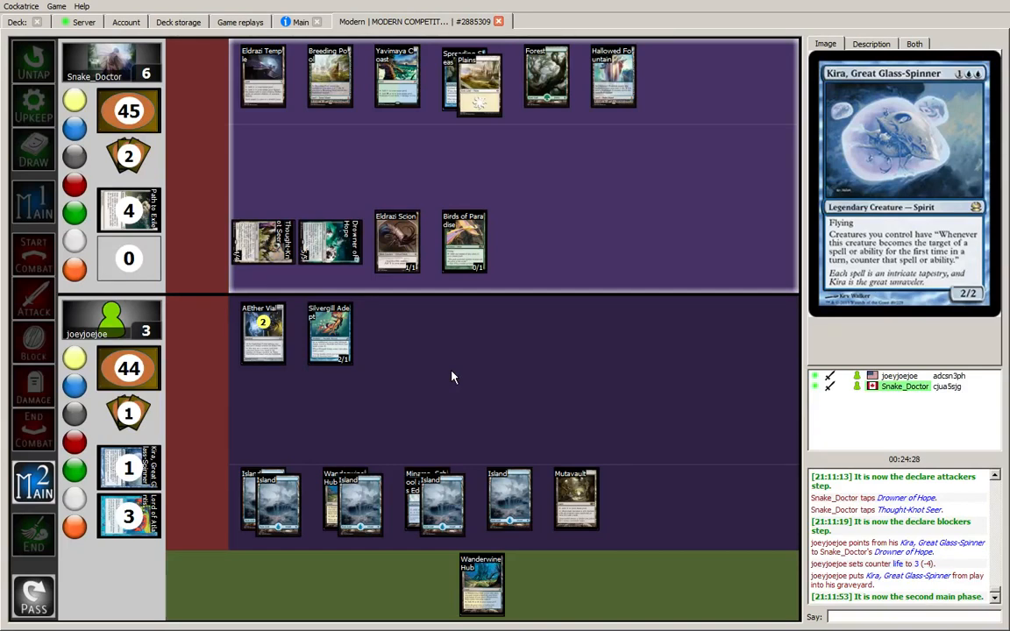
{"action": "mouse_move", "coordinate": [396, 242]}
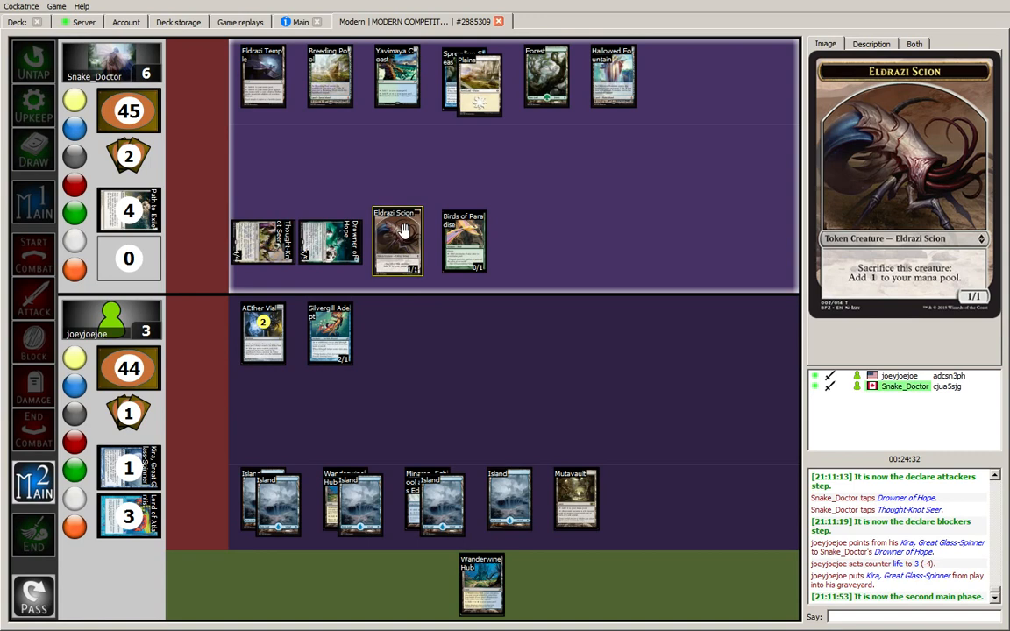
{"action": "mouse_move", "coordinate": [329, 242]}
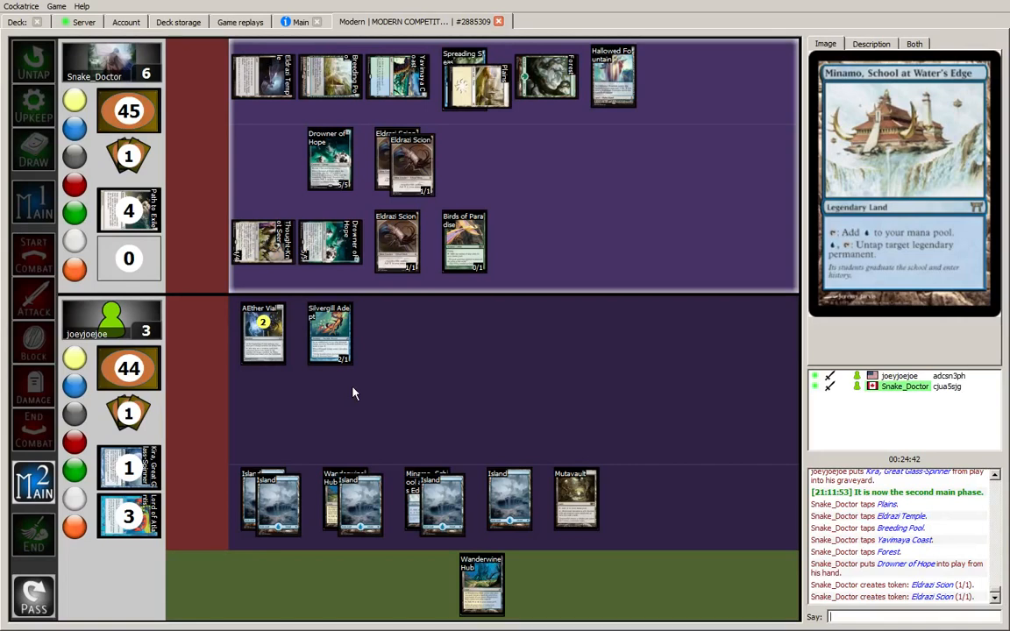
{"action": "mouse_move", "coordinate": [466, 314]}
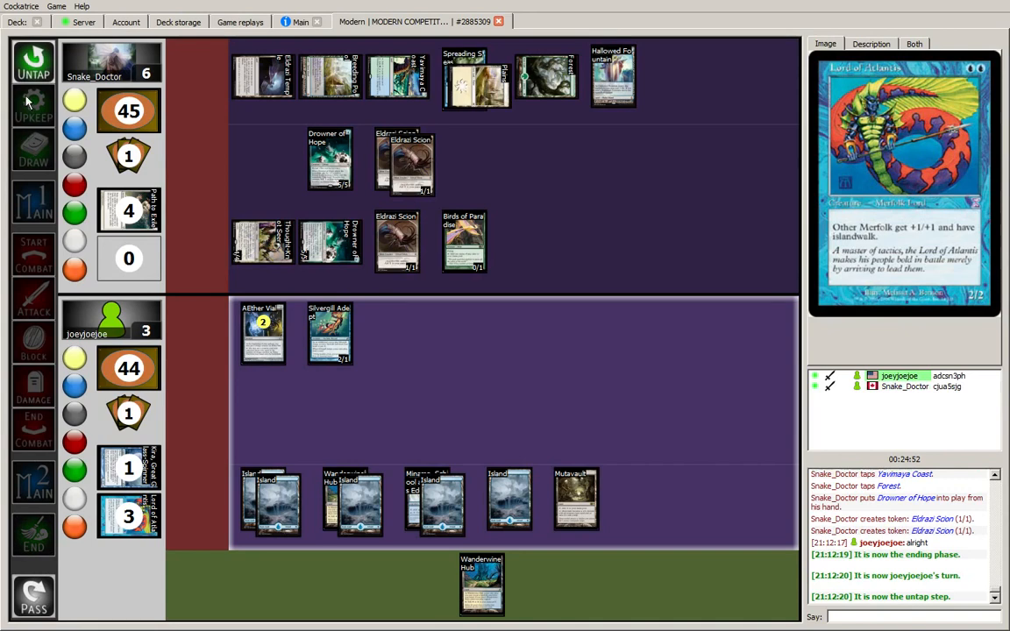
- Advance to the first main phase and put Silvergill Adept into play
{"action": "left_click", "coordinate": [34, 149]}
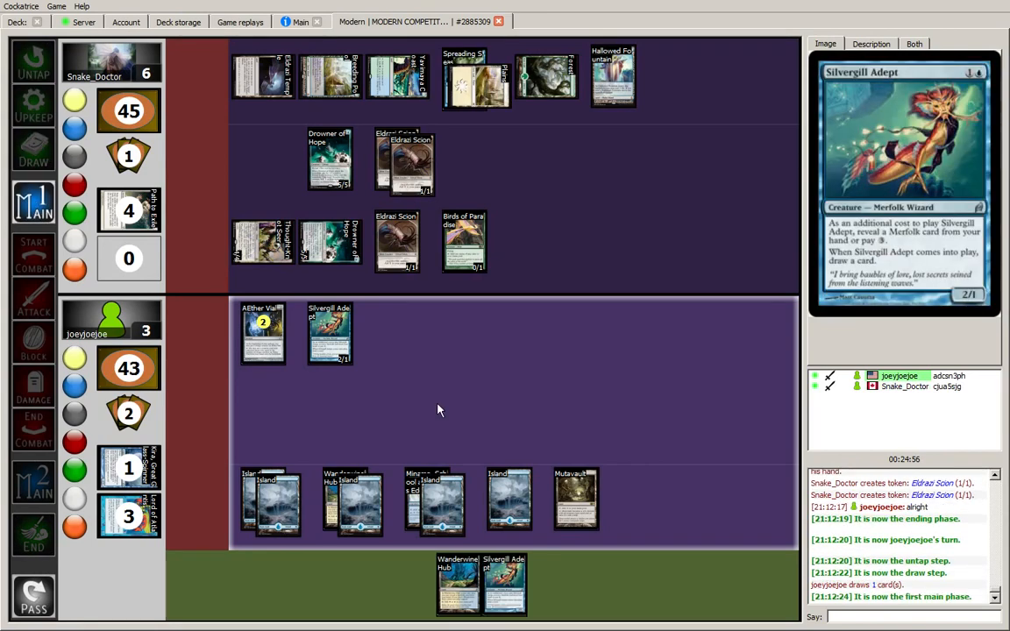
{"action": "left_click", "coordinate": [263, 333]}
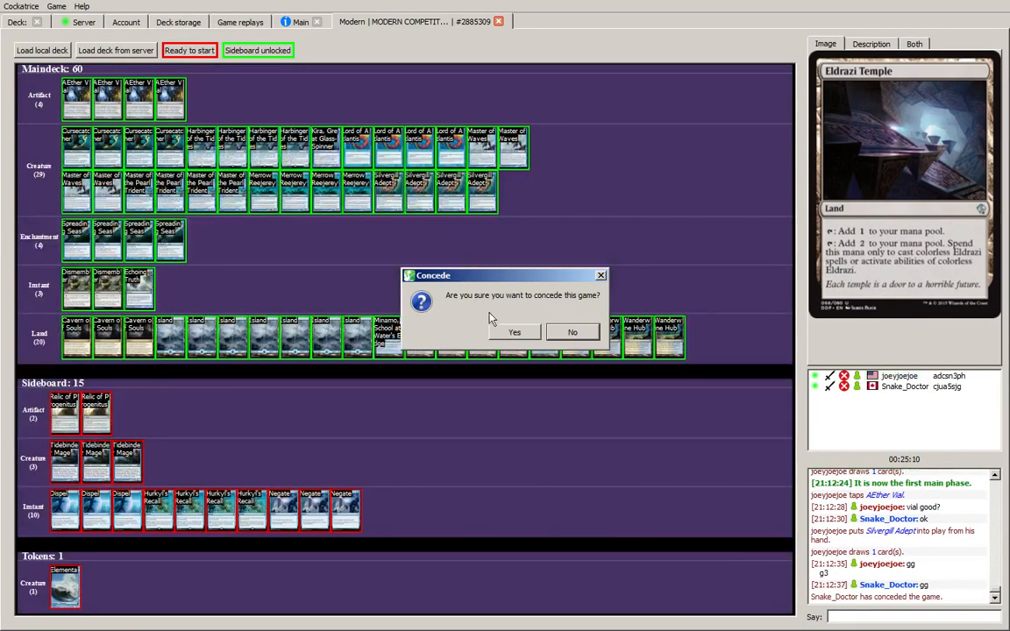
- Decline the Concede dialog and ready up for the next game
{"action": "left_click", "coordinate": [515, 331]}
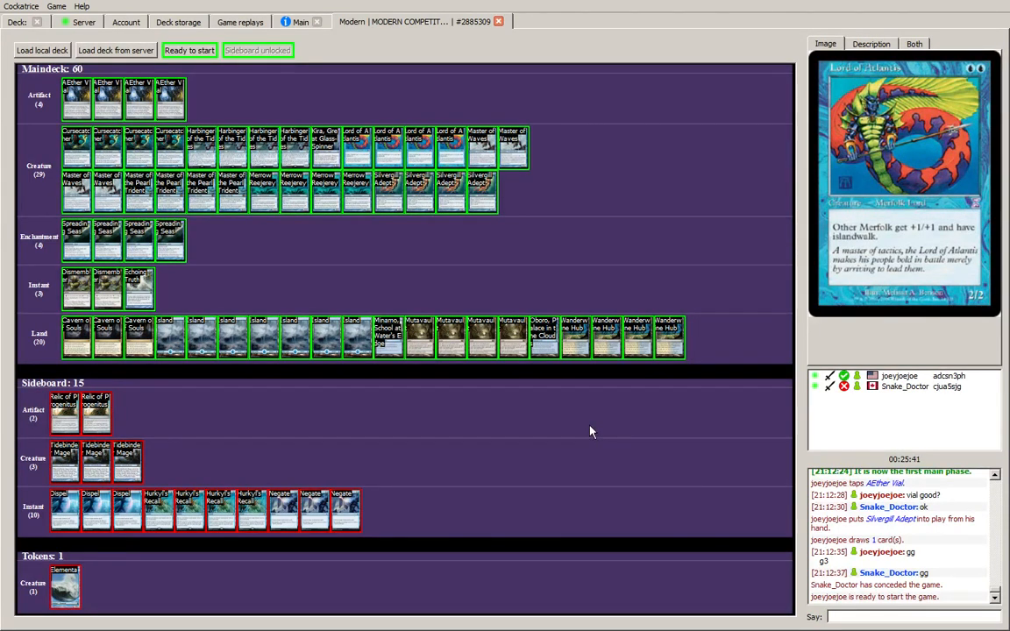
{"action": "left_click", "coordinate": [190, 49]}
{"action": "type", "text": "gl"}
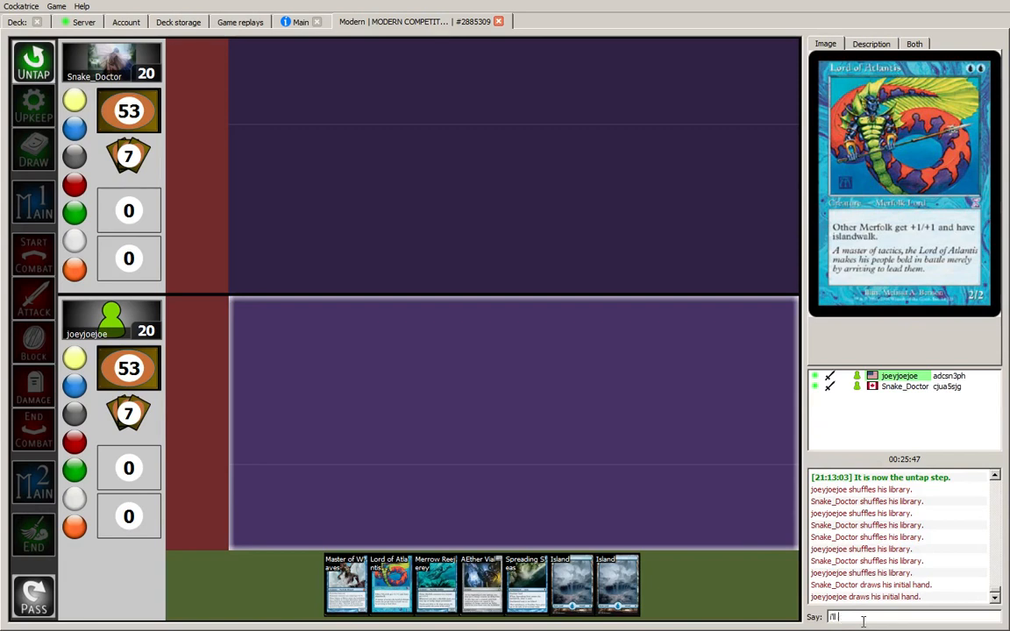
- Send a good-luck message to the opponent in the Say box
{"action": "type", "text": "good lu"}
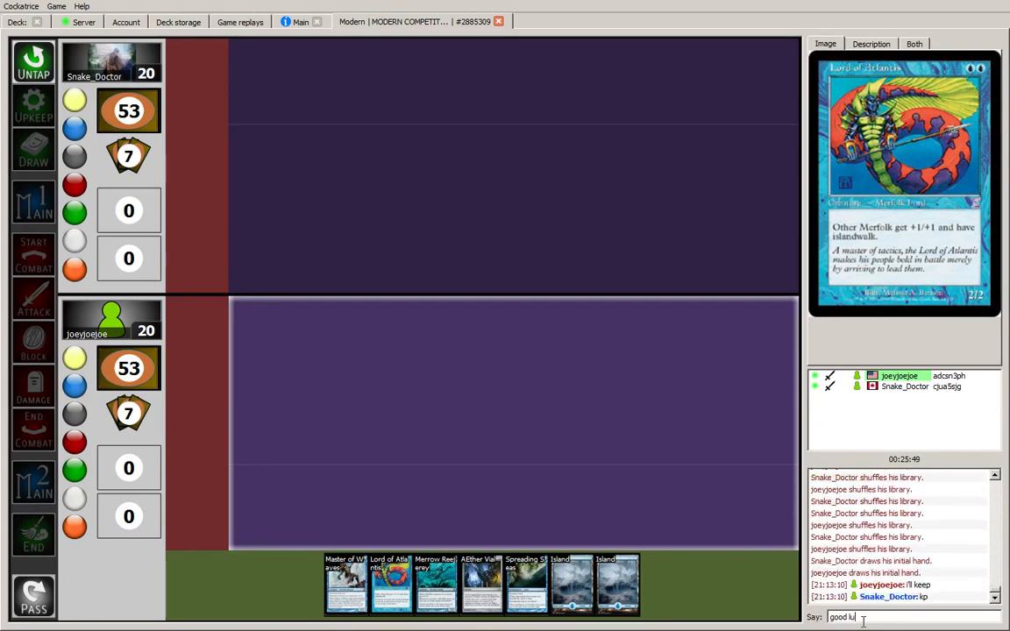
{"action": "key", "text": "enter"}
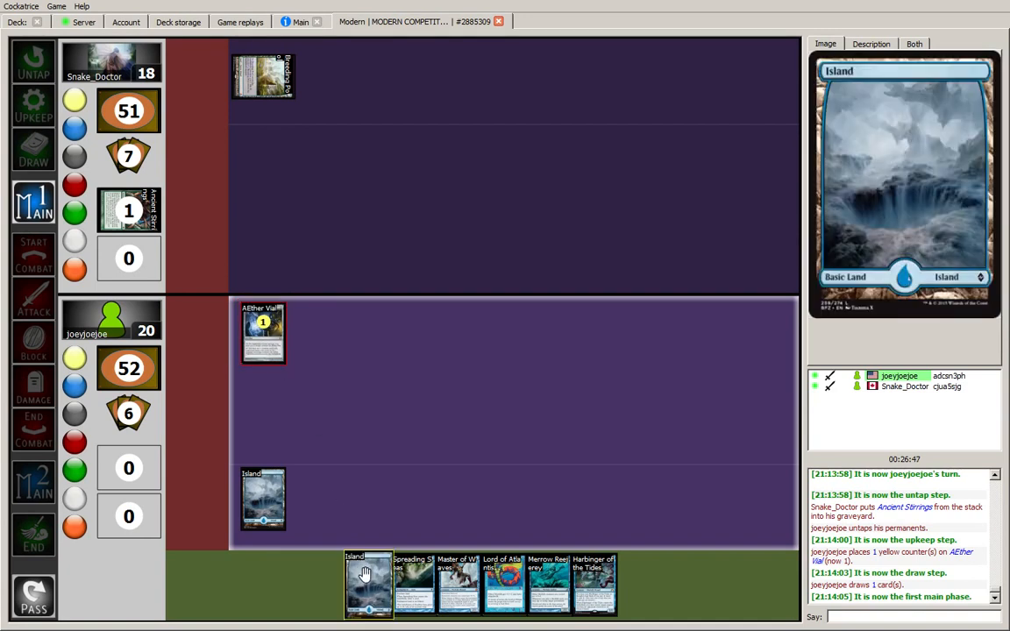
- Drag a second Island from hand onto the battlefield
{"action": "left_click_drag", "start_coordinate": [368, 586], "coordinate": [330, 499]}
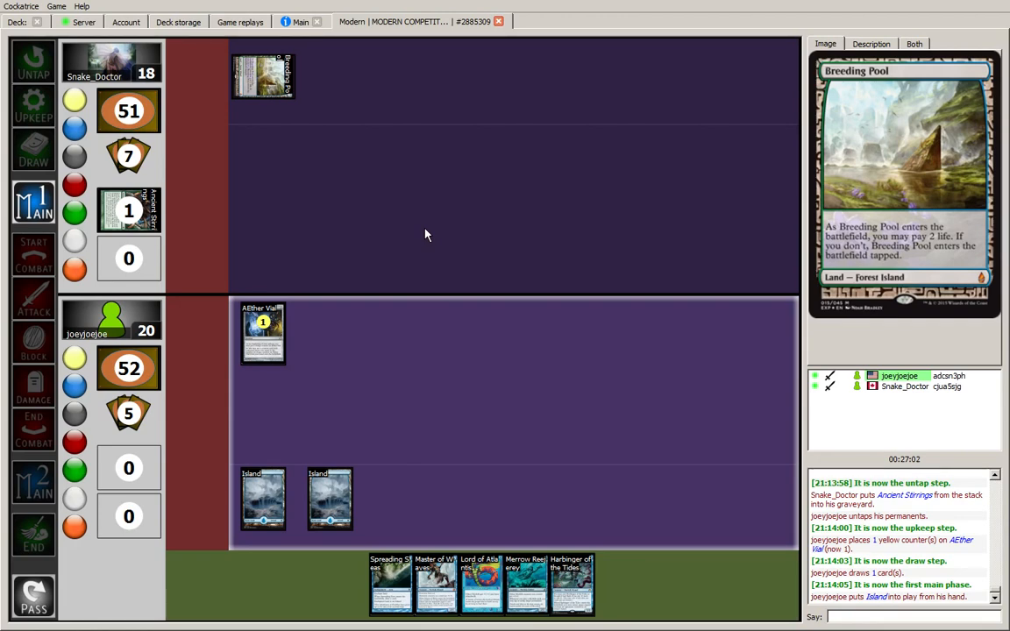
{"action": "mouse_move", "coordinate": [407, 410]}
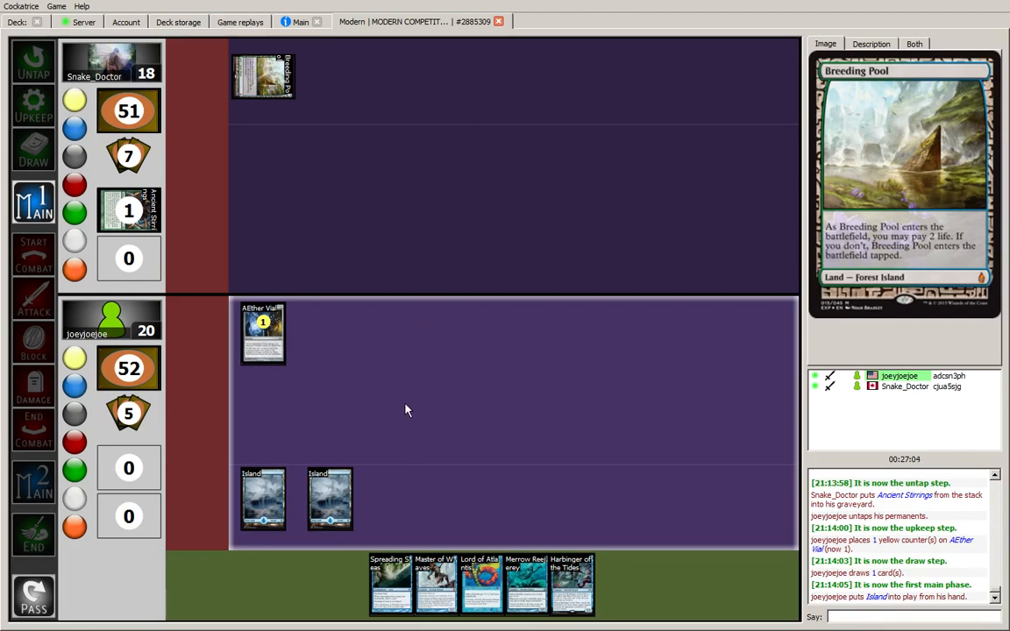
{"action": "mouse_move", "coordinate": [526, 582]}
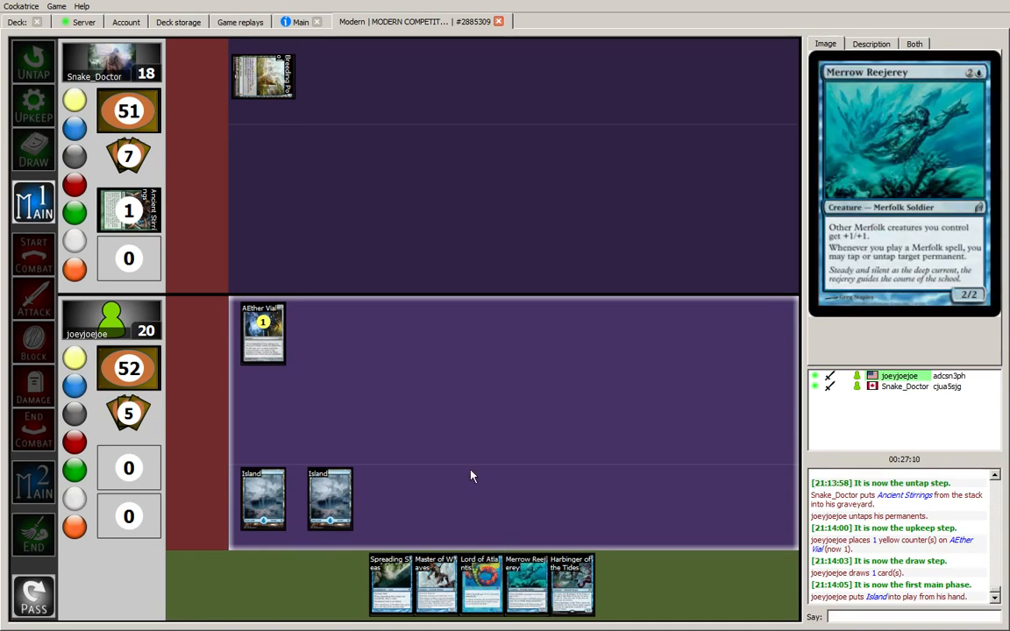
{"action": "mouse_move", "coordinate": [370, 522]}
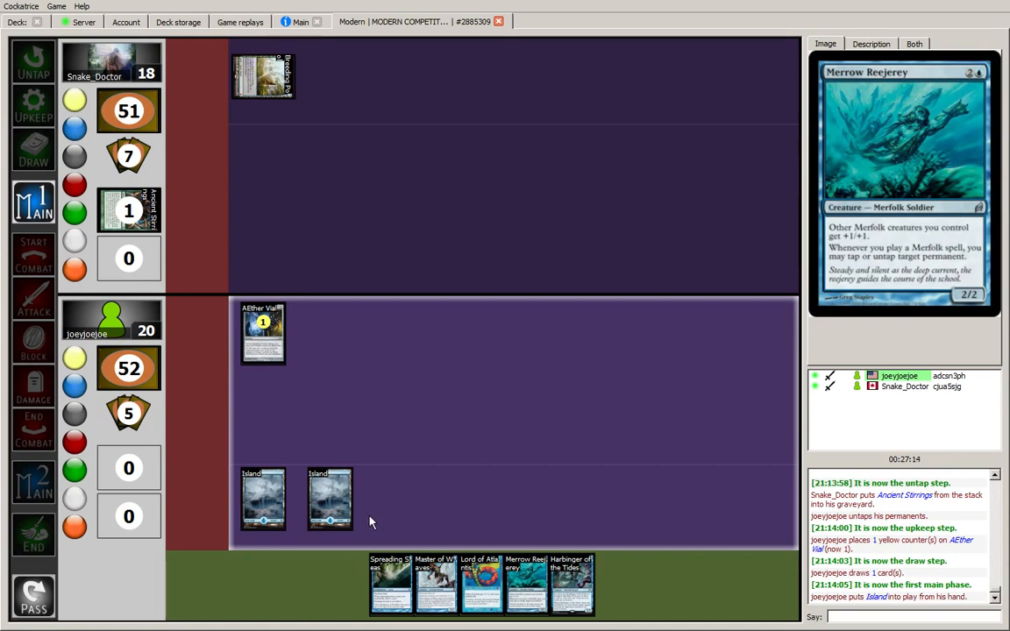
{"action": "mouse_move", "coordinate": [263, 498]}
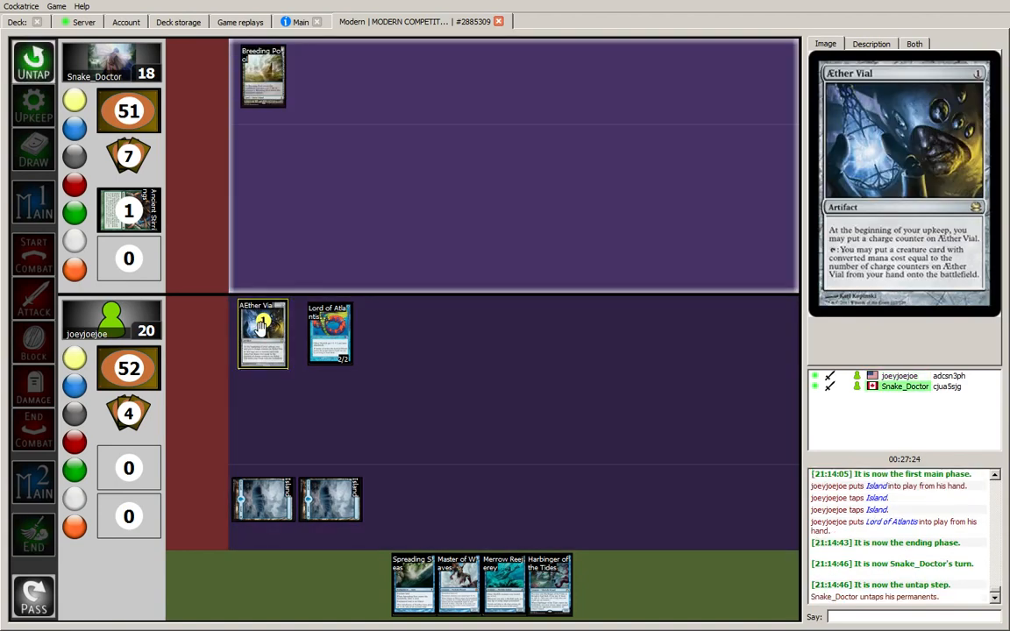
{"action": "mouse_move", "coordinate": [459, 582]}
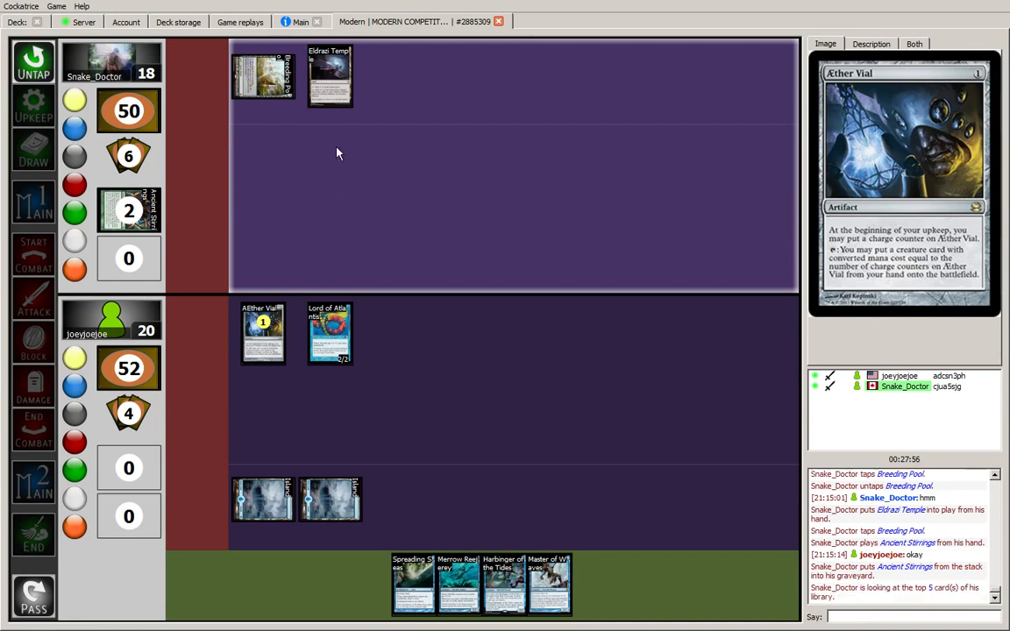
{"action": "mouse_move", "coordinate": [330, 77]}
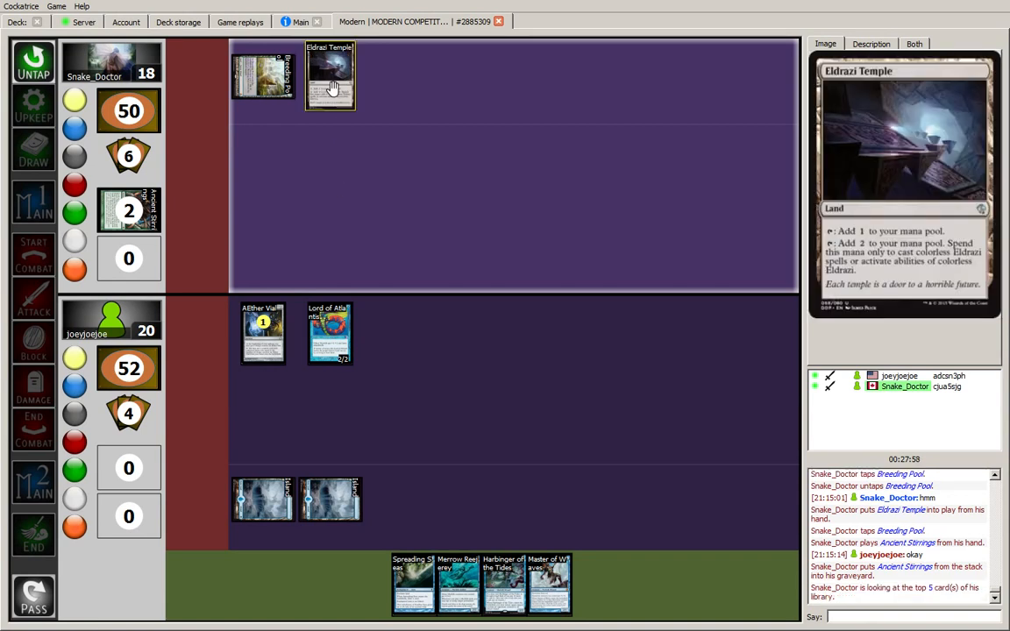
{"action": "mouse_move", "coordinate": [341, 160]}
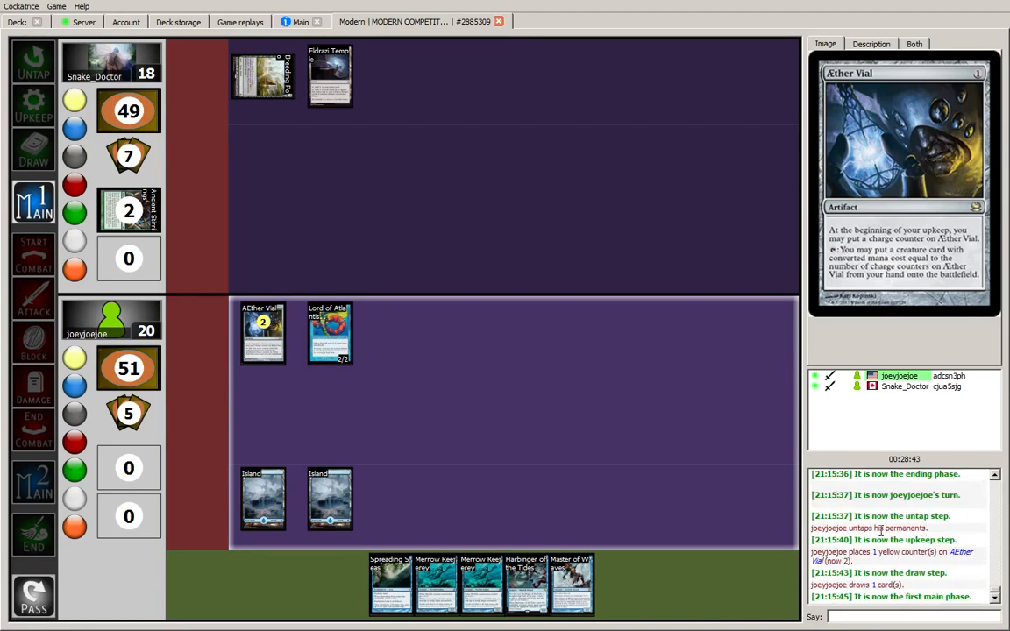
{"action": "mouse_move", "coordinate": [329, 498]}
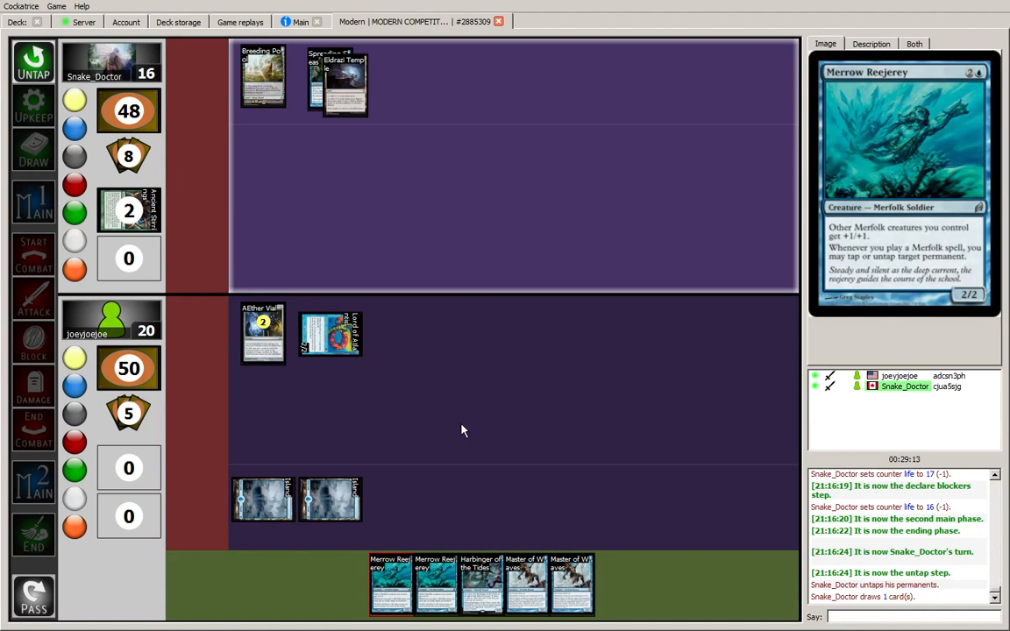
{"action": "mouse_move", "coordinate": [424, 191]}
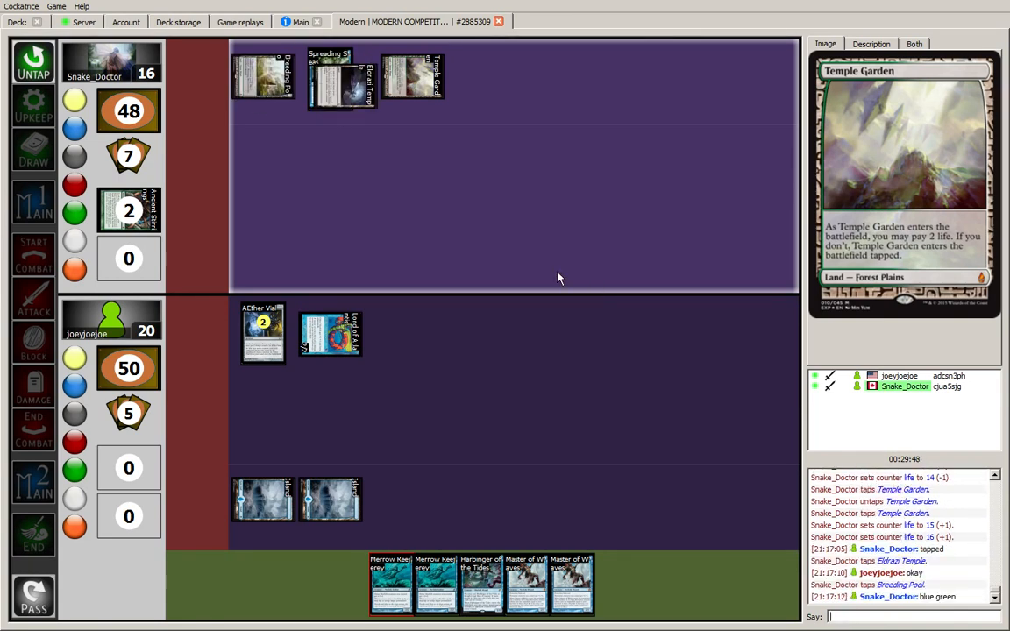
- Put Harbinger of the Tides onto the battlefield and add a counter to Aether Vial
{"action": "left_click", "coordinate": [263, 158]}
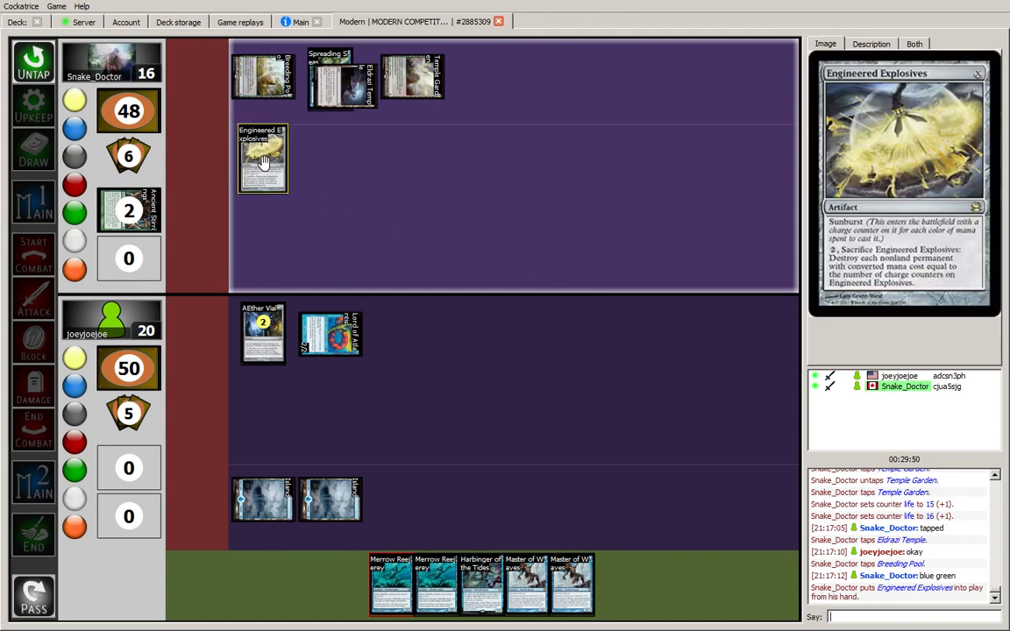
{"action": "left_click", "coordinate": [263, 159]}
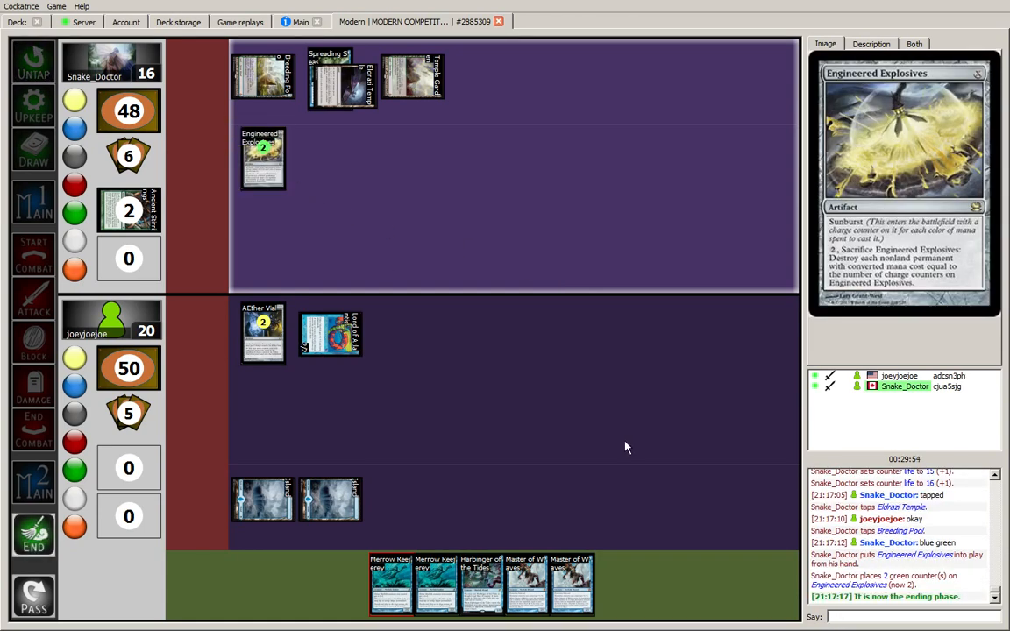
{"action": "mouse_move", "coordinate": [480, 582]}
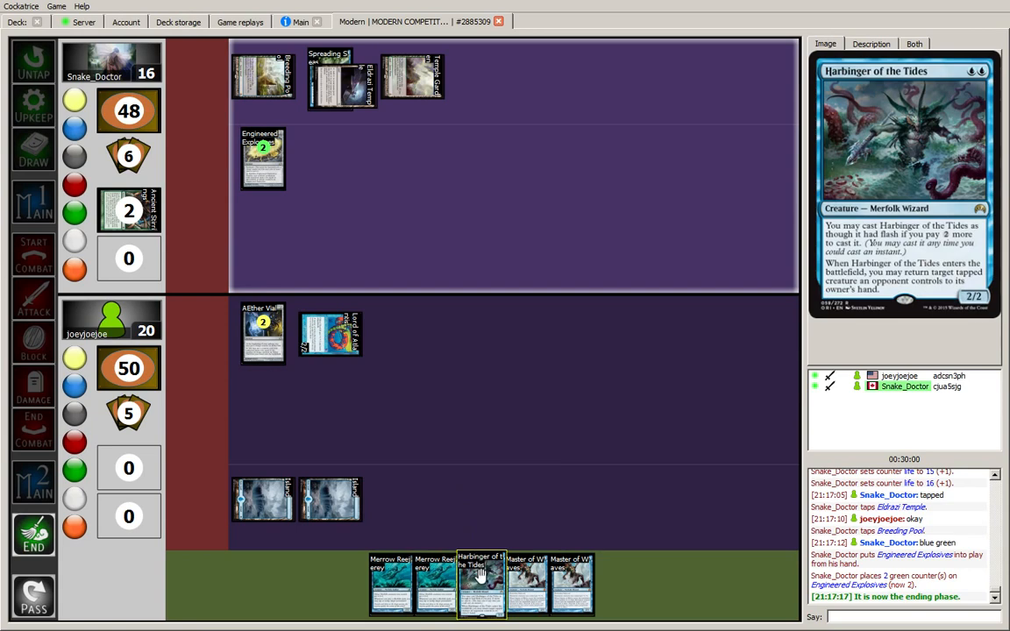
{"action": "mouse_move", "coordinate": [263, 157]}
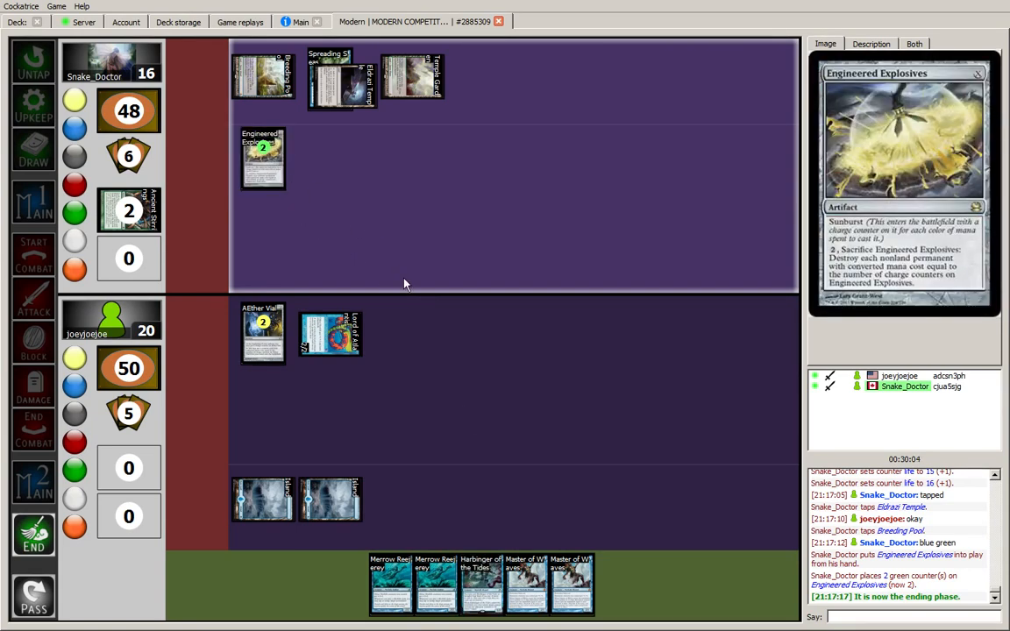
{"action": "mouse_move", "coordinate": [318, 280]}
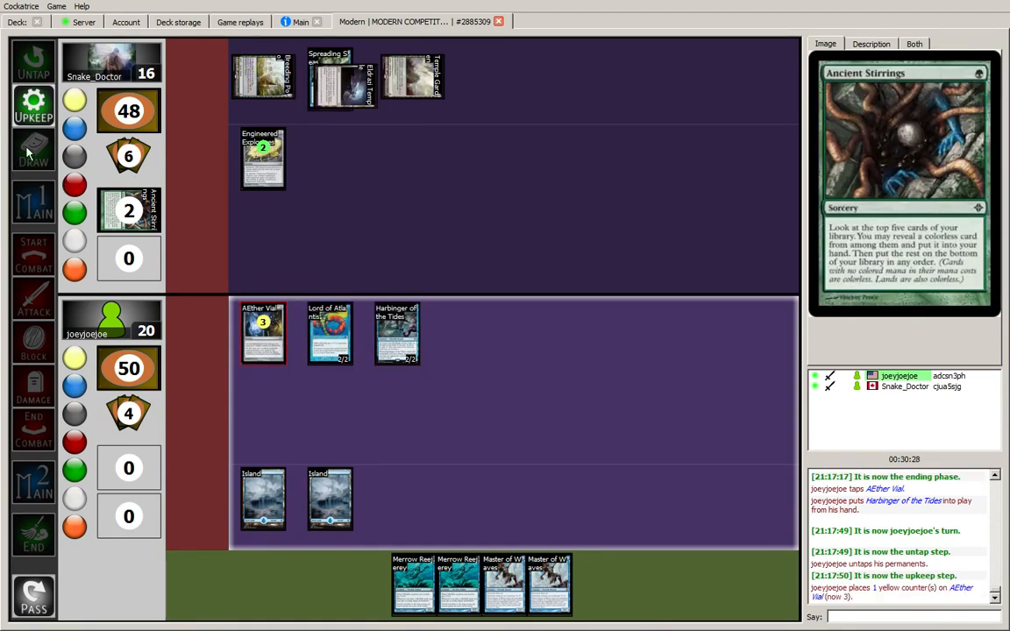
- Play Merrow Reejerey and Cursecatcher, attack the opponent down to 7 life, and end the turn
{"action": "left_click", "coordinate": [33, 149]}
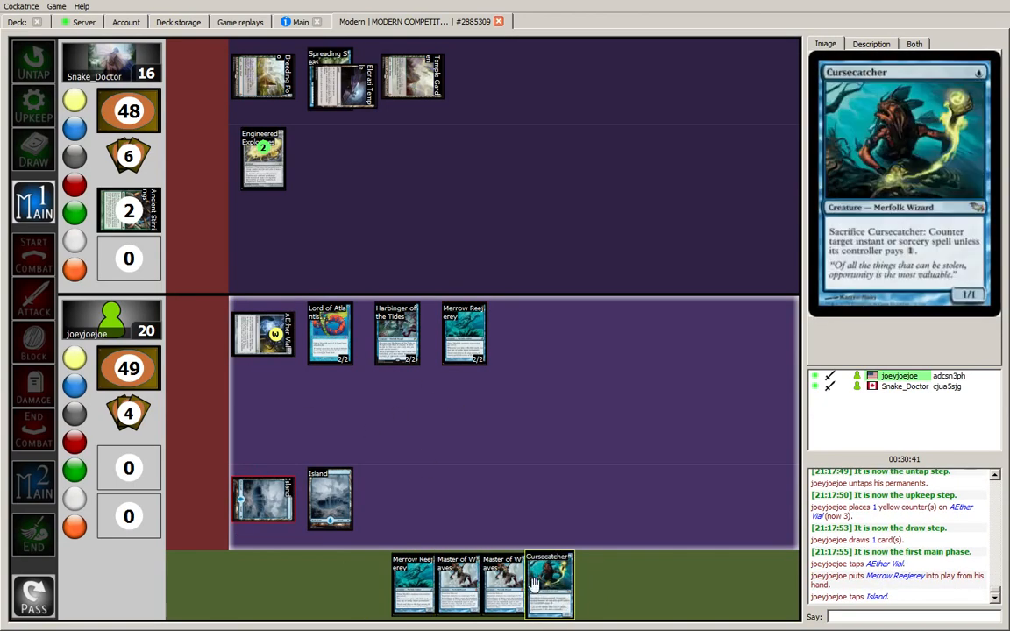
{"action": "left_click", "coordinate": [550, 582]}
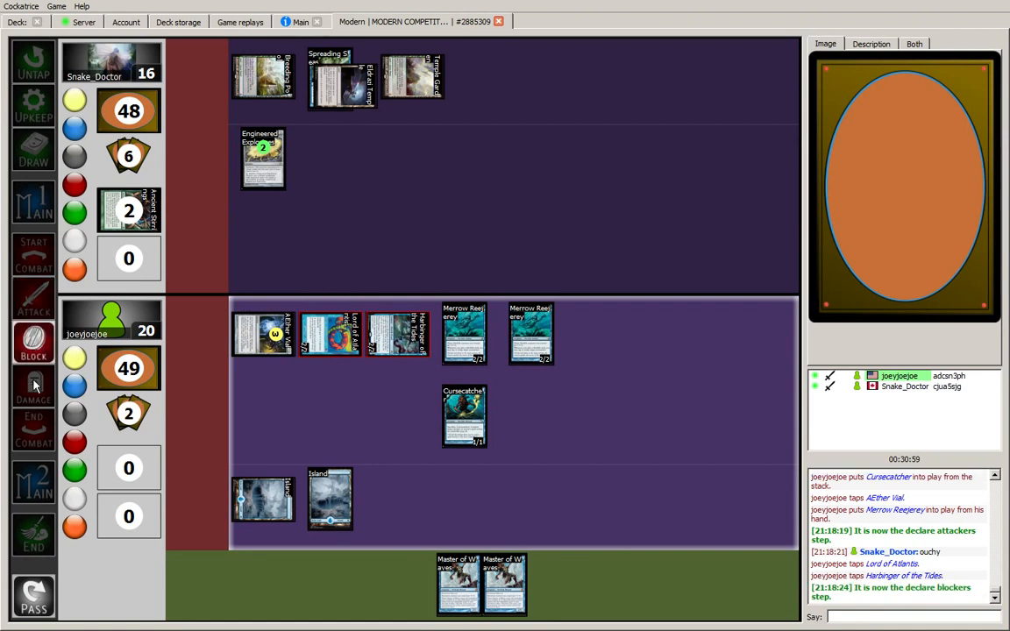
{"action": "left_click", "coordinate": [33, 386]}
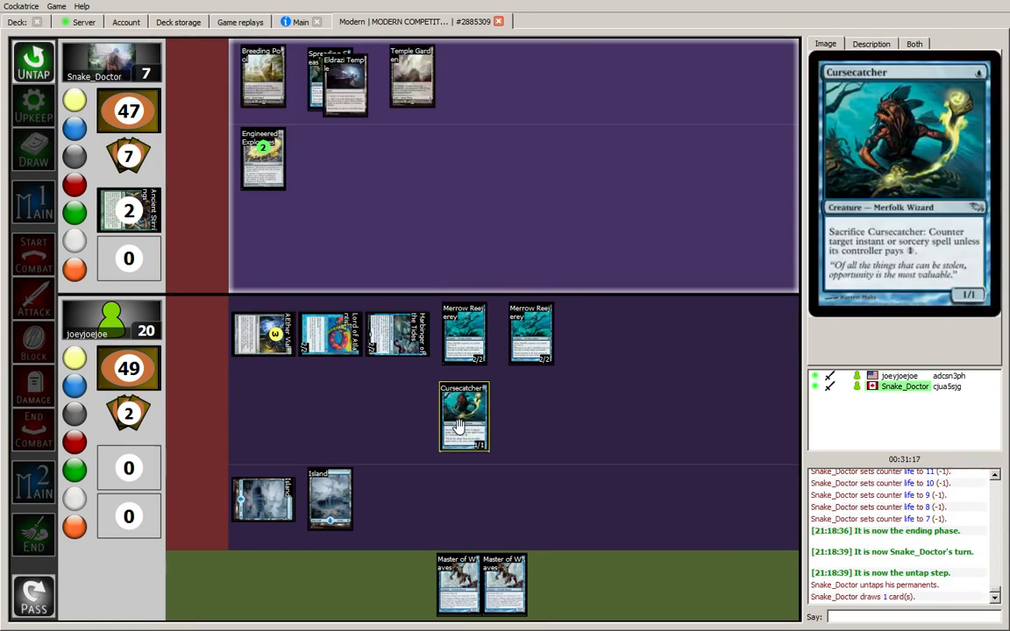
- Line Cursecatcher up in the creature row and advance through the opponent's Engineered Explosives turn
{"action": "left_click_drag", "start_coordinate": [462, 417], "coordinate": [600, 333]}
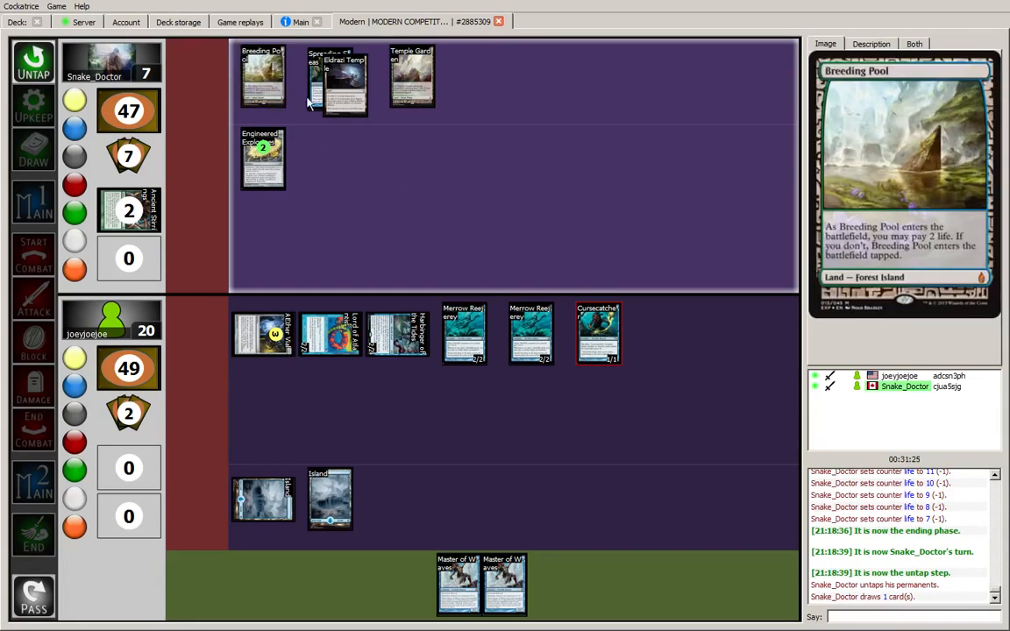
{"action": "mouse_move", "coordinate": [412, 79]}
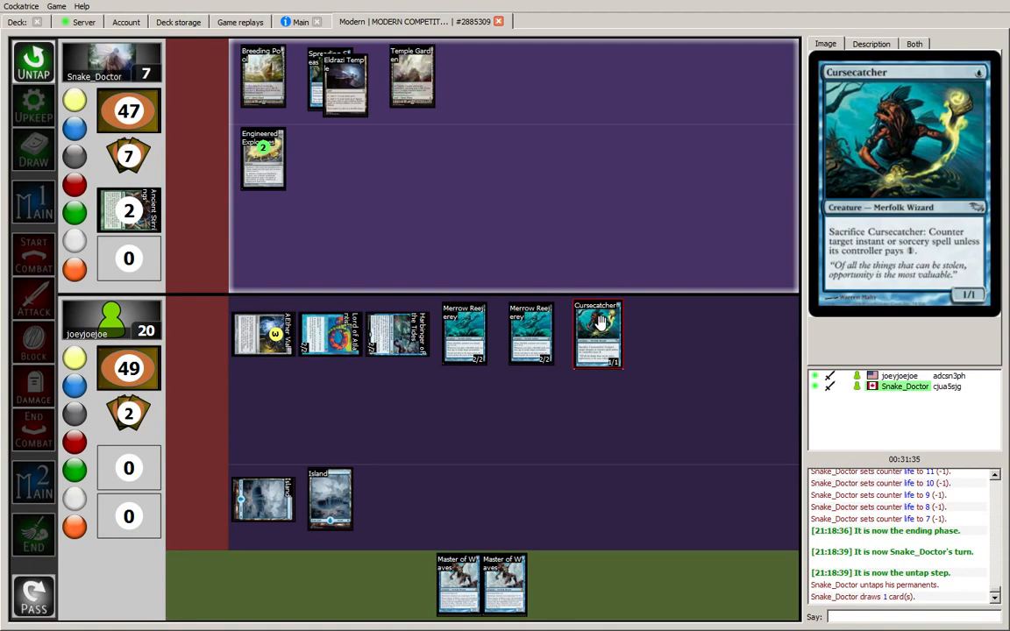
{"action": "mouse_move", "coordinate": [595, 323]}
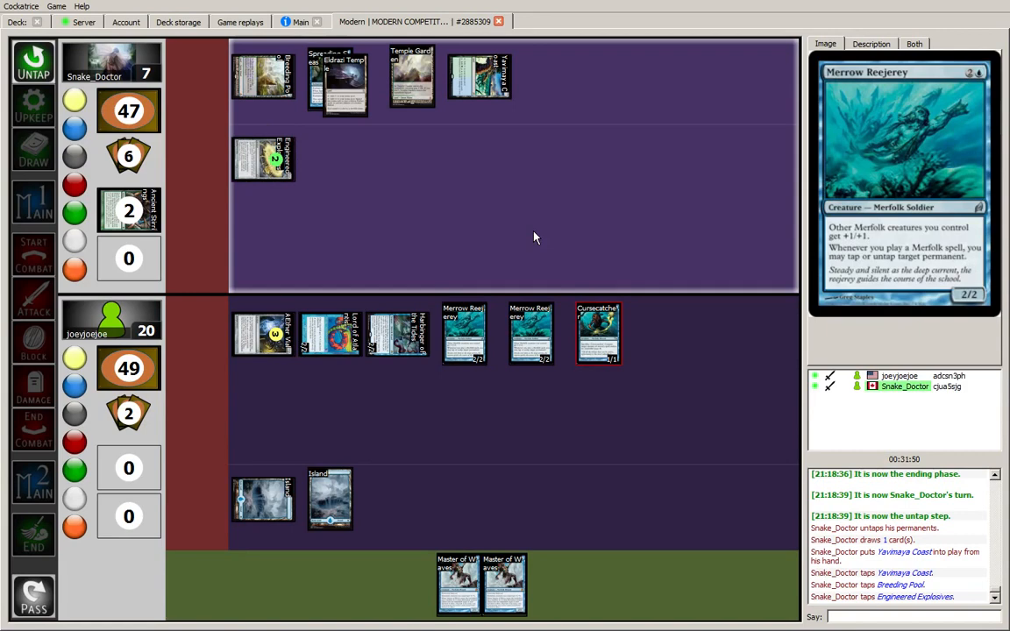
{"action": "right_click", "coordinate": [336, 77]}
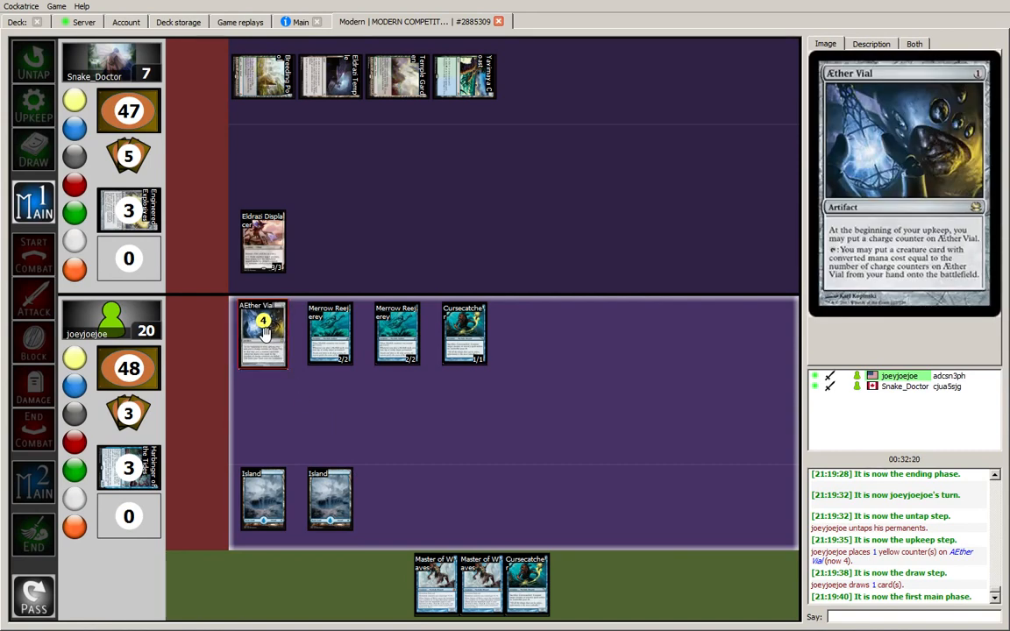
- Cast Master of Waves and confirm the Elemental tokens' power and toughness
{"action": "left_click", "coordinate": [262, 335]}
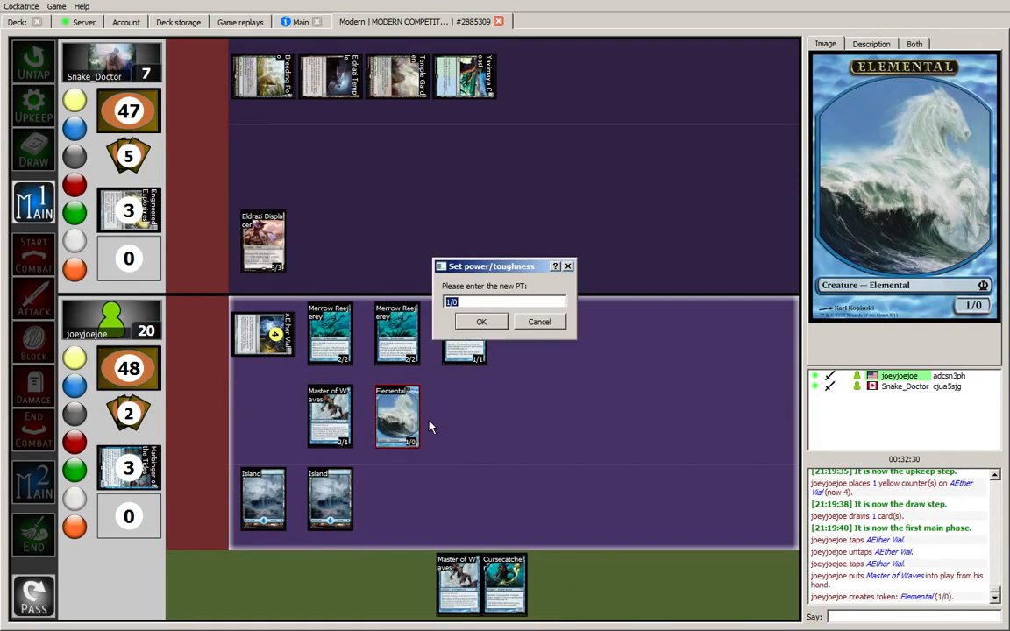
{"action": "left_click", "coordinate": [480, 321]}
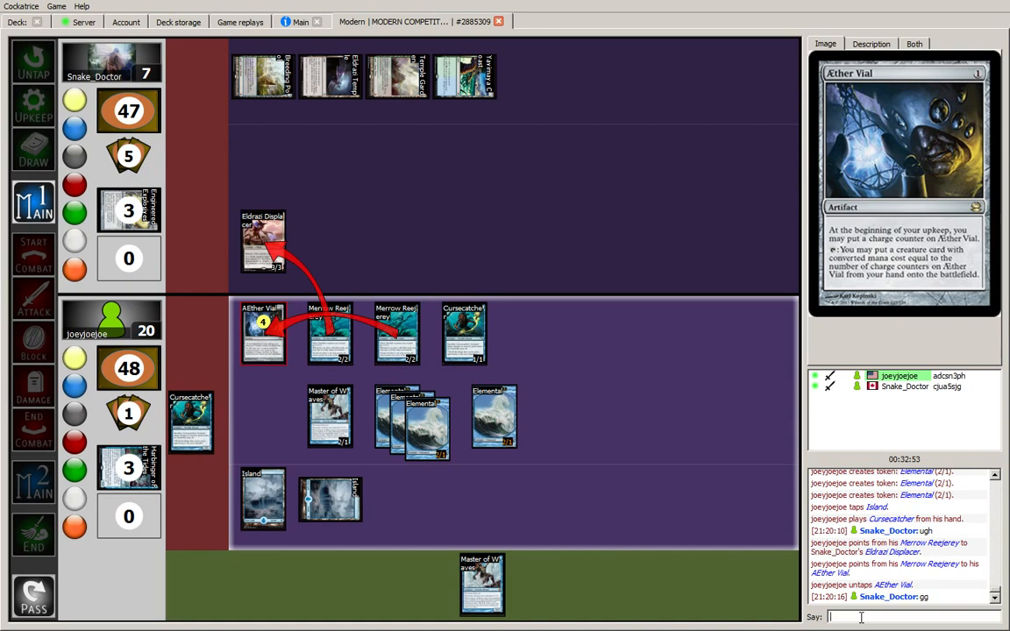
- Chat that the game was fun with some good draws, then ask whether Spreading Seas slowed them
{"action": "type", "text": "that was"}
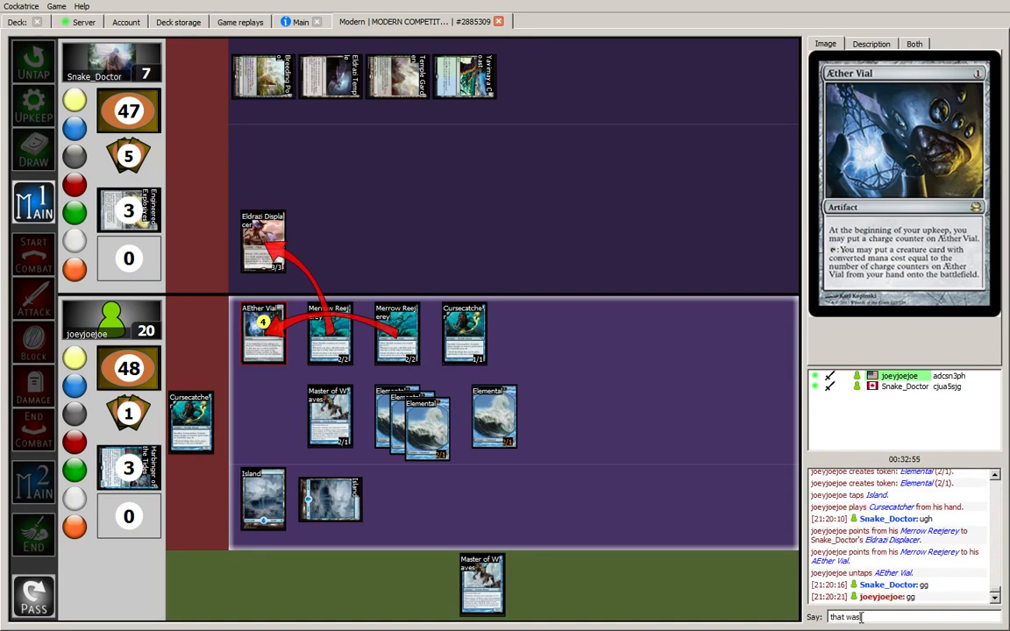
{"action": "type", "text": "i got some"}
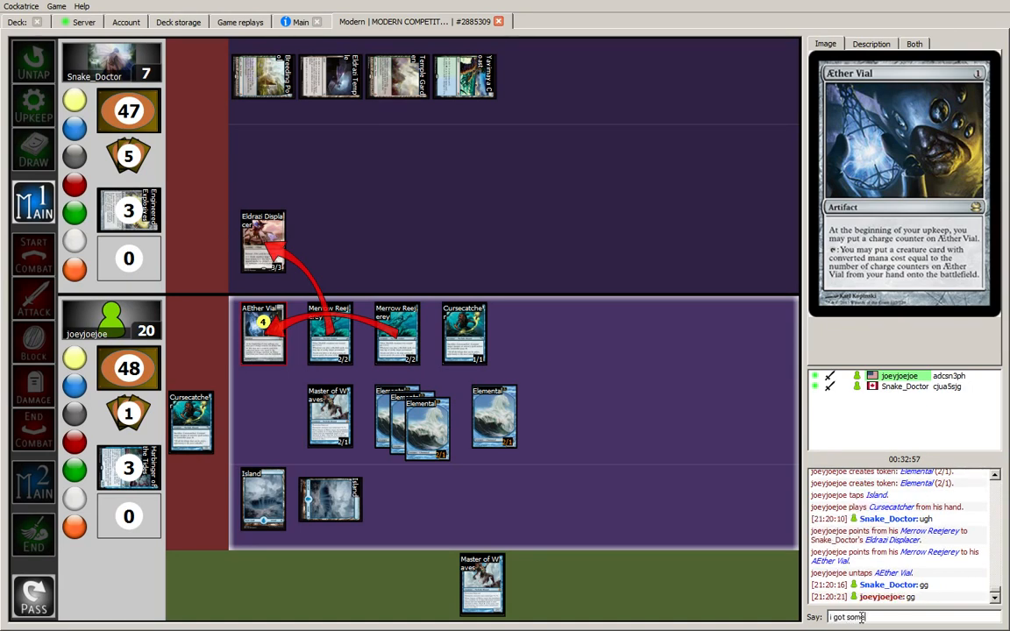
{"action": "key", "text": "enter"}
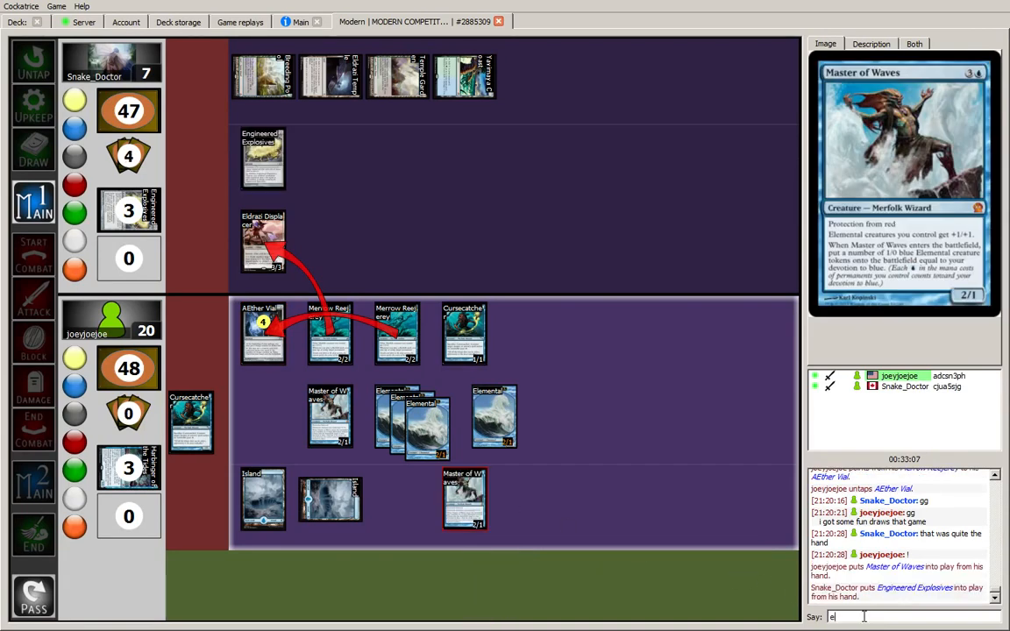
{"action": "type", "text": "wow"}
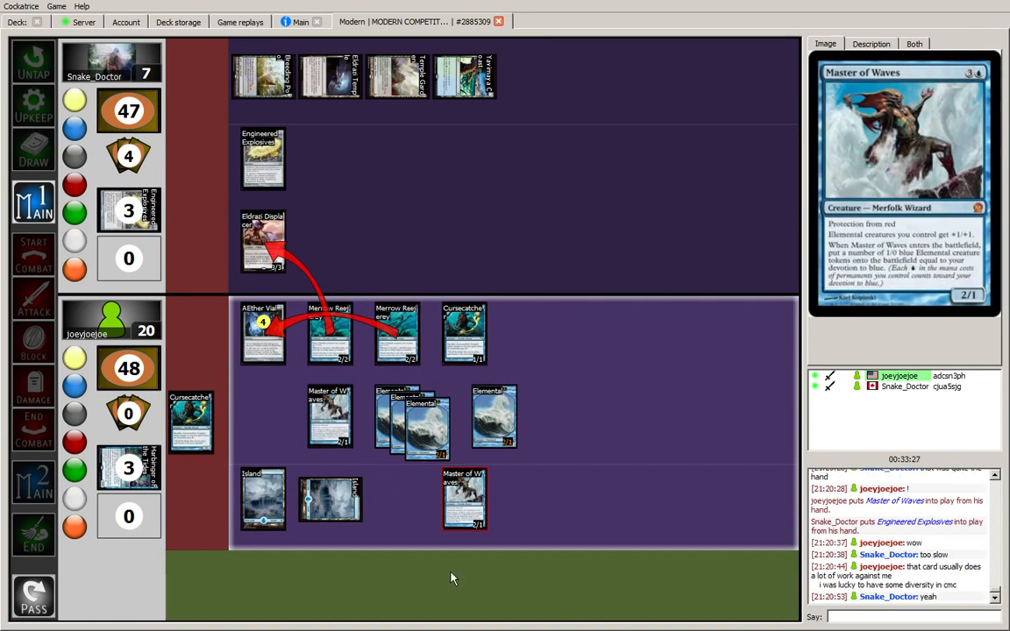
{"action": "mouse_move", "coordinate": [263, 157]}
{"action": "type", "text": "did the spreading seas"}
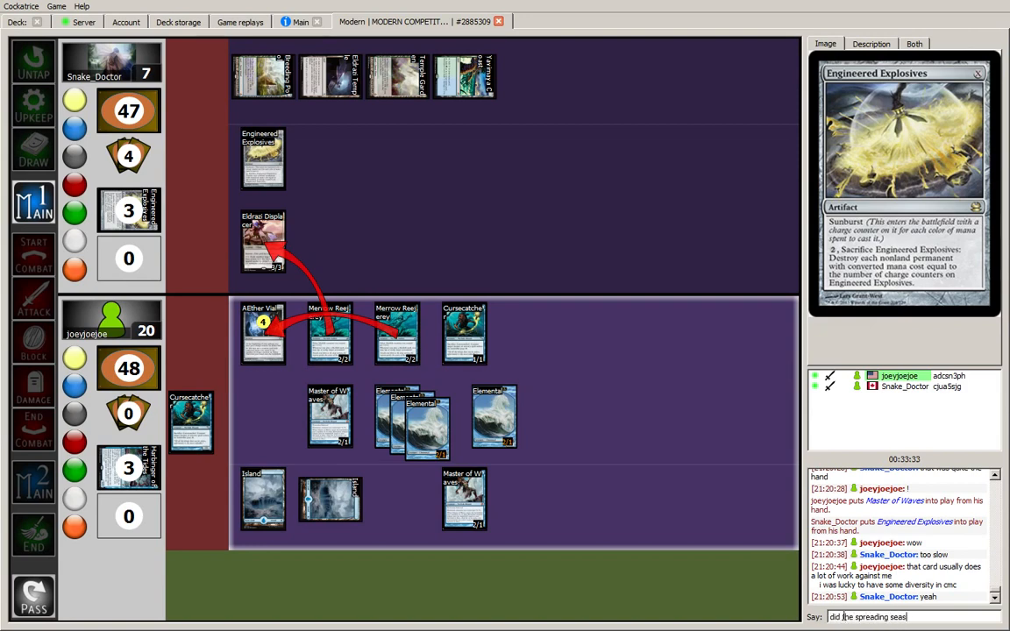
{"action": "key", "text": "enter"}
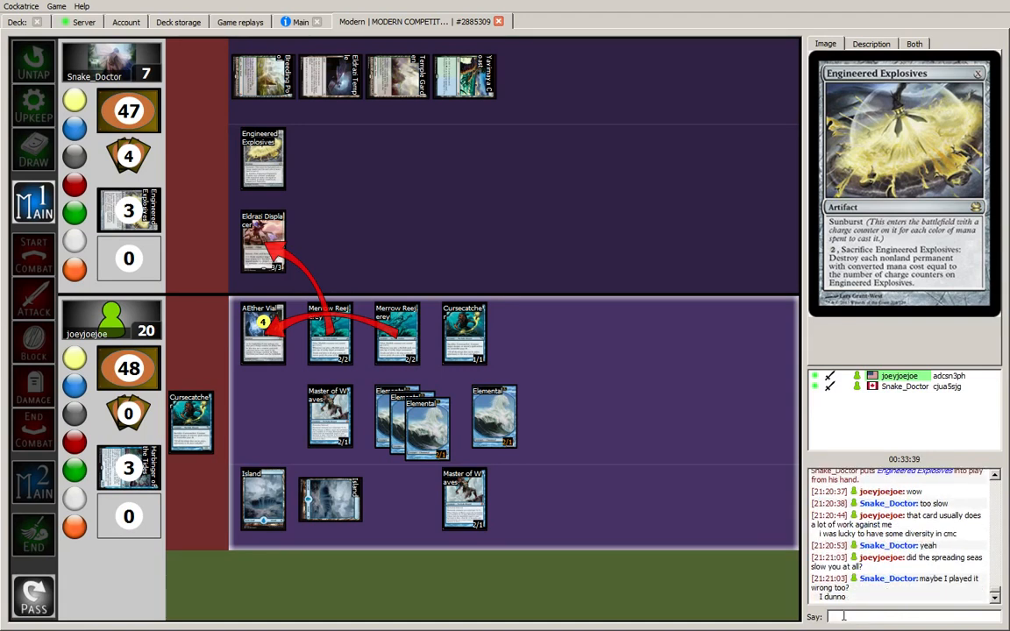
- Reply 'i don't know, as you said' and ask how much they have played Bant Eldrazi
{"action": "type", "text": "i don't know,"}
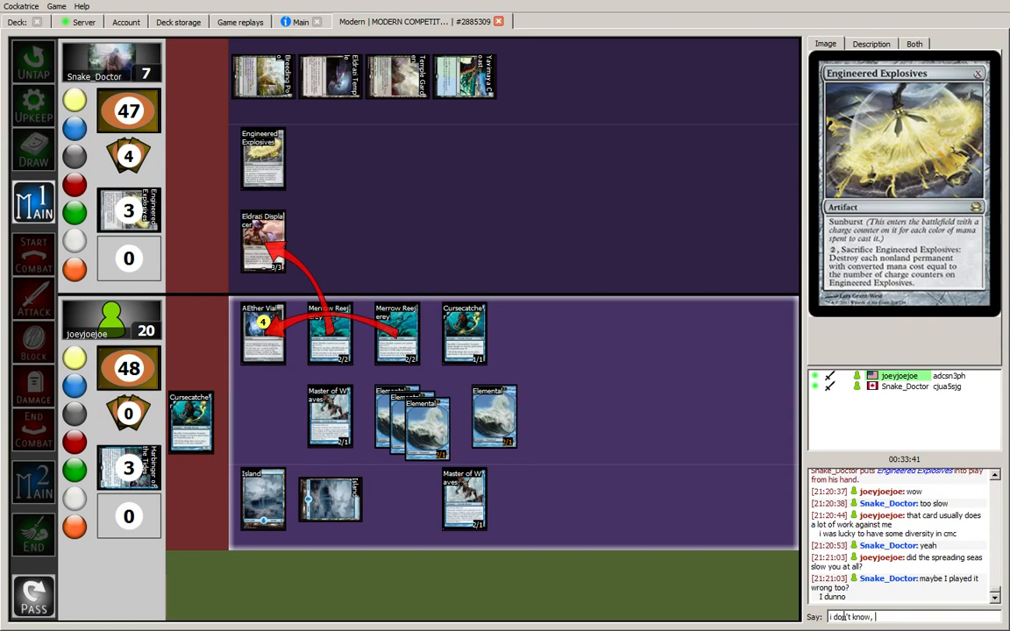
{"action": "type", "text": "as you said,"}
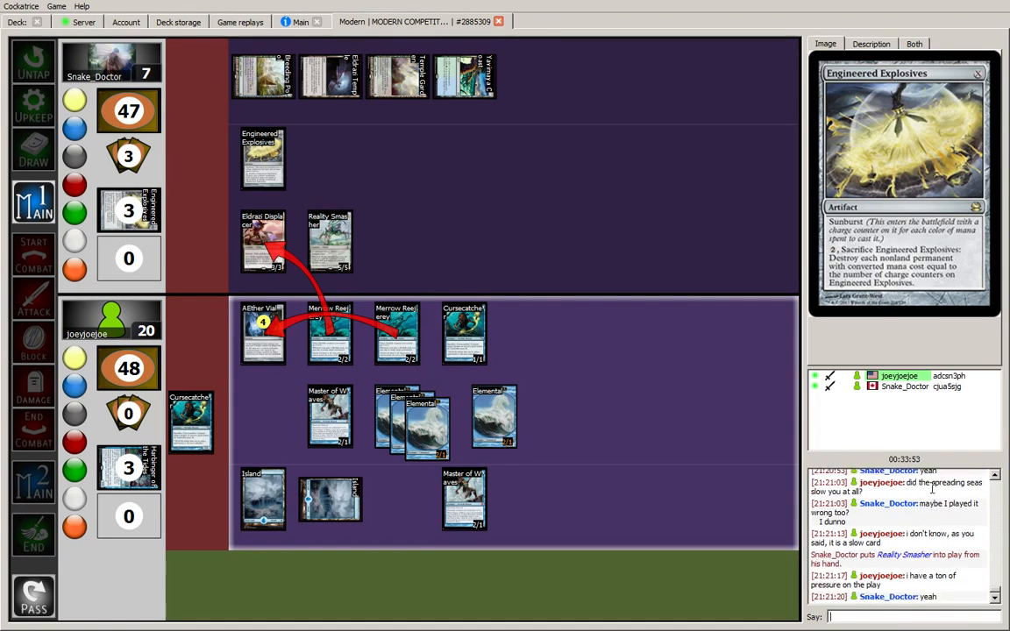
{"action": "mouse_move", "coordinate": [414, 236]}
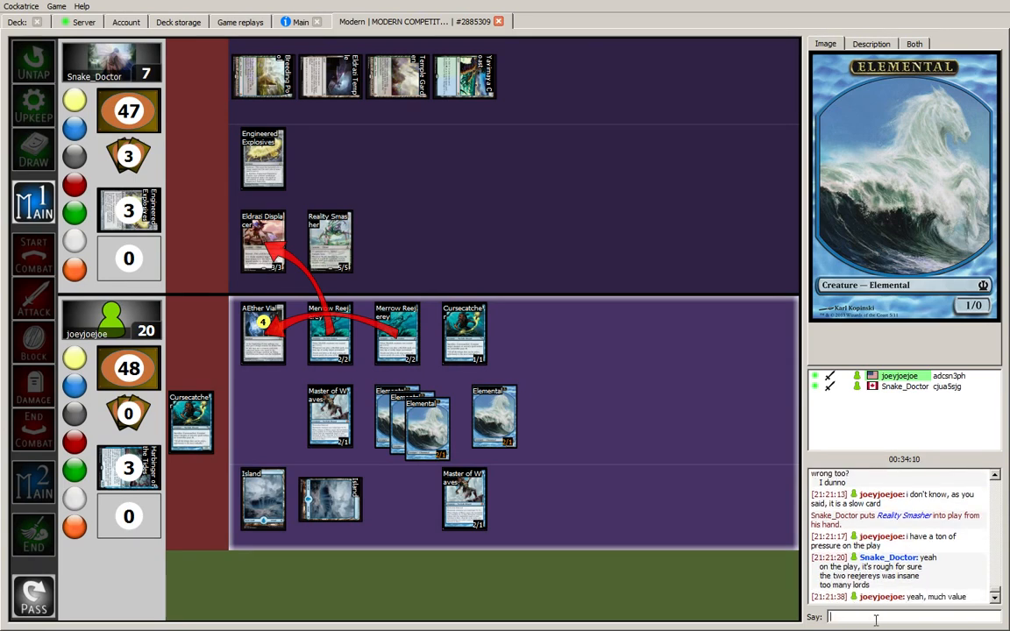
{"action": "type", "text": "what do you think of"}
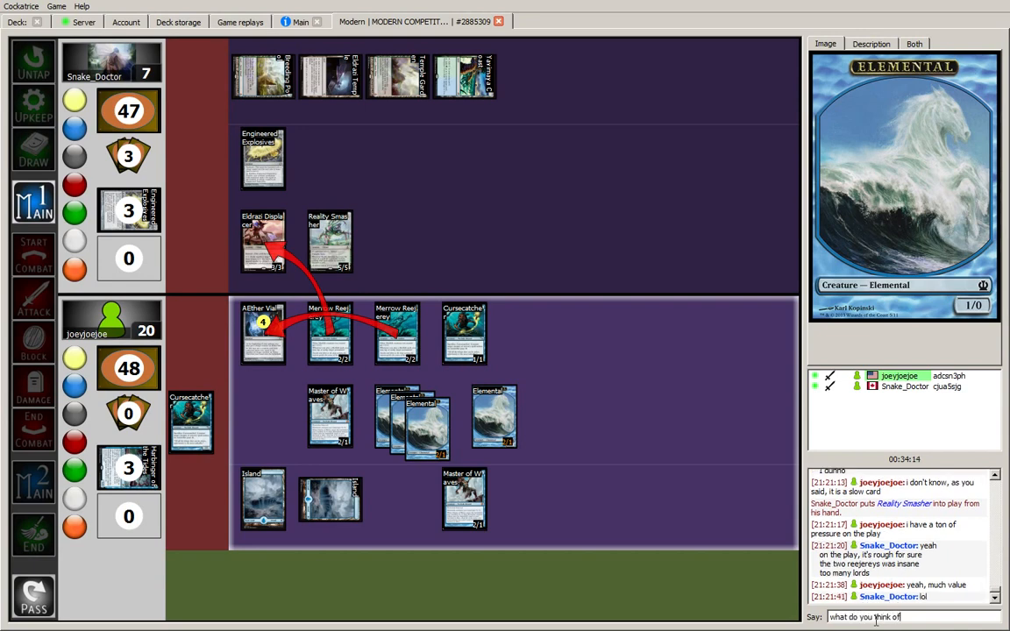
{"action": "type", "text": "bant eldra"}
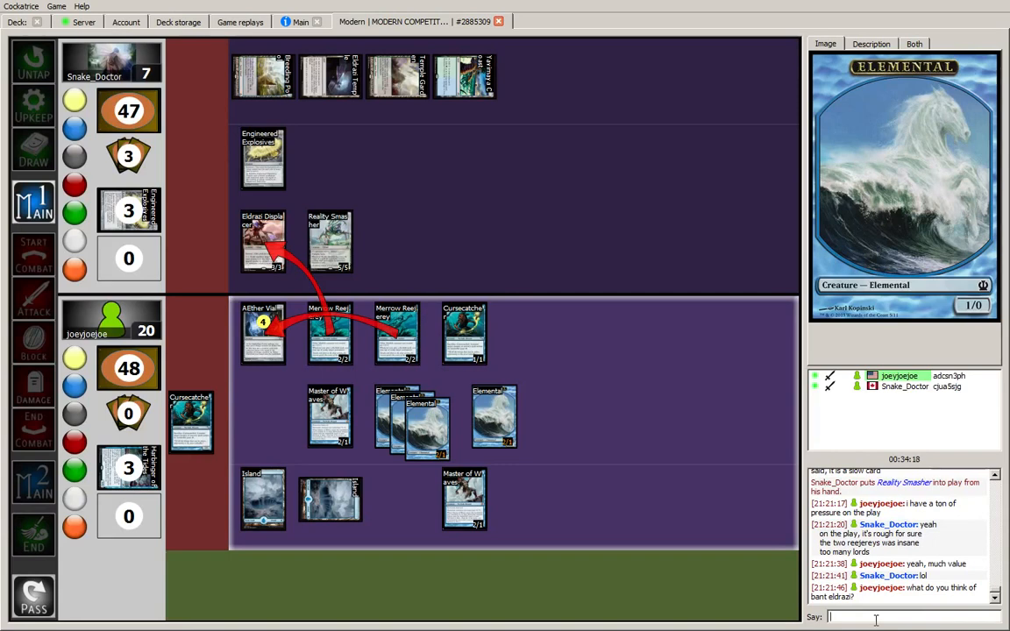
{"action": "type", "text": "how much"}
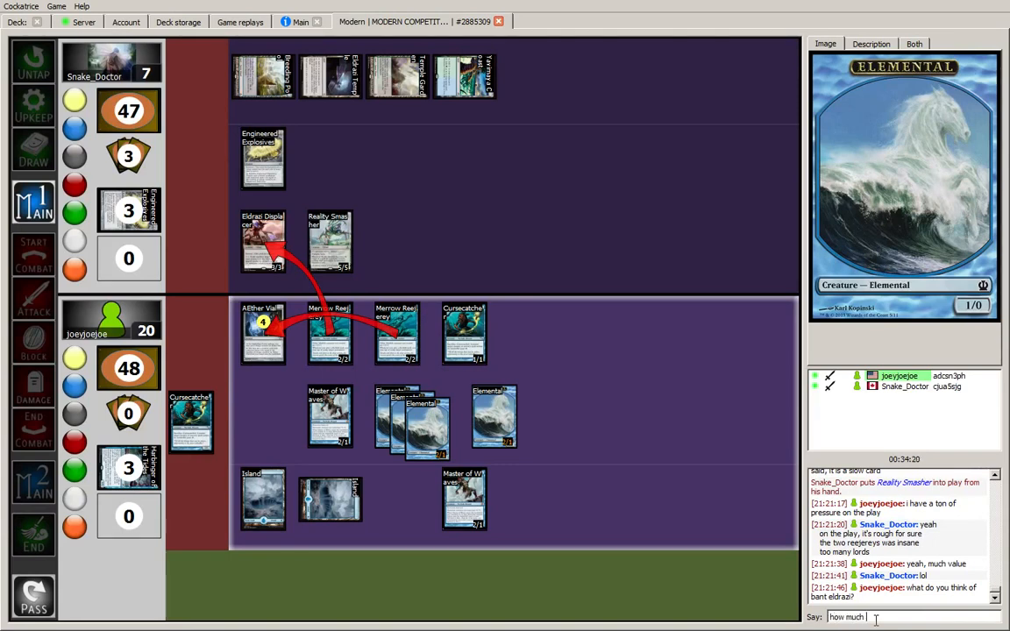
{"action": "type", "text": "have you played it?"}
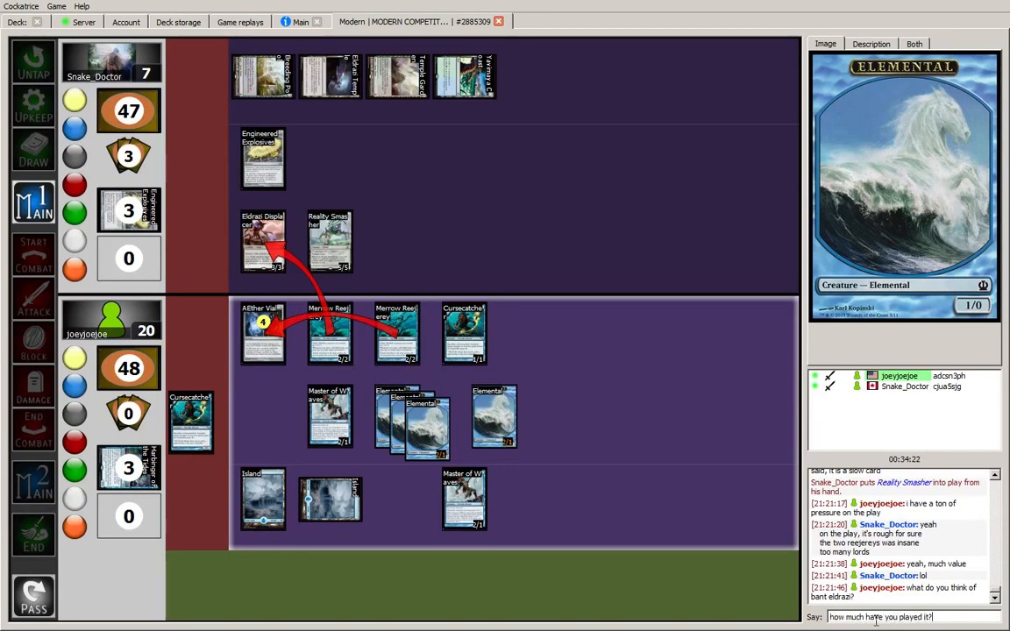
{"action": "key", "text": "enter"}
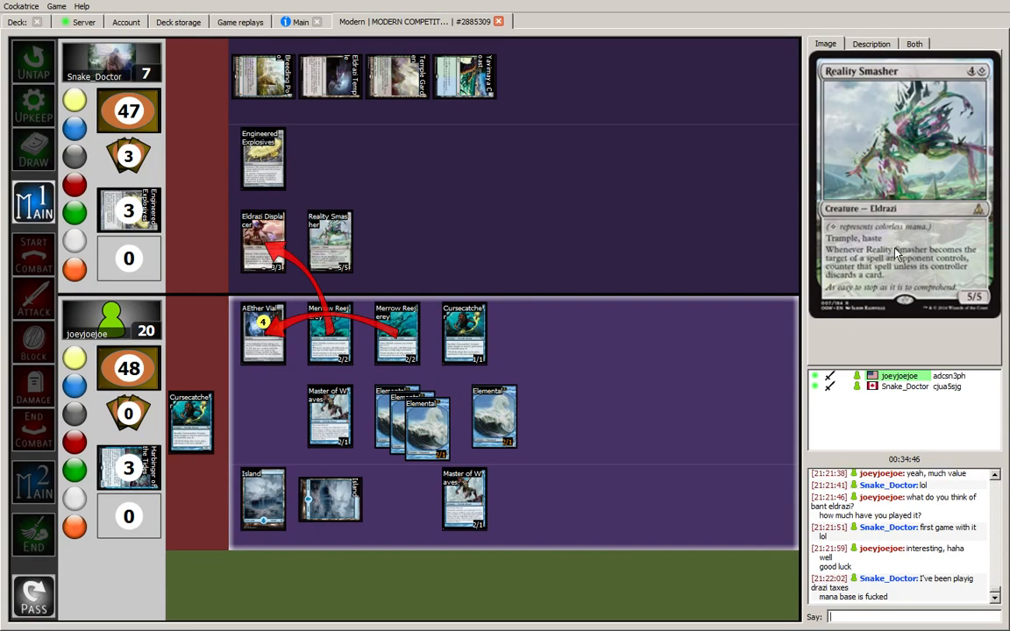
{"action": "mouse_move", "coordinate": [652, 256]}
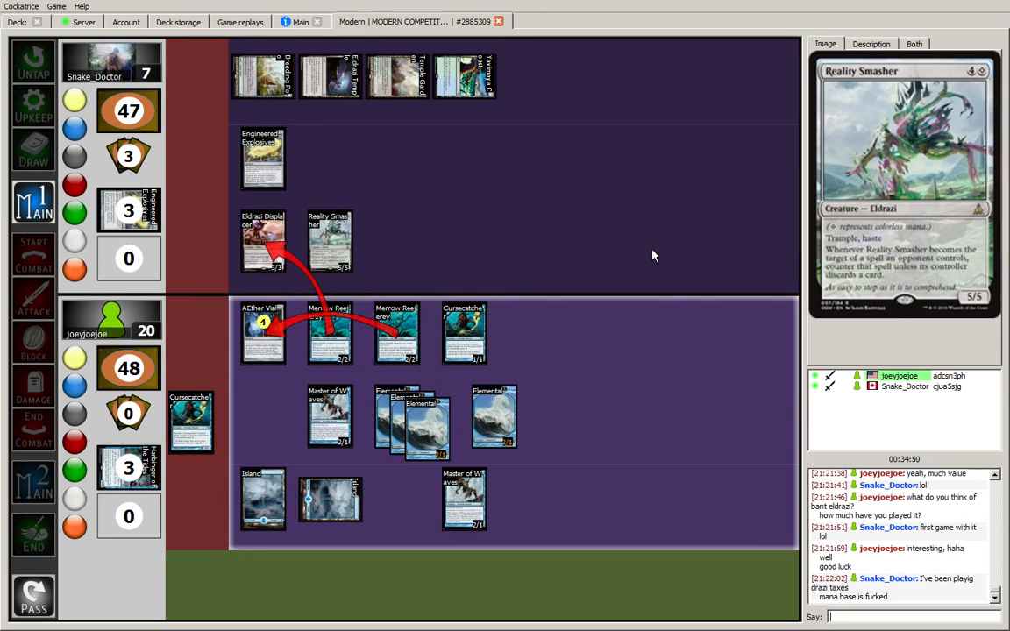